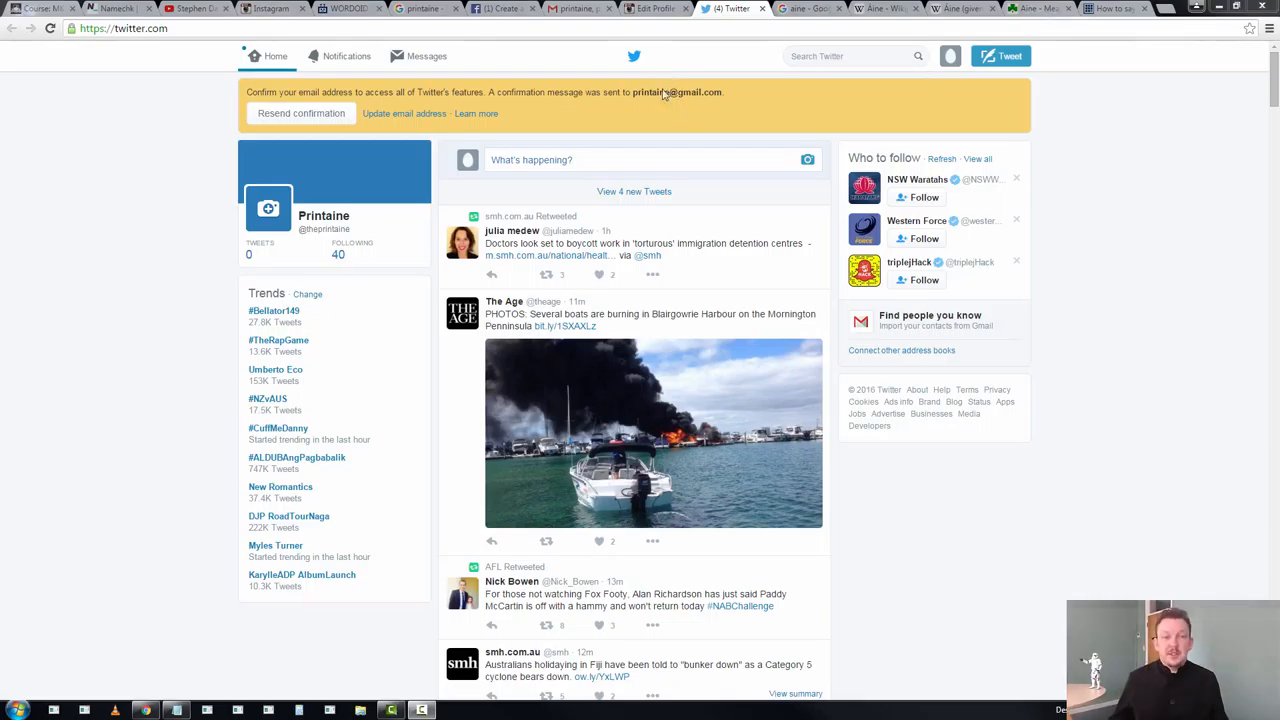
pyautogui.moveTo(300, 112)
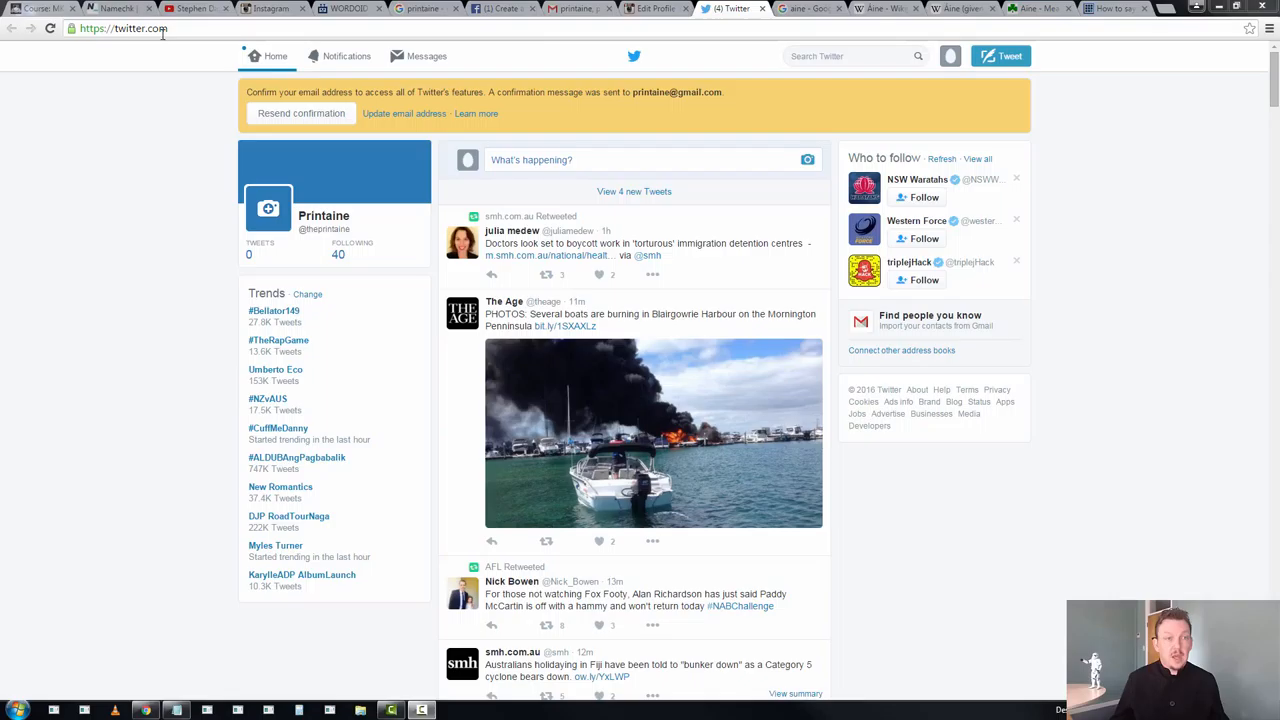
# Archive the Instagram confirmation email in the Gmail inbox
pyautogui.click(578, 8)
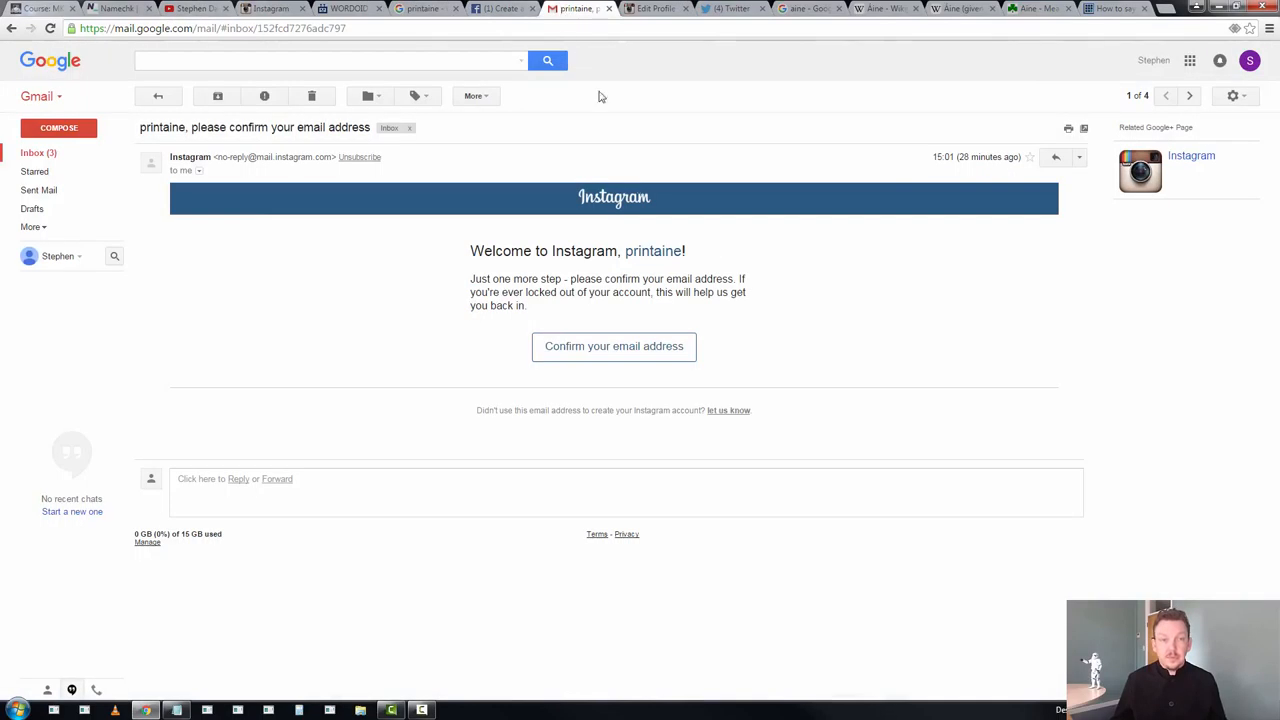
pyautogui.moveTo(660, 232)
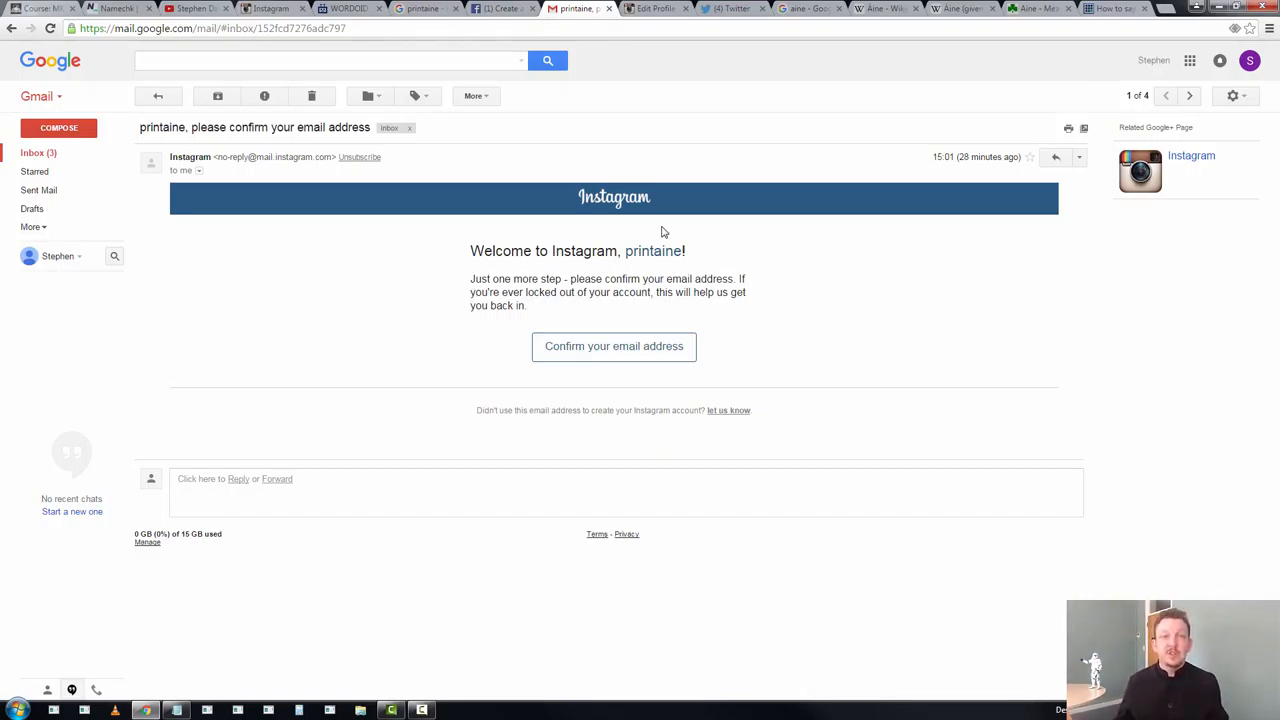
pyautogui.moveTo(672, 140)
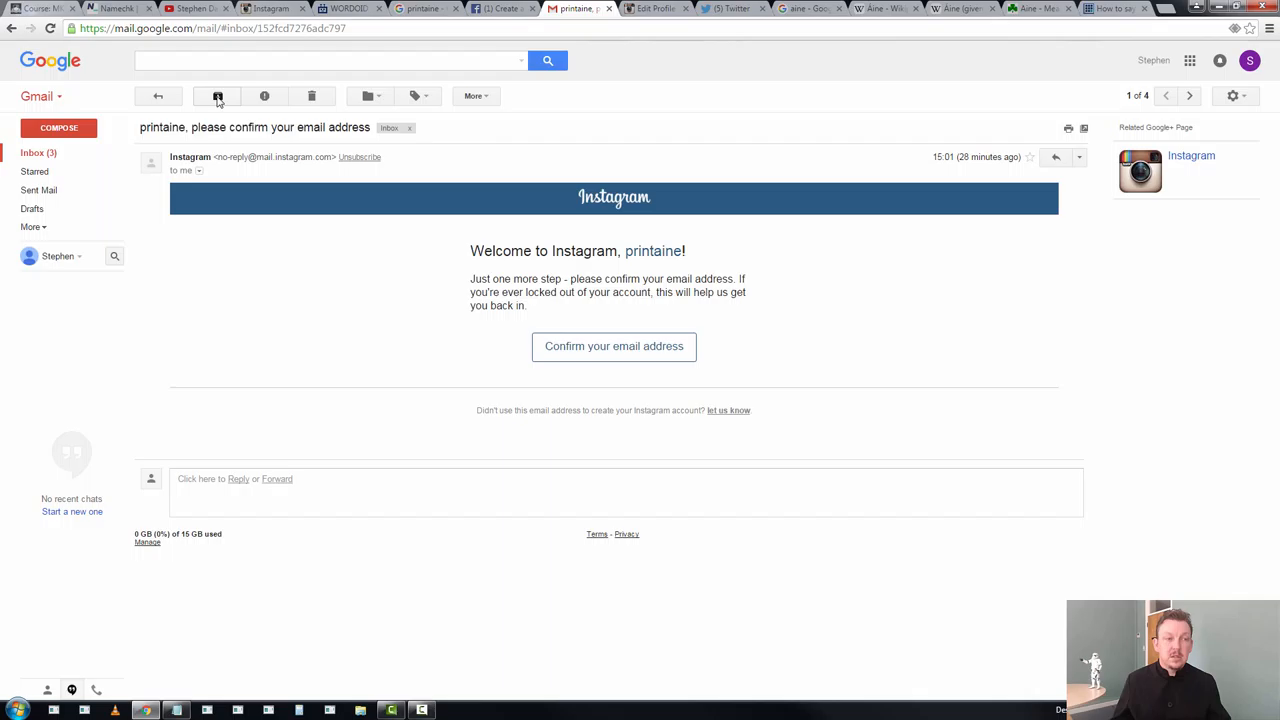
pyautogui.click(216, 96)
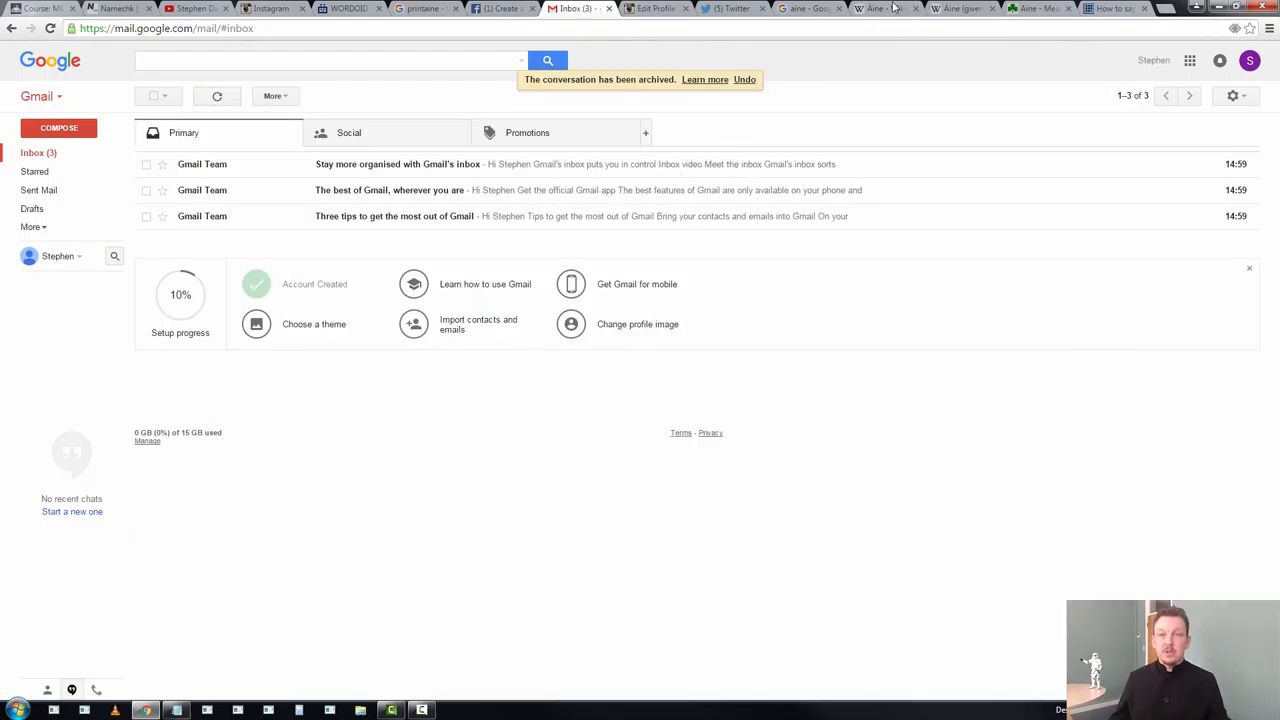
# Bring up the Wordoid name results listing printaine, via the Áine Wikipedia tab
pyautogui.click(884, 8)
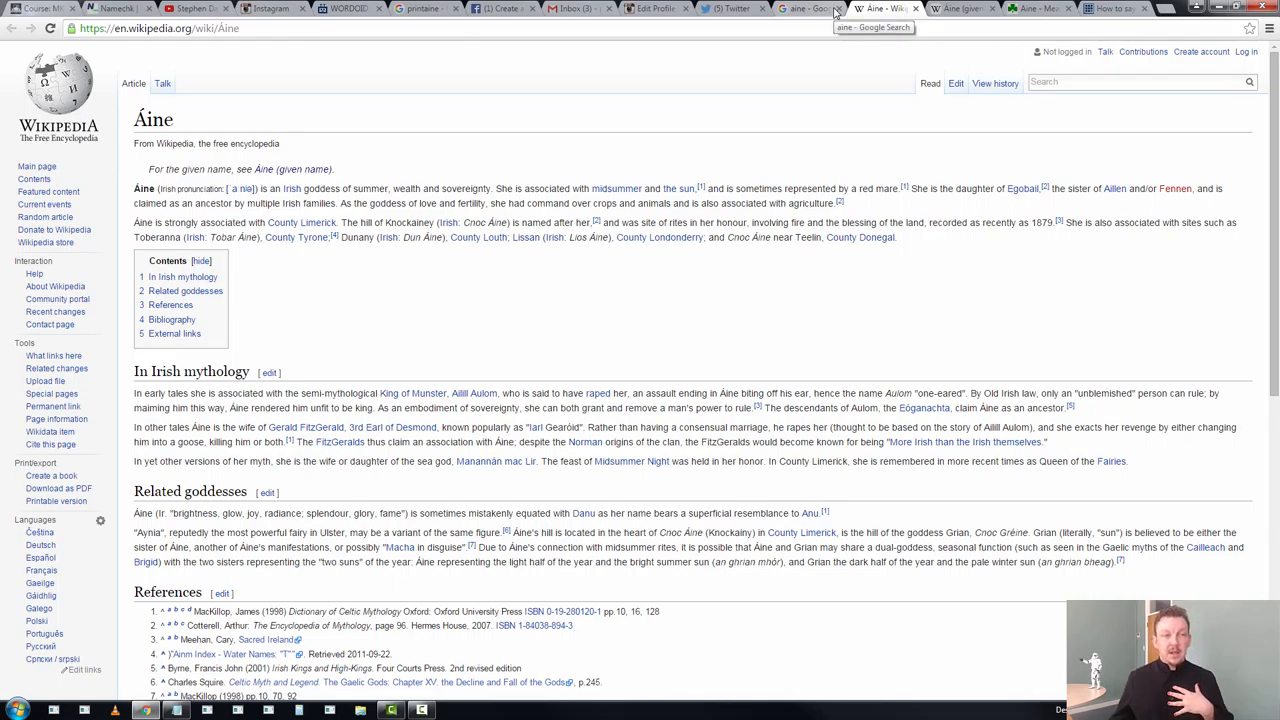
pyautogui.click(348, 8)
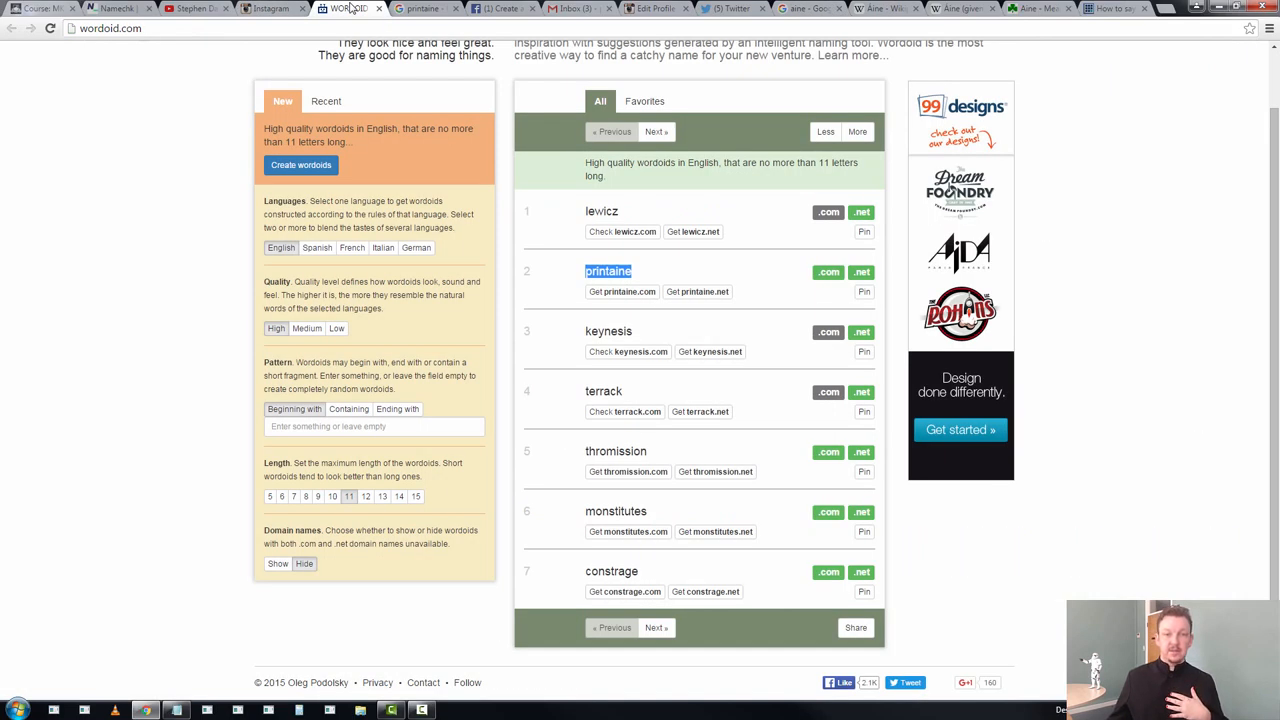
pyautogui.moveTo(356, 12)
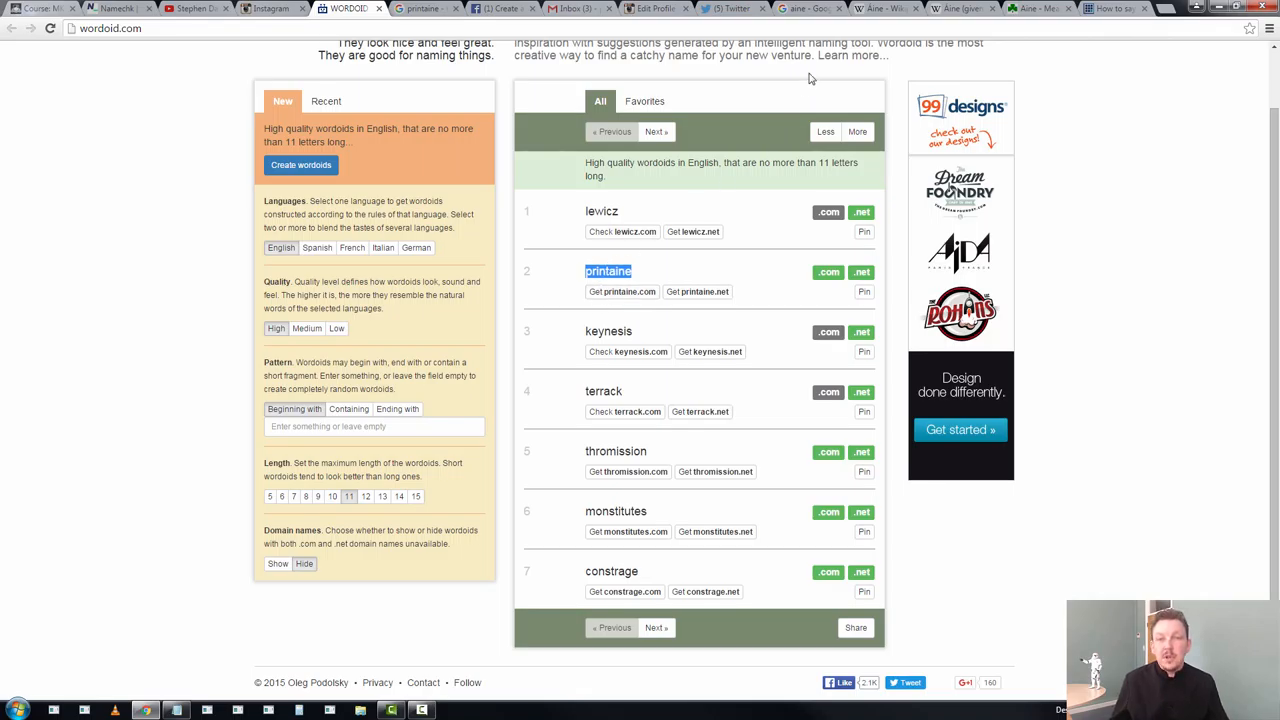
# Select 'red mare' in the Áine Wikipedia article and search Google for it
pyautogui.click(884, 8)
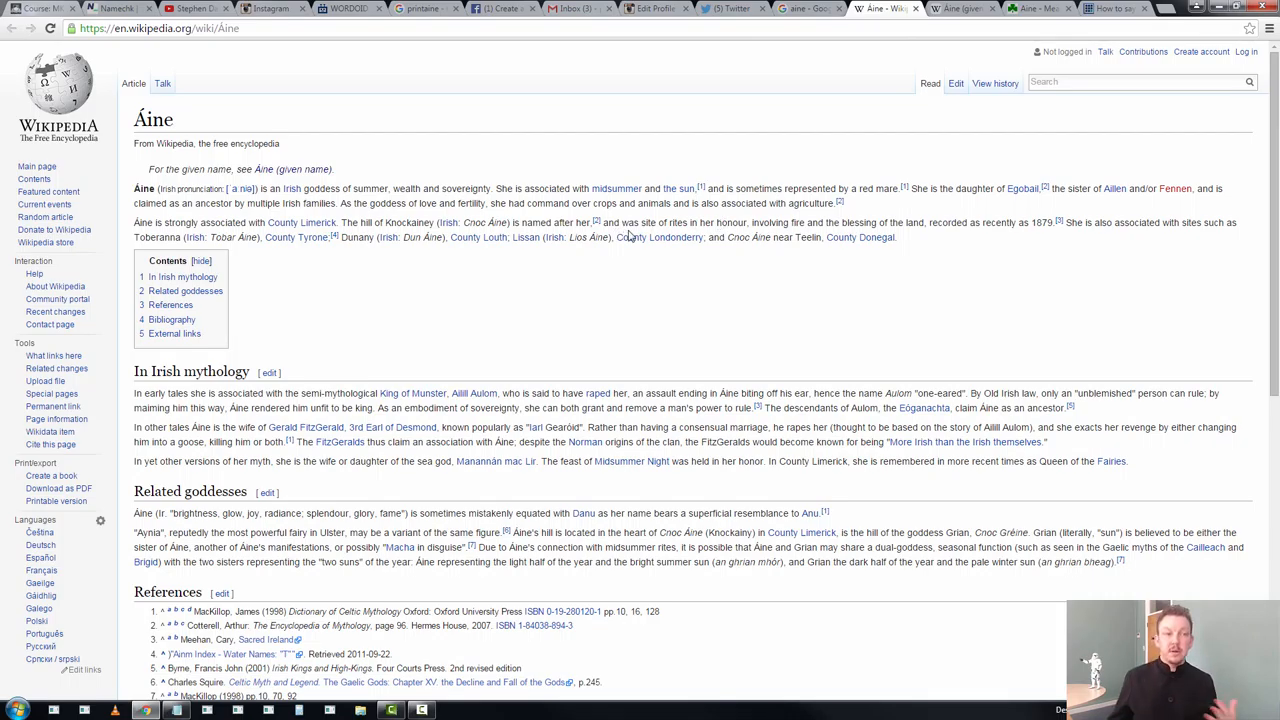
pyautogui.moveTo(636, 236)
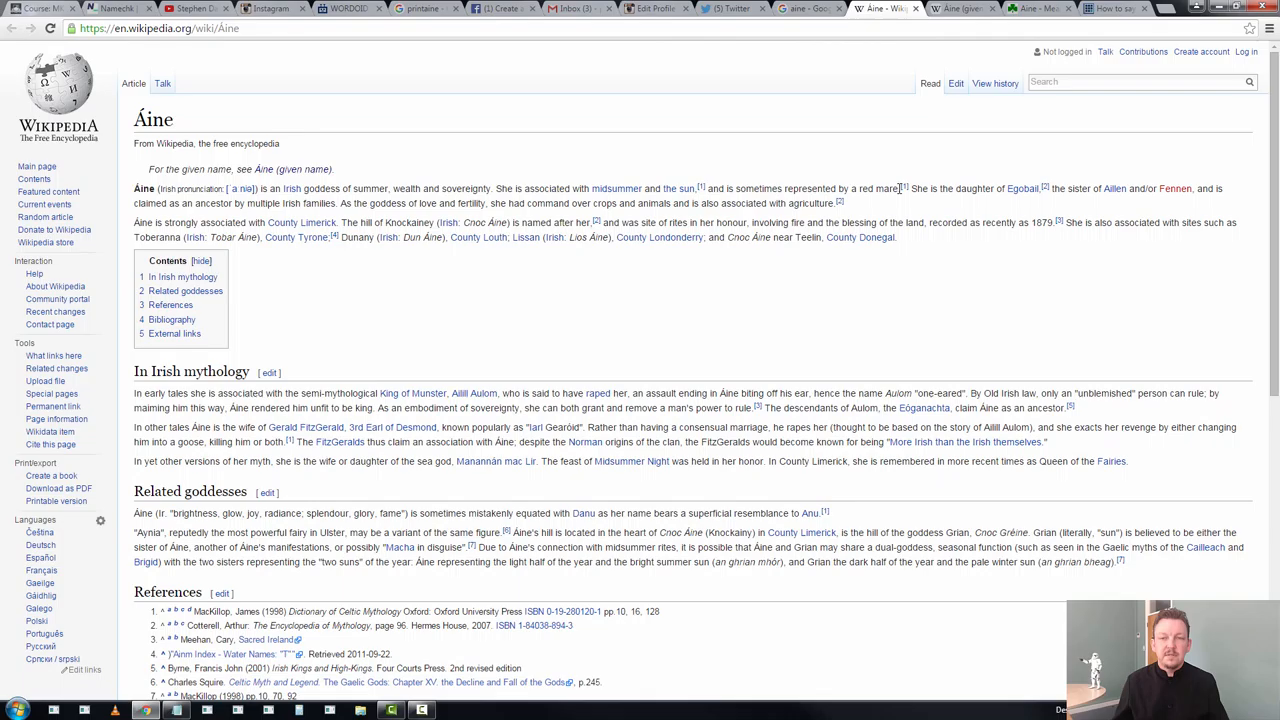
pyautogui.doubleClick(878, 188)
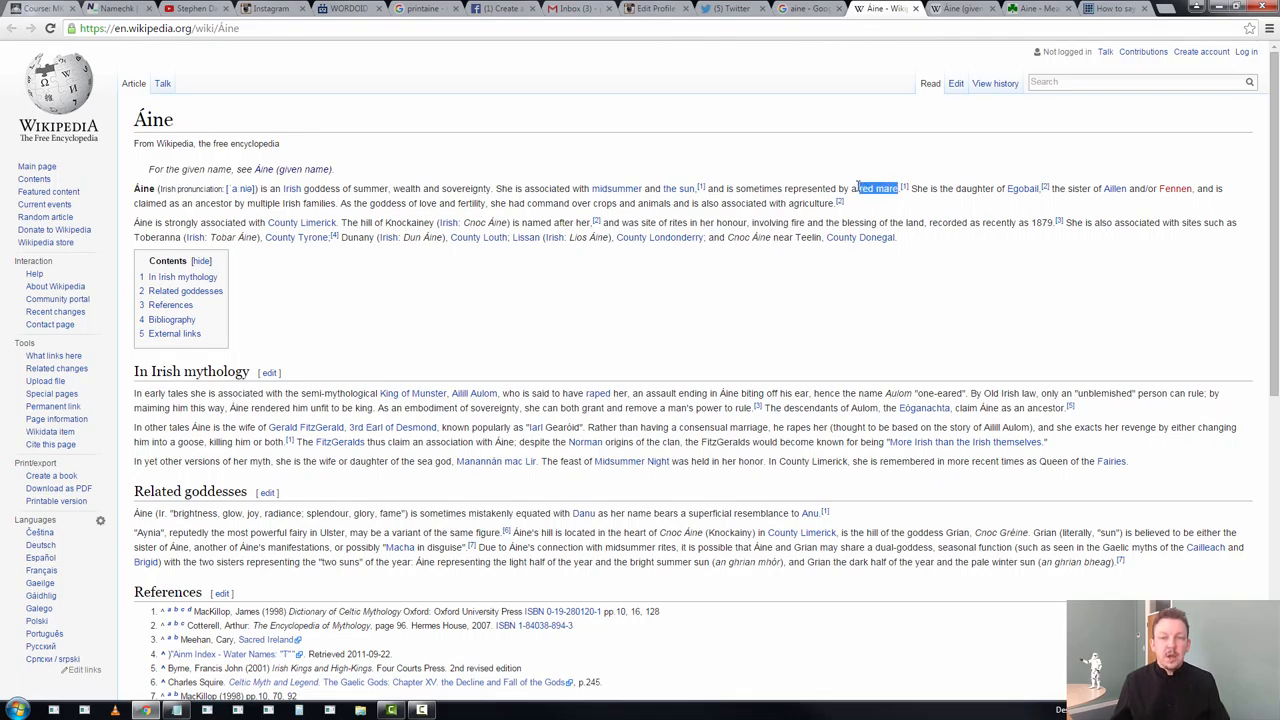
pyautogui.rightClick(876, 188)
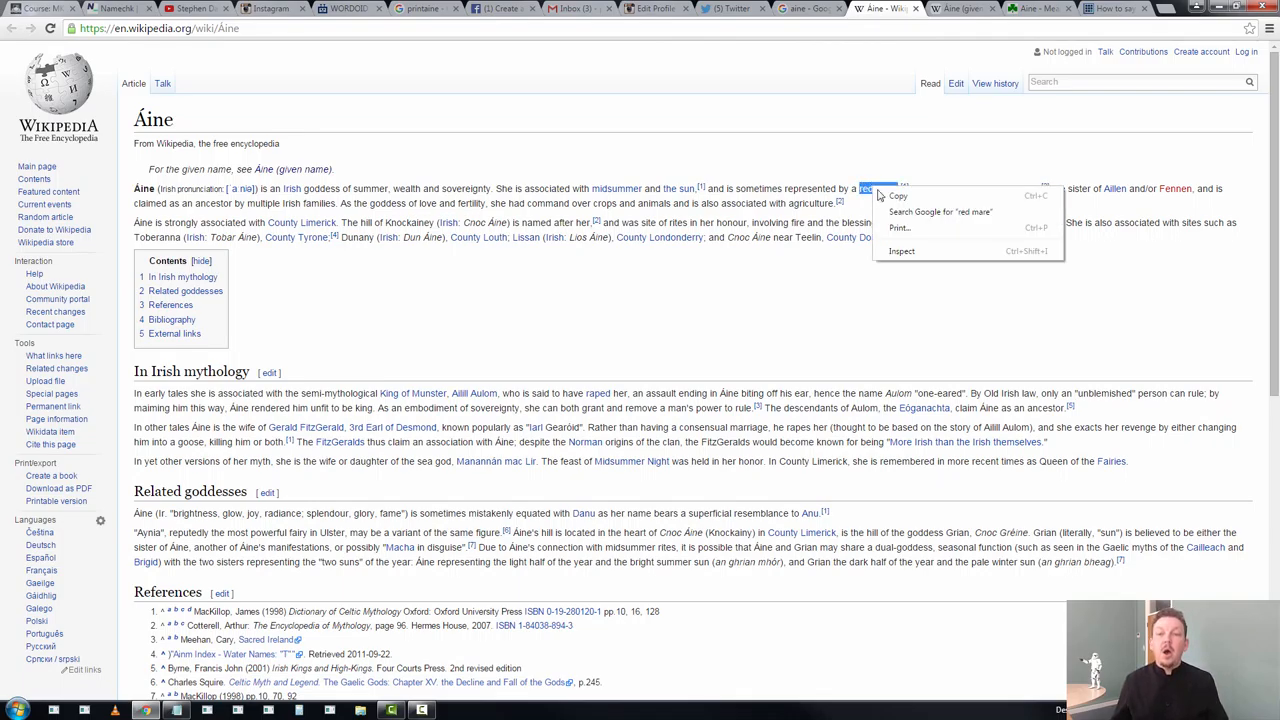
pyautogui.click(940, 212)
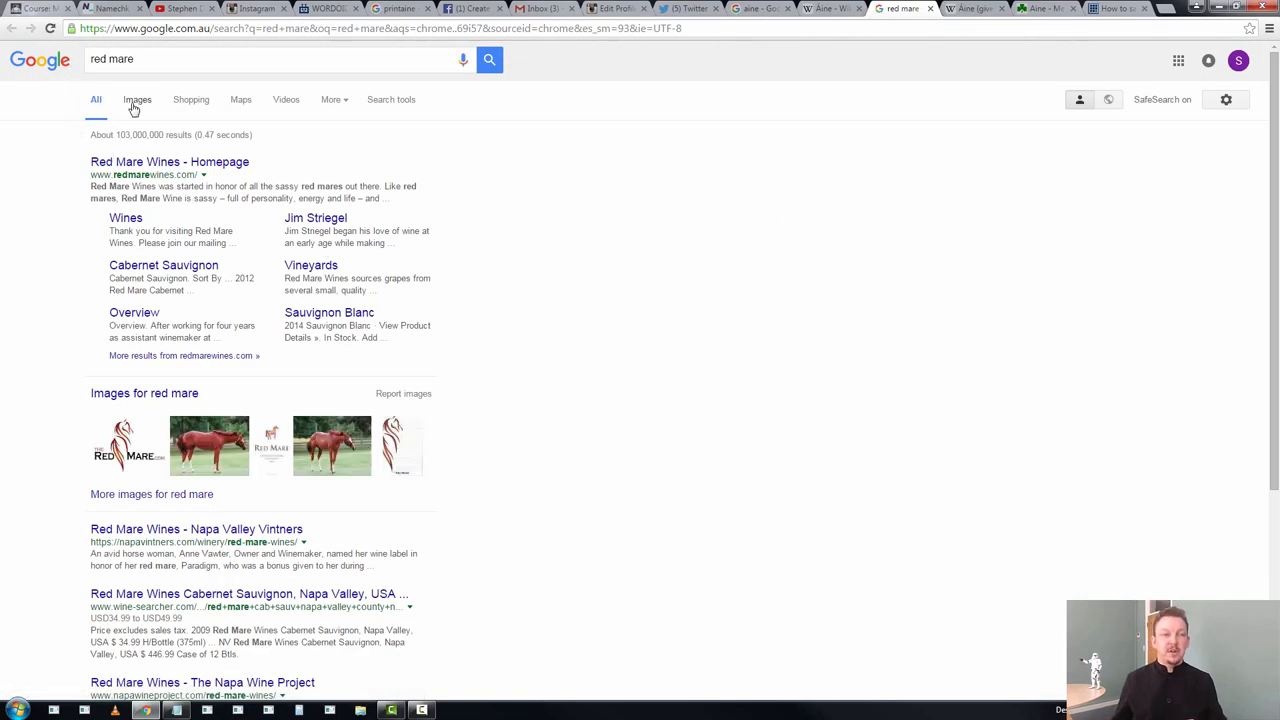
# Switch the red mare search to Google image results
pyautogui.click(136, 100)
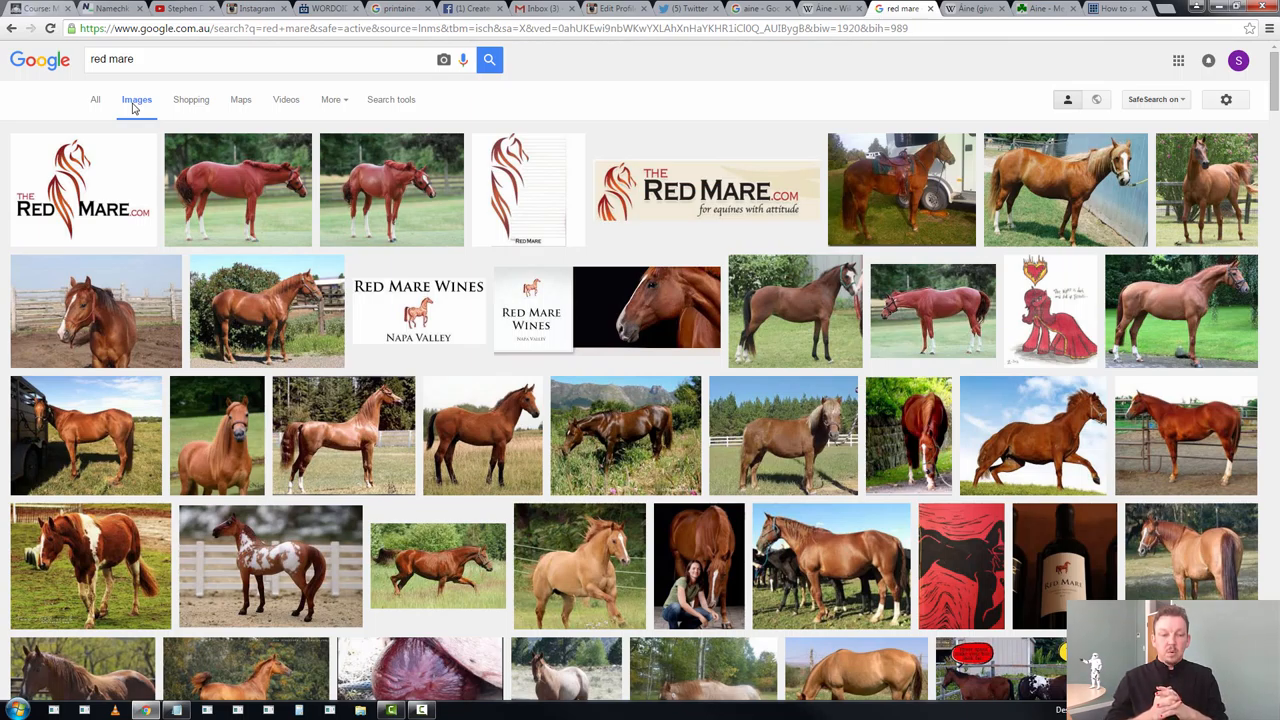
pyautogui.moveTo(192, 100)
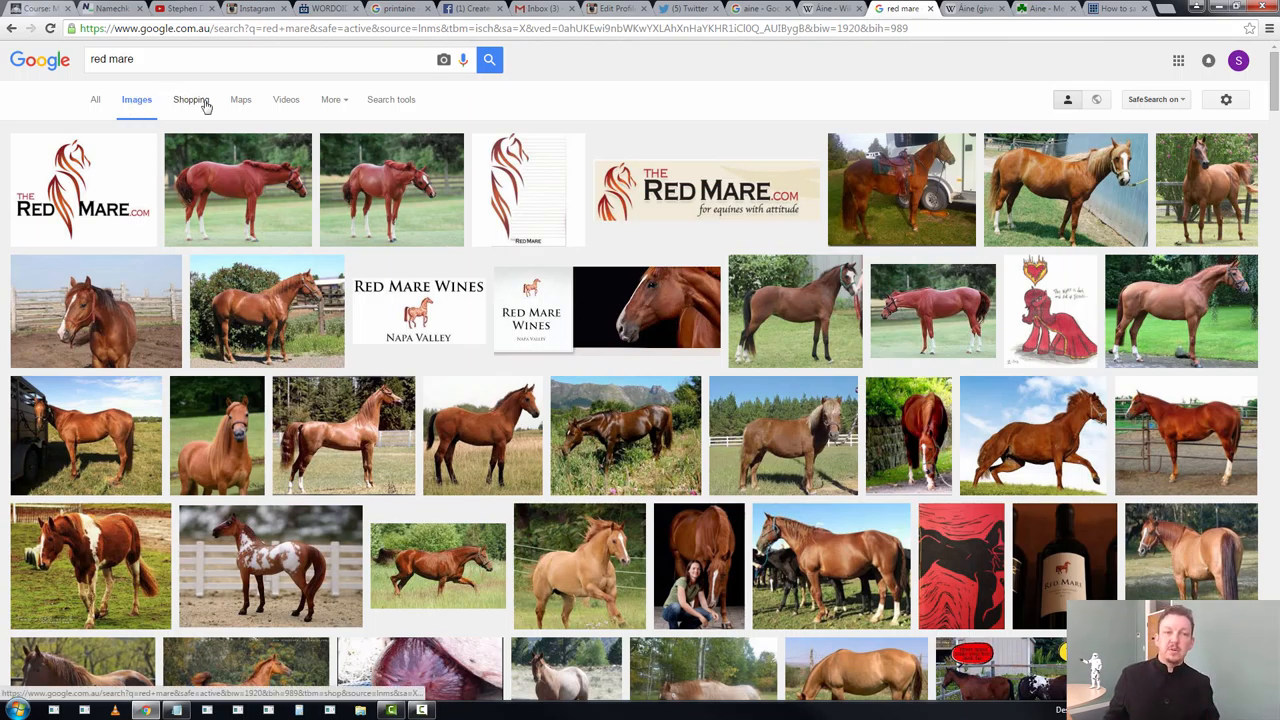
pyautogui.moveTo(392, 100)
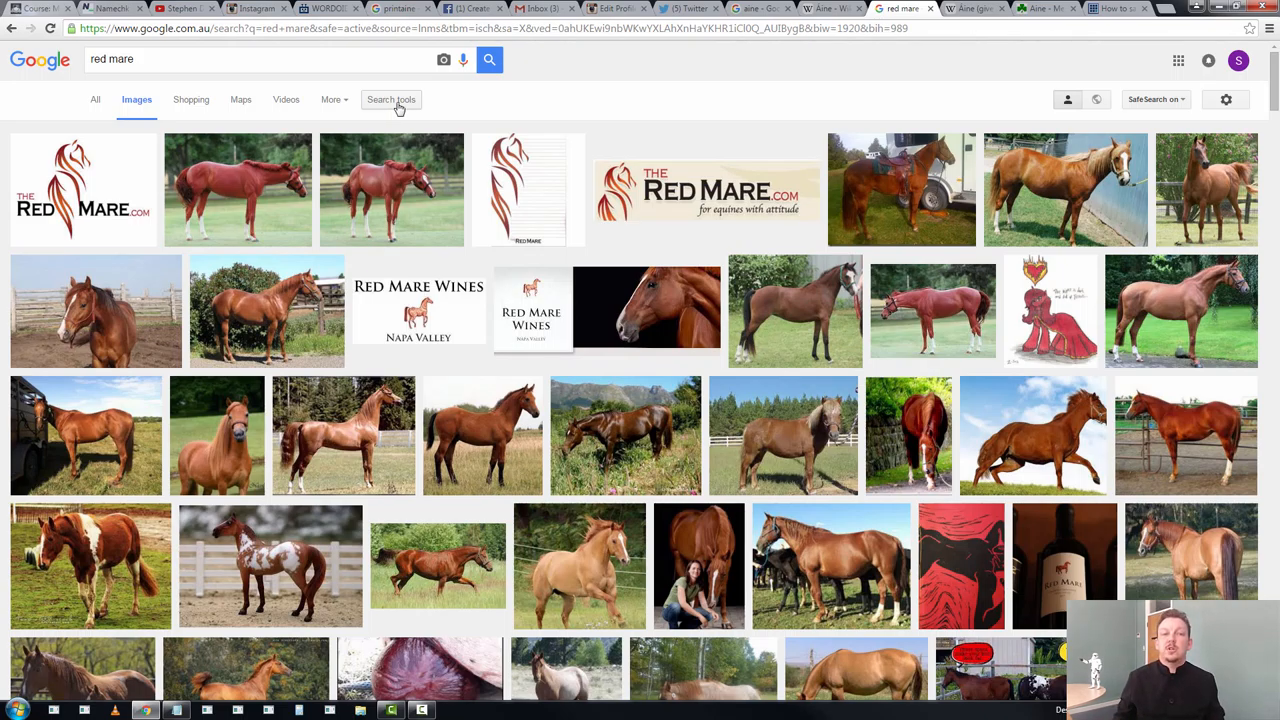
# Filter the red mare images by usage rights: Labeled for reuse with modification
pyautogui.click(392, 100)
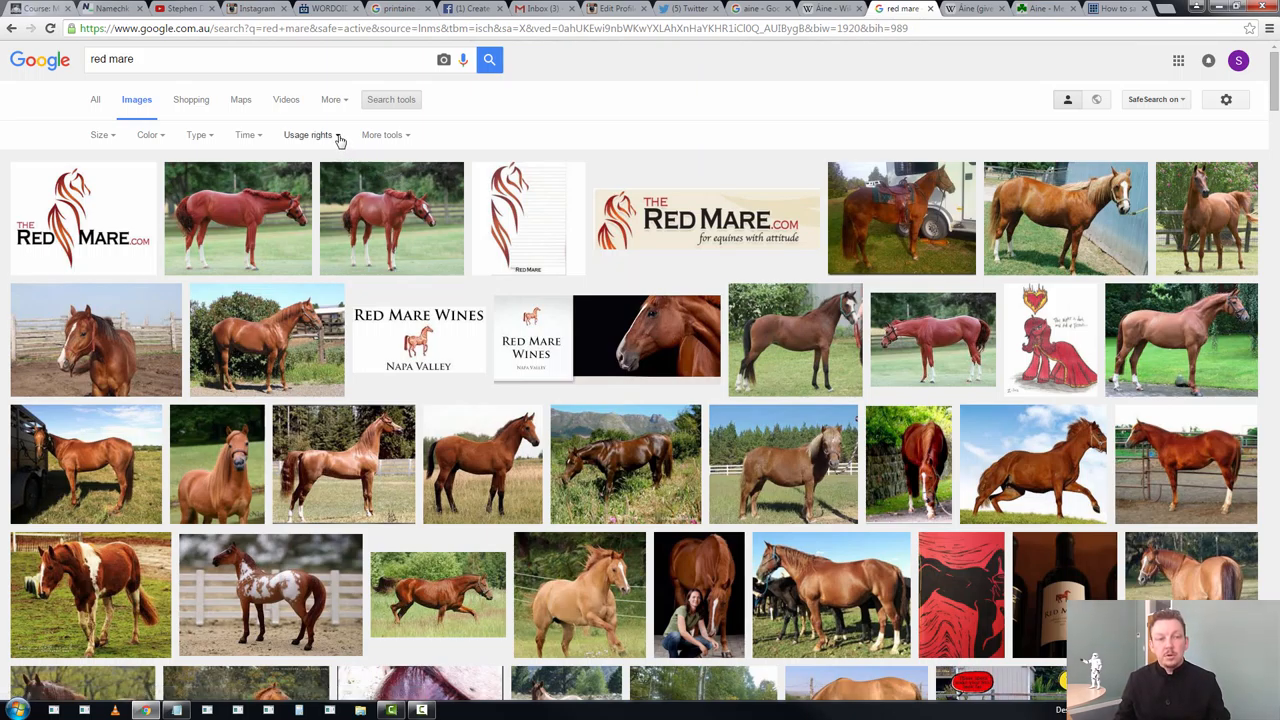
pyautogui.click(308, 136)
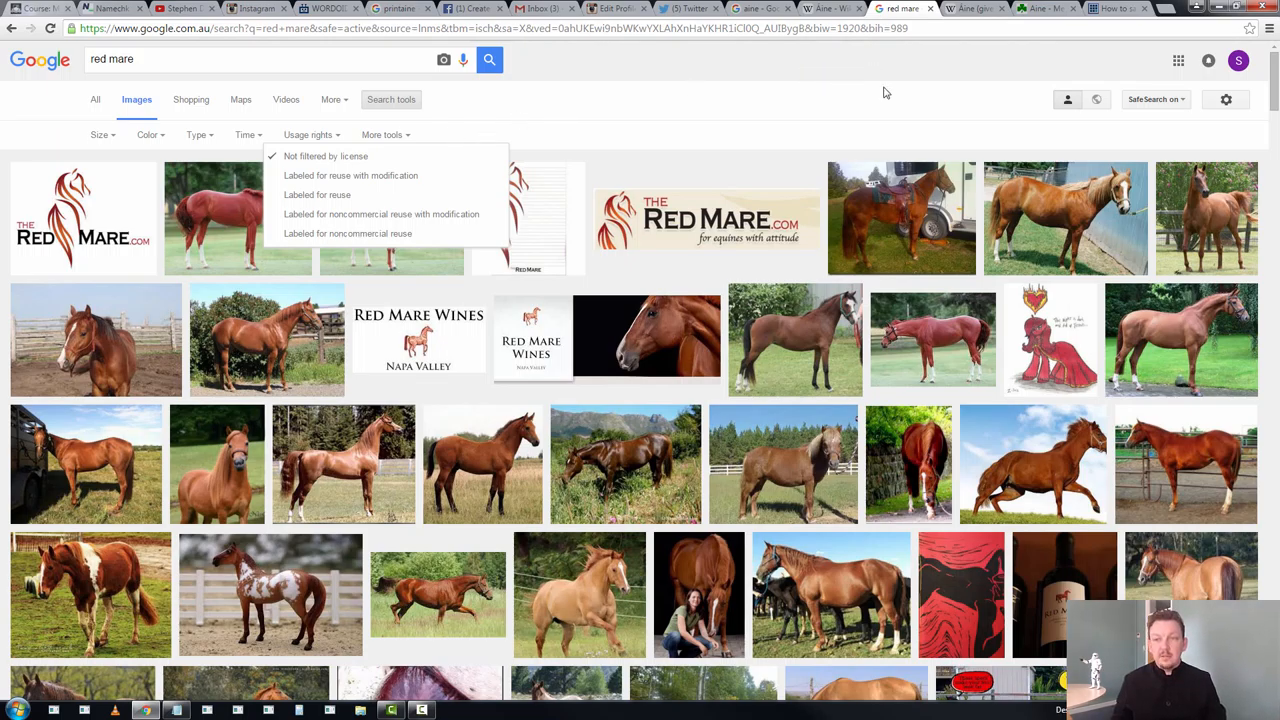
pyautogui.moveTo(856, 158)
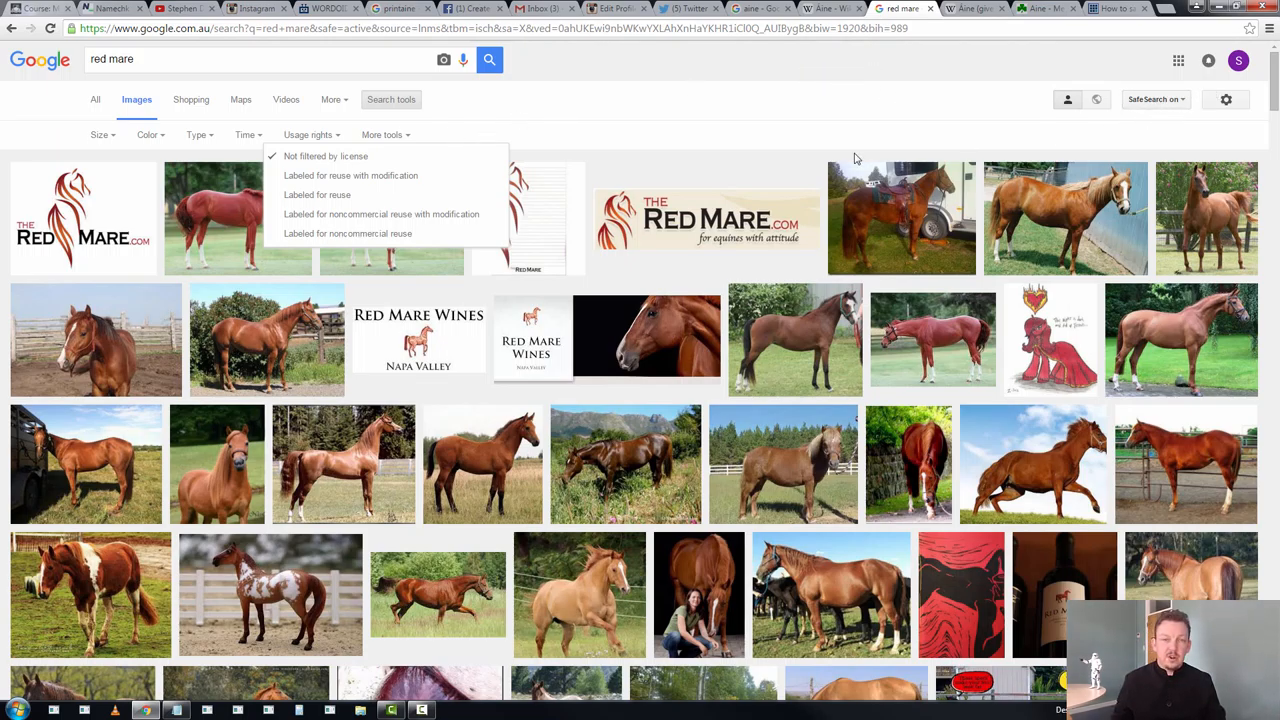
pyautogui.moveTo(588, 164)
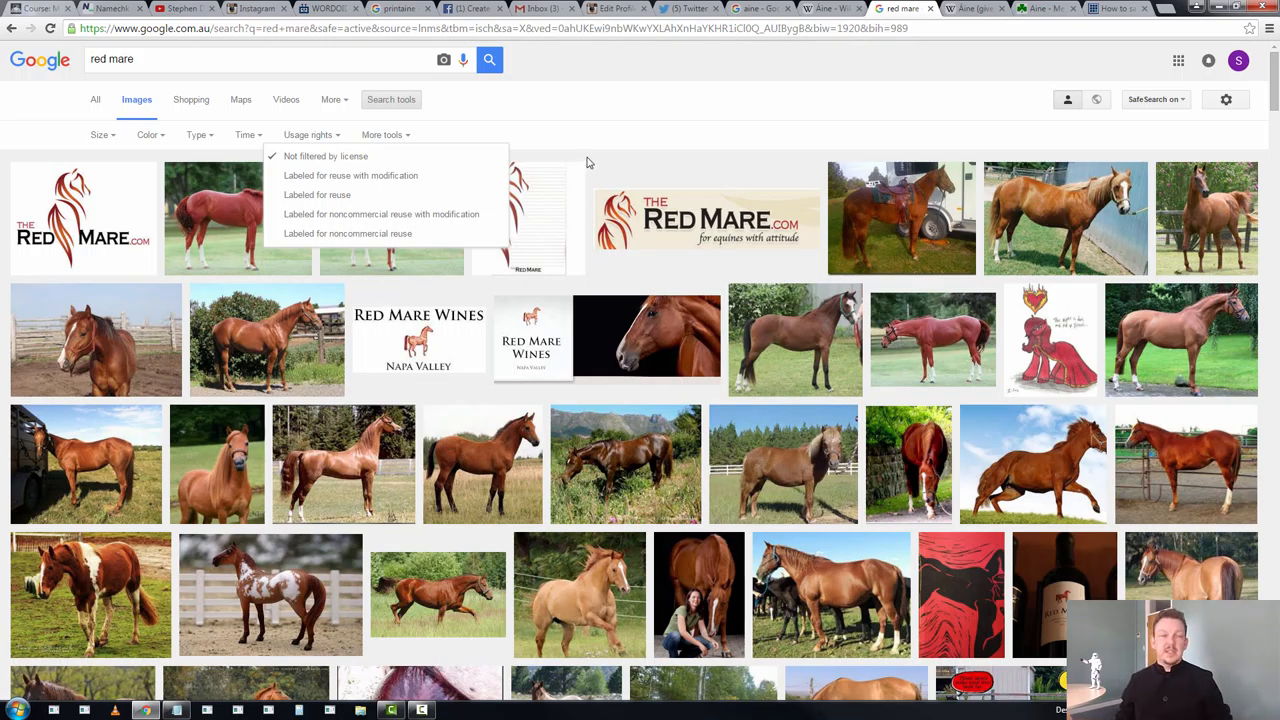
pyautogui.moveTo(476, 188)
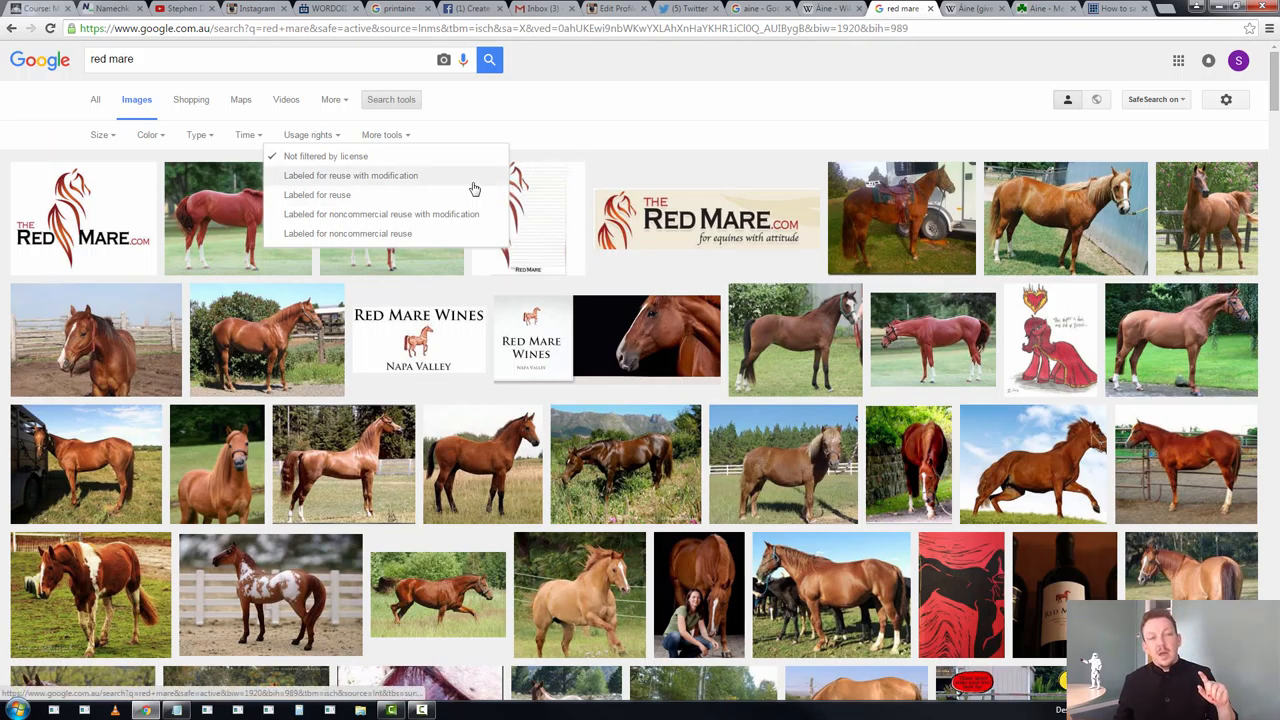
pyautogui.moveTo(476, 212)
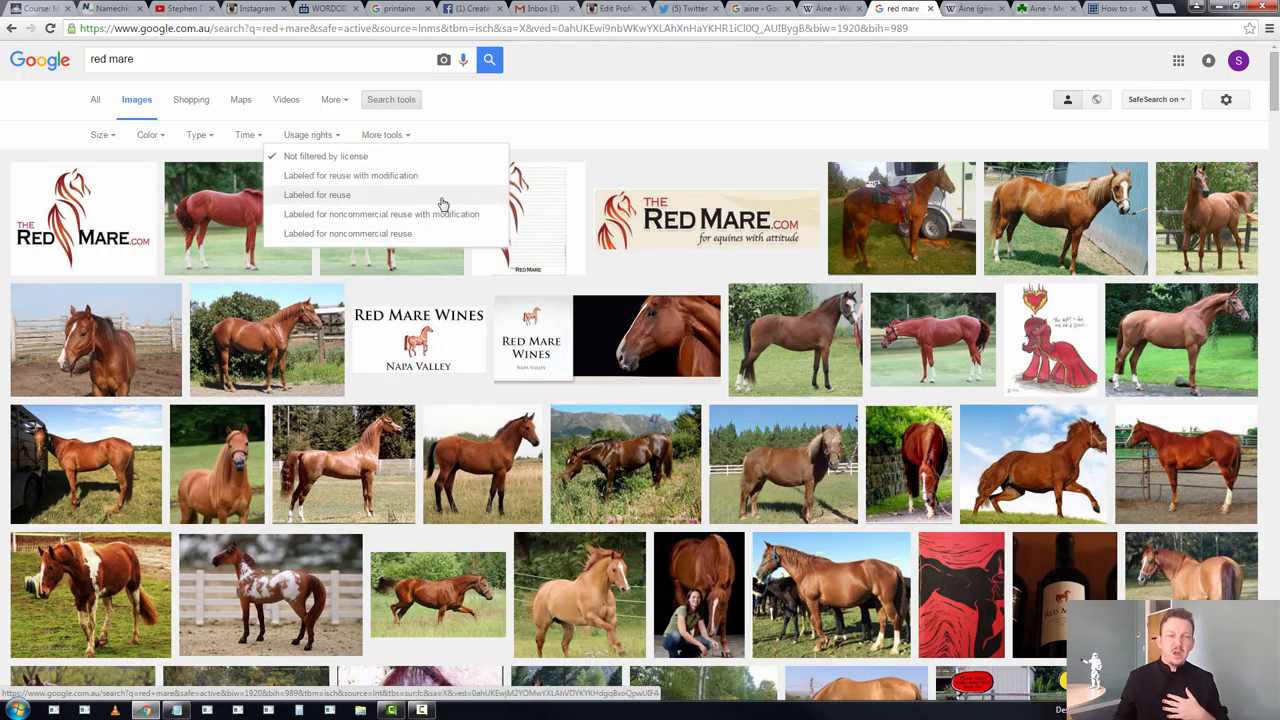
pyautogui.moveTo(442, 188)
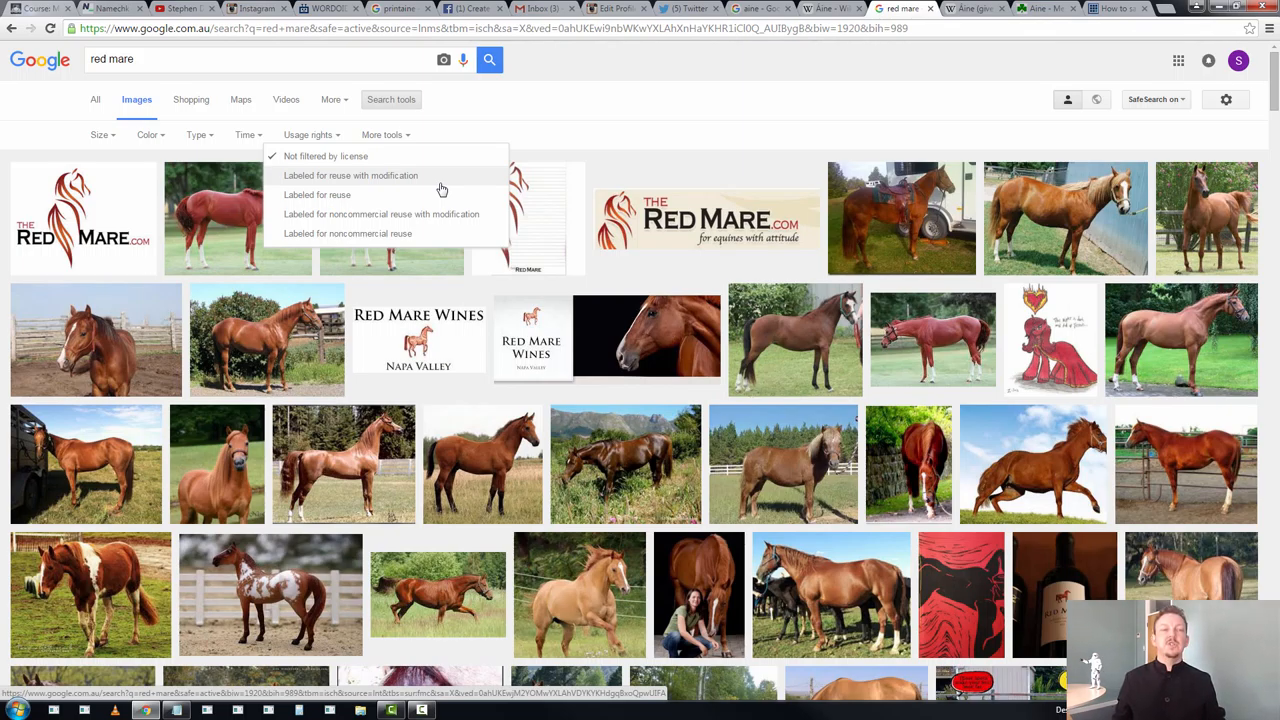
pyautogui.click(350, 176)
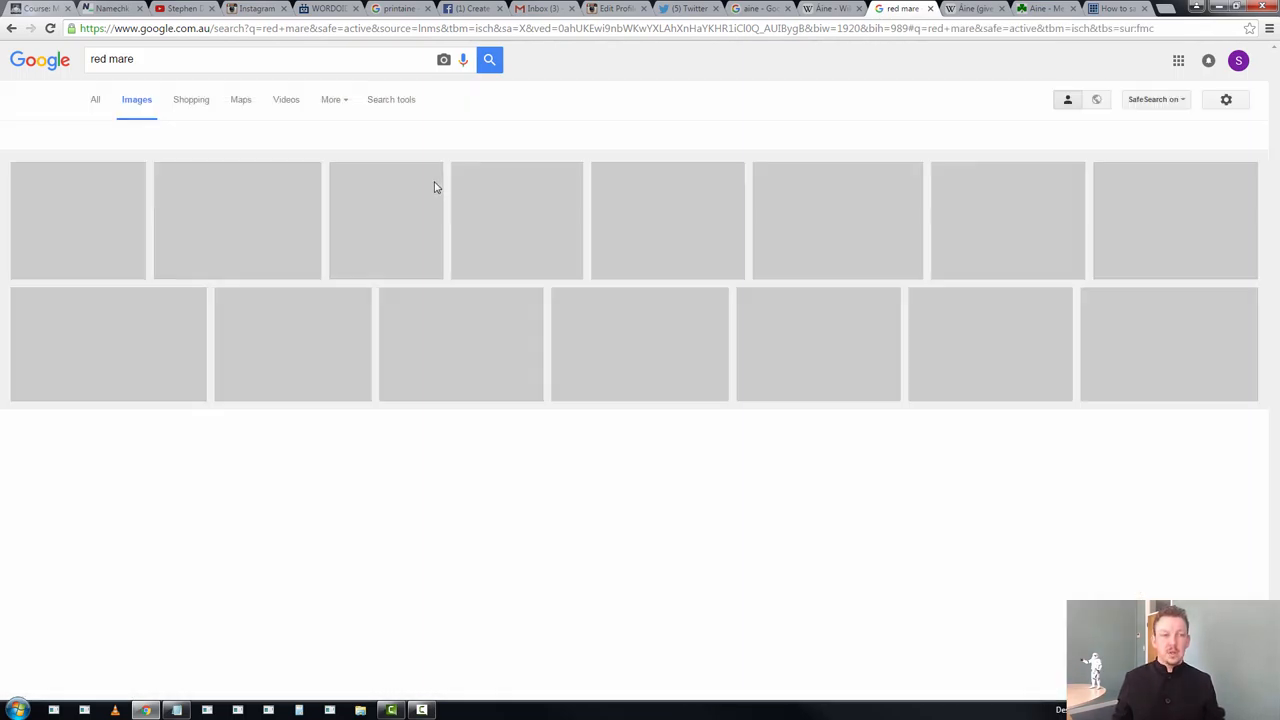
pyautogui.click(392, 100)
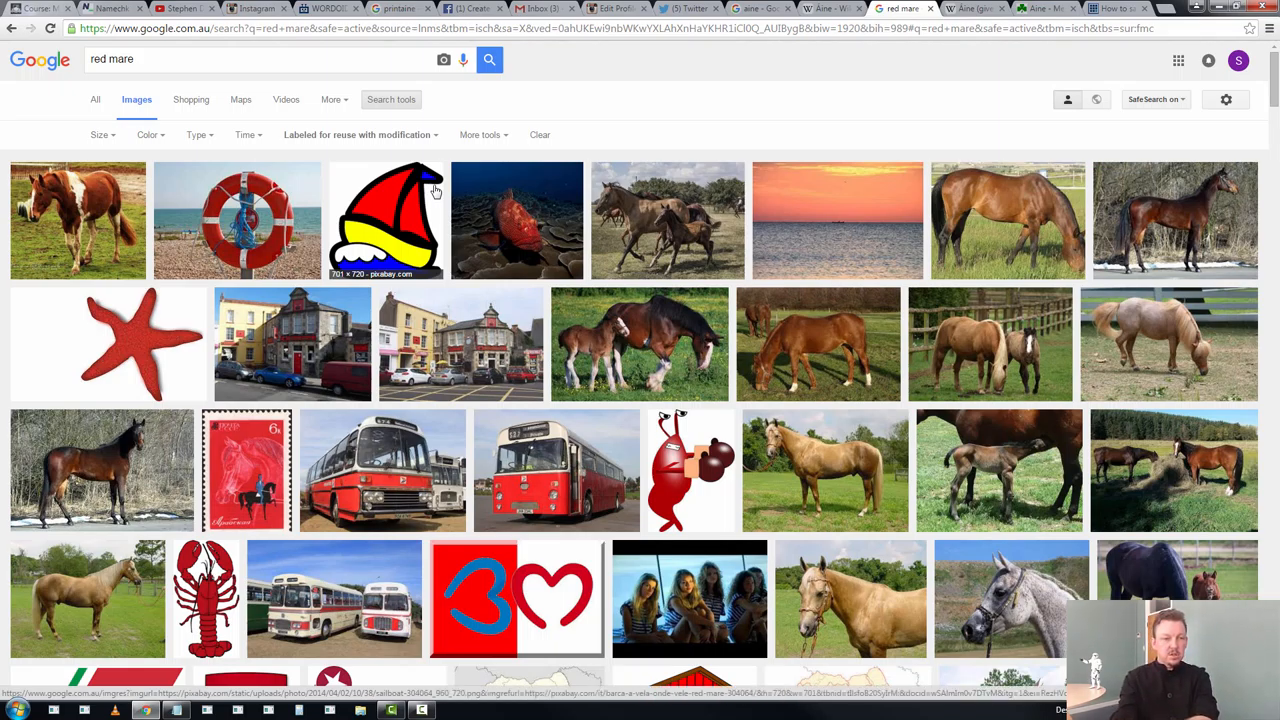
pyautogui.moveTo(436, 192)
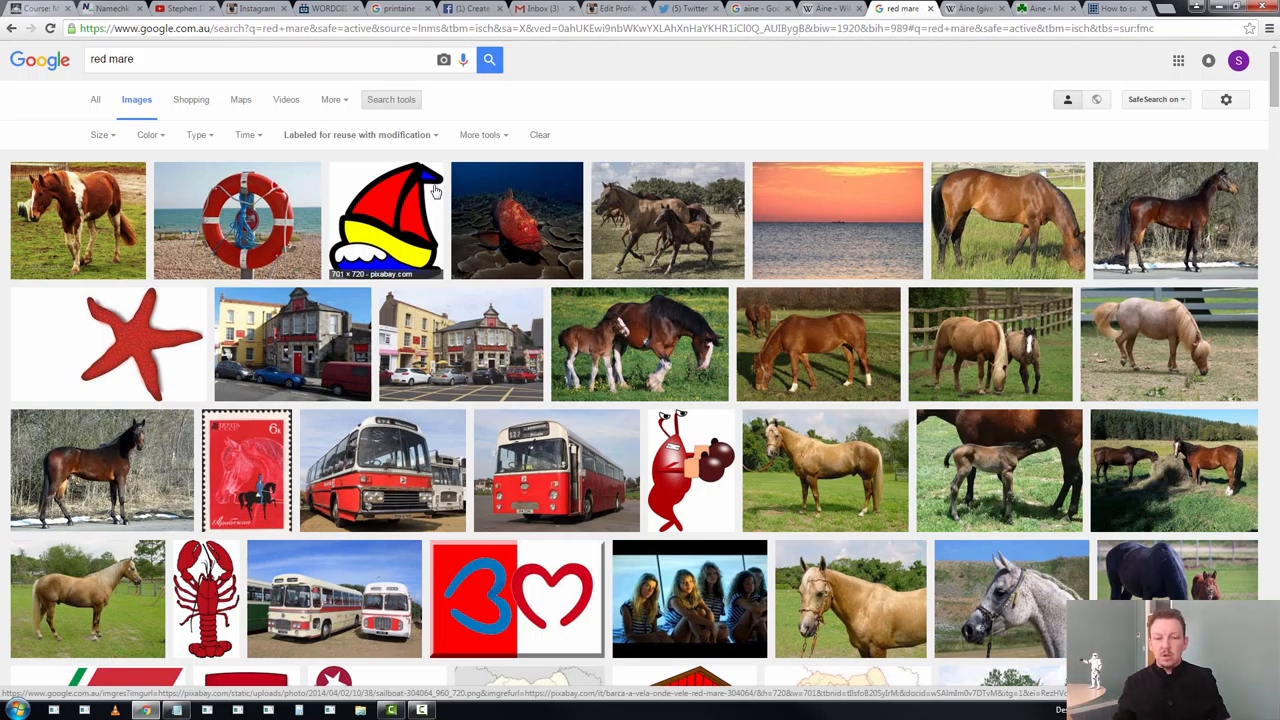
pyautogui.scroll(-3)
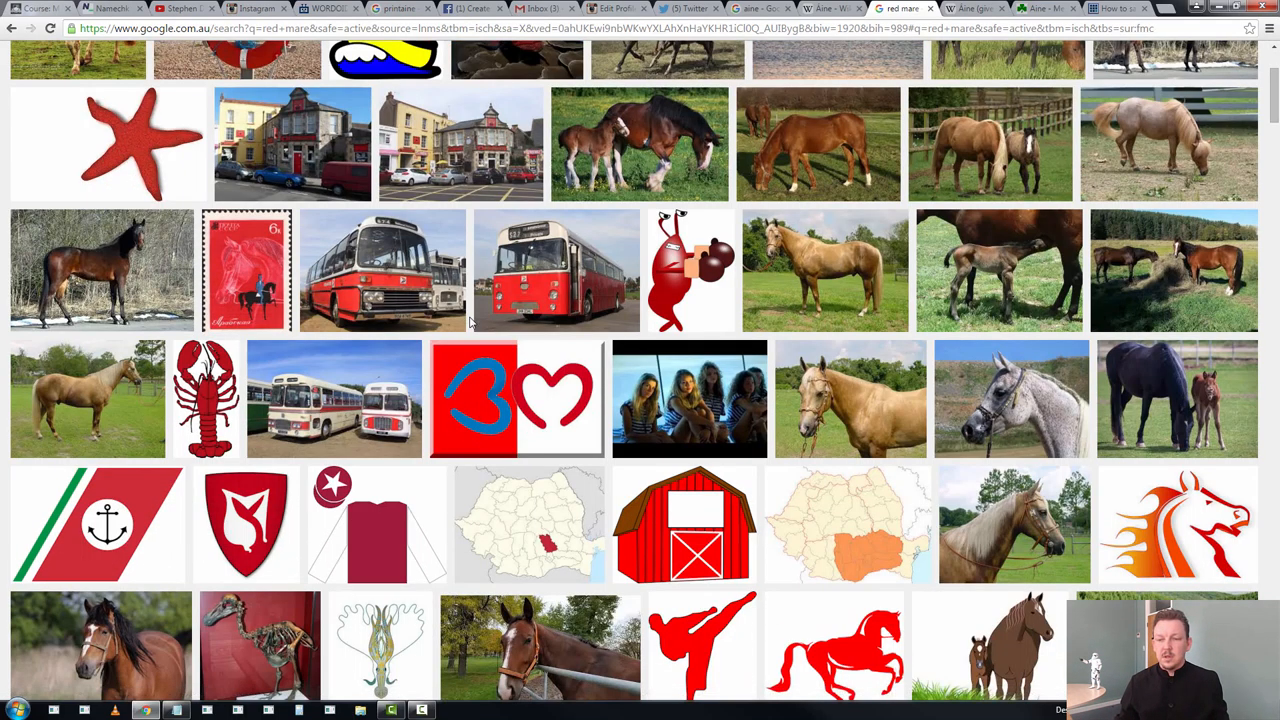
pyautogui.scroll(-3)
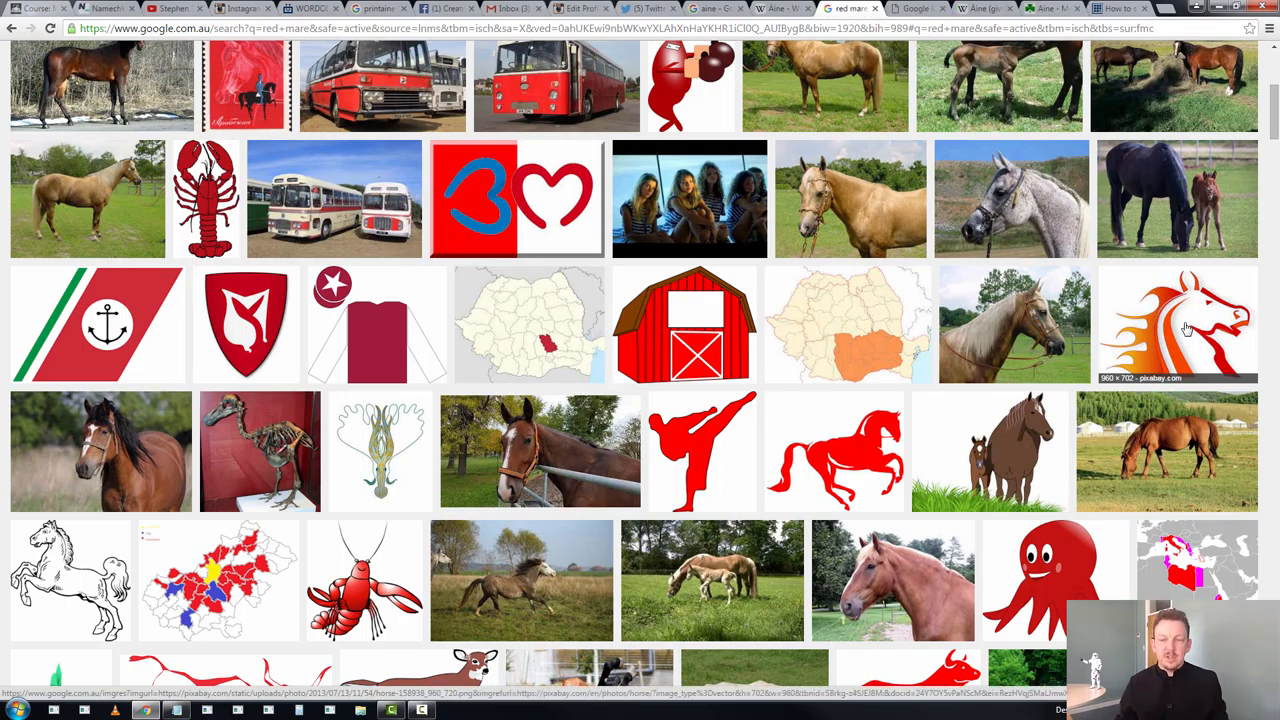
pyautogui.moveTo(568, 444)
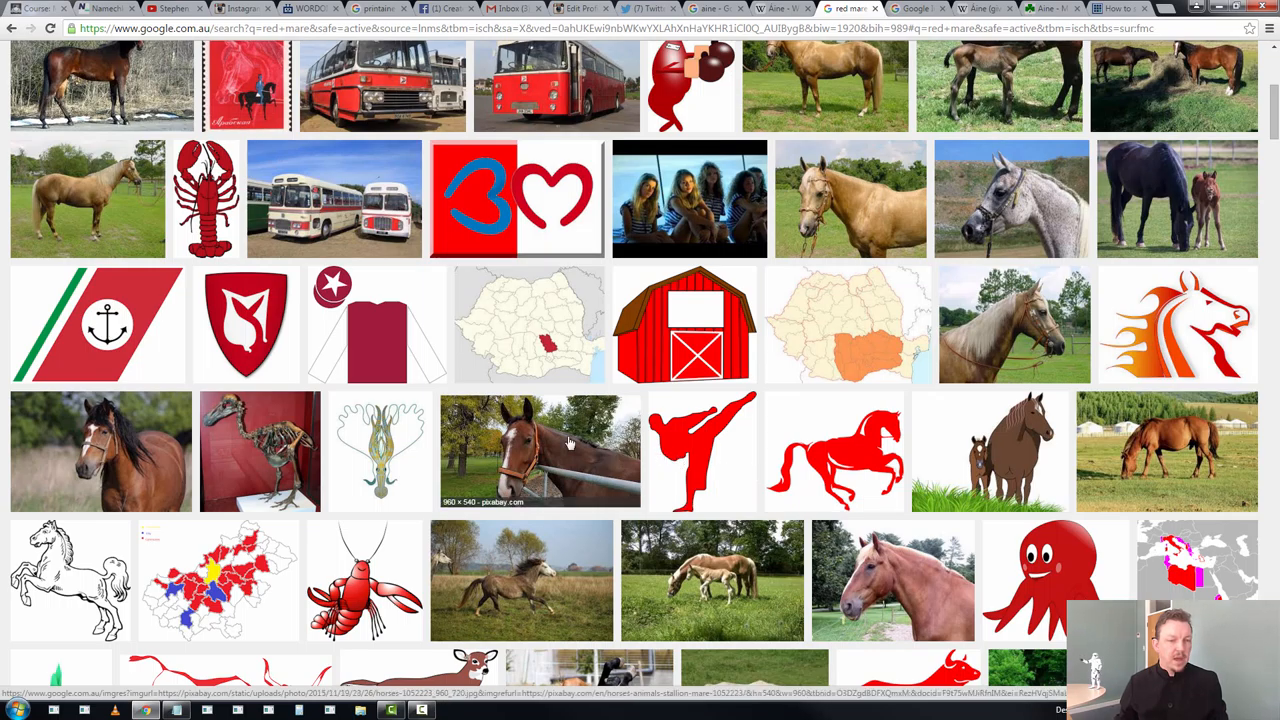
pyautogui.moveTo(116, 464)
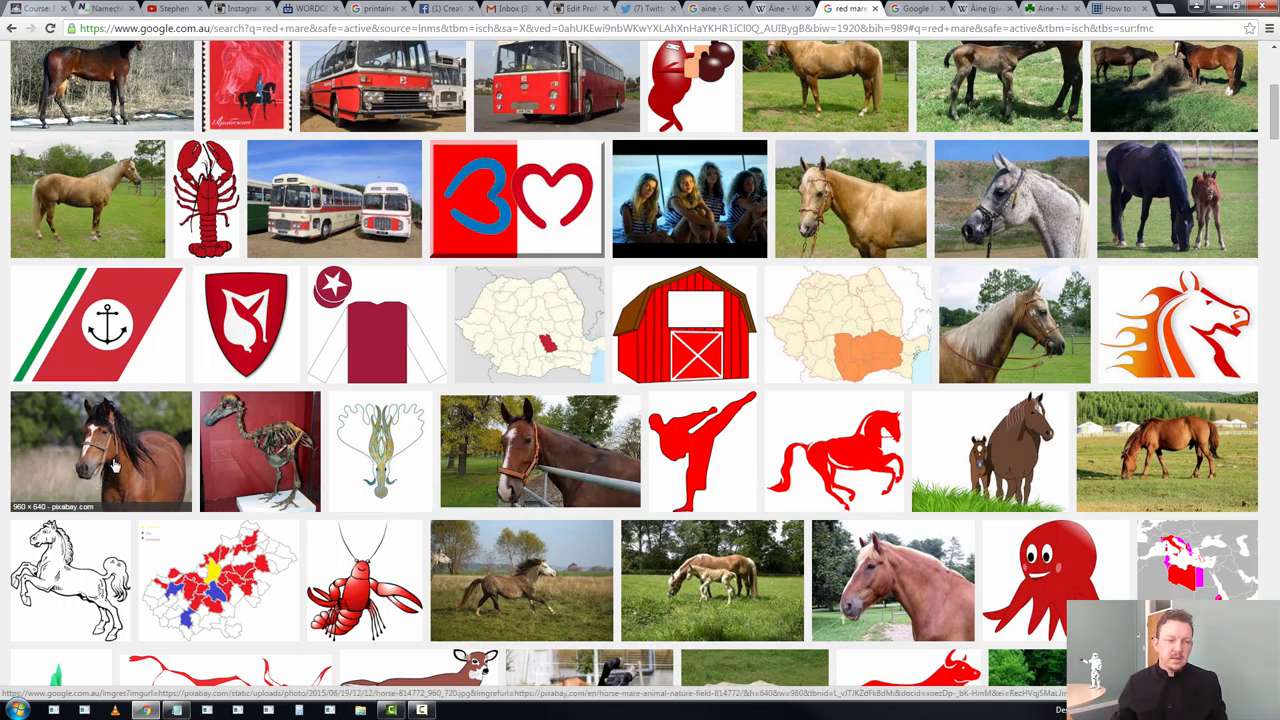
pyautogui.moveTo(80, 508)
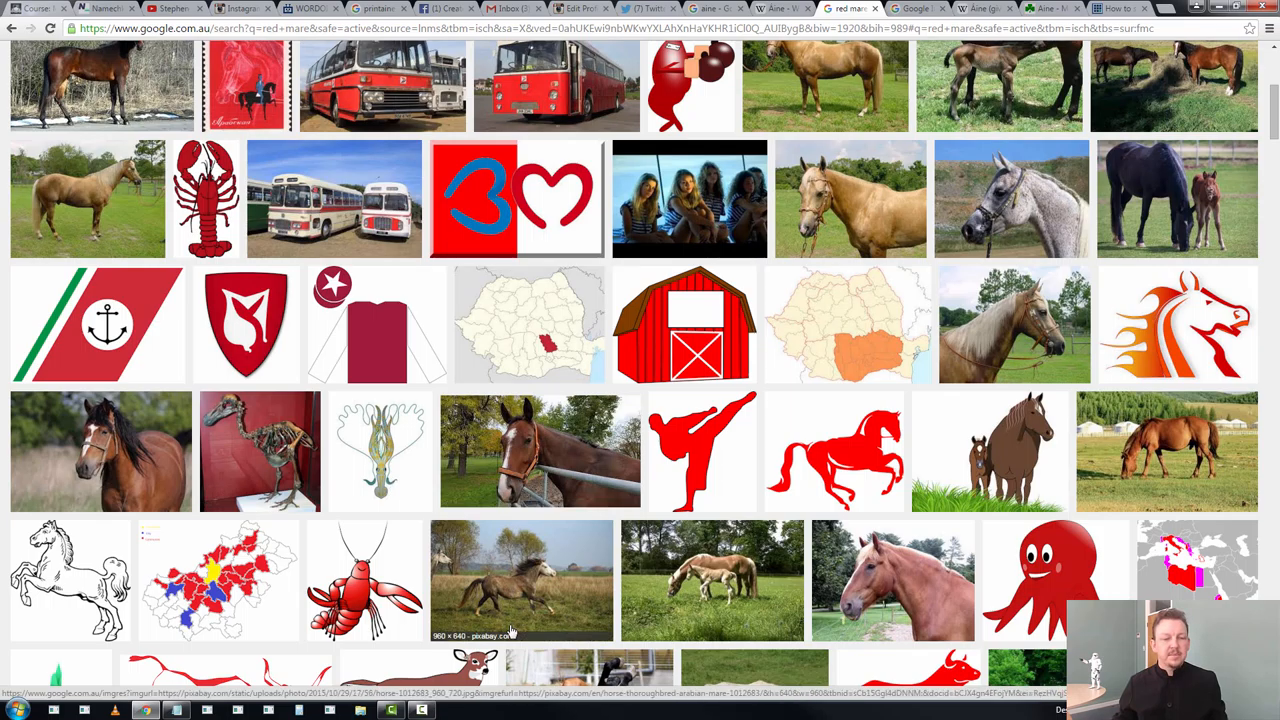
pyautogui.scroll(3)
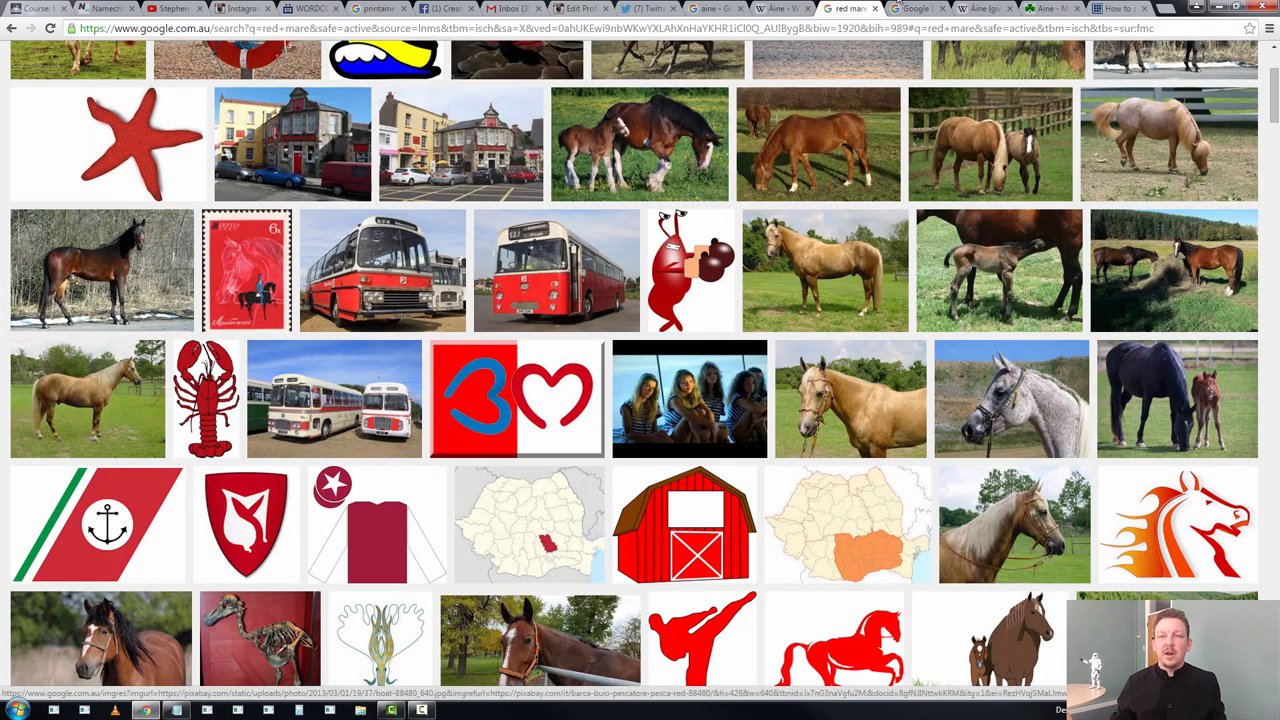
# Preview the flaming red horse vector from Pixabay in the image results
pyautogui.click(1176, 524)
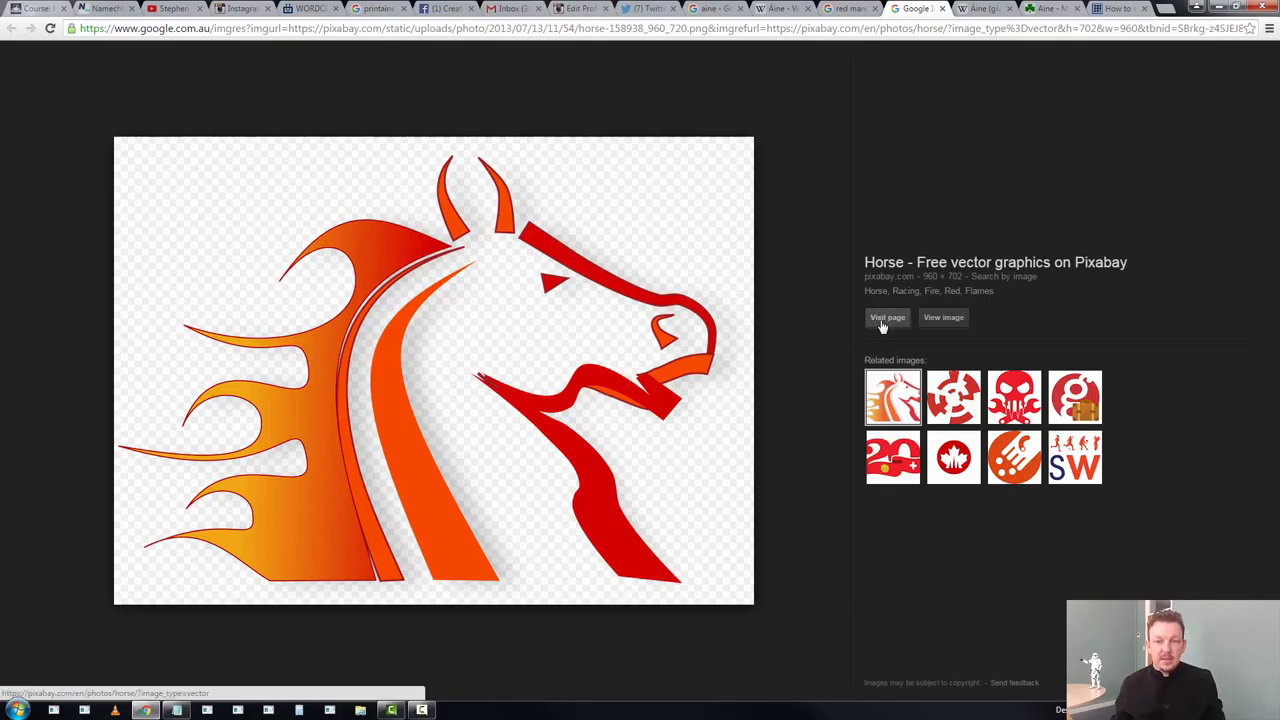
pyautogui.moveTo(968, 308)
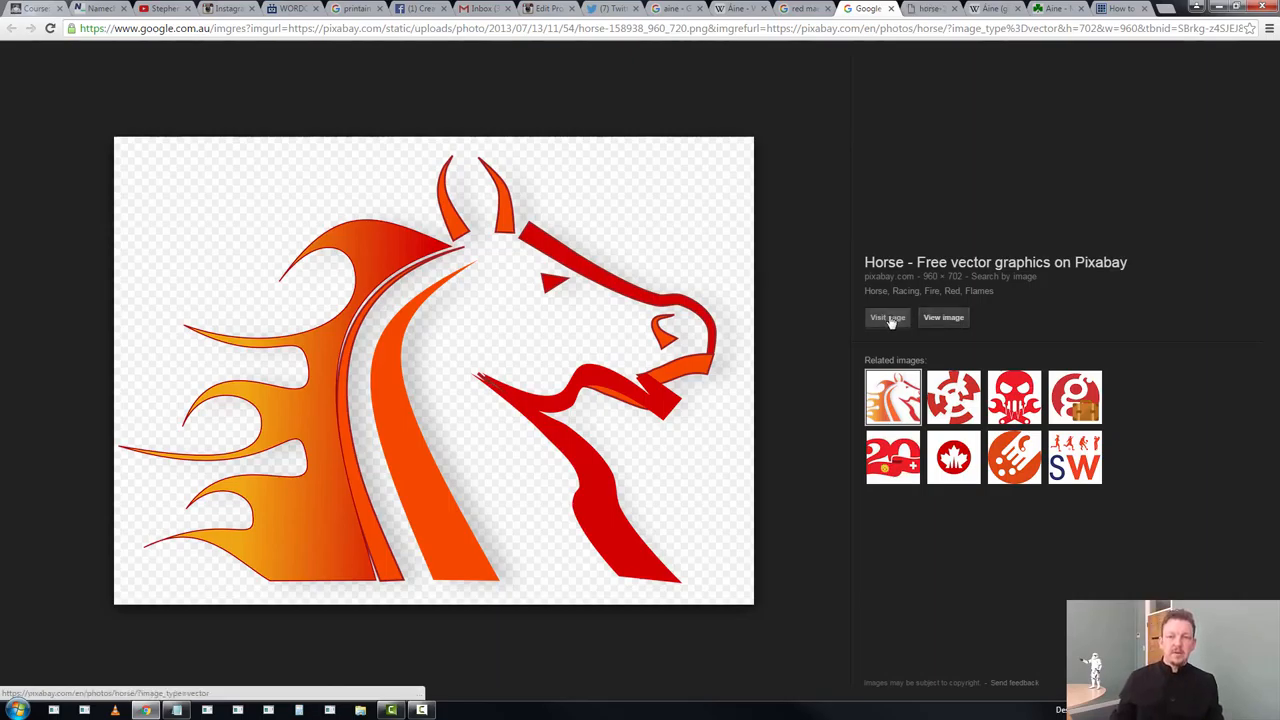
# Visit the Pixabay horse page, sign up with Google and allow Pixabay's permission request
pyautogui.click(888, 316)
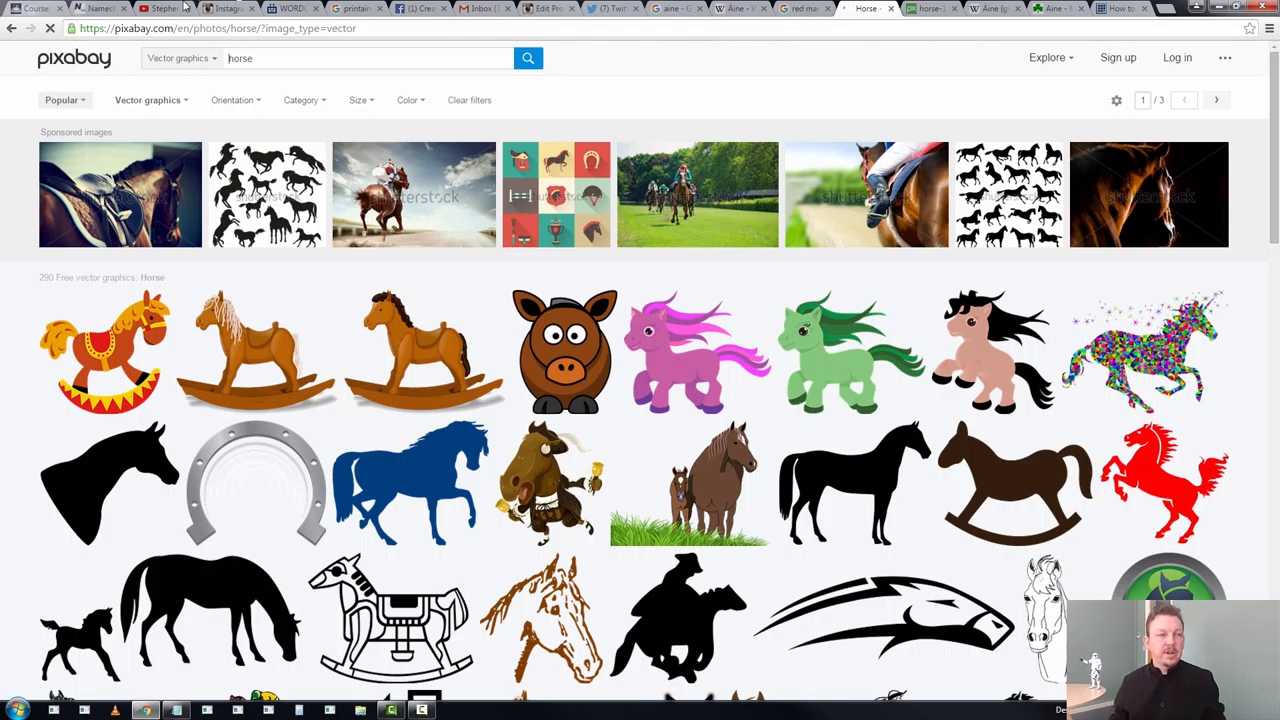
pyautogui.moveTo(1206, 48)
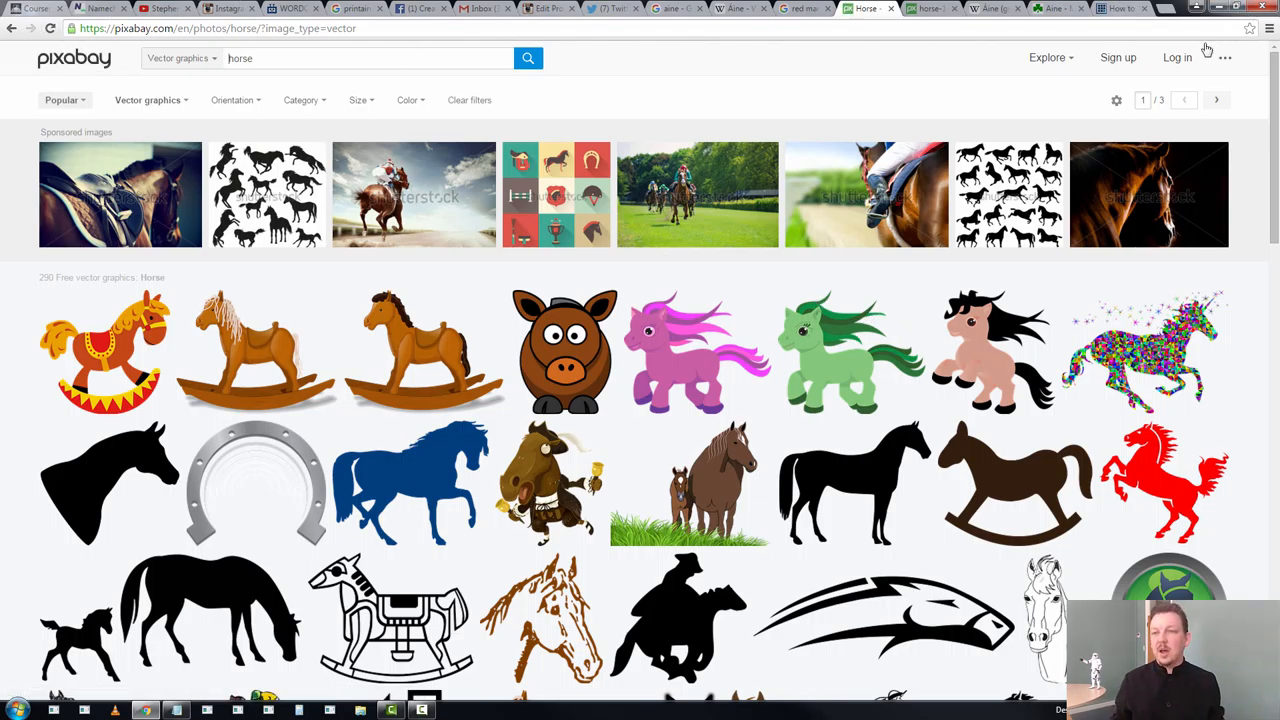
pyautogui.click(1116, 56)
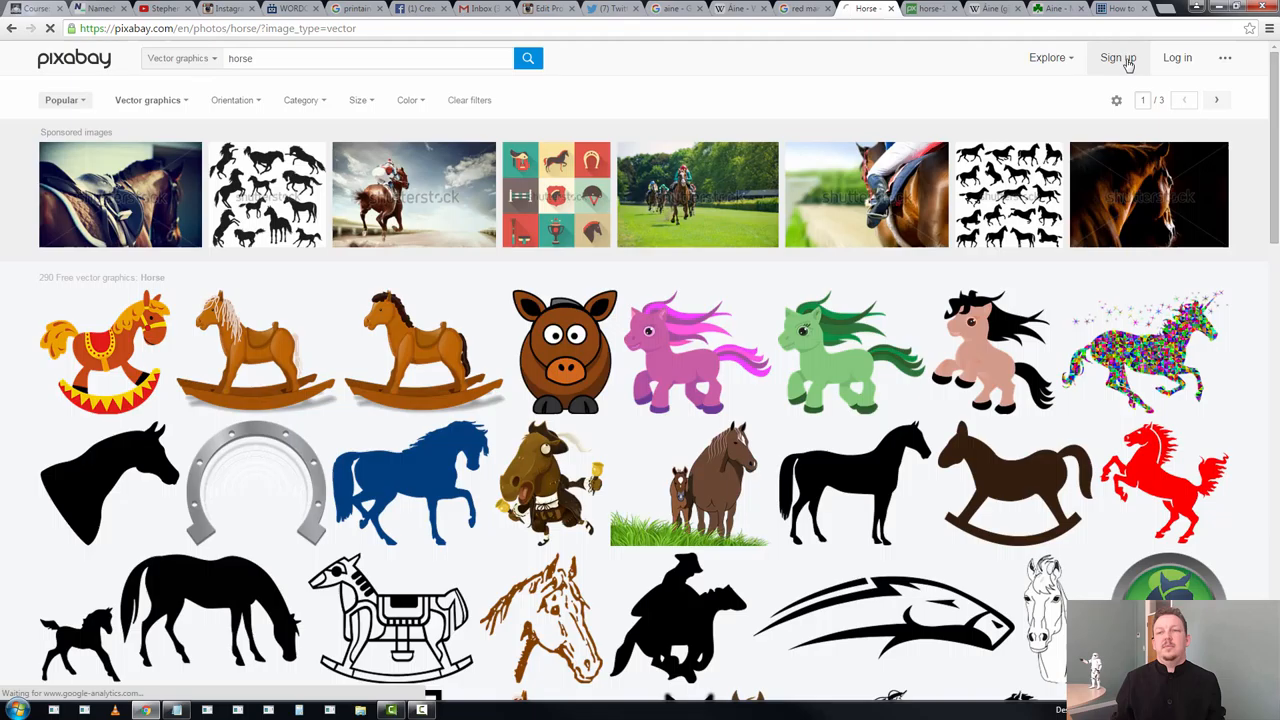
pyautogui.click(1118, 56)
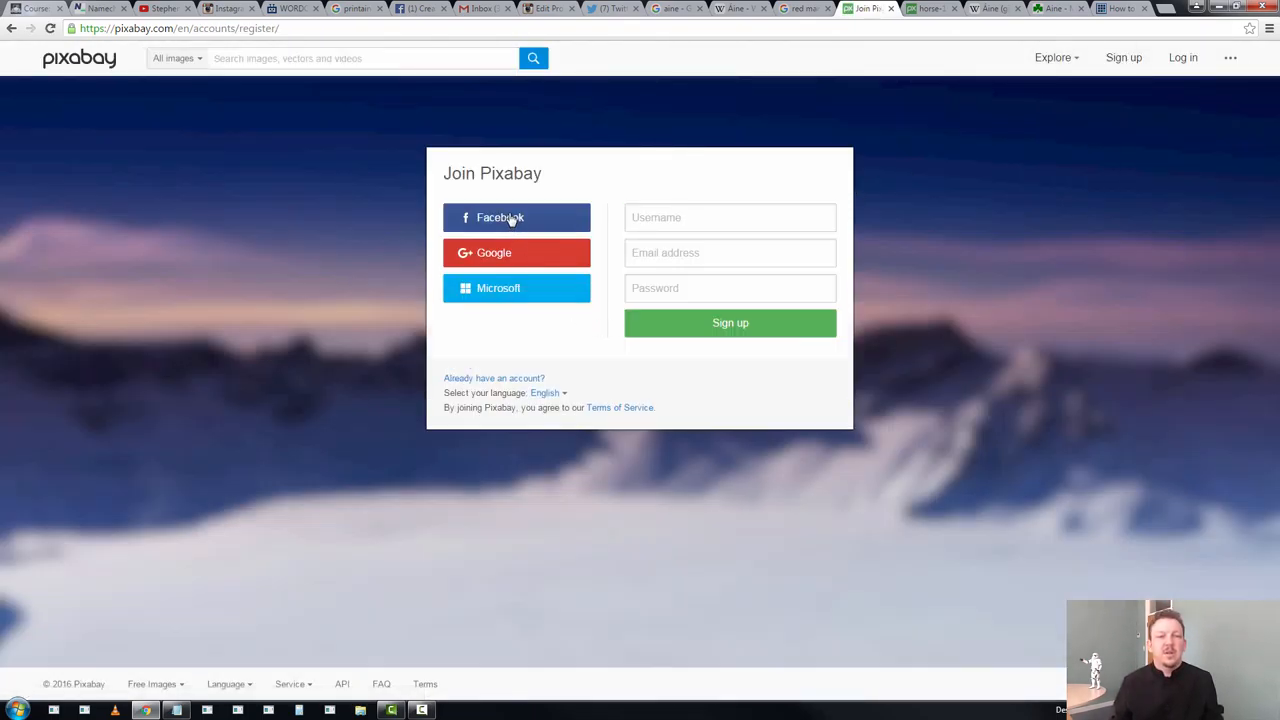
pyautogui.moveTo(450, 176)
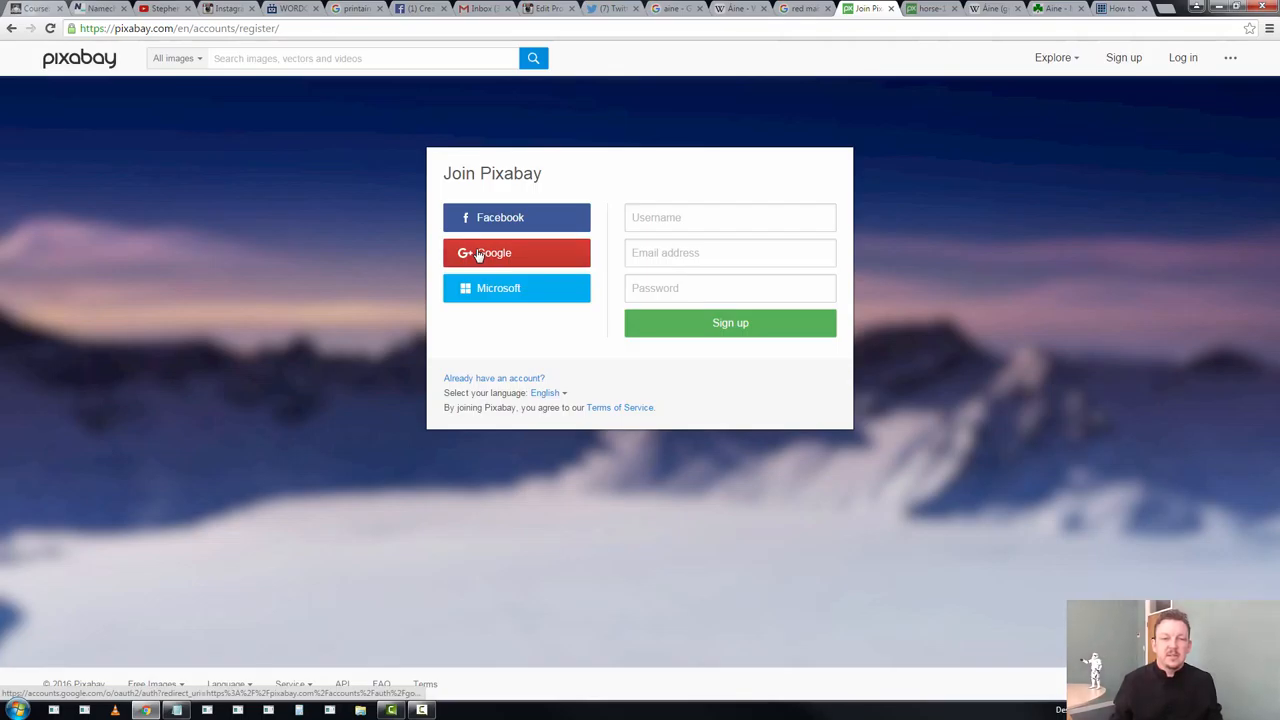
pyautogui.click(516, 252)
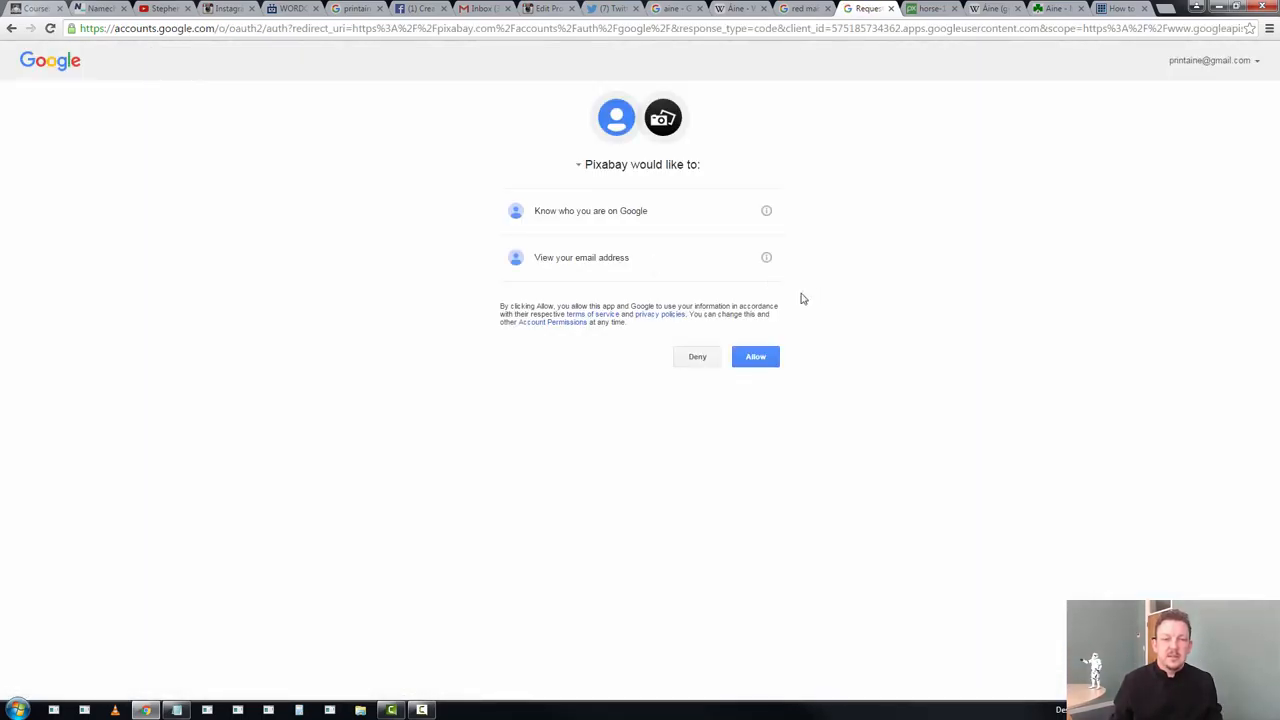
pyautogui.click(756, 356)
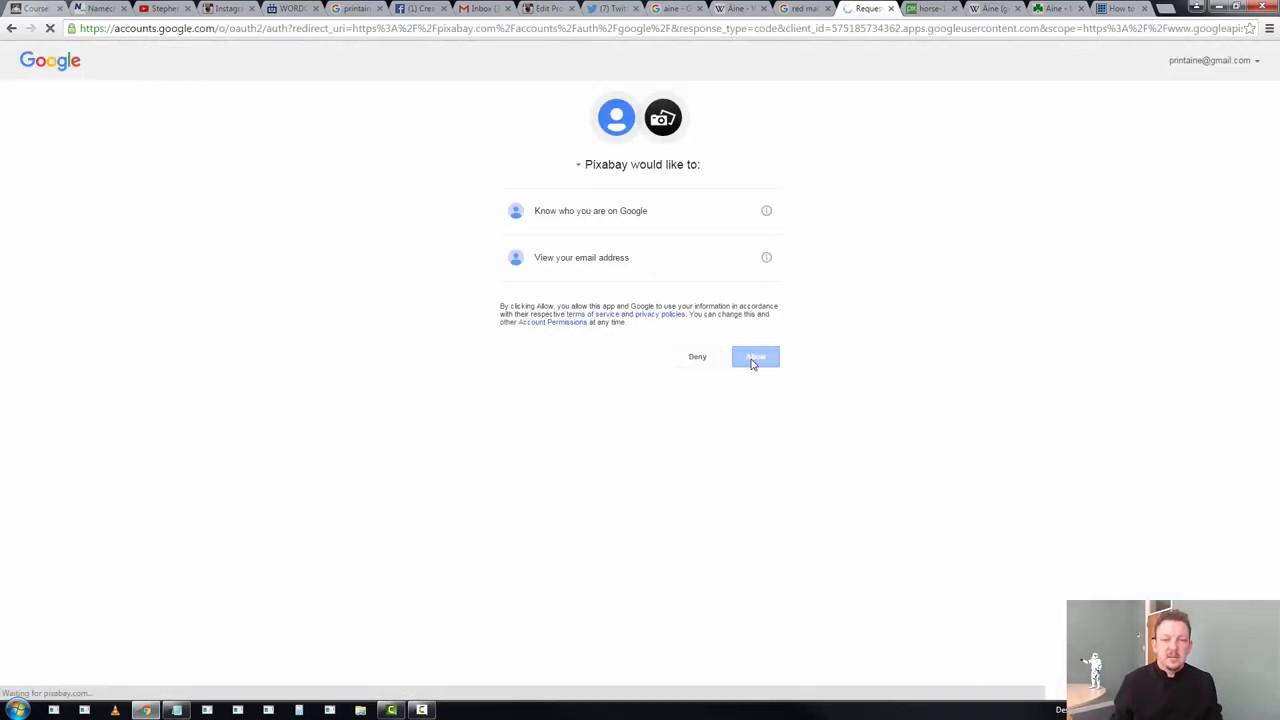
# Open the new printaine Pixabay profile settings at the Twitter field, then return to the Twitter tab
pyautogui.click(756, 356)
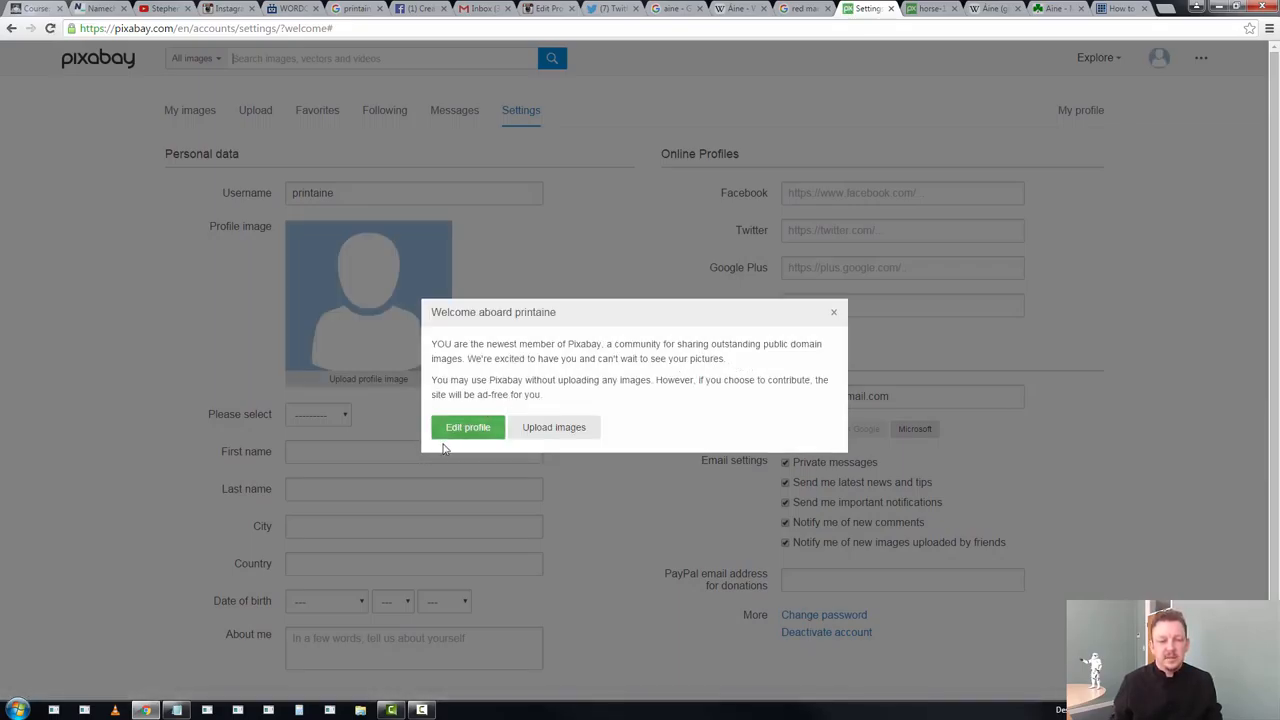
pyautogui.moveTo(460, 432)
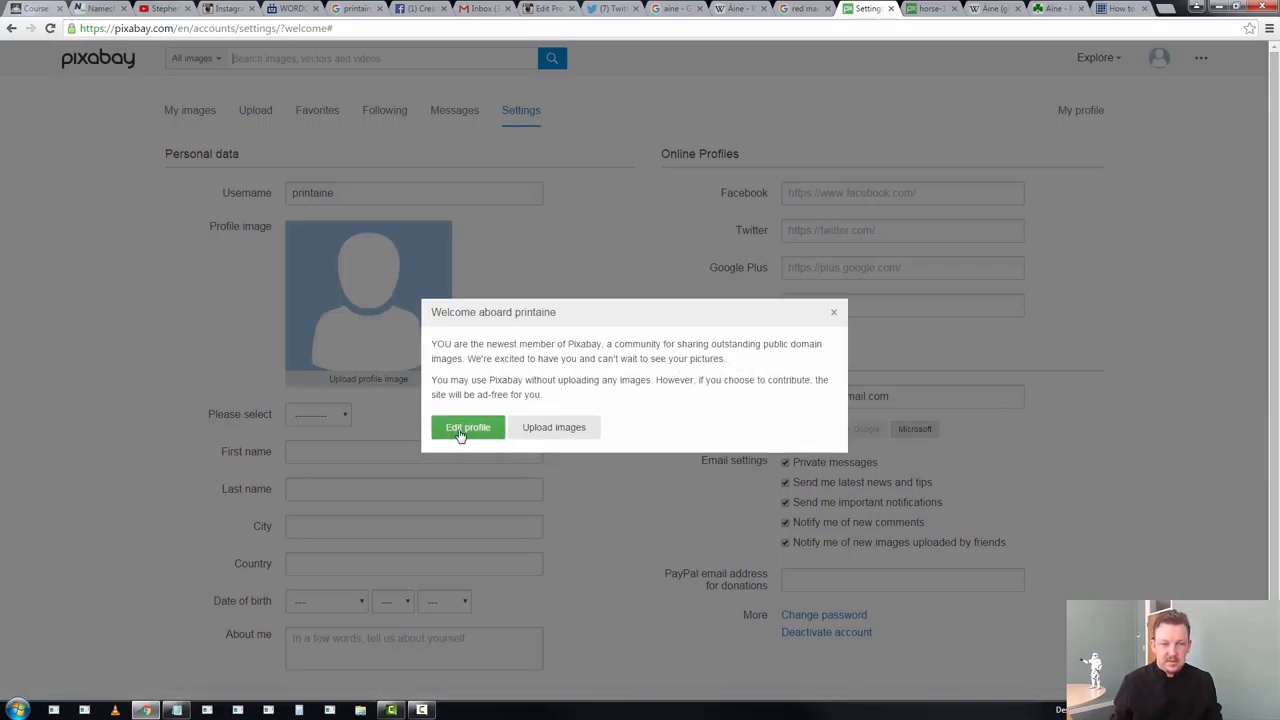
pyautogui.moveTo(736, 344)
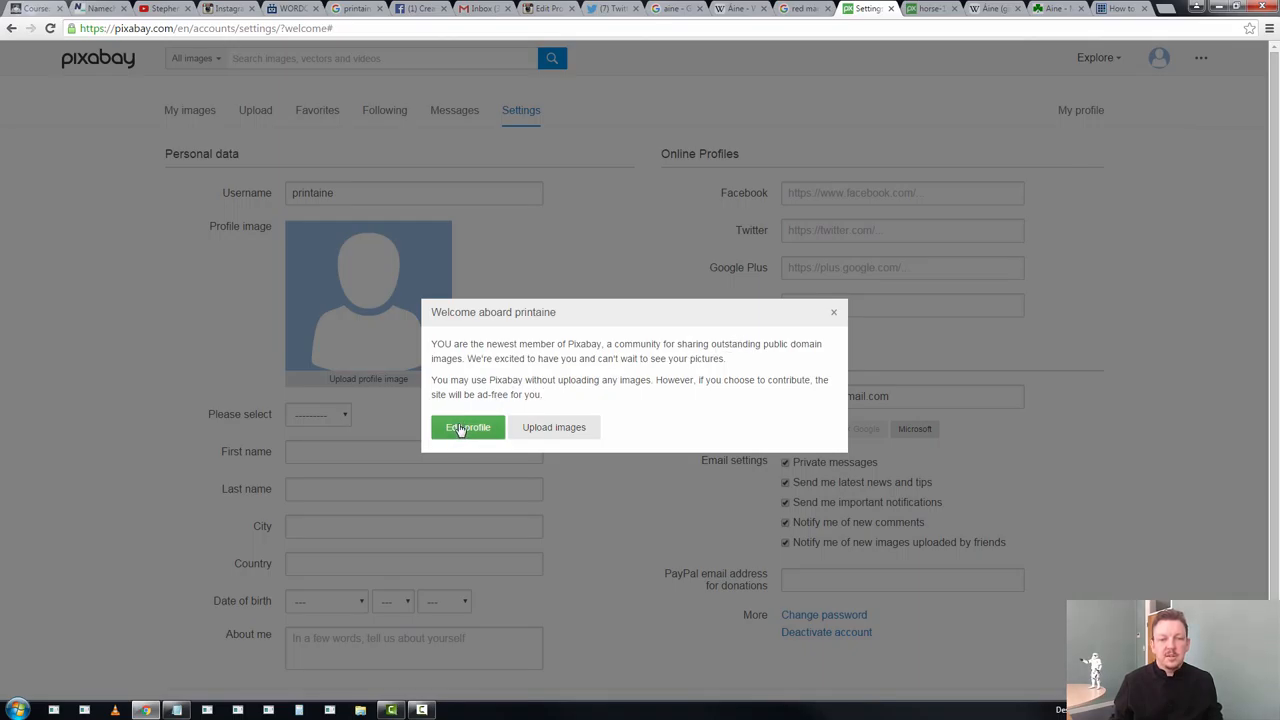
pyautogui.click(468, 428)
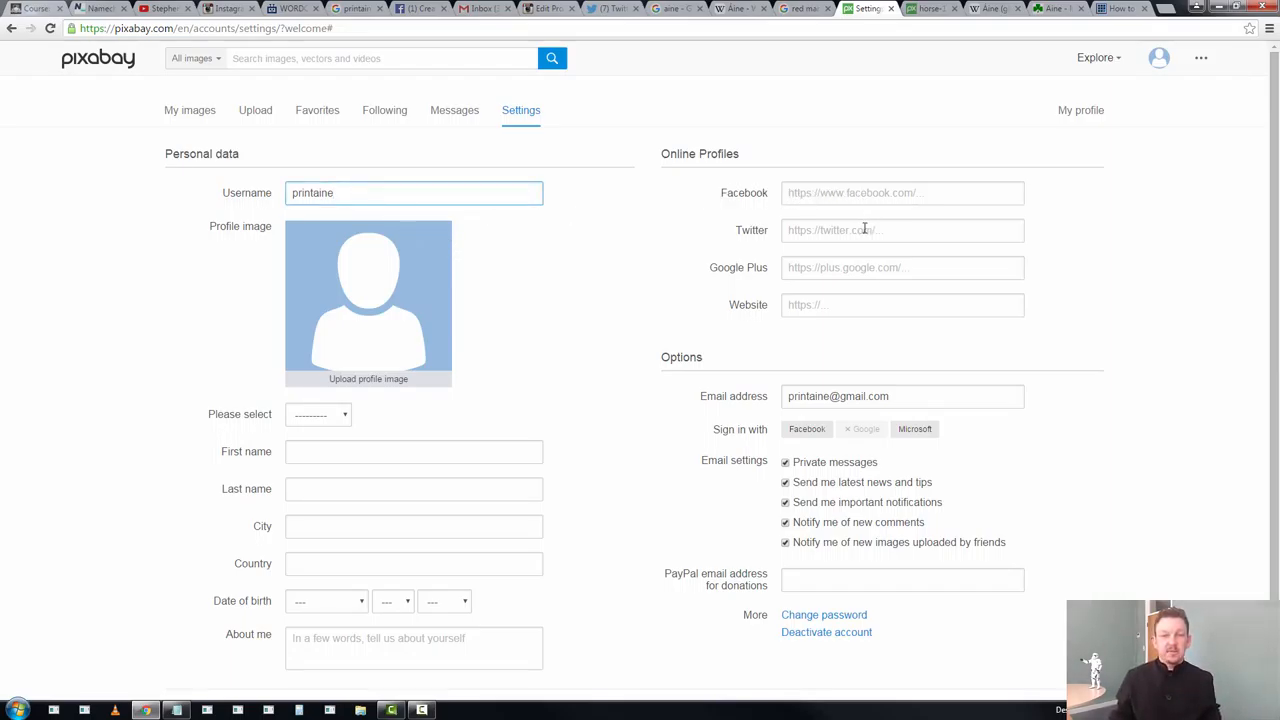
pyautogui.click(900, 230)
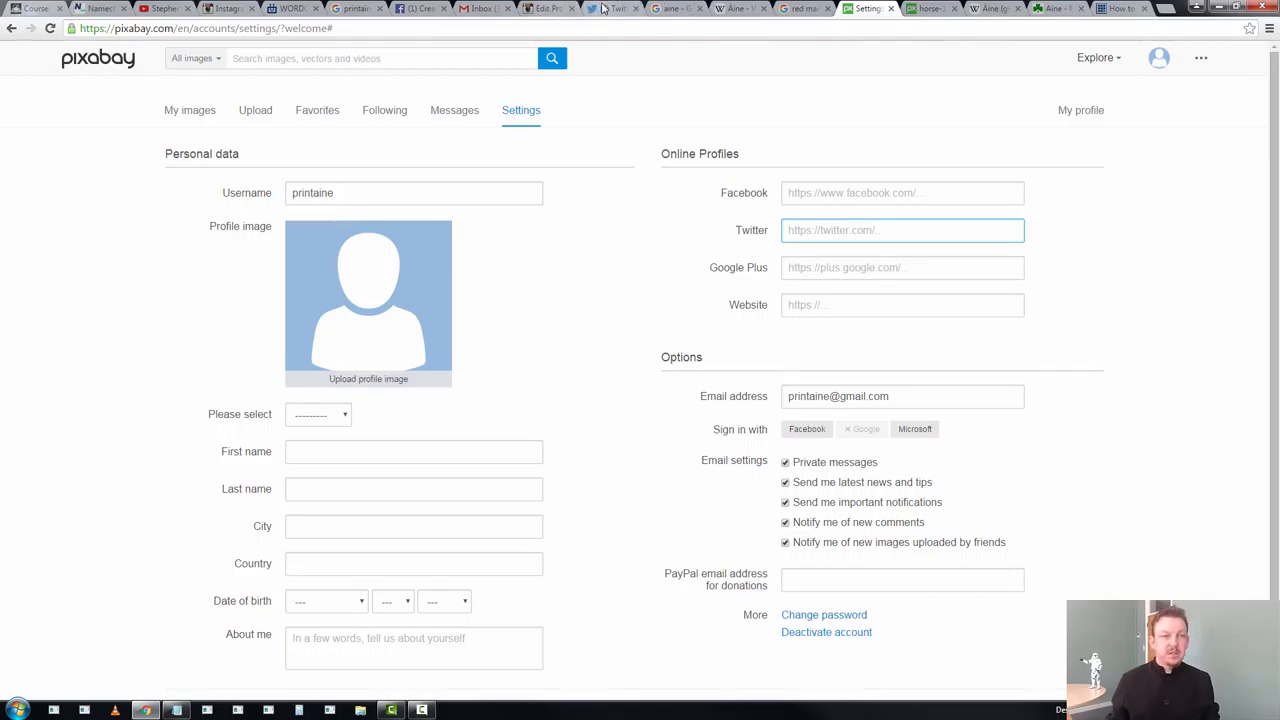
pyautogui.click(612, 8)
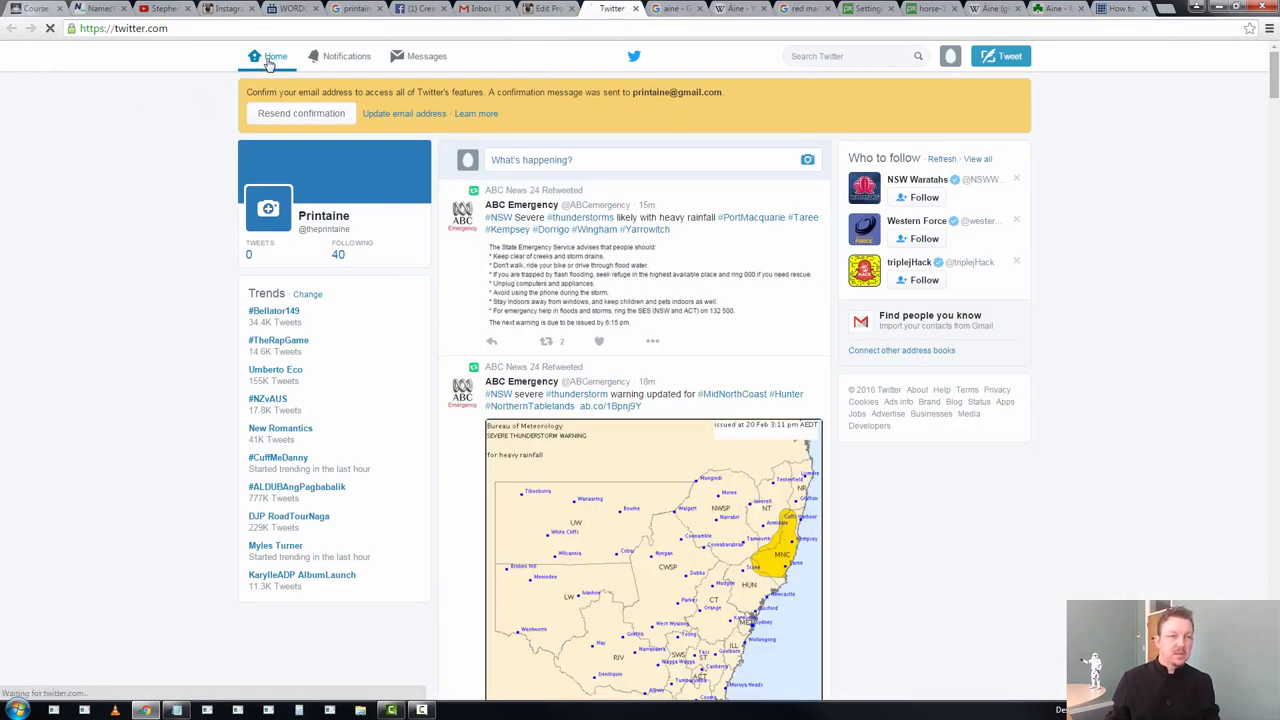
# Resend Twitter's confirmation email, check Gmail, and go to Instagram's Edit Profile page
pyautogui.click(276, 56)
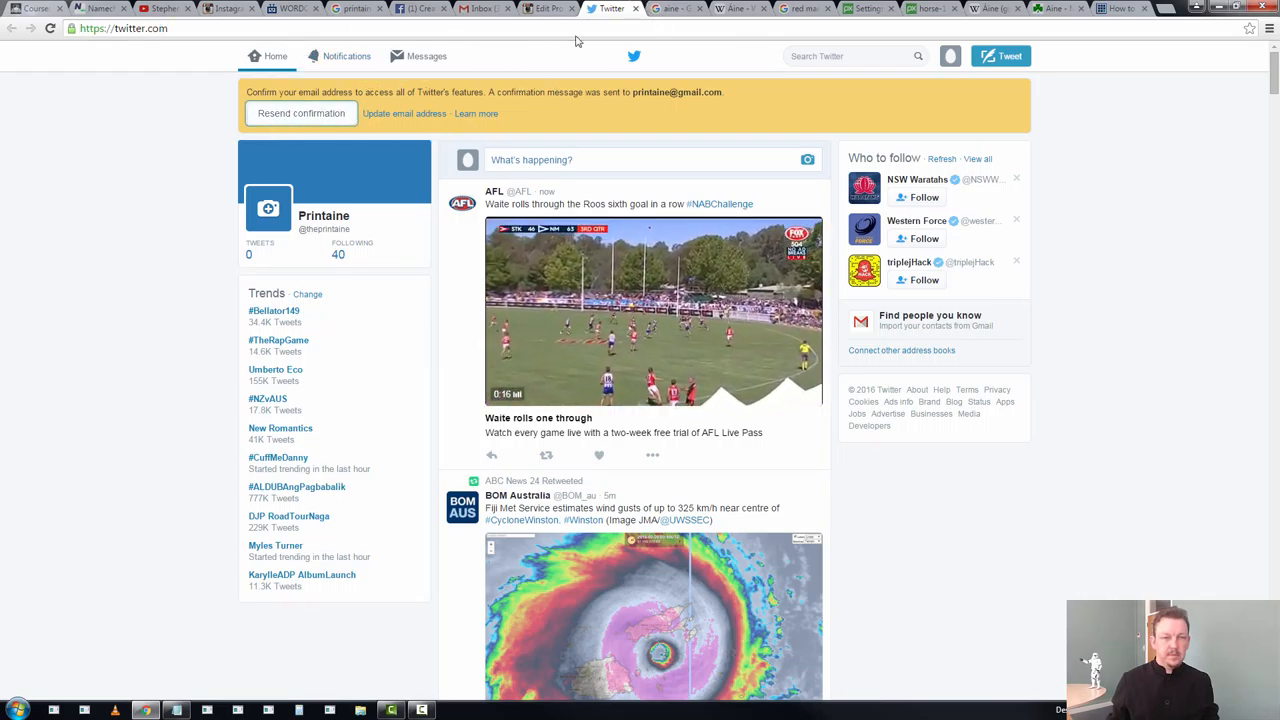
pyautogui.click(300, 112)
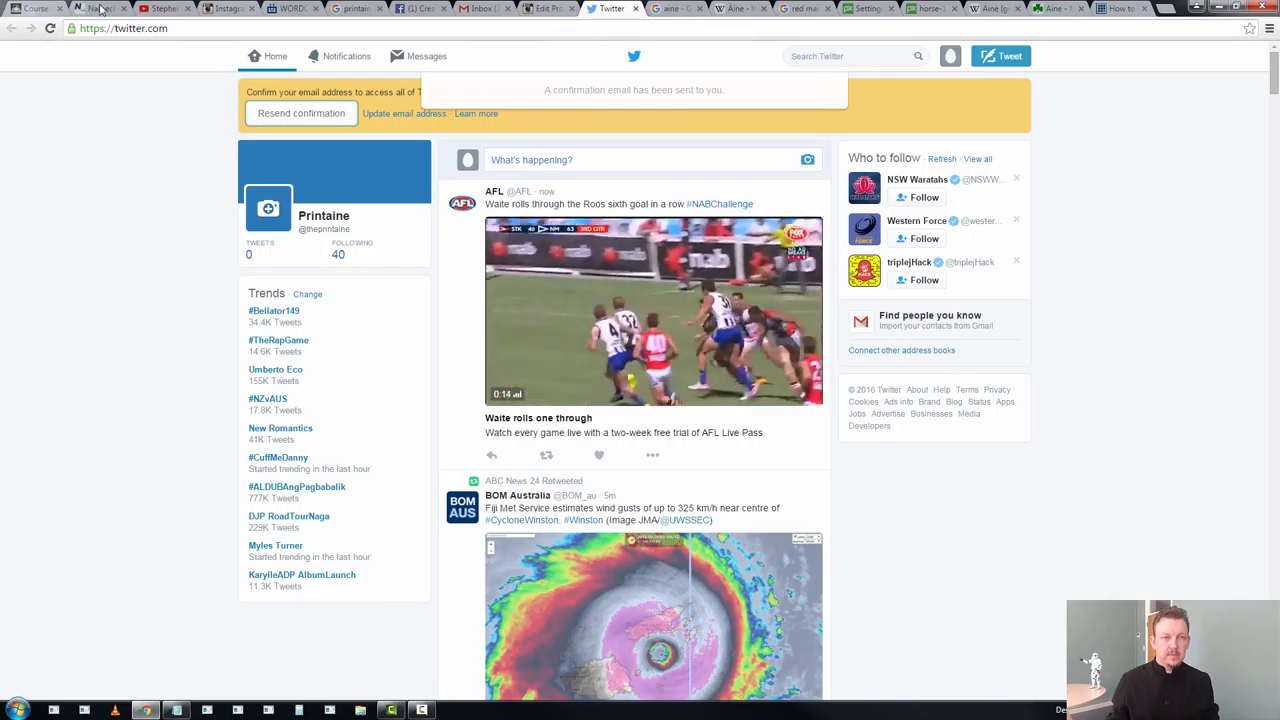
pyautogui.click(484, 8)
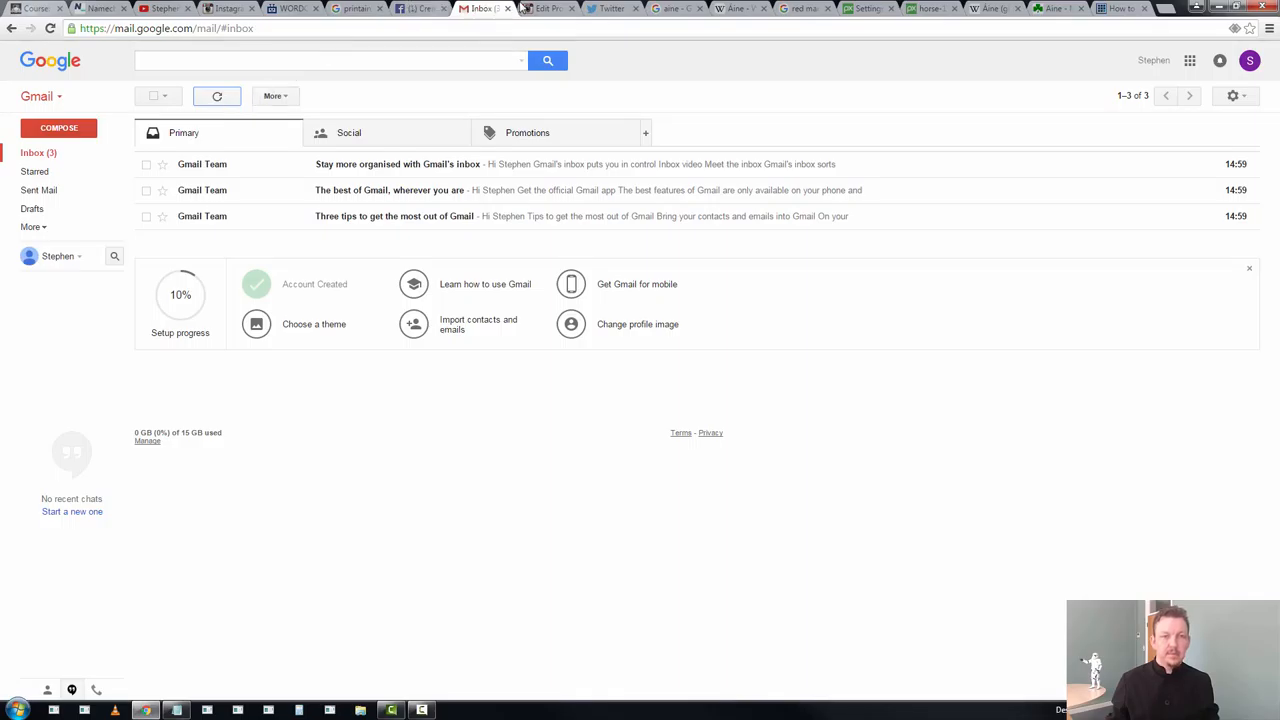
pyautogui.click(548, 8)
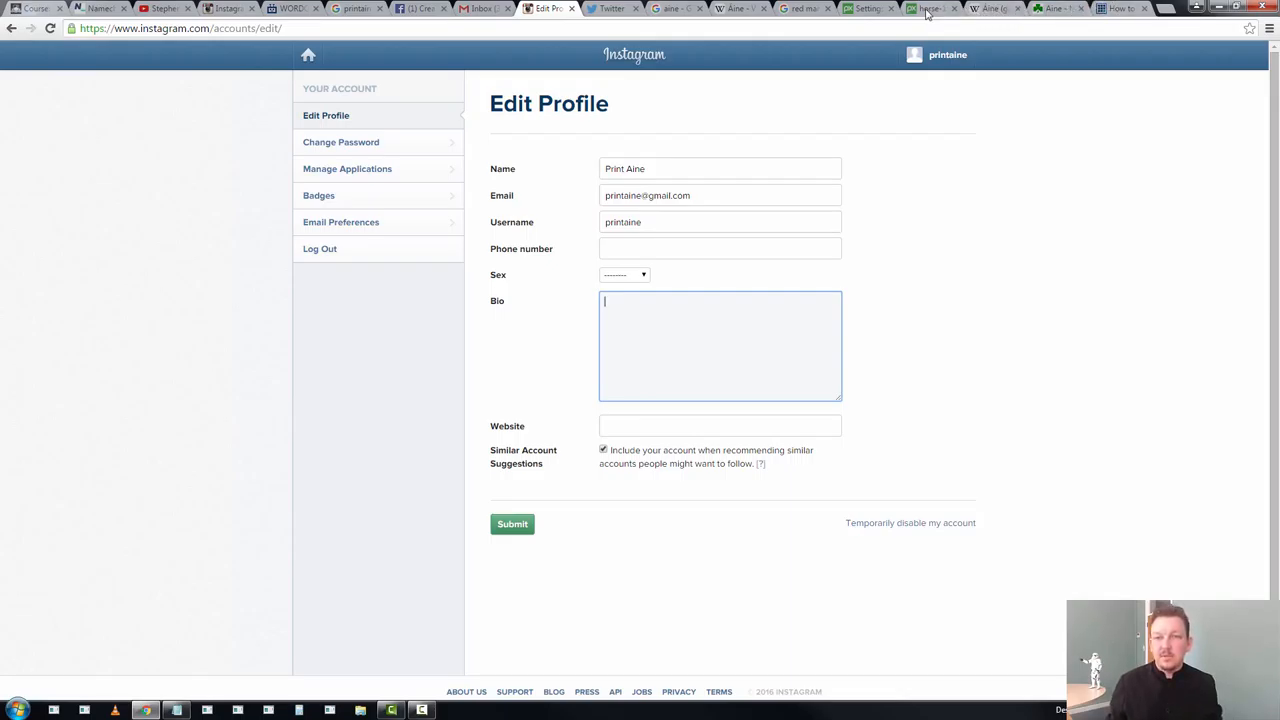
# Save the flaming horse image as PNG into a new 'Print Aine' folder in Downloads
pyautogui.click(928, 8)
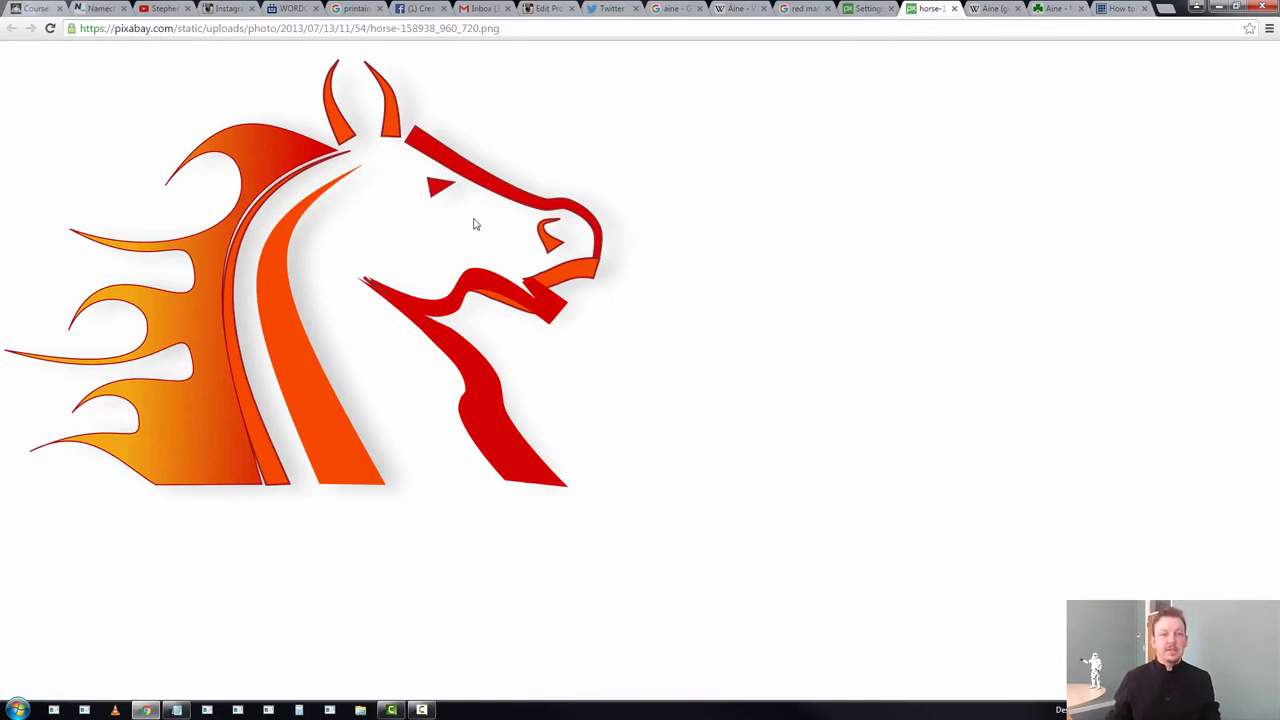
pyautogui.rightClick(476, 224)
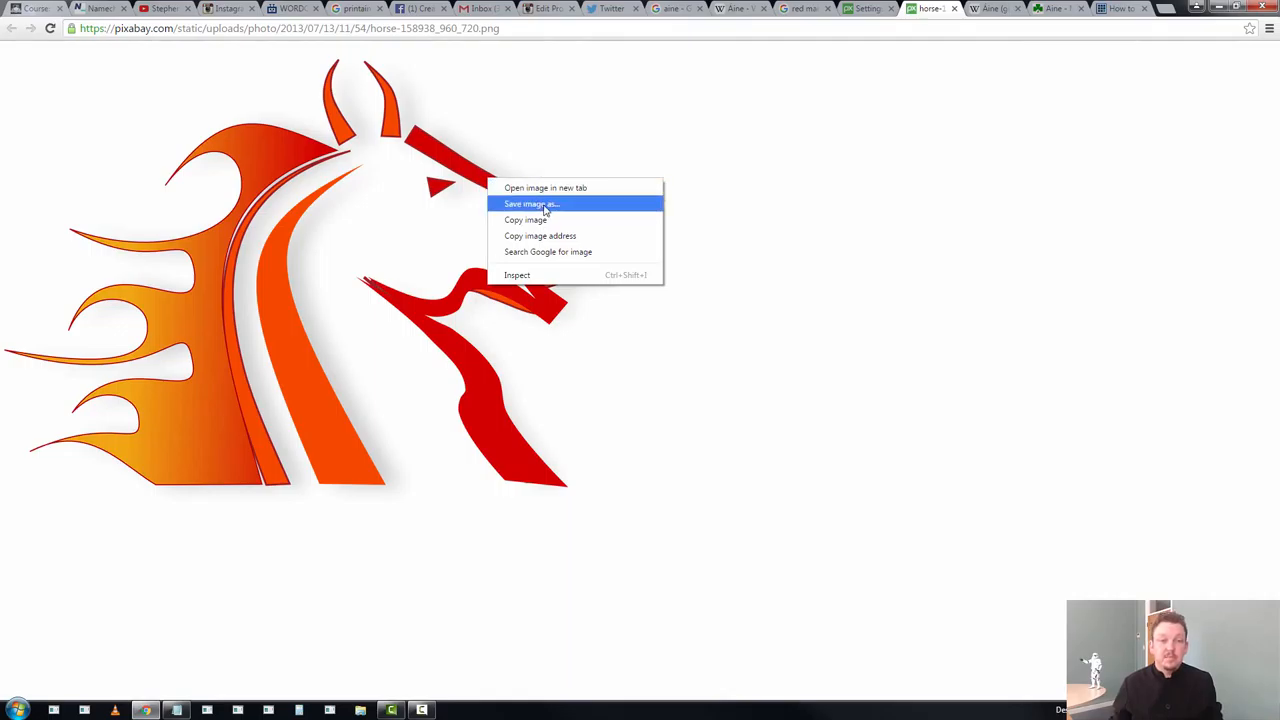
pyautogui.click(532, 204)
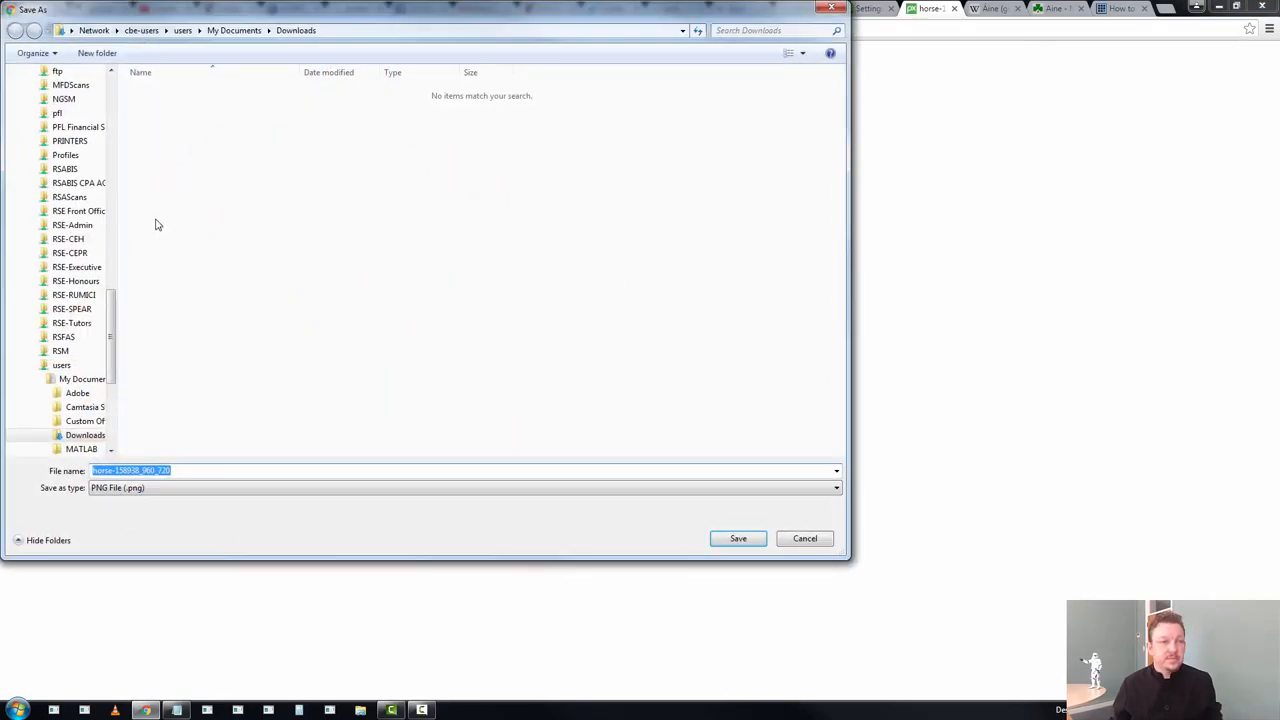
pyautogui.click(96, 52)
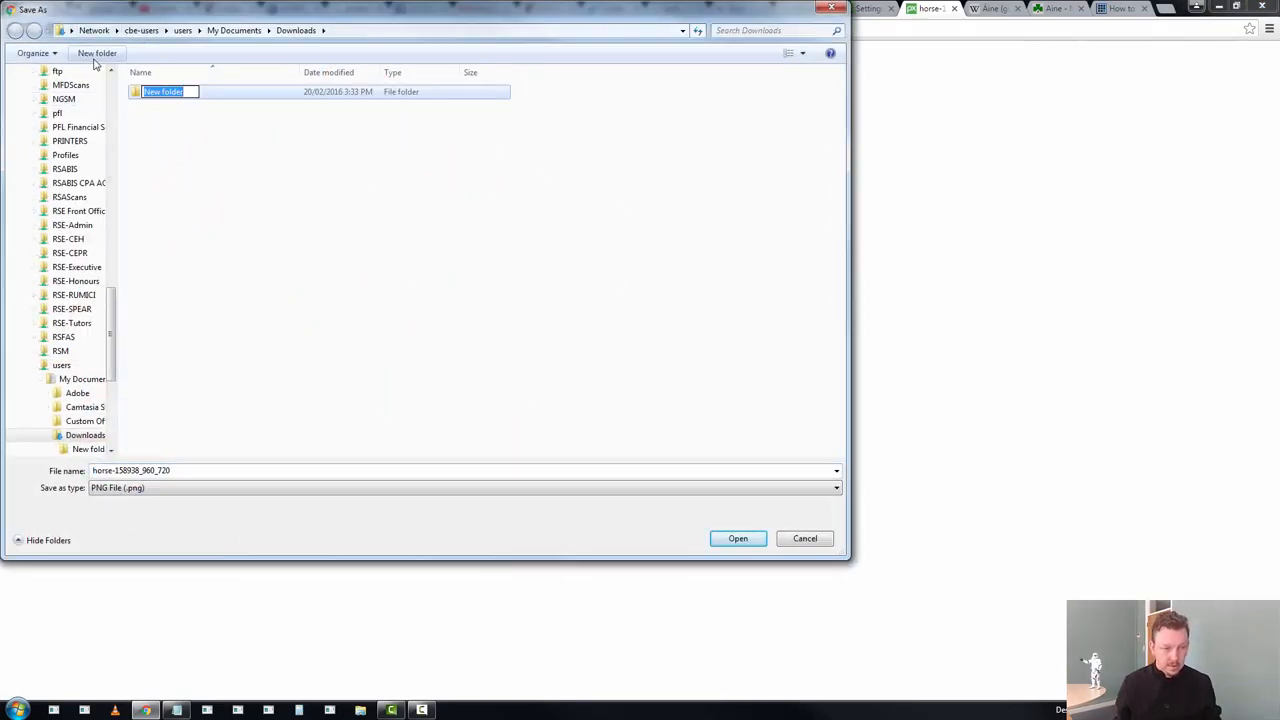
pyautogui.write('Print Aine')
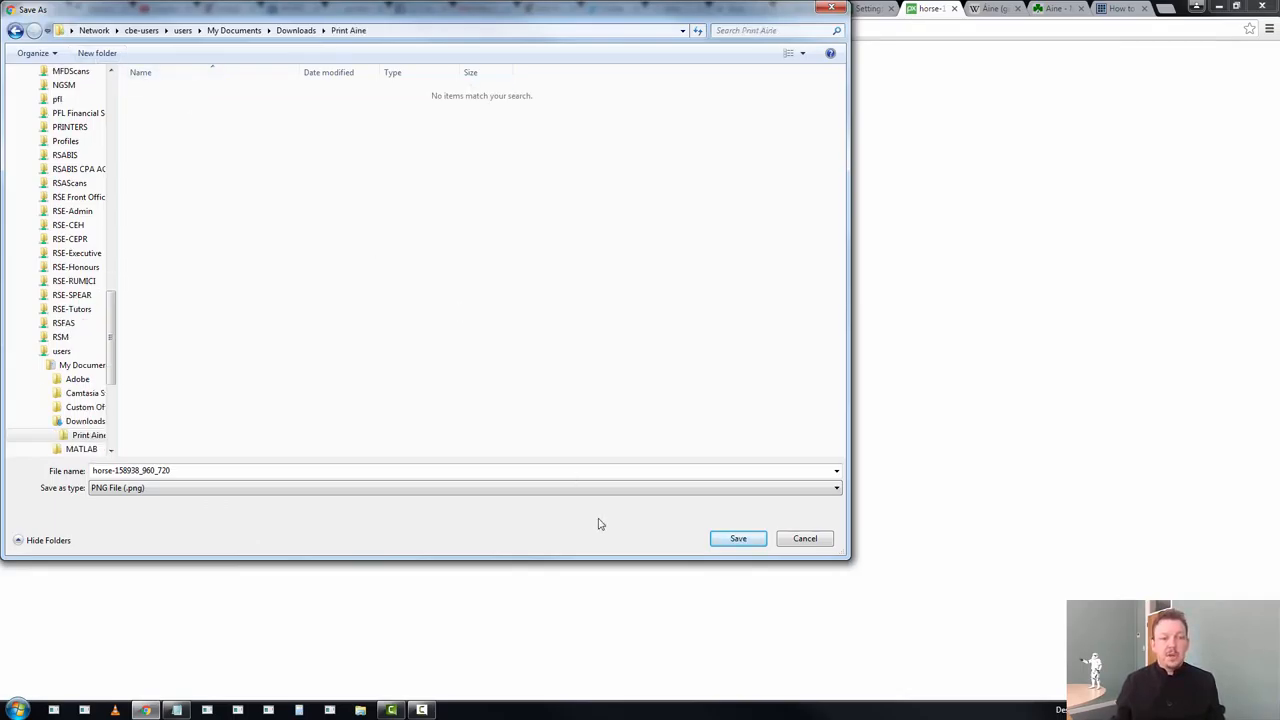
pyautogui.click(738, 538)
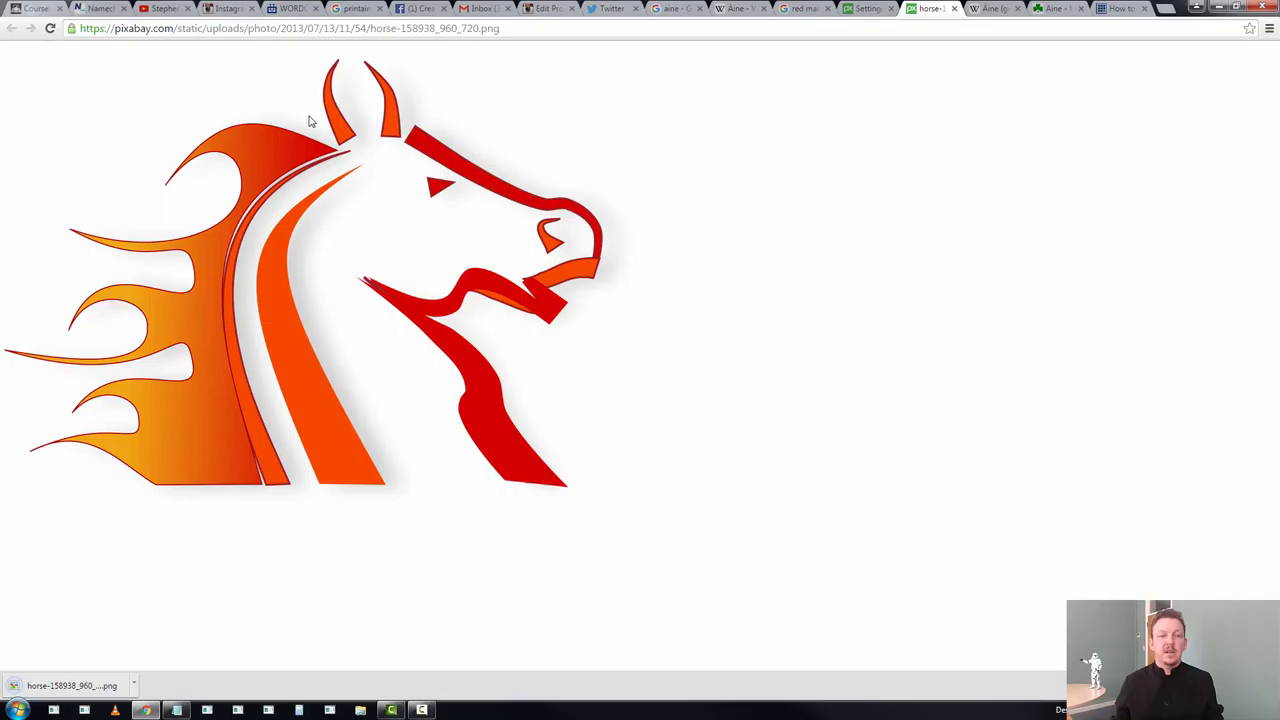
pyautogui.moveTo(434, 50)
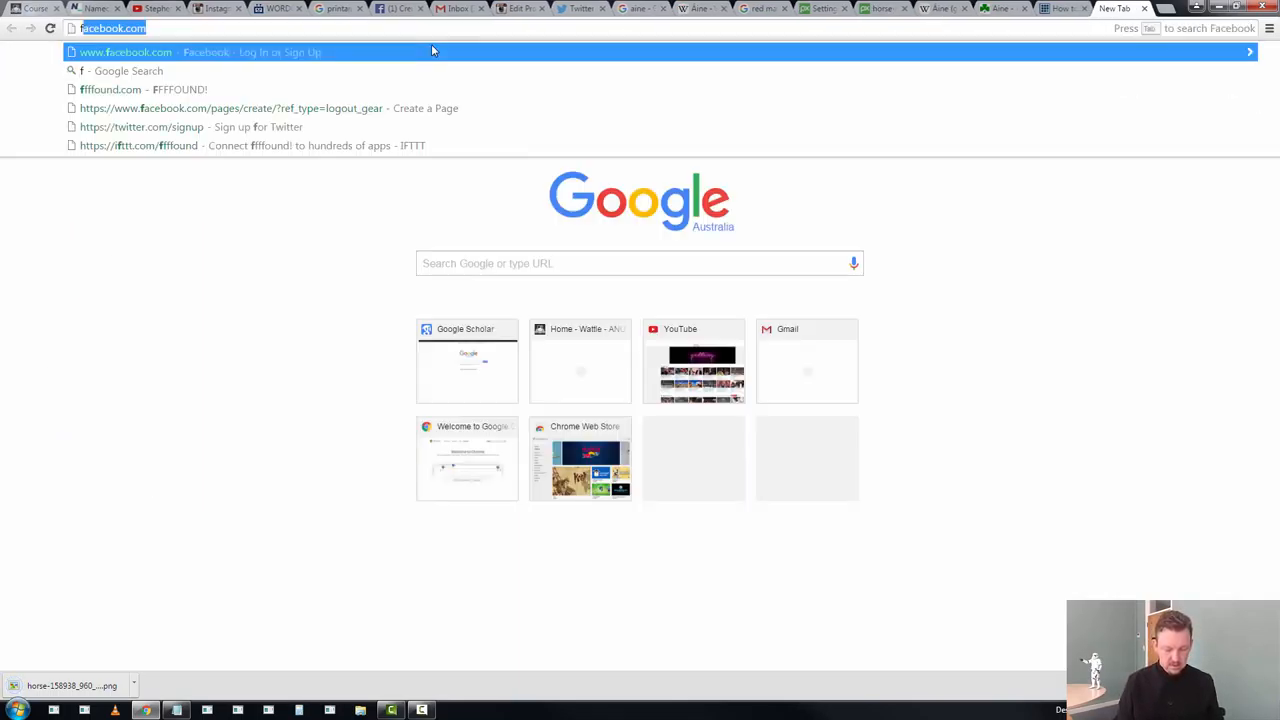
# Search Google for a free image editor and open the Pixlr Editor result
pyautogui.write('free images')
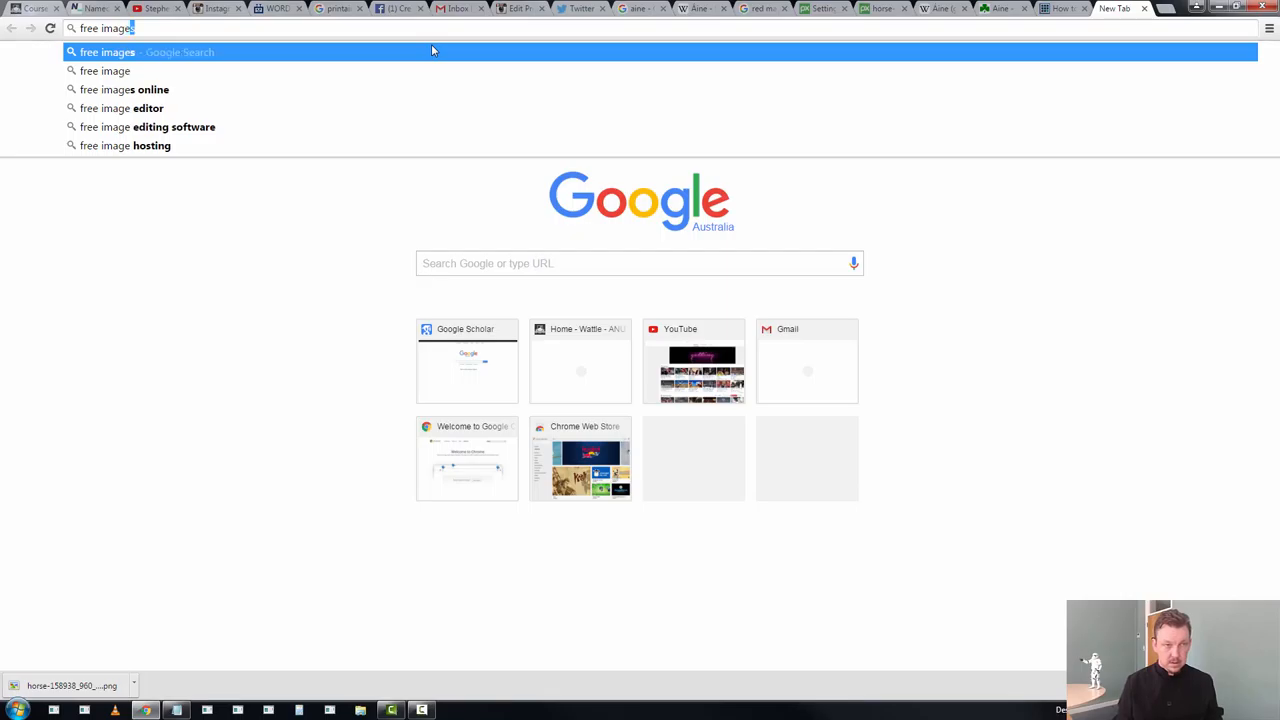
pyautogui.click(122, 108)
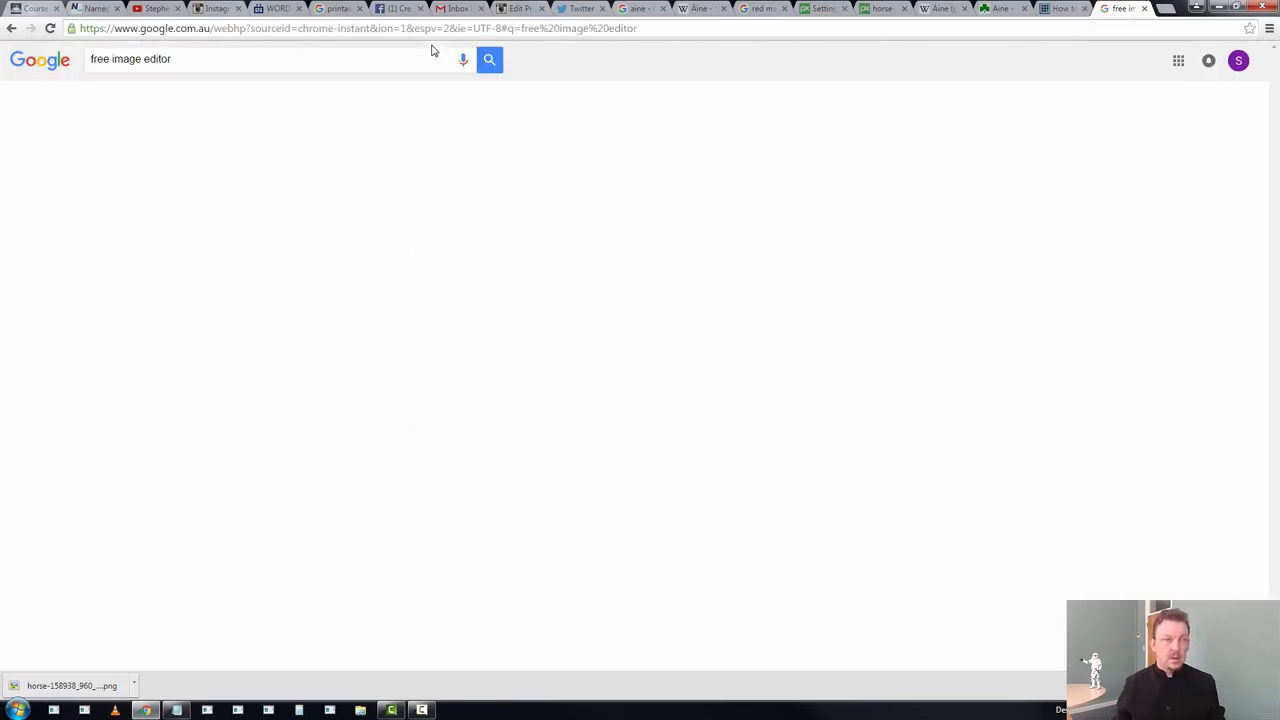
pyautogui.click(488, 60)
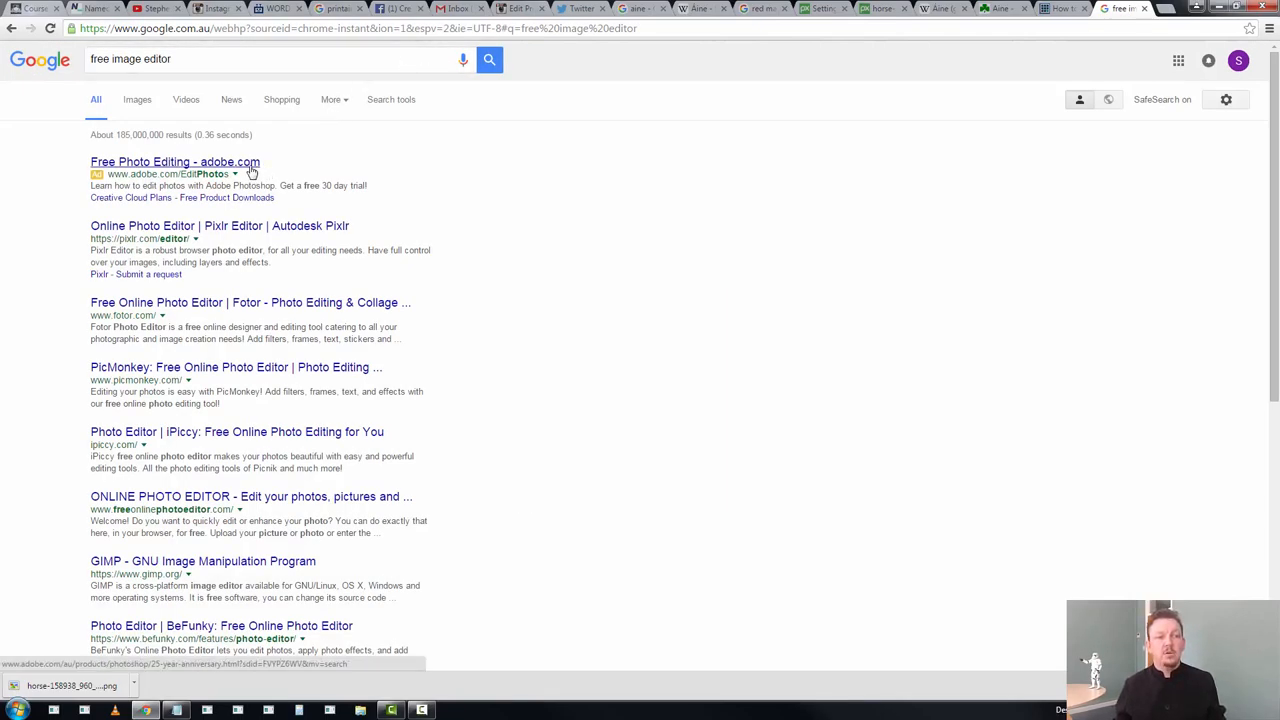
pyautogui.moveTo(240, 236)
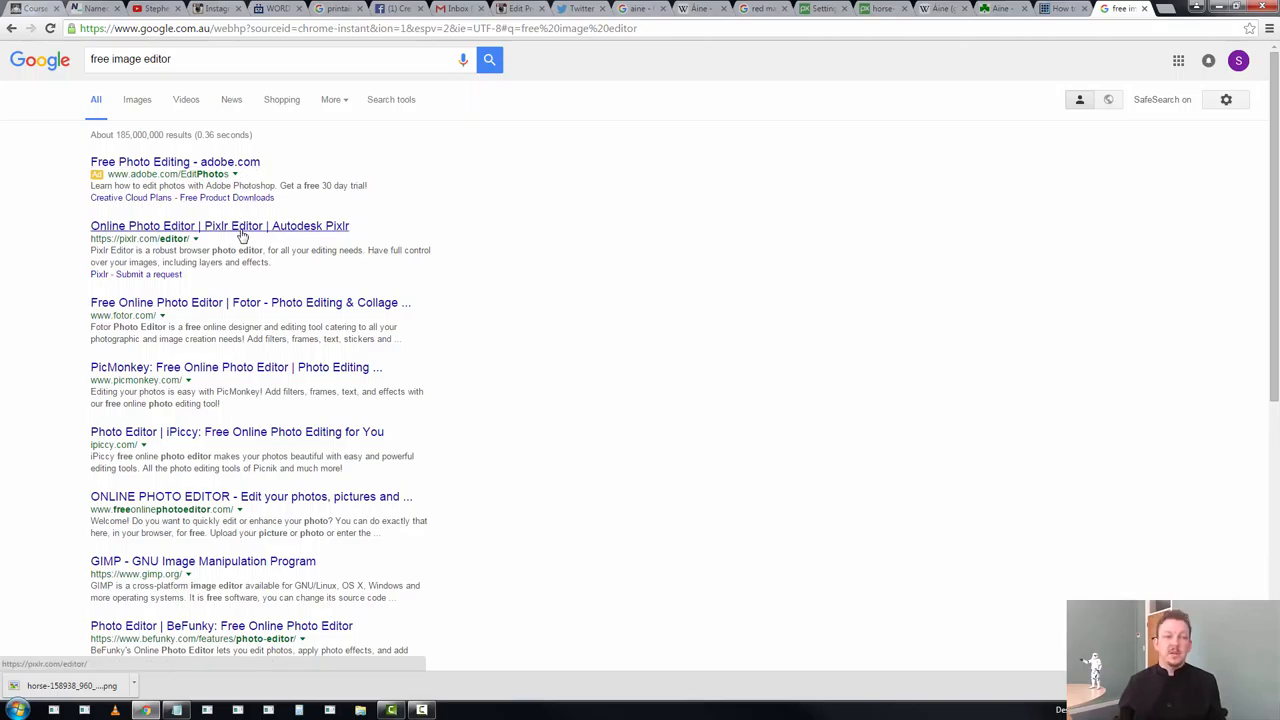
pyautogui.click(220, 224)
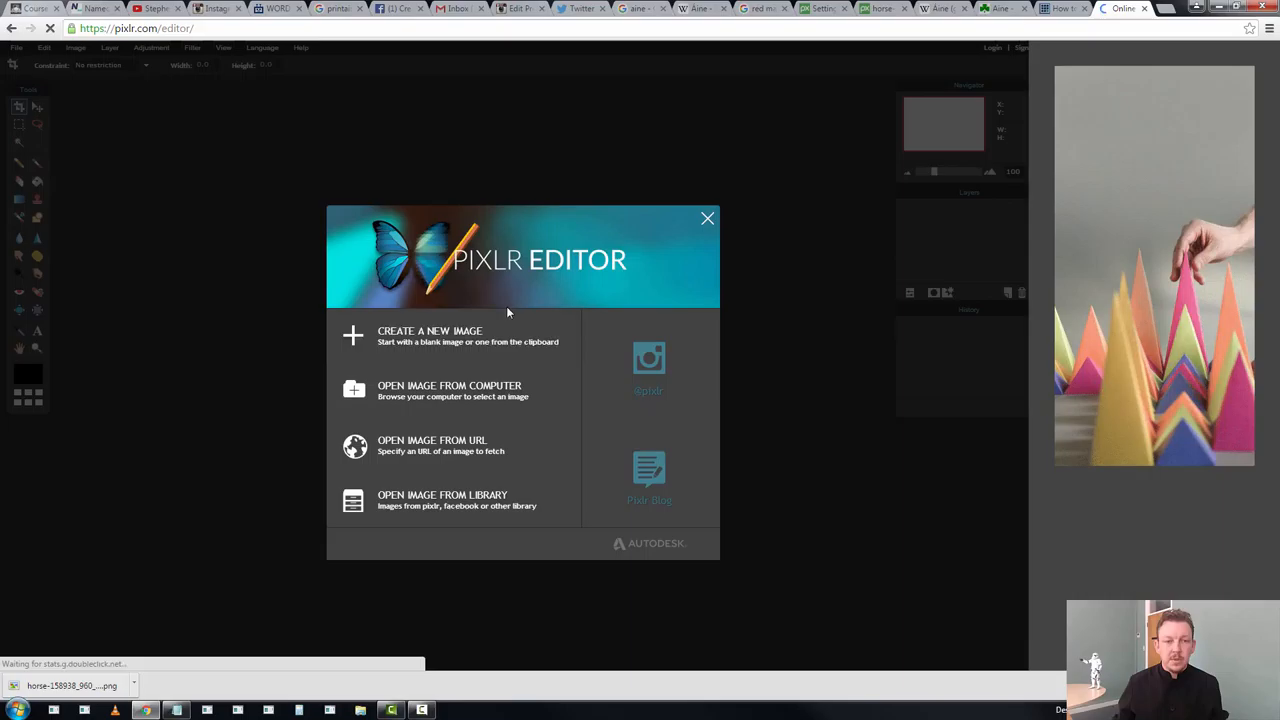
pyautogui.moveTo(408, 390)
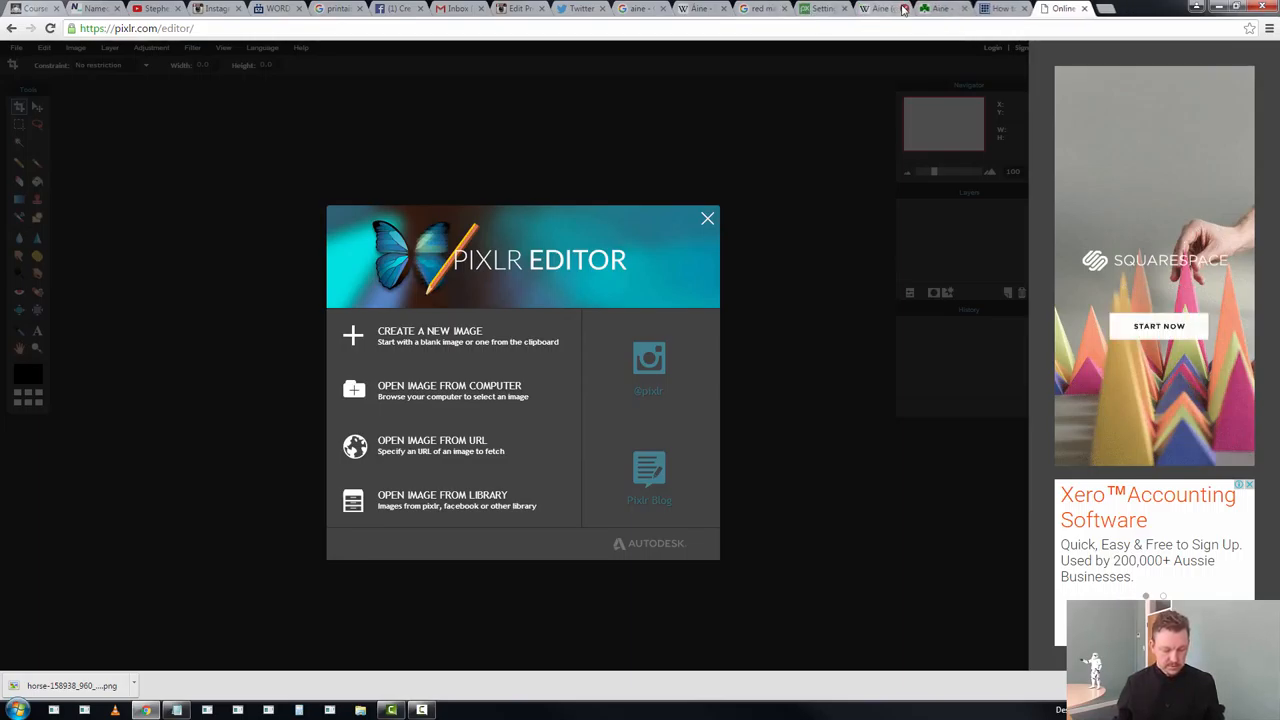
# Load the flaming horse image into Pixlr from its Pixabay web address
pyautogui.click(880, 8)
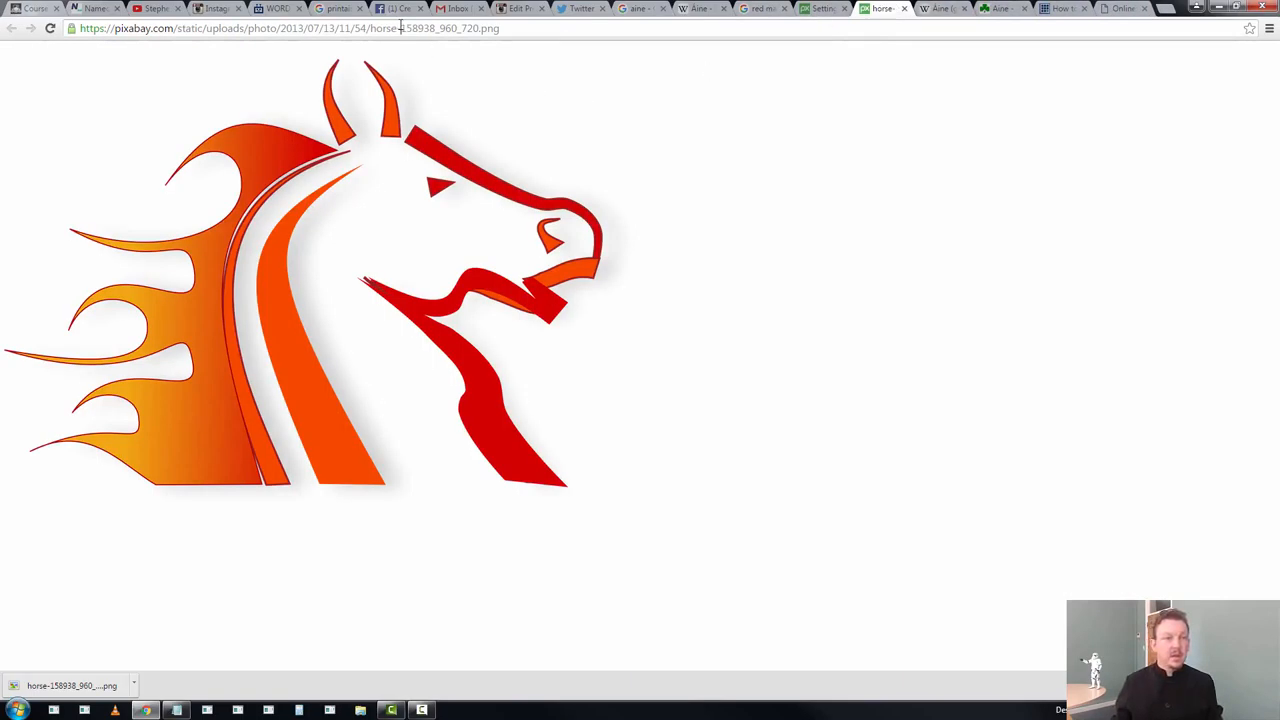
pyautogui.click(1120, 8)
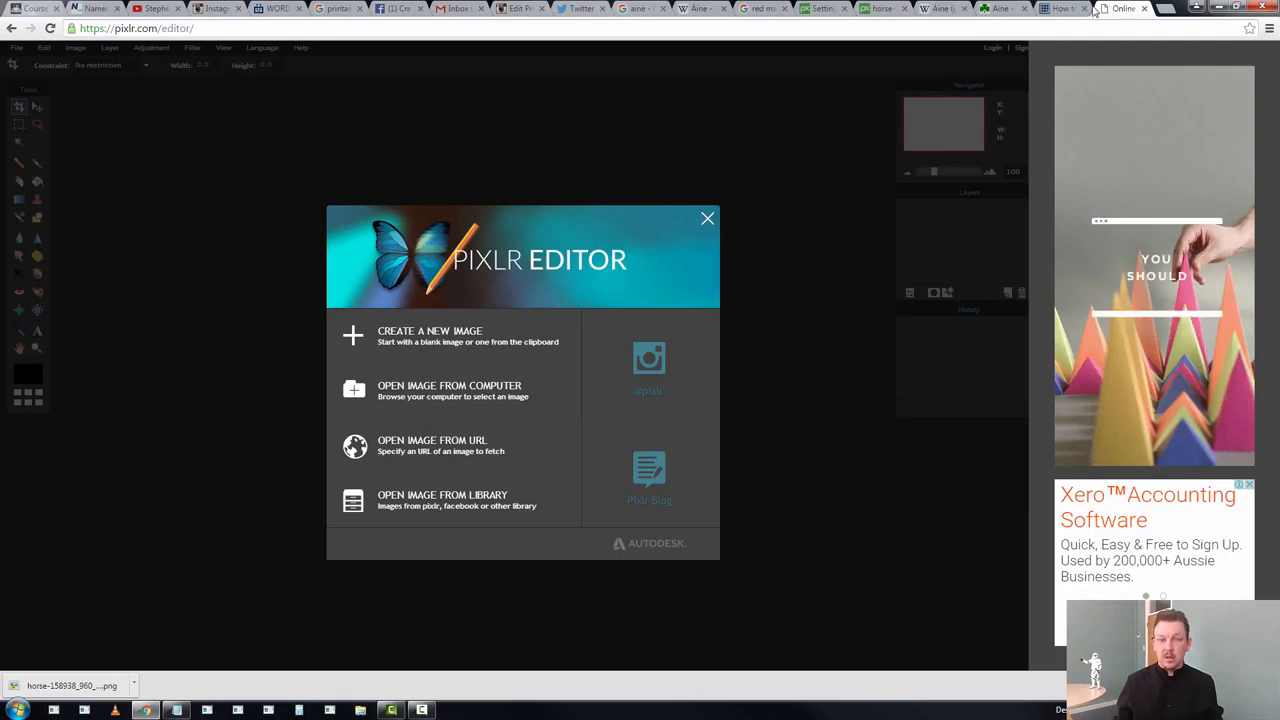
pyautogui.moveTo(452, 444)
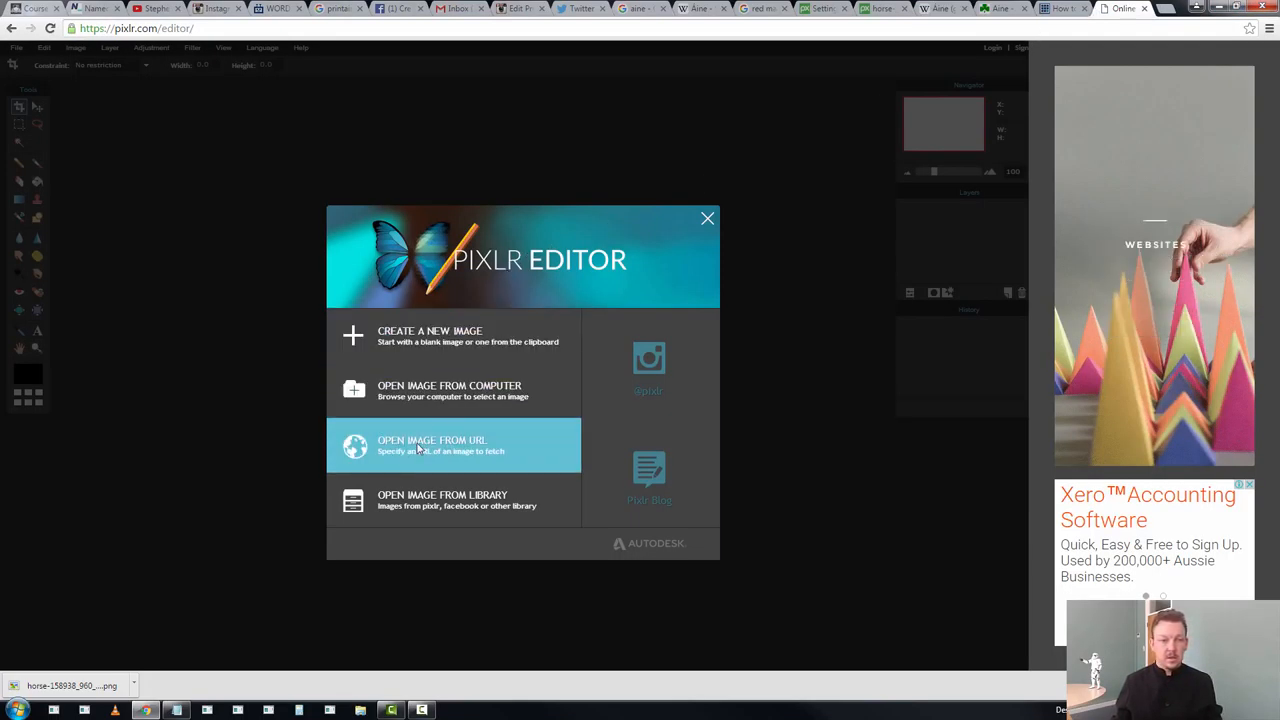
pyautogui.click(452, 444)
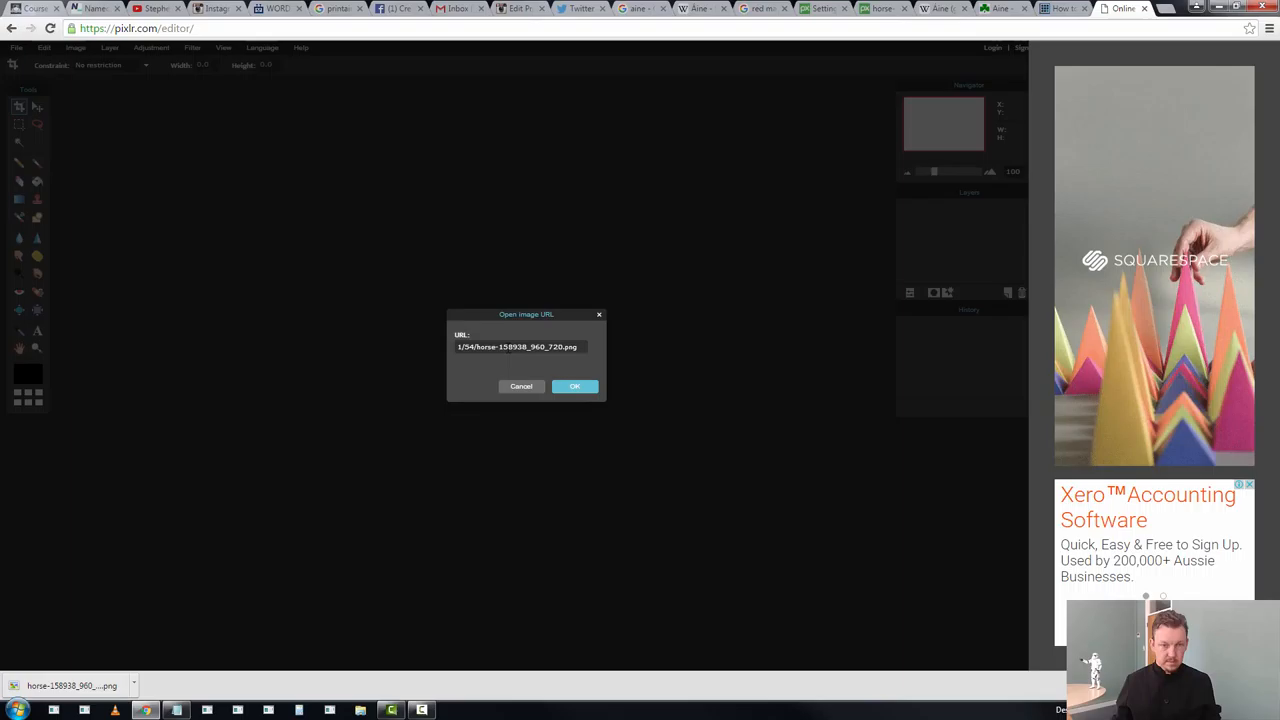
pyautogui.click(574, 386)
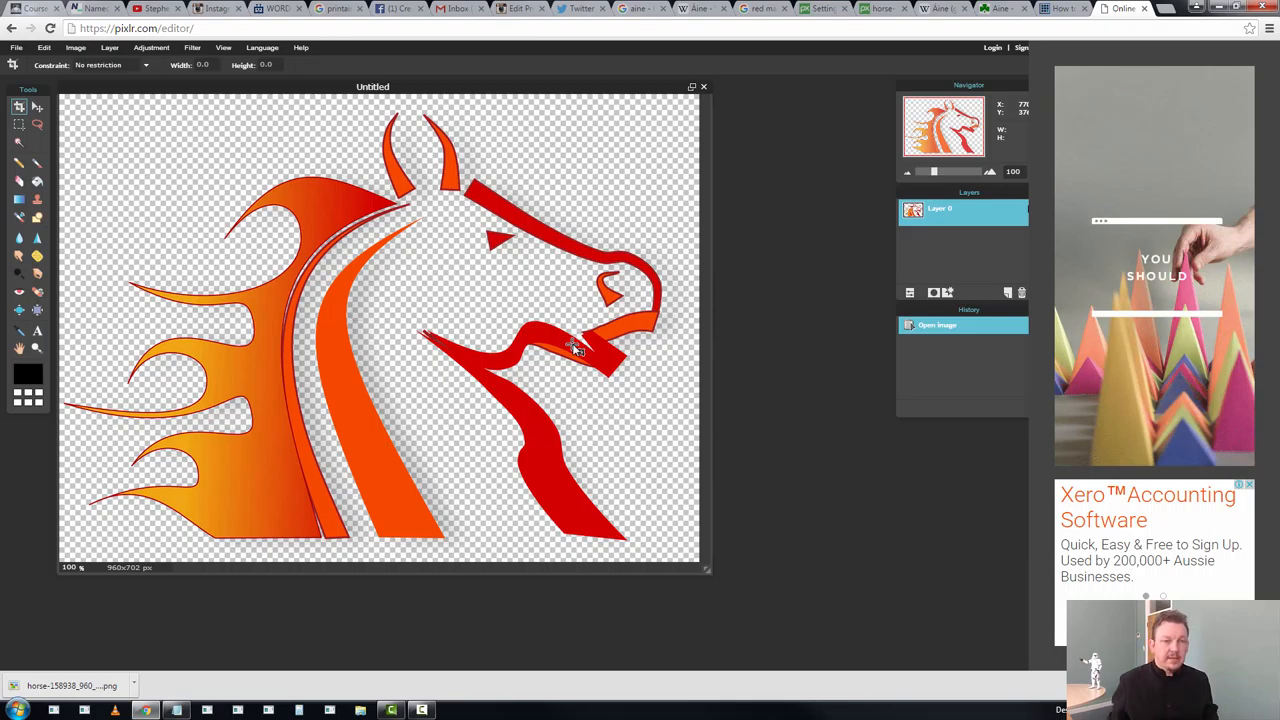
pyautogui.moveTo(572, 350)
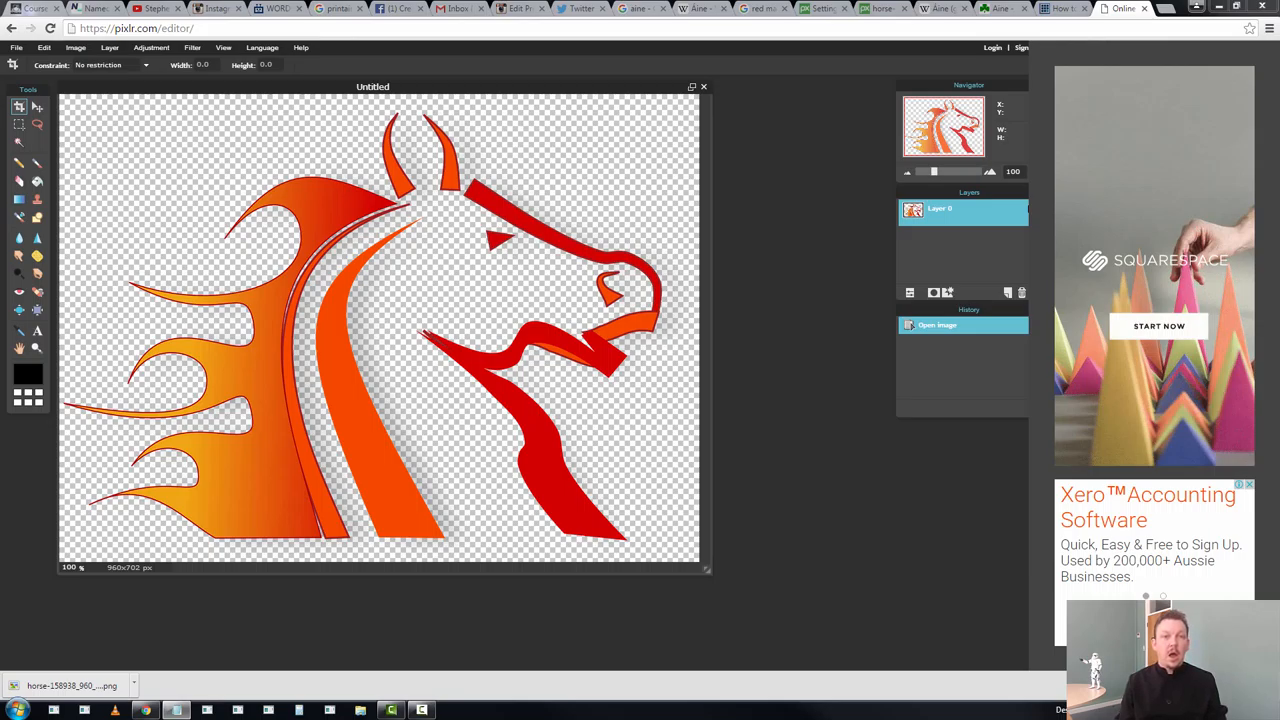
pyautogui.moveTo(912, 98)
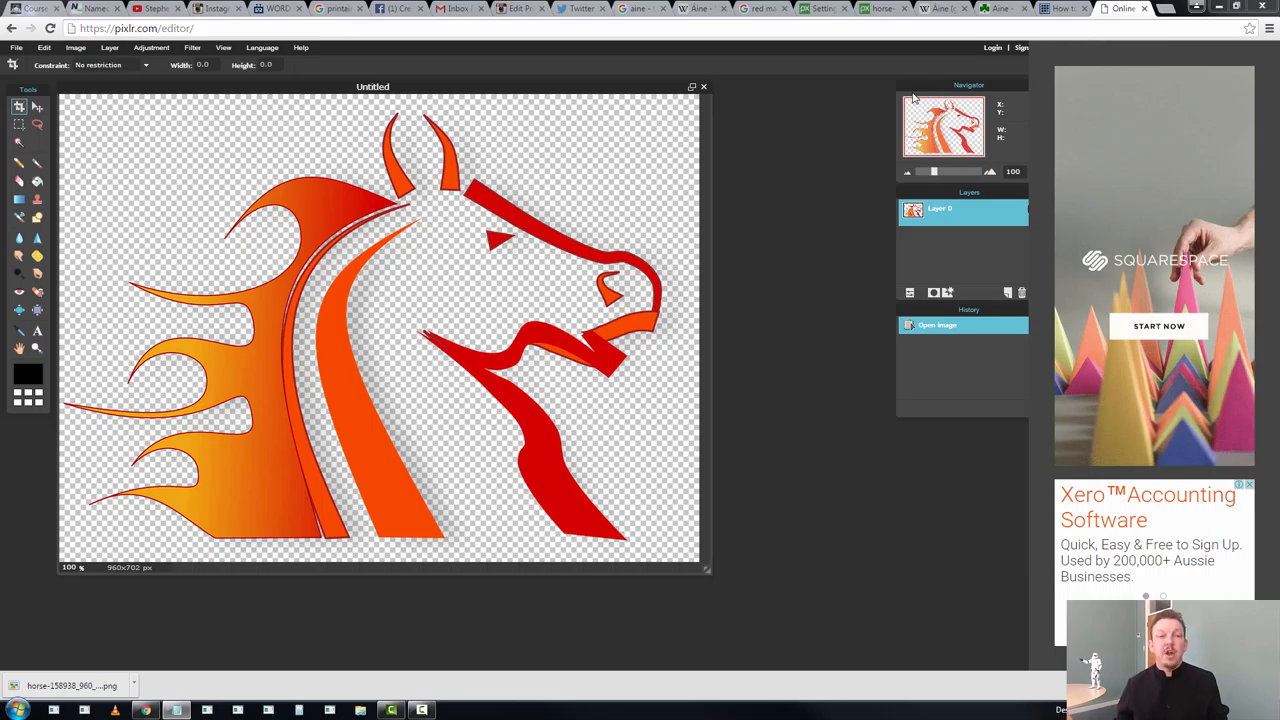
# View the printaine Instagram profile page with its default avatar, then return to the editor
pyautogui.click(516, 8)
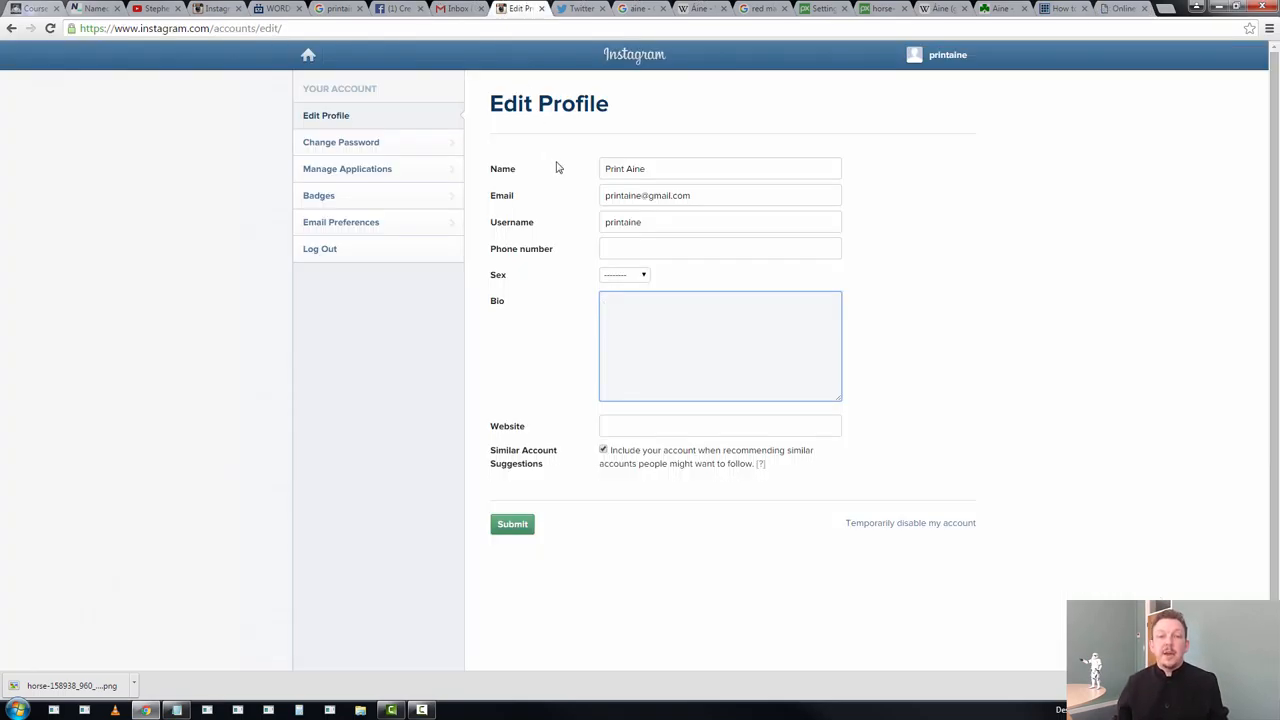
pyautogui.moveTo(672, 216)
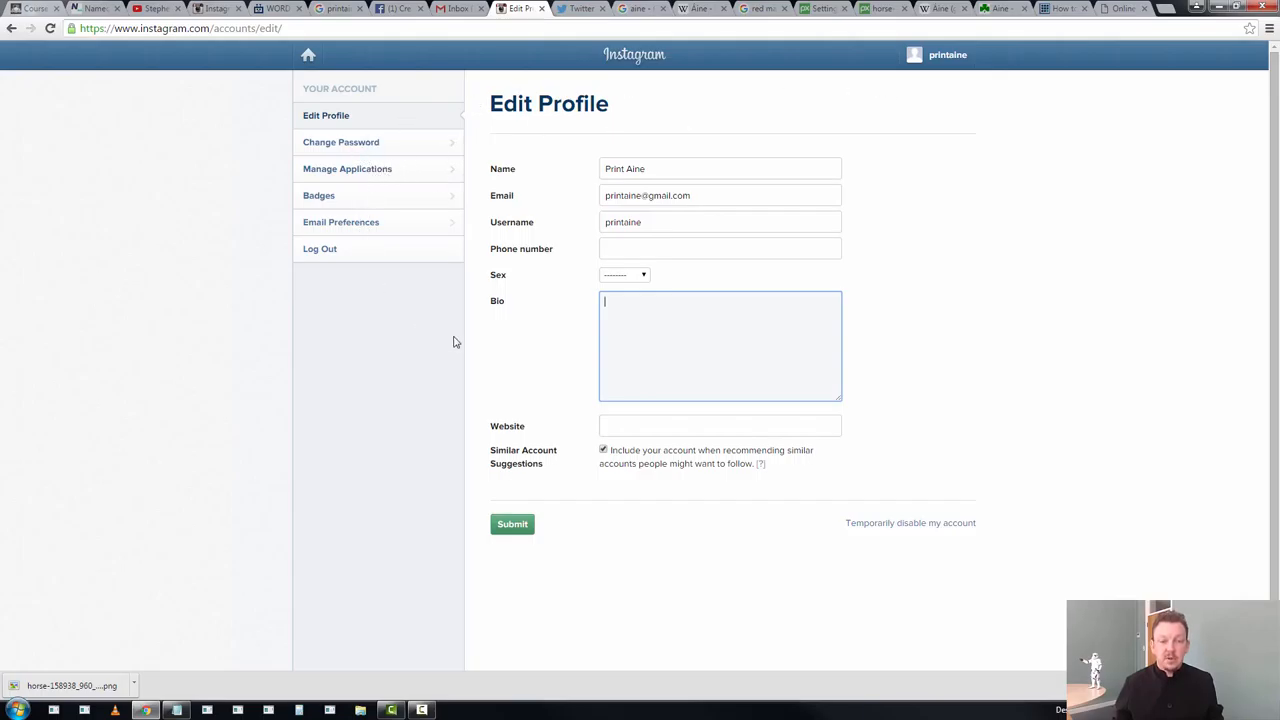
pyautogui.click(946, 56)
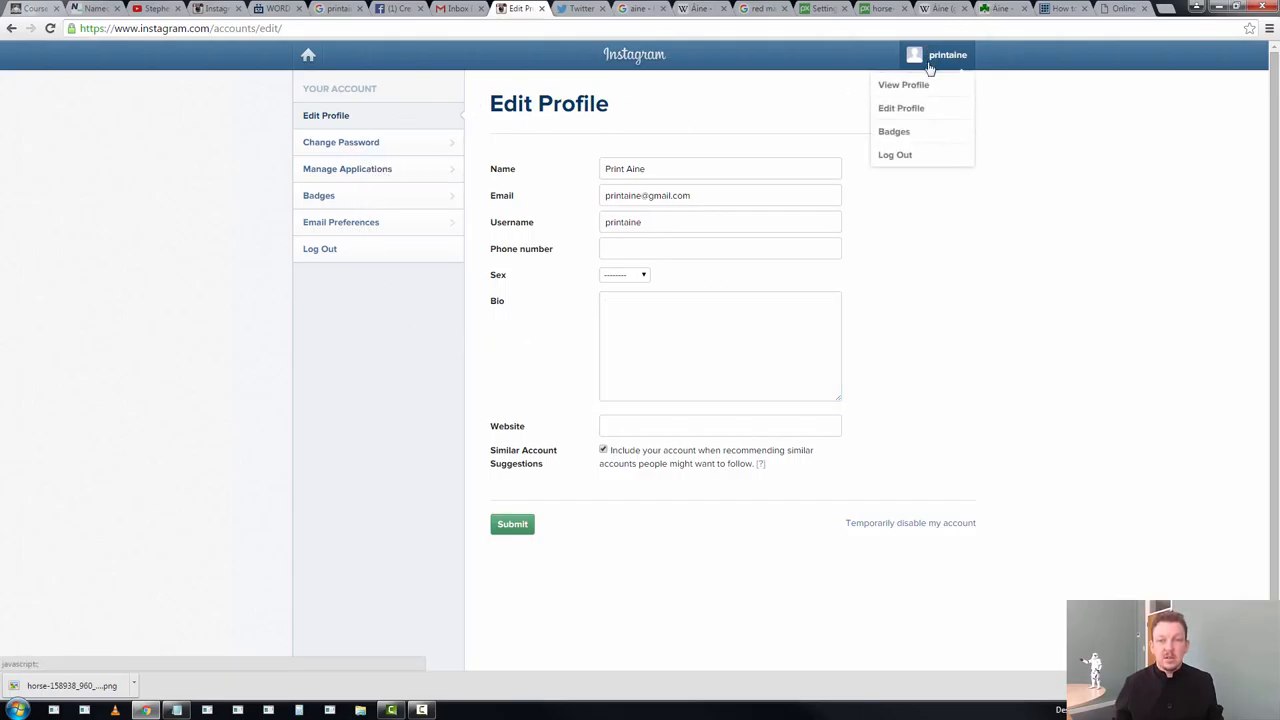
pyautogui.moveTo(900, 108)
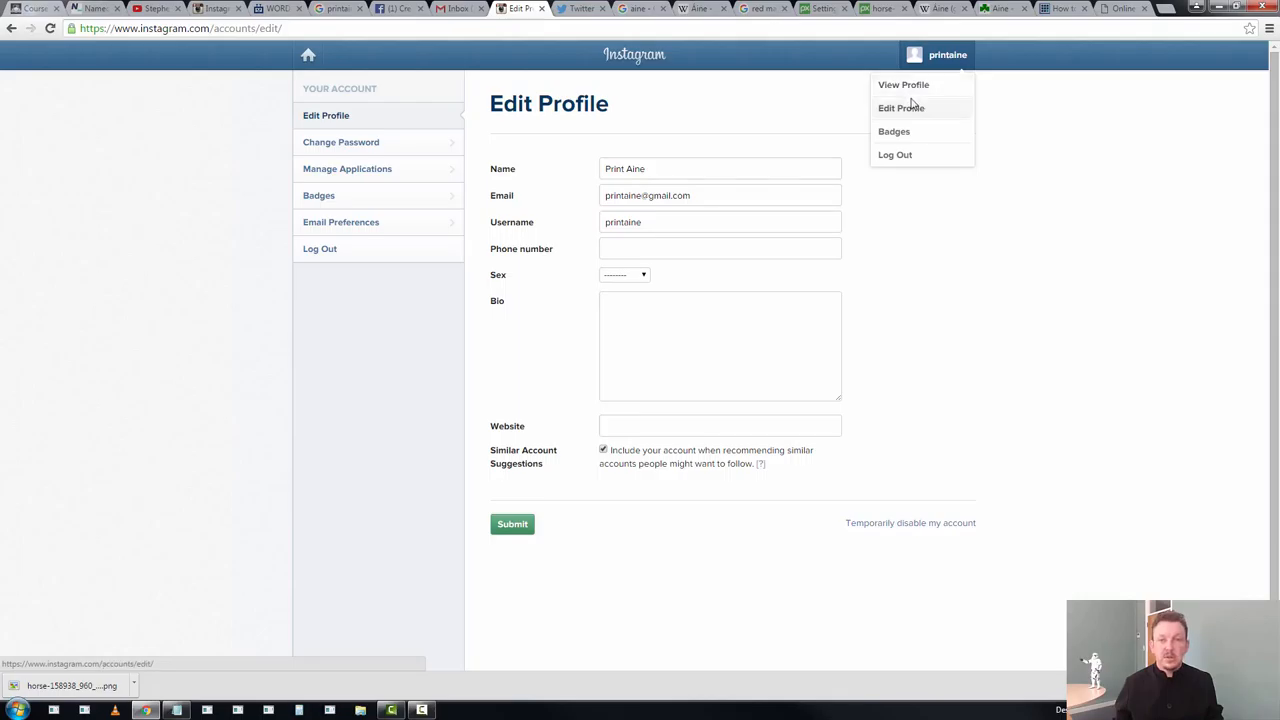
pyautogui.click(904, 84)
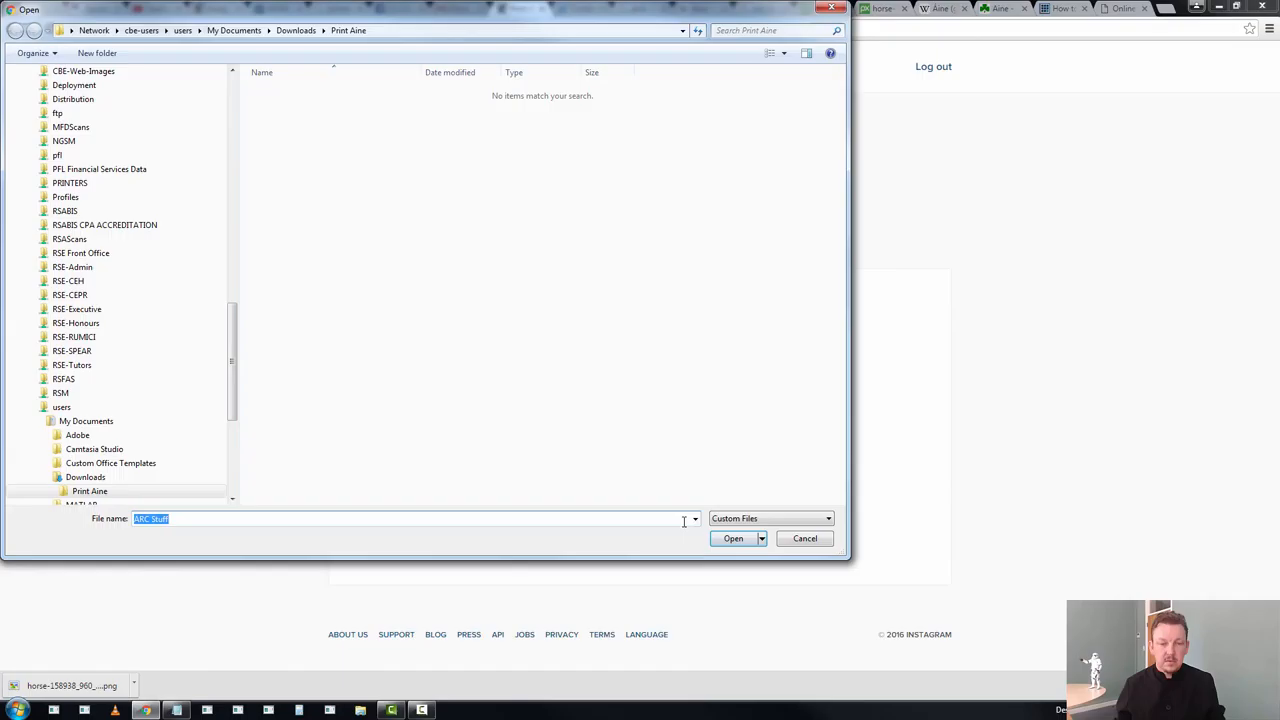
pyautogui.moveTo(472, 190)
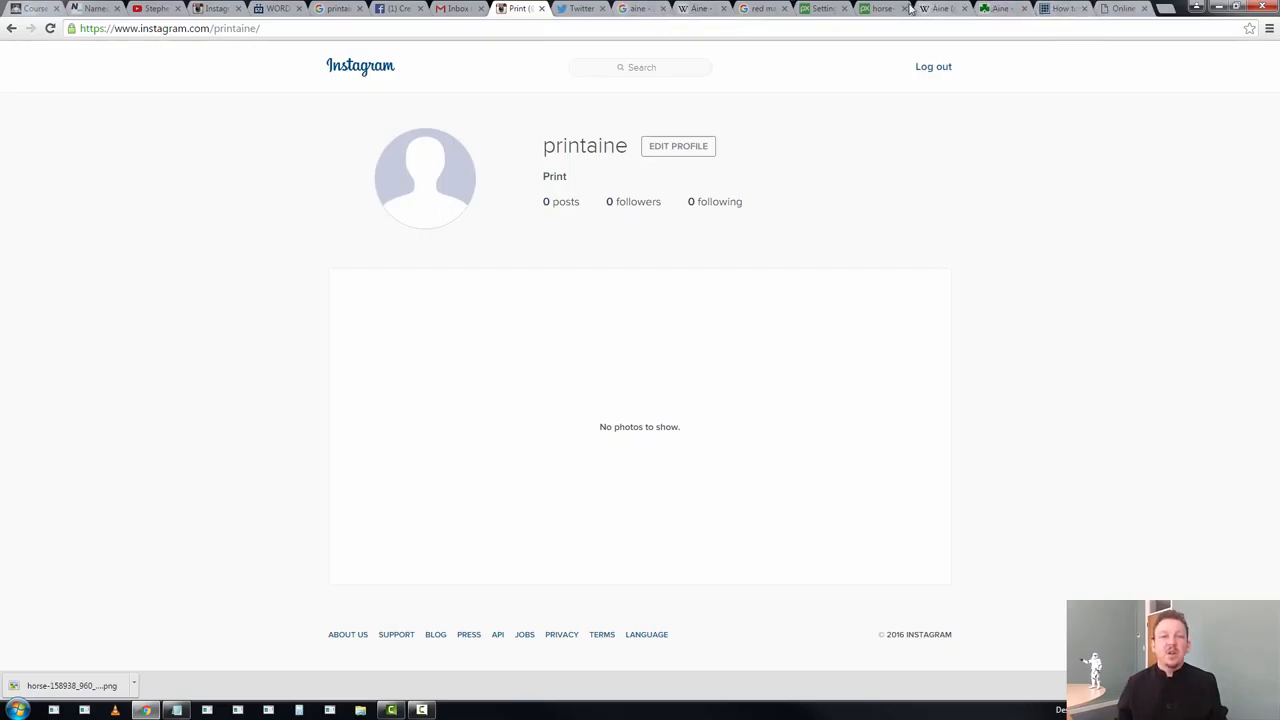
pyautogui.moveTo(592, 380)
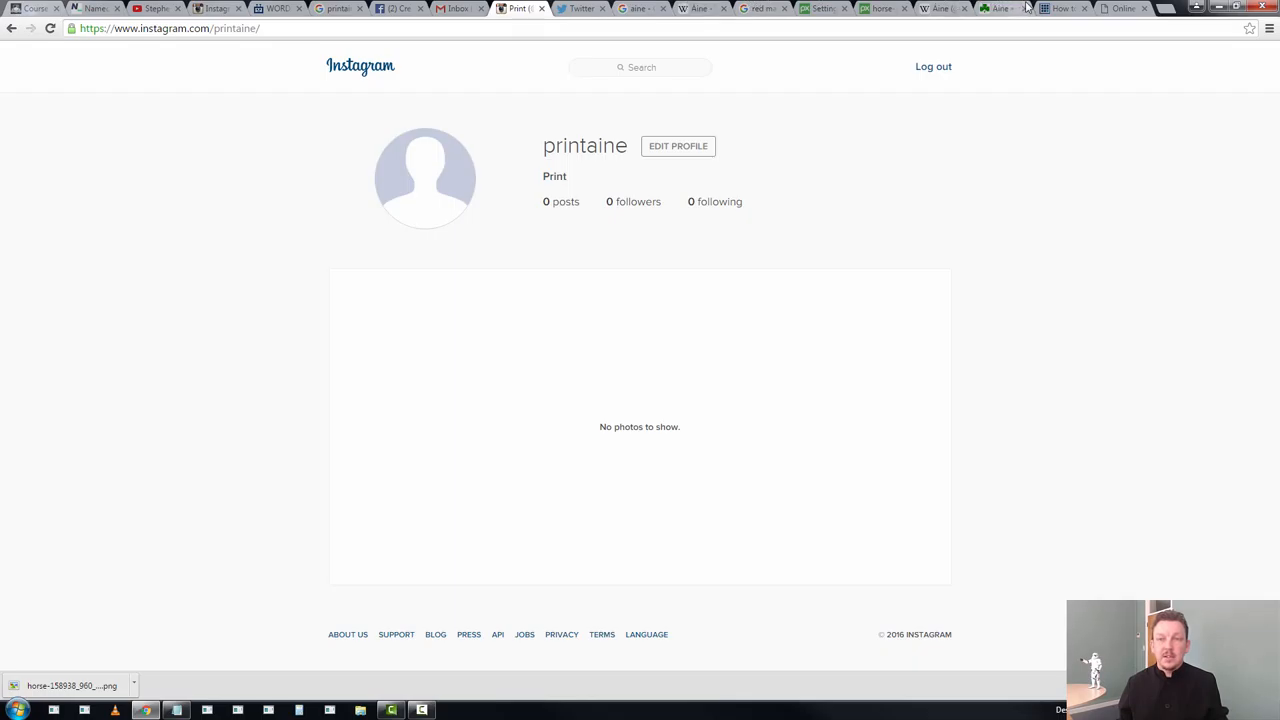
pyautogui.click(1122, 8)
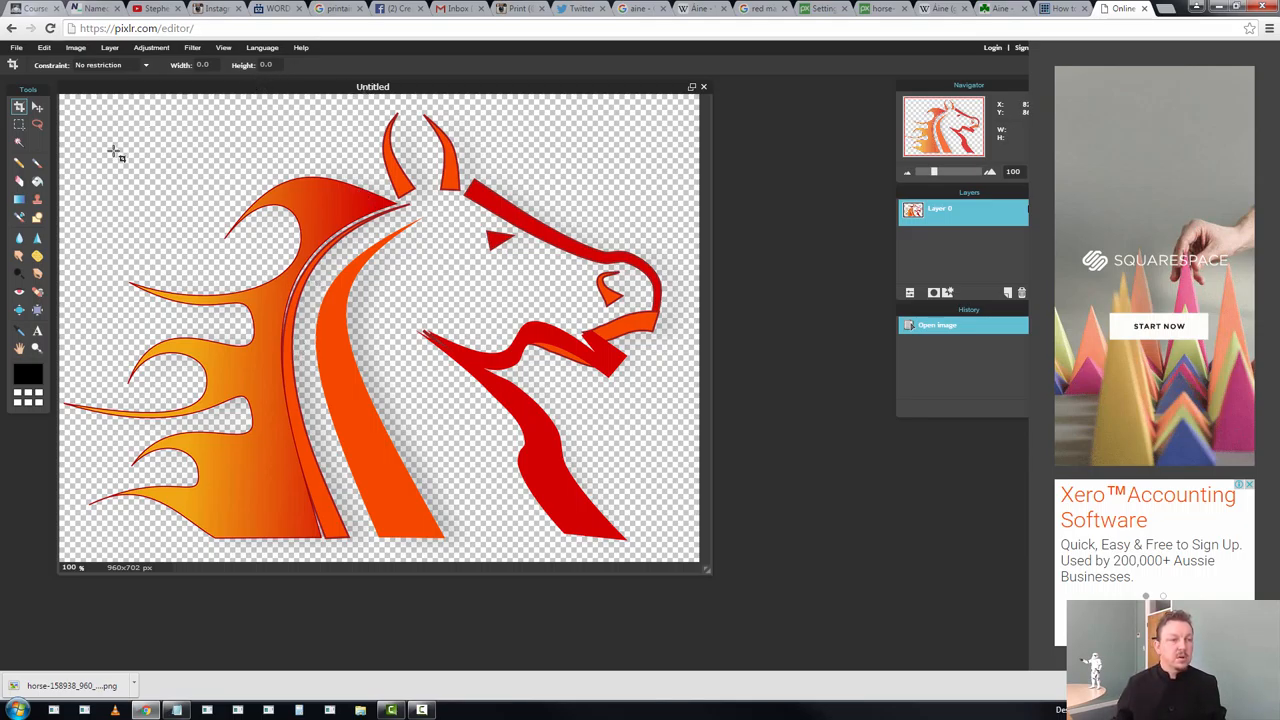
pyautogui.moveTo(156, 124)
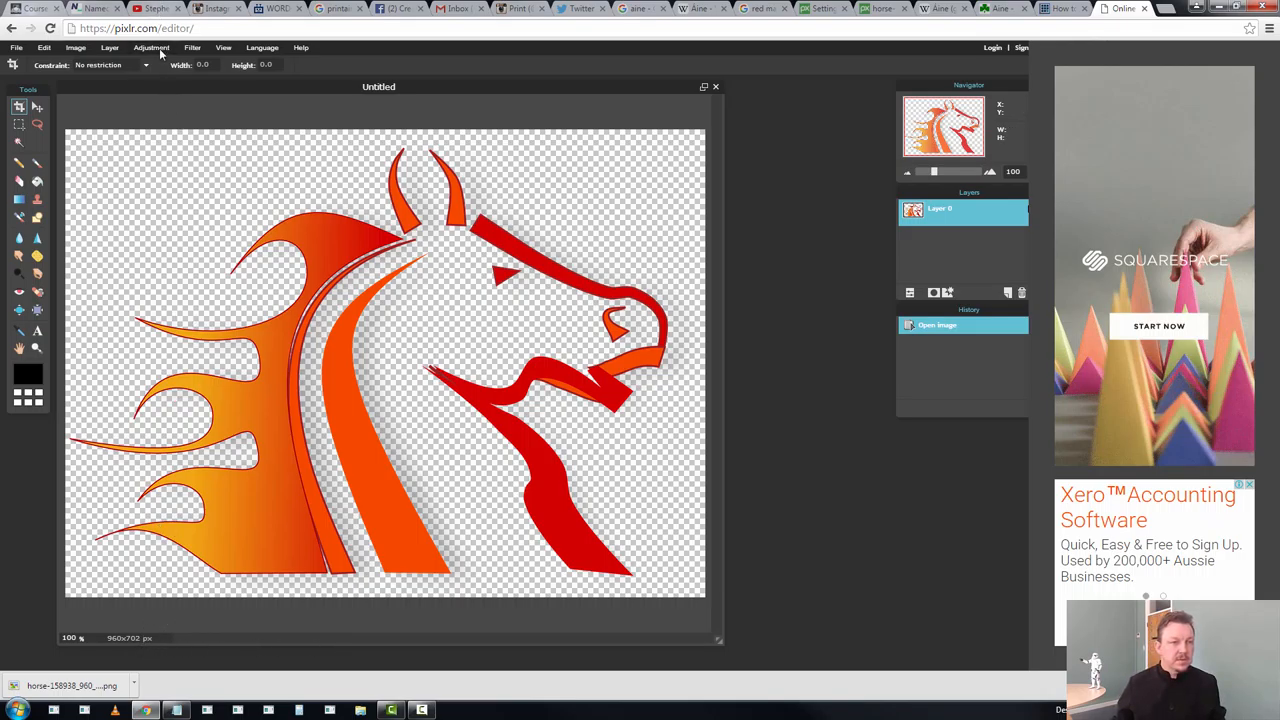
# Set the canvas height to 960 so the horse image sits in a square canvas
pyautogui.click(152, 48)
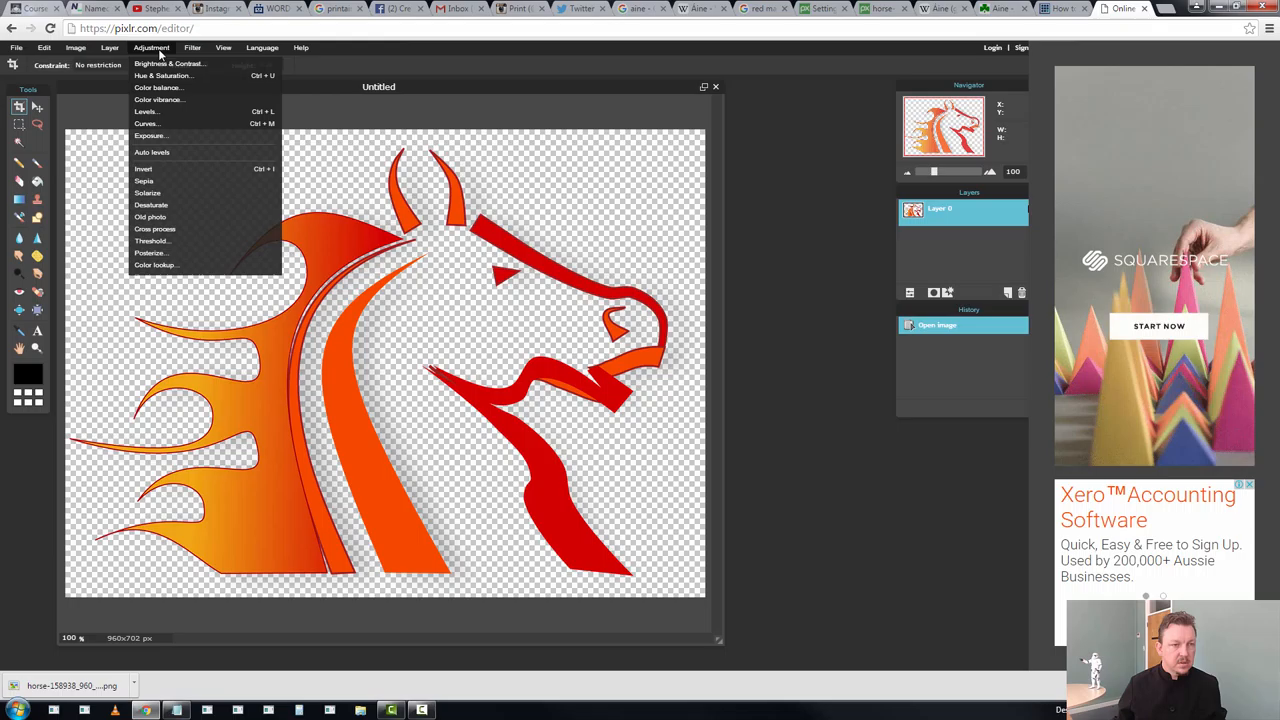
pyautogui.click(76, 48)
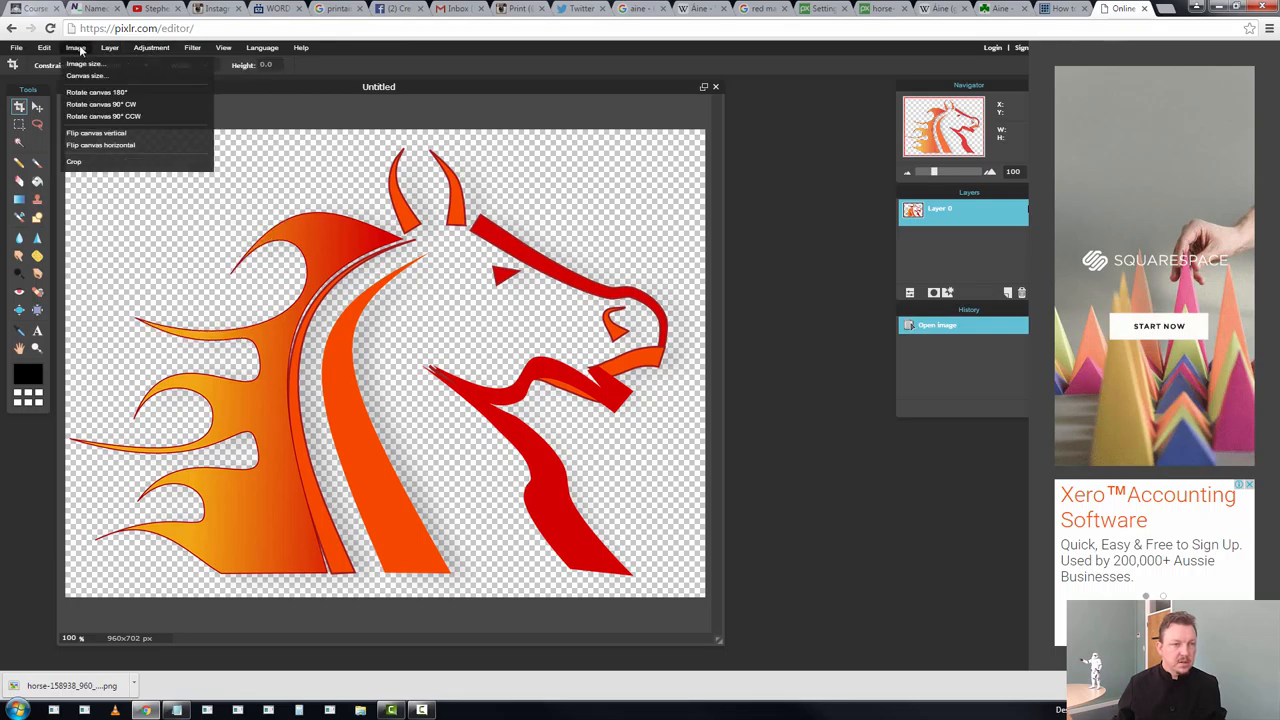
pyautogui.click(86, 76)
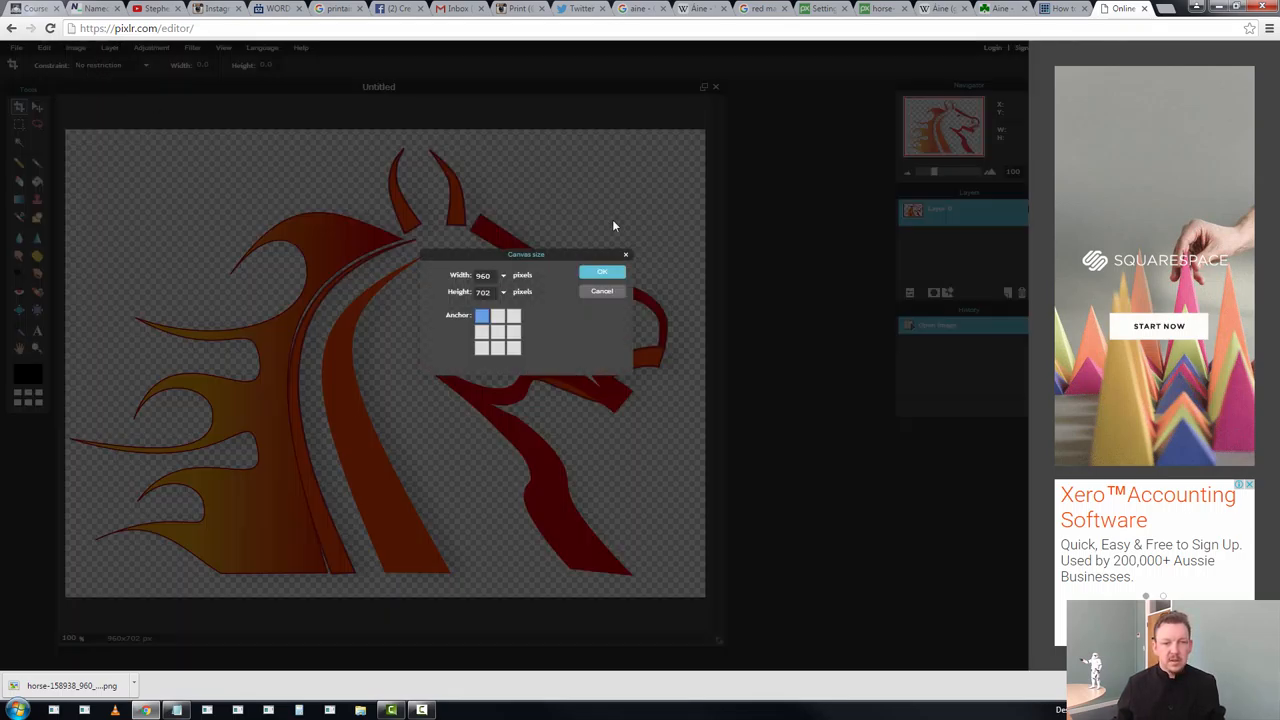
pyautogui.click(484, 316)
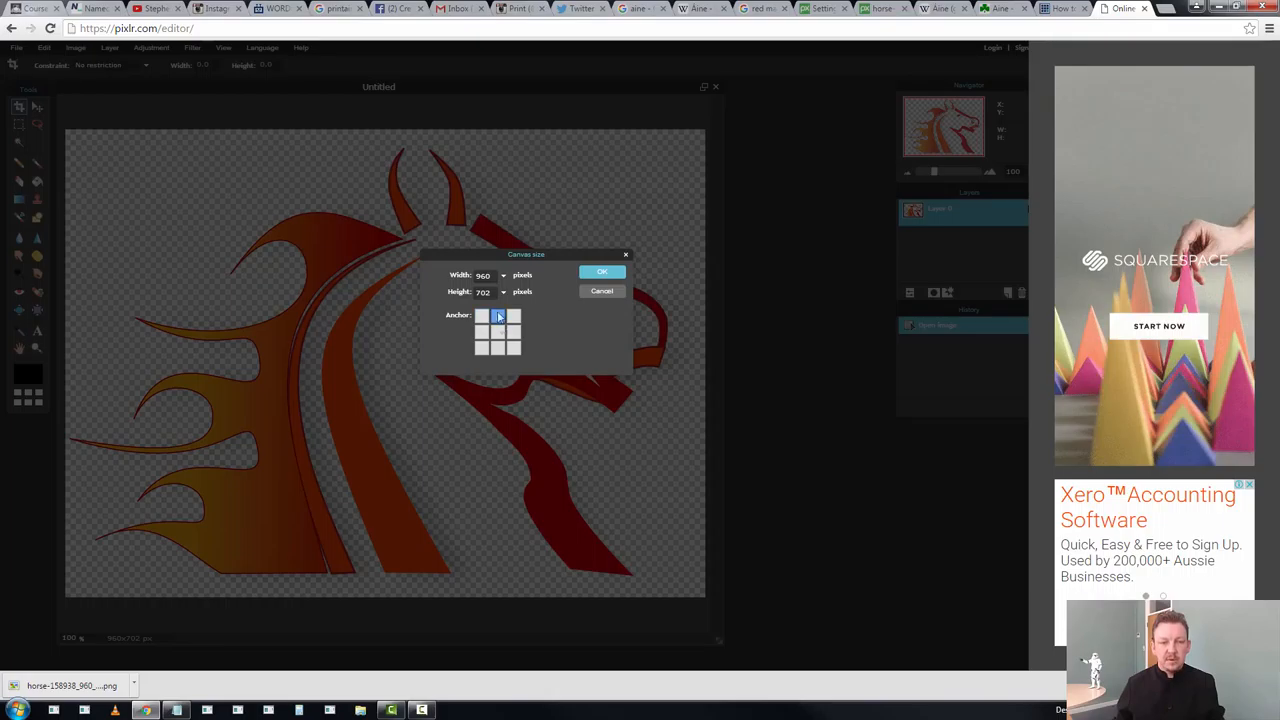
pyautogui.click(496, 332)
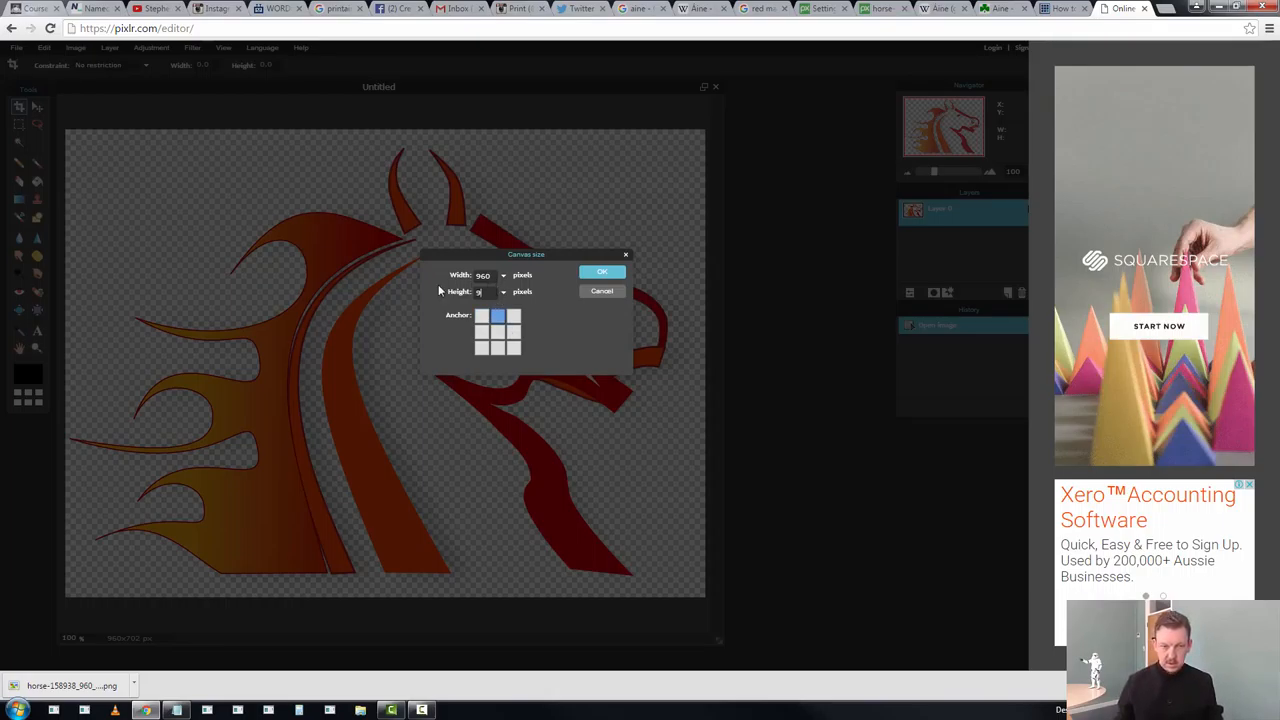
pyautogui.write('960')
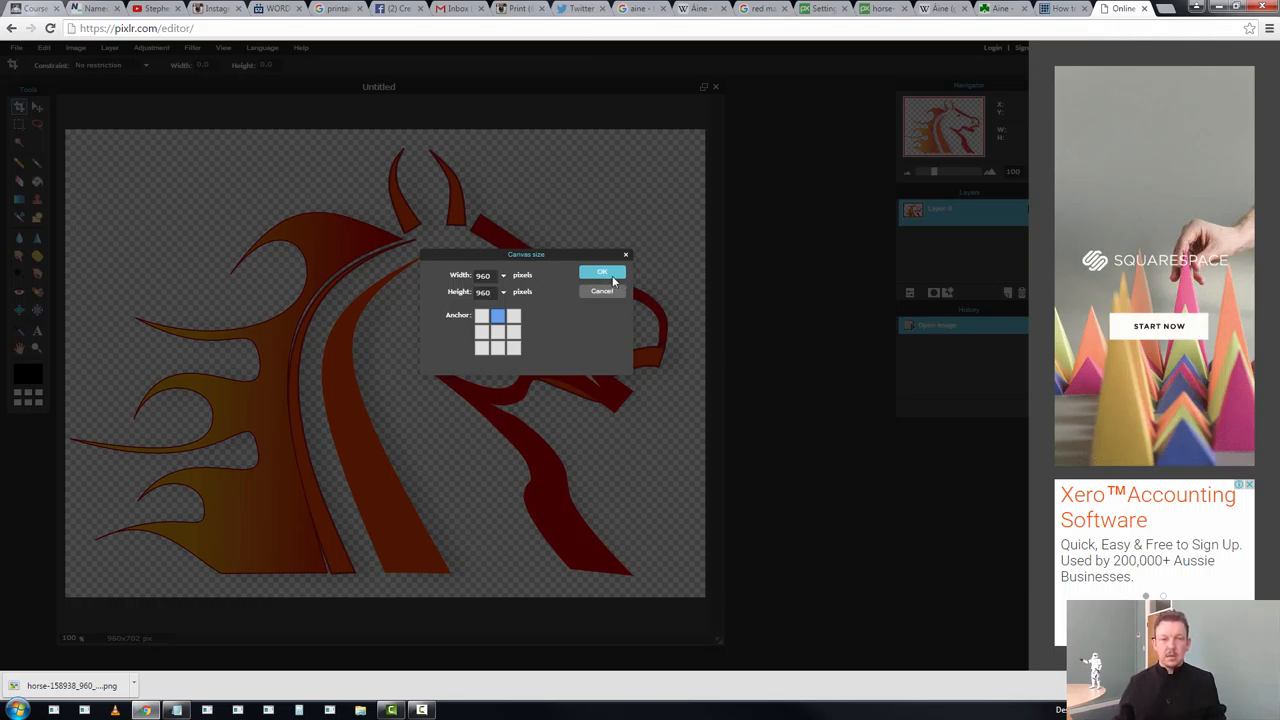
pyautogui.click(602, 272)
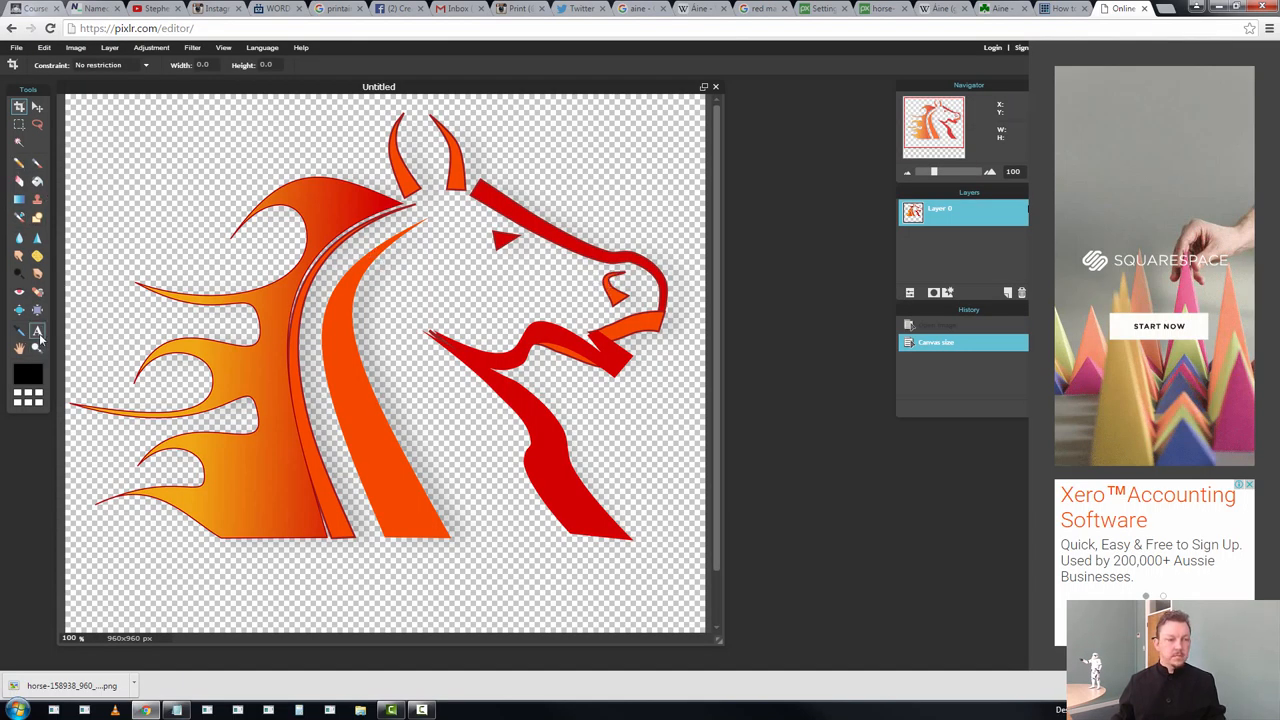
pyautogui.click(36, 332)
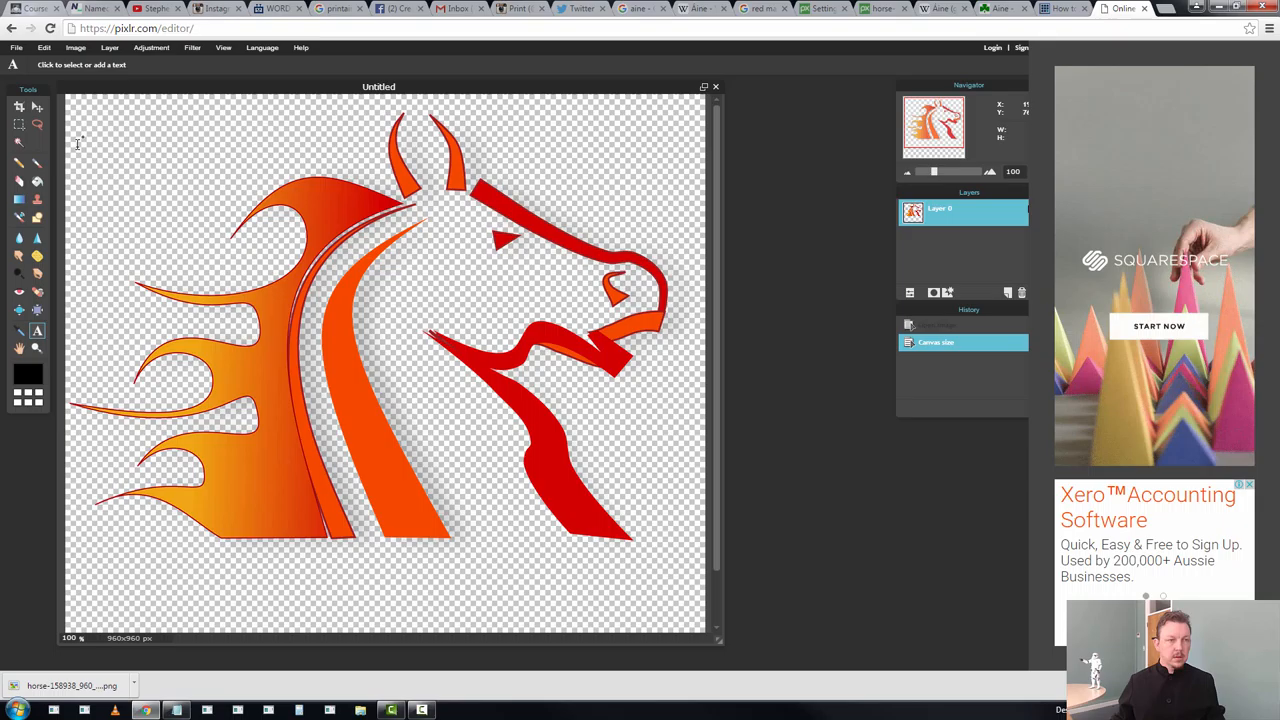
pyautogui.moveTo(348, 588)
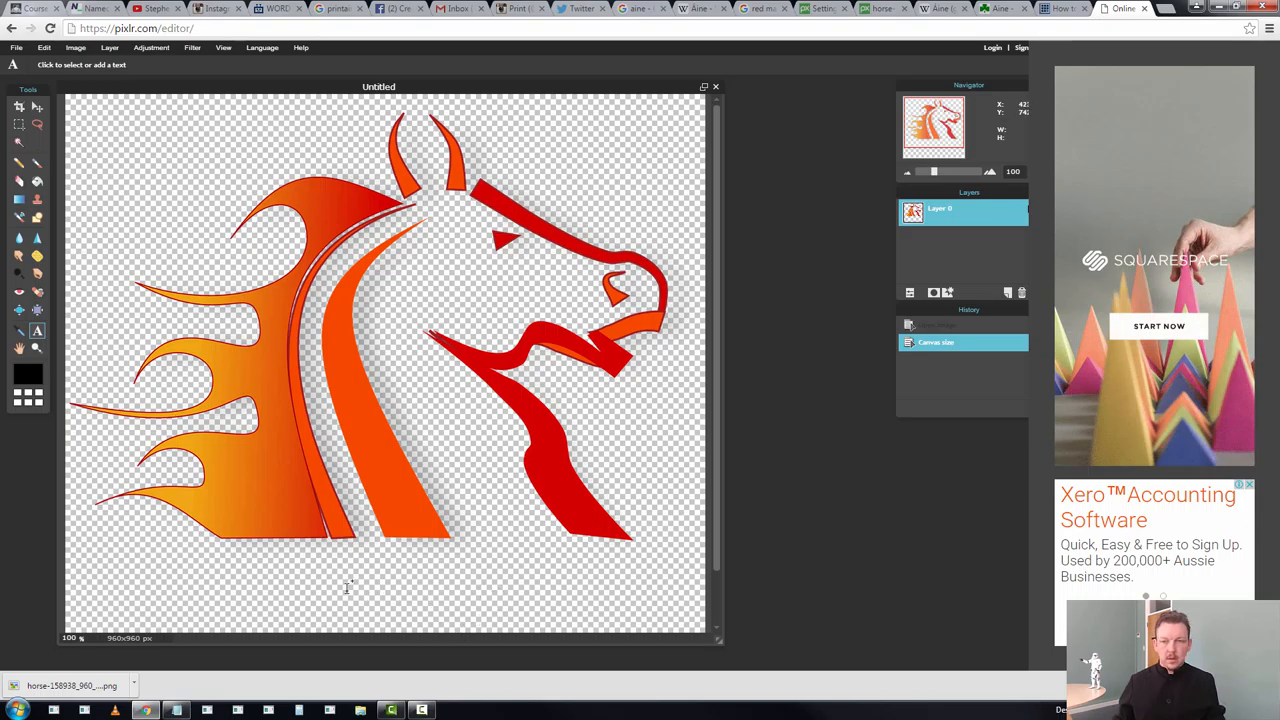
# Add a 'Print Aine' text caption below the horse
pyautogui.click(352, 584)
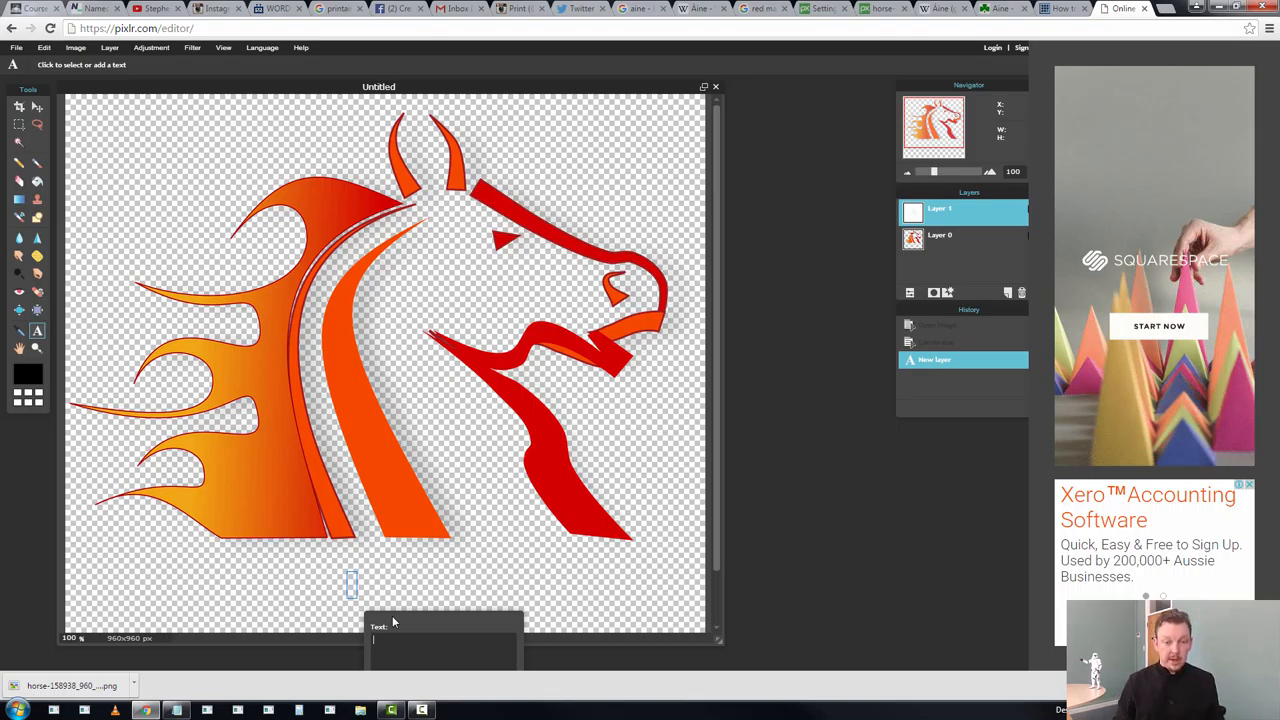
pyautogui.write('P')
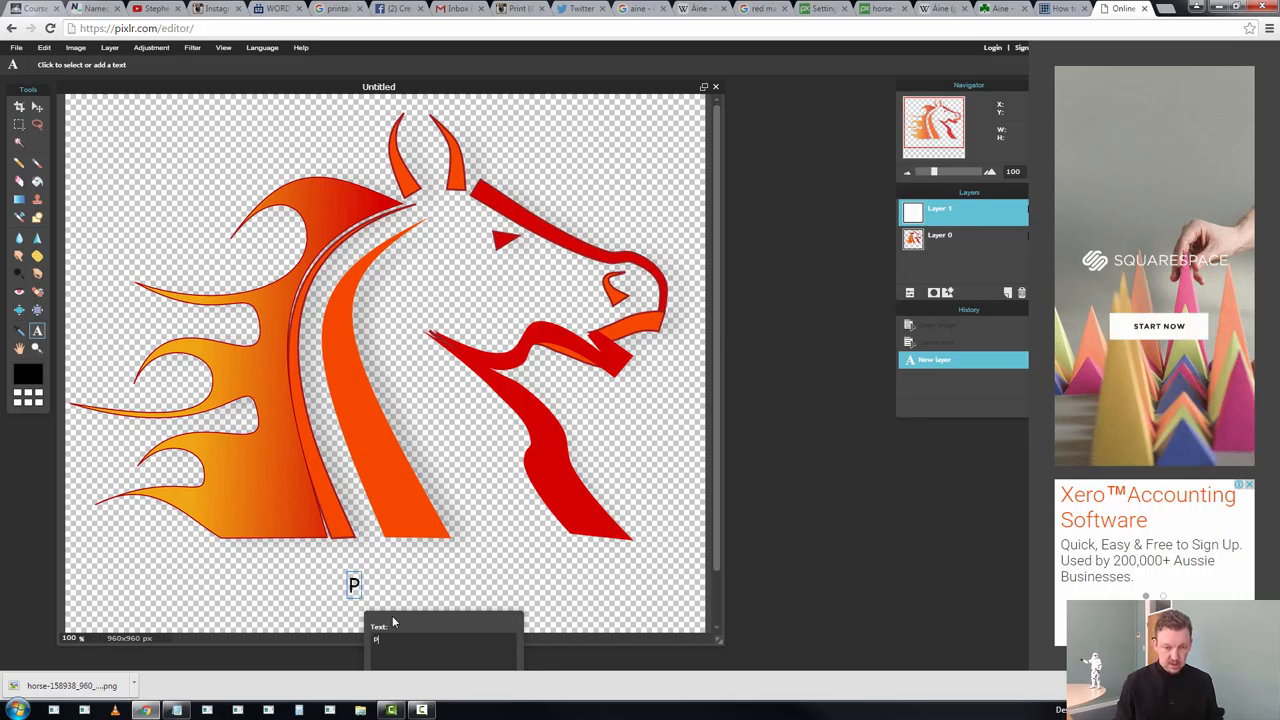
pyautogui.write('rint Ain')
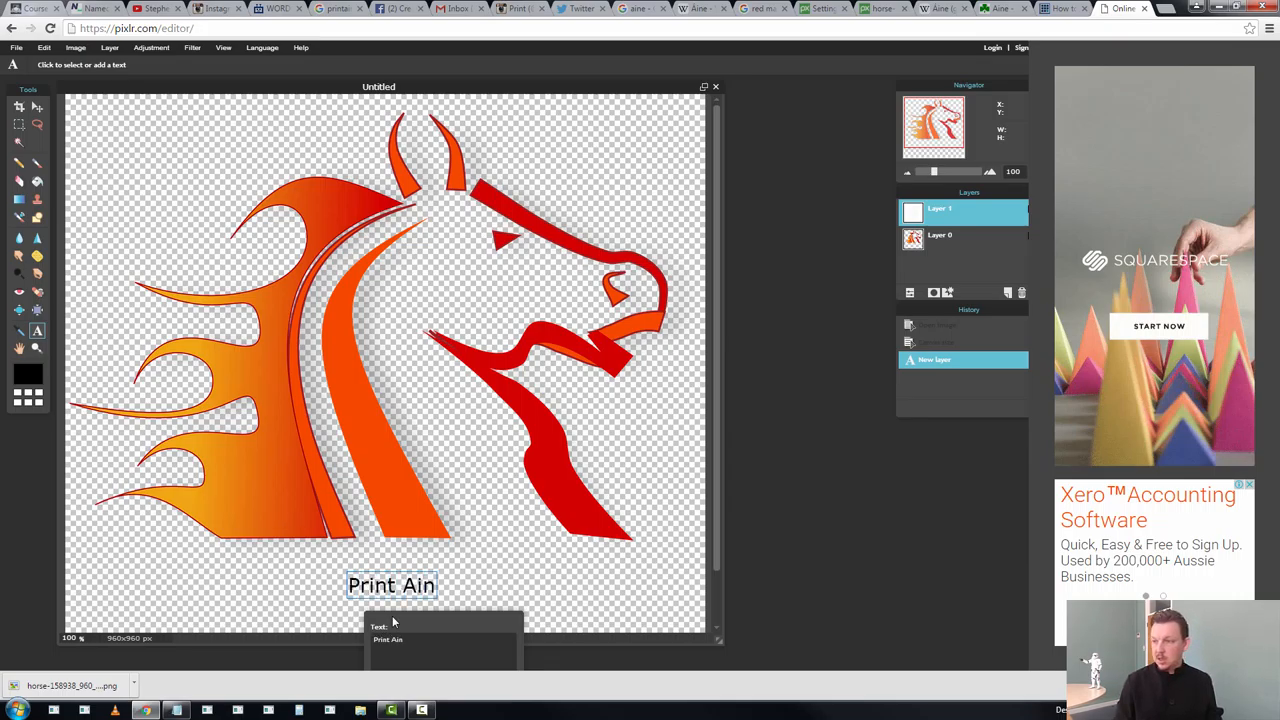
pyautogui.write('e')
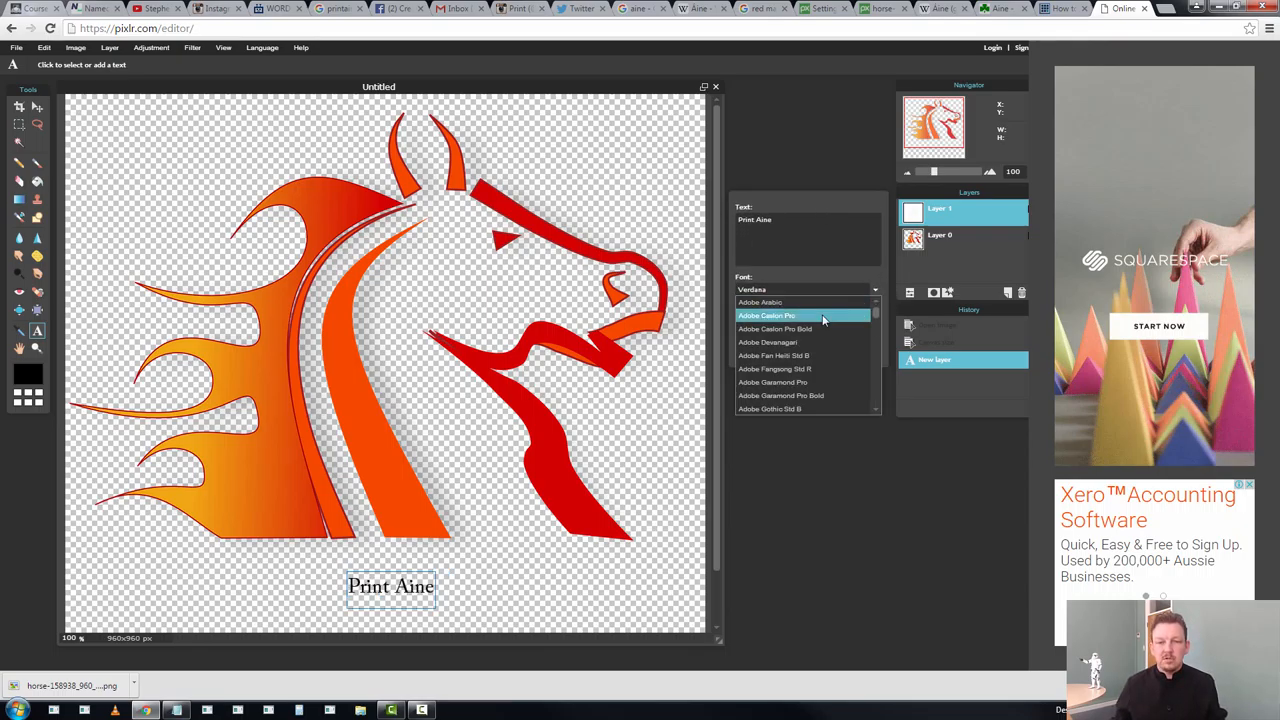
pyautogui.moveTo(800, 368)
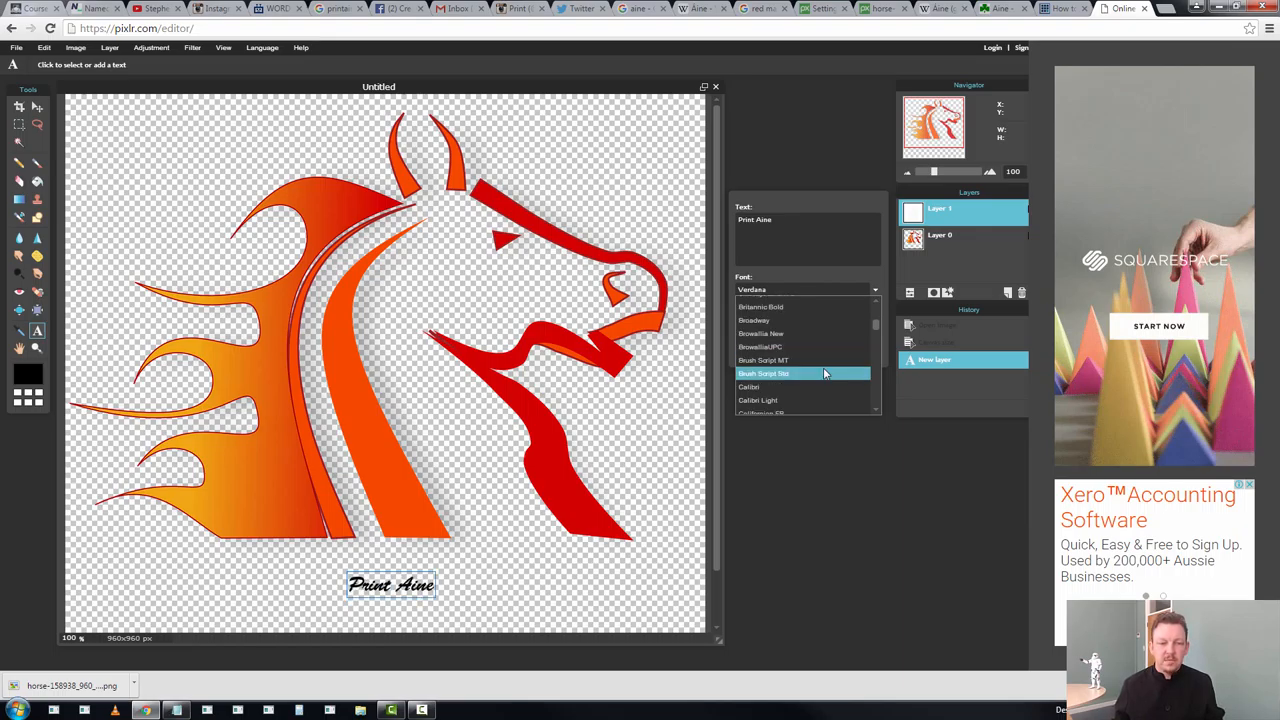
pyautogui.moveTo(822, 376)
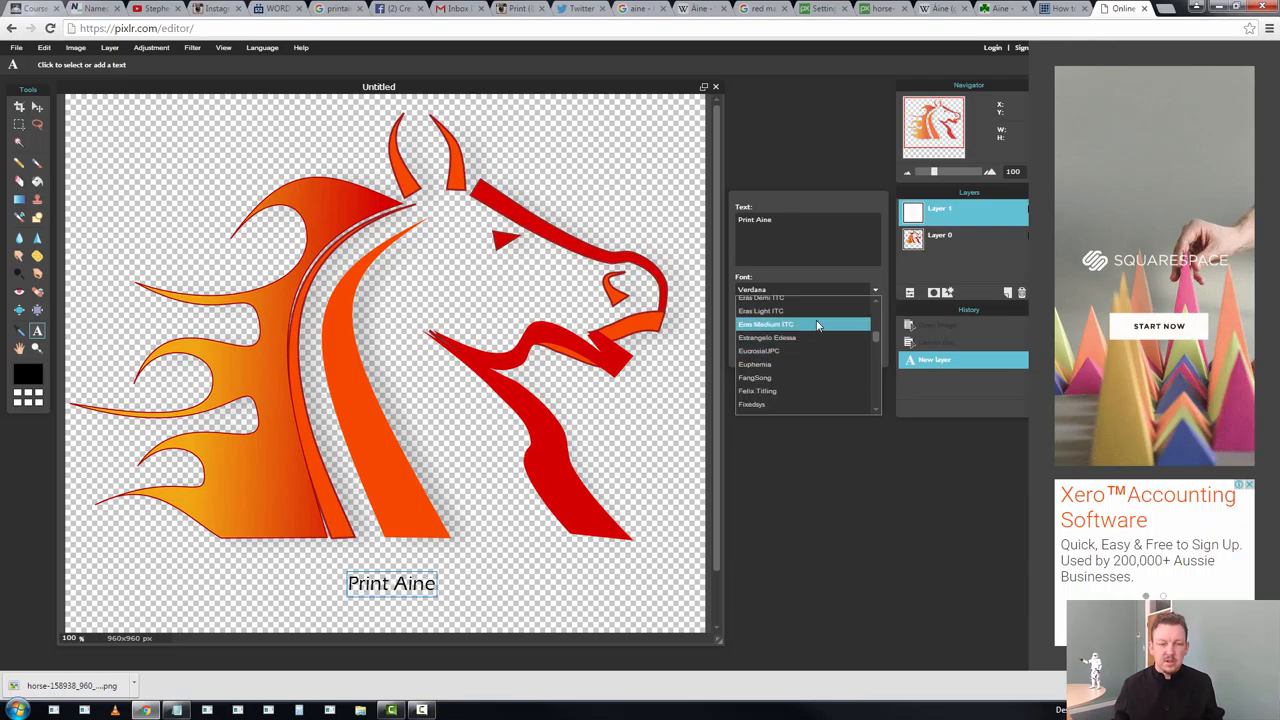
# Style the caption in a bold titling font and position it beneath the horse
pyautogui.click(804, 390)
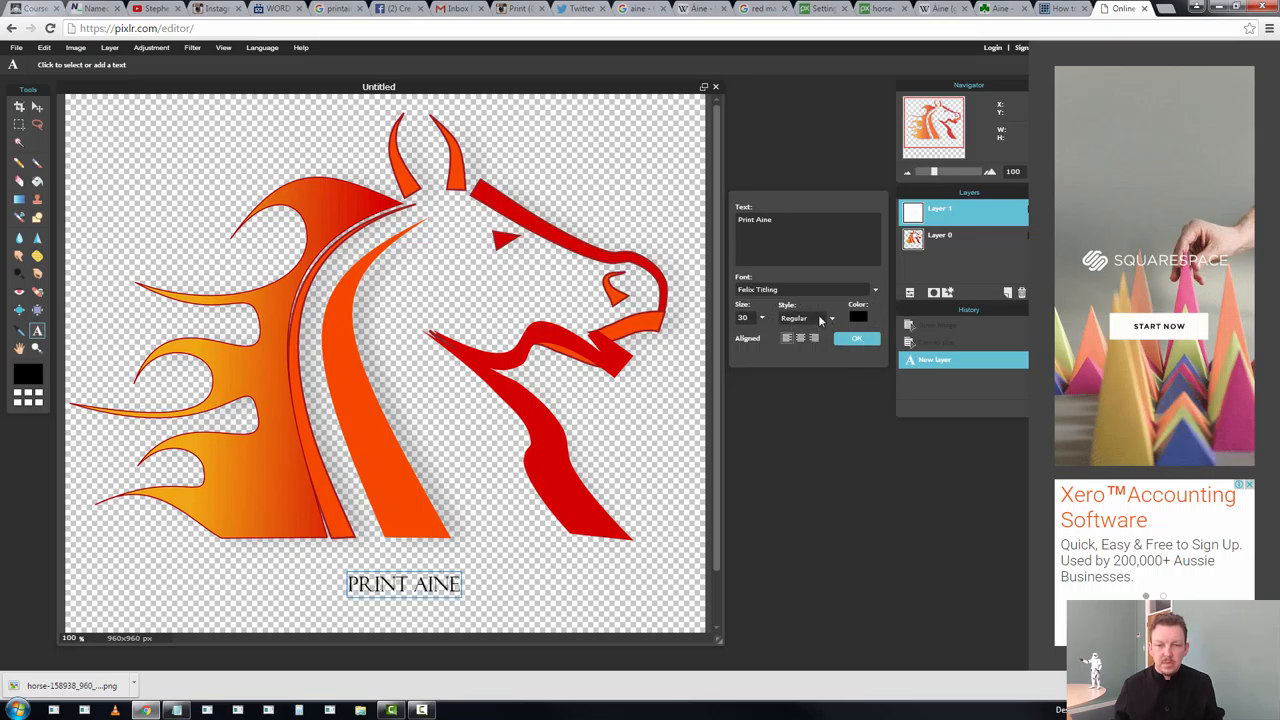
pyautogui.click(804, 316)
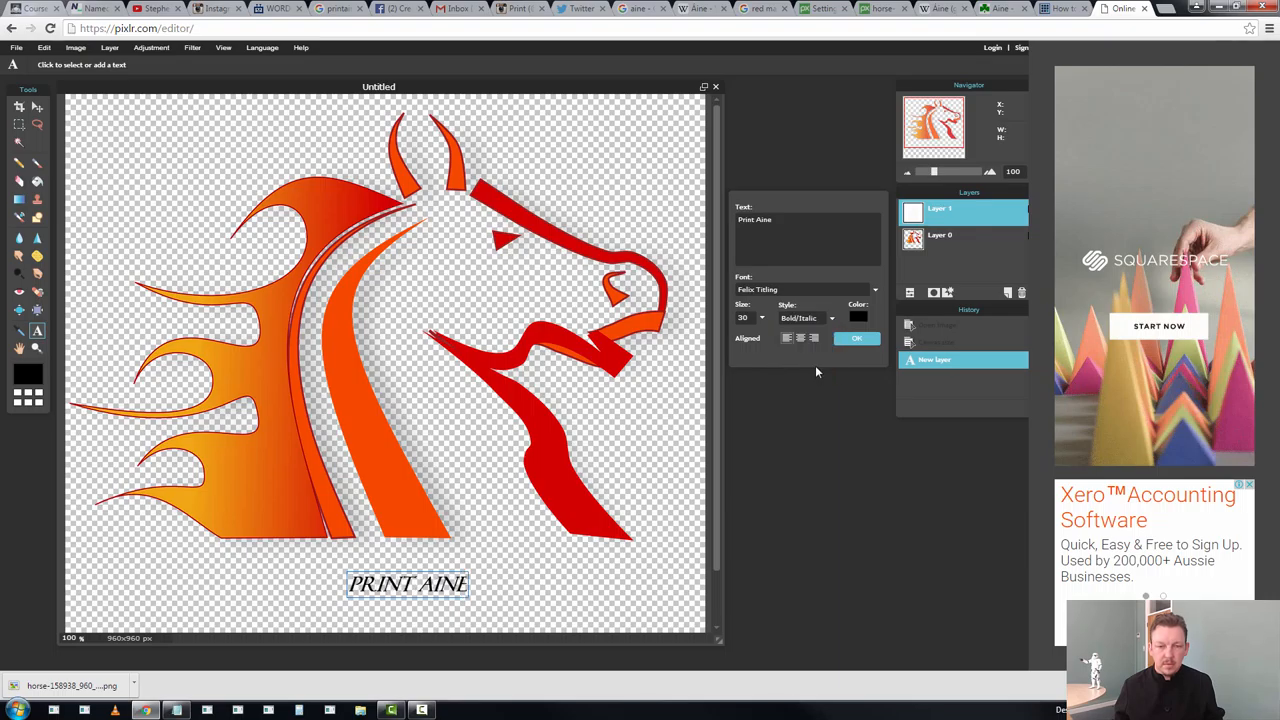
pyautogui.click(832, 318)
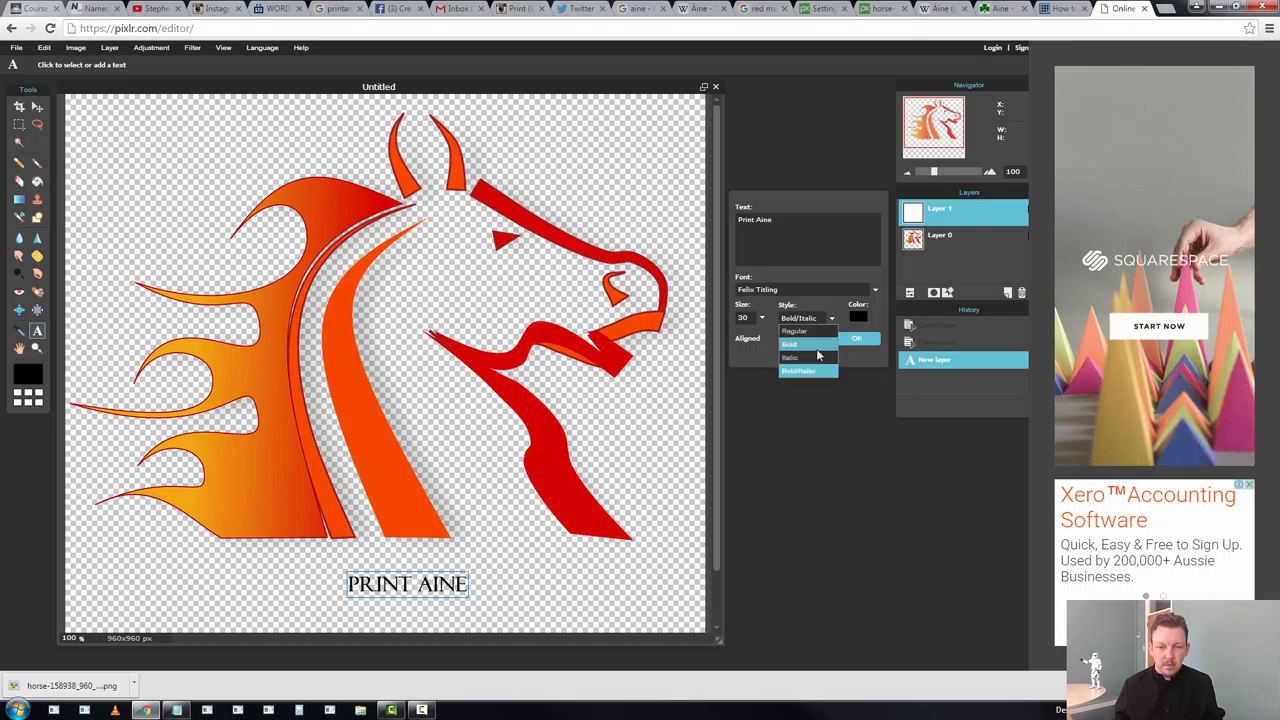
pyautogui.click(790, 344)
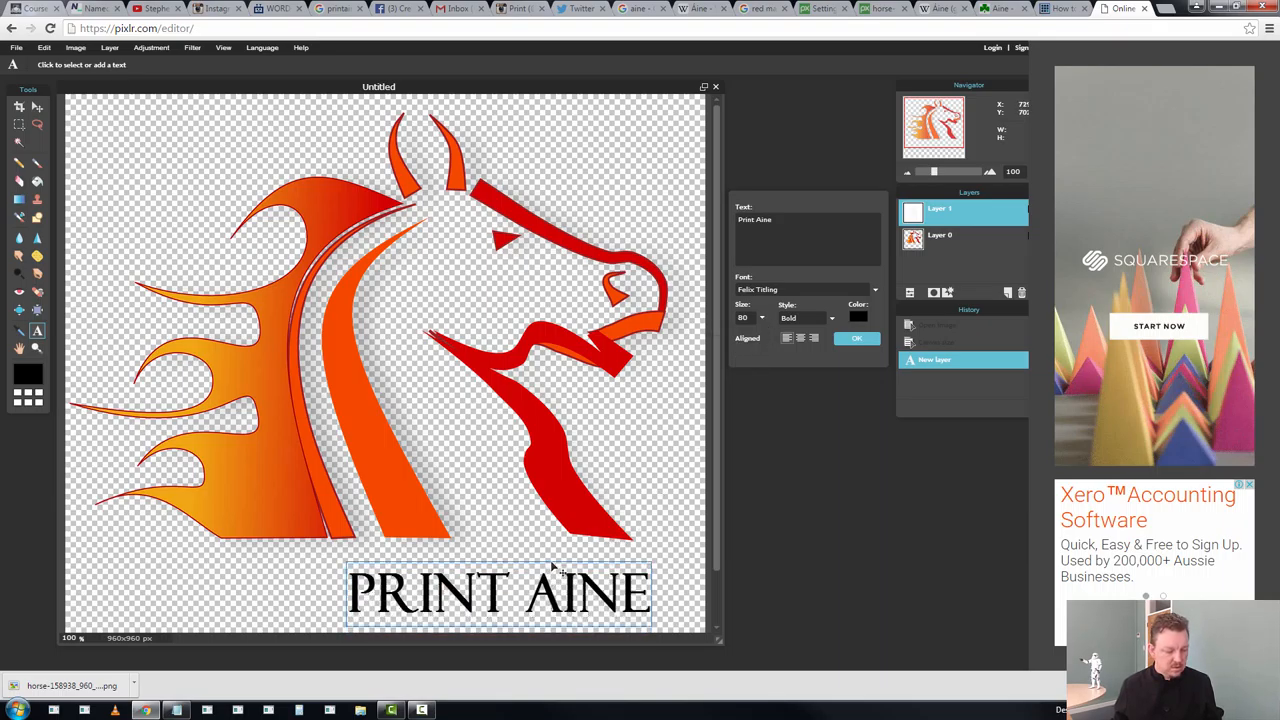
pyautogui.moveTo(498, 592); pyautogui.dragTo(480, 568)
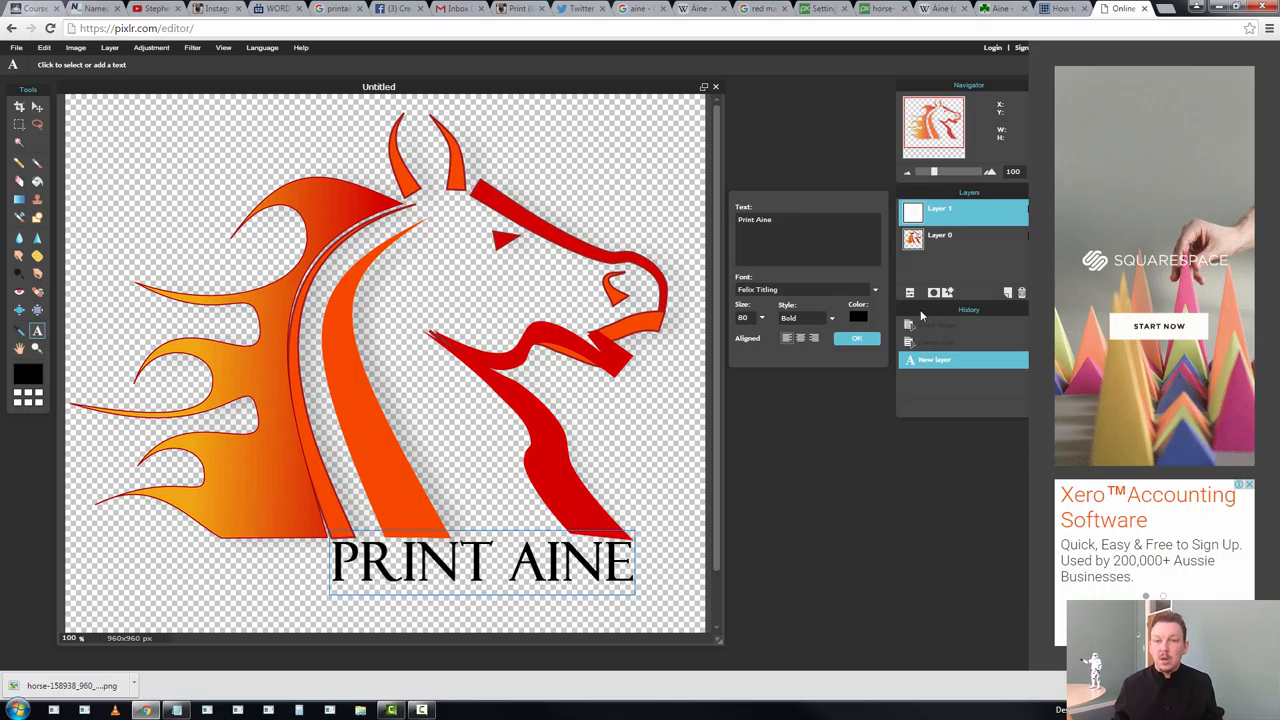
# Colour the PRINT AINE caption red, finish the text and begin saving the logo
pyautogui.click(858, 316)
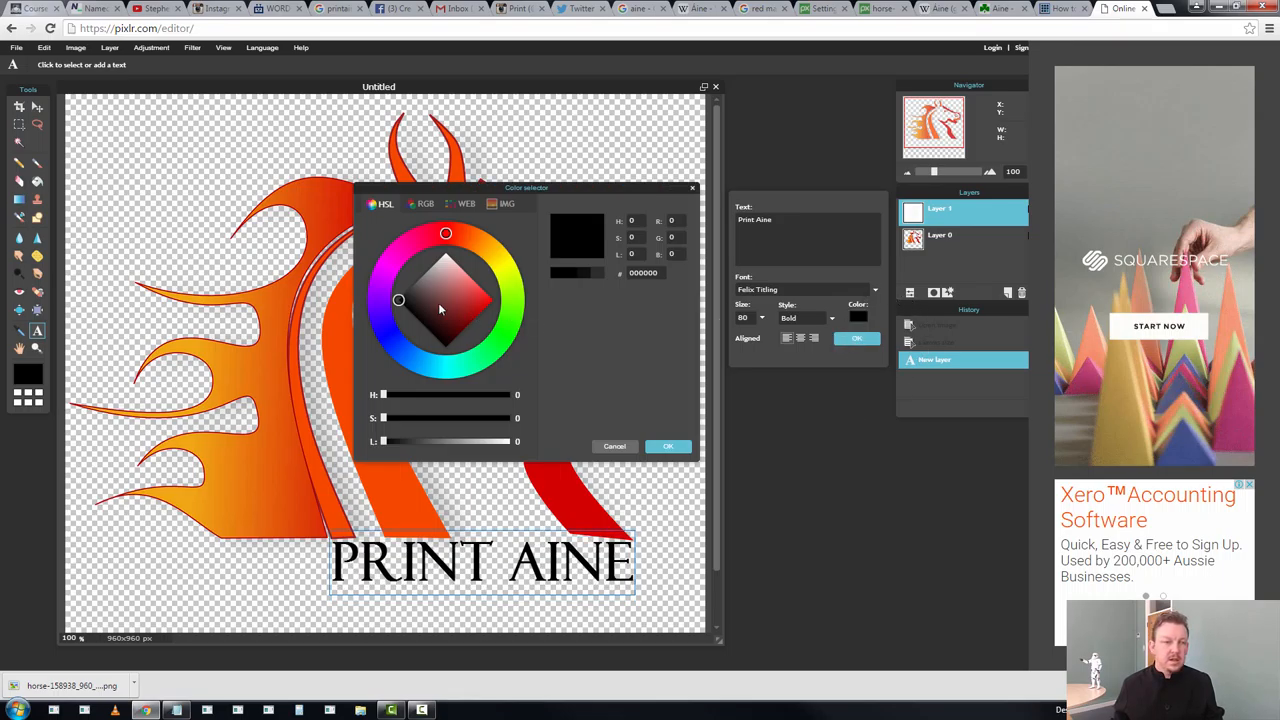
pyautogui.click(484, 304)
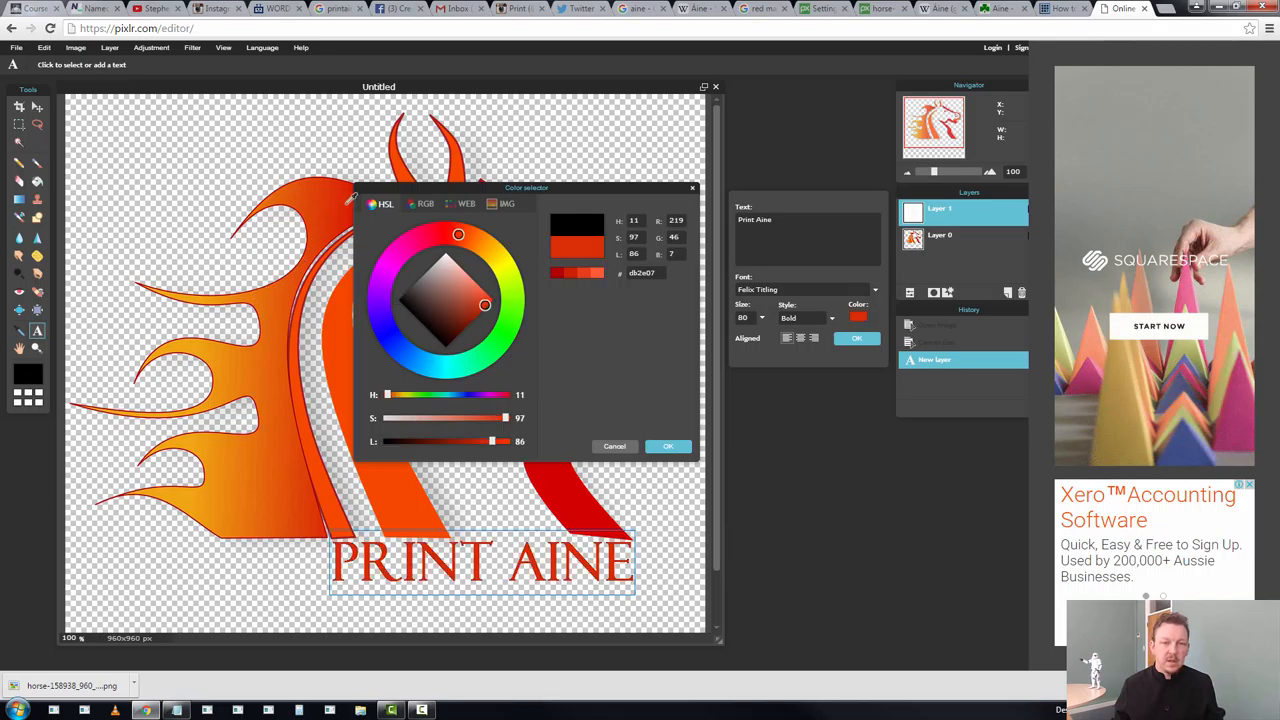
pyautogui.click(668, 446)
pyautogui.write('130')
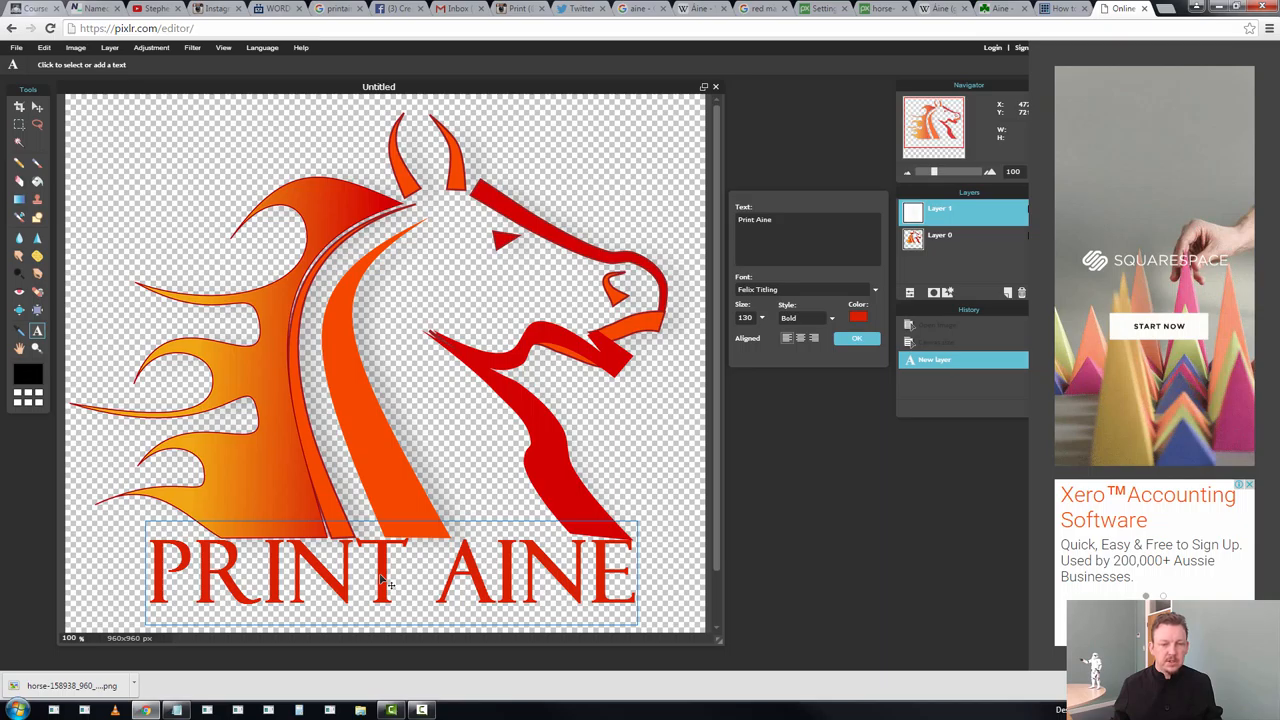
pyautogui.click(856, 338)
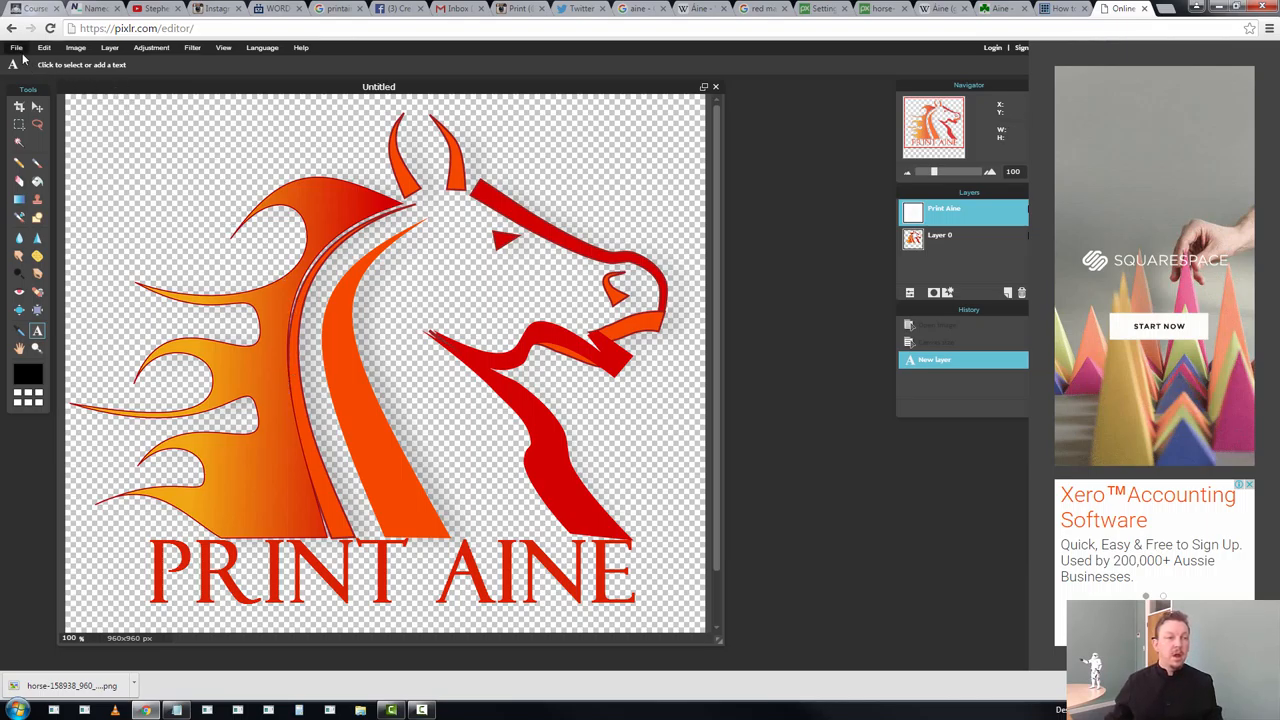
pyautogui.click(16, 48)
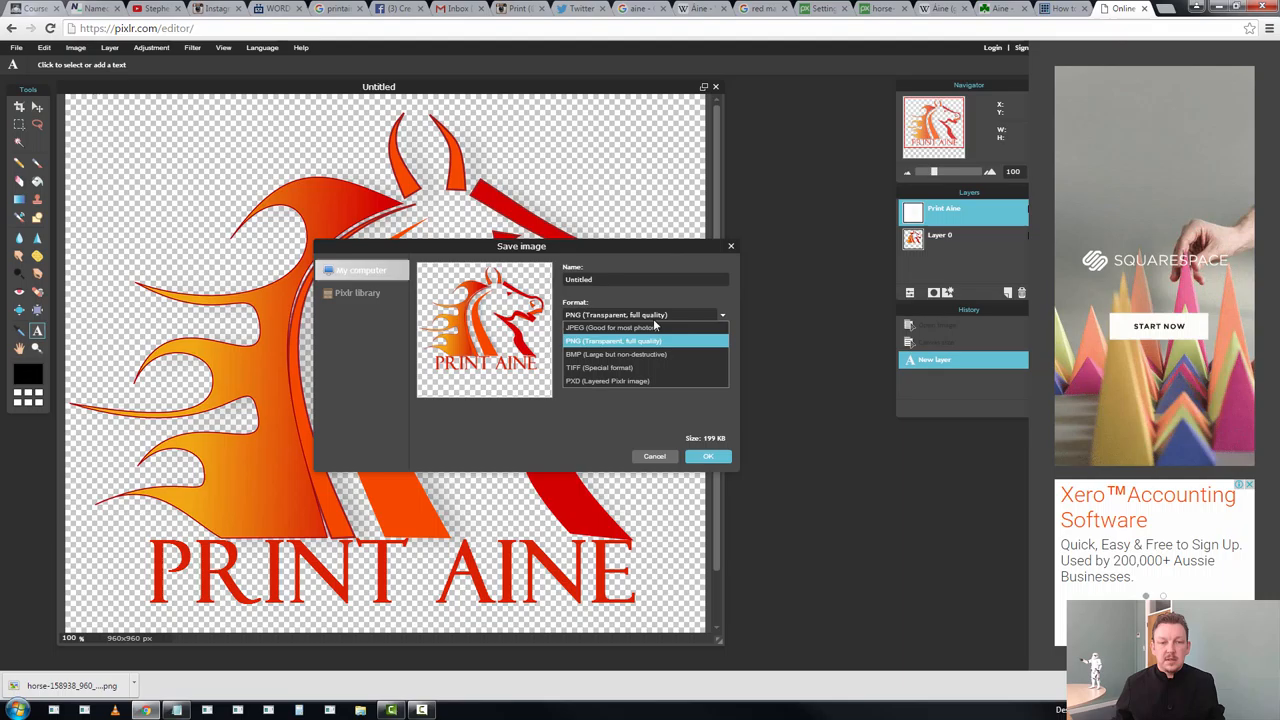
# Save the logo as a quality-100 JPEG named Print Aine Master Logo and go to Twitter
pyautogui.click(608, 328)
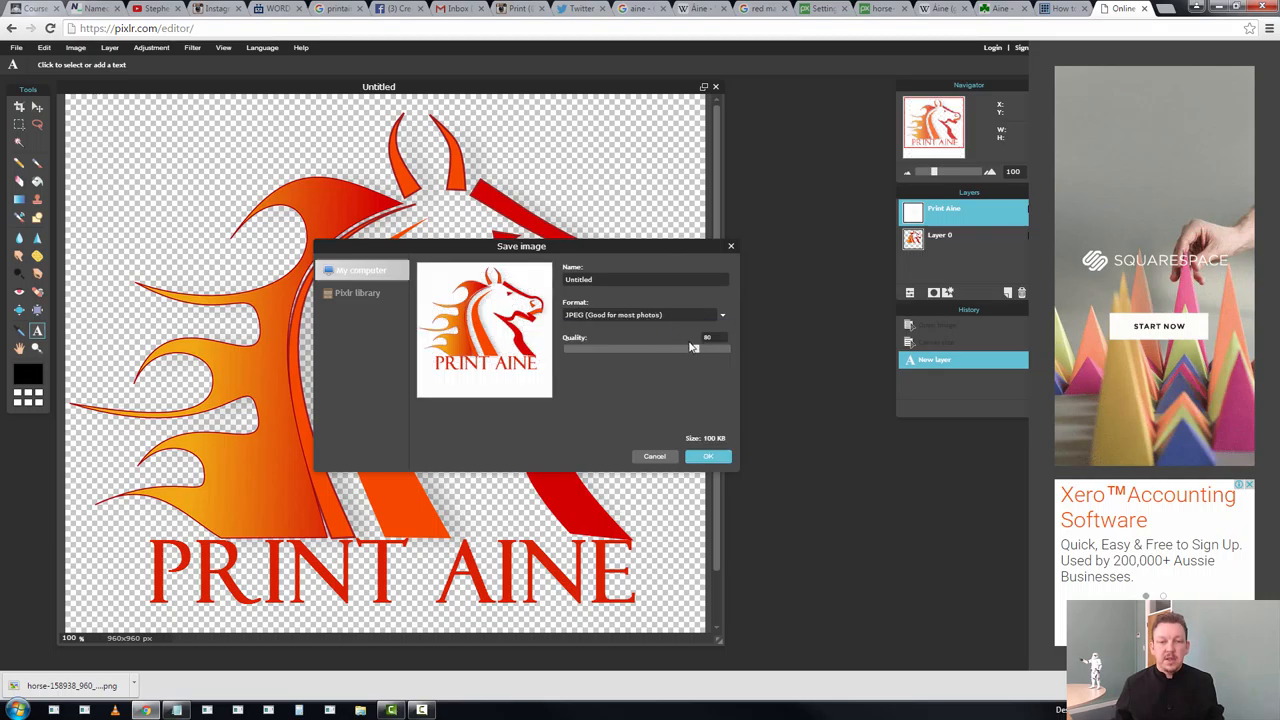
pyautogui.moveTo(690, 348); pyautogui.dragTo(728, 348)
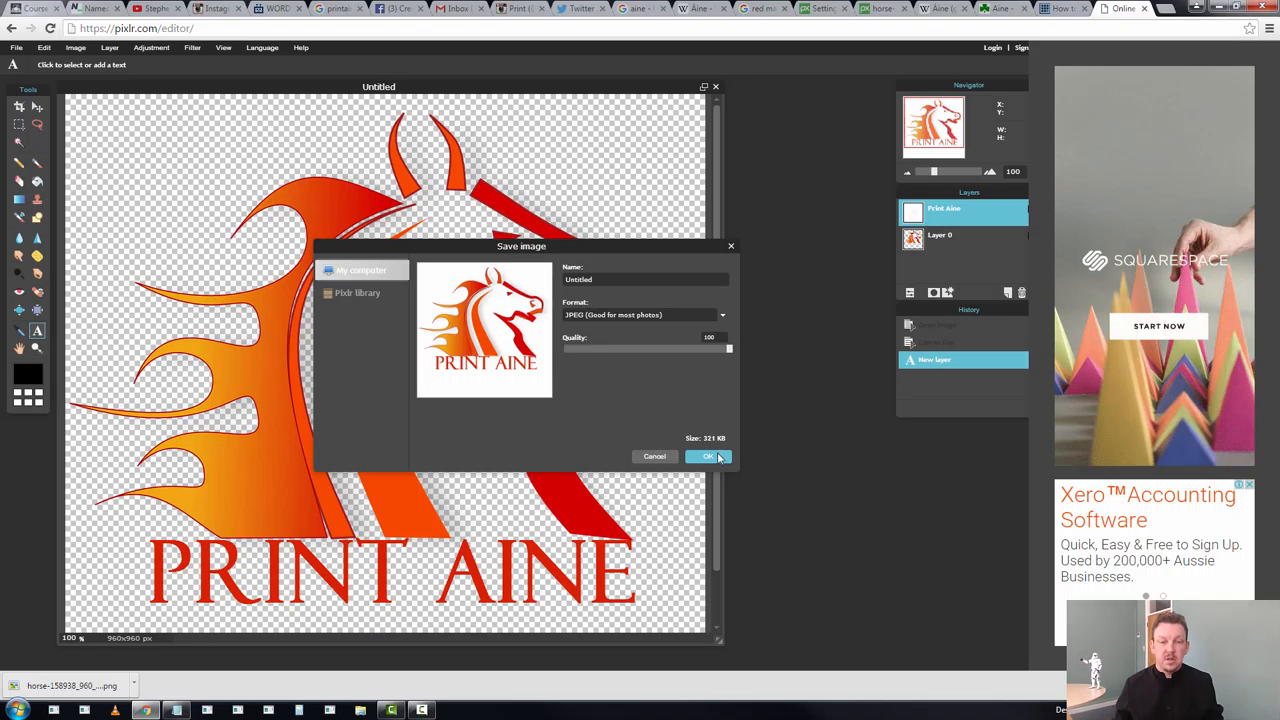
pyautogui.click(708, 456)
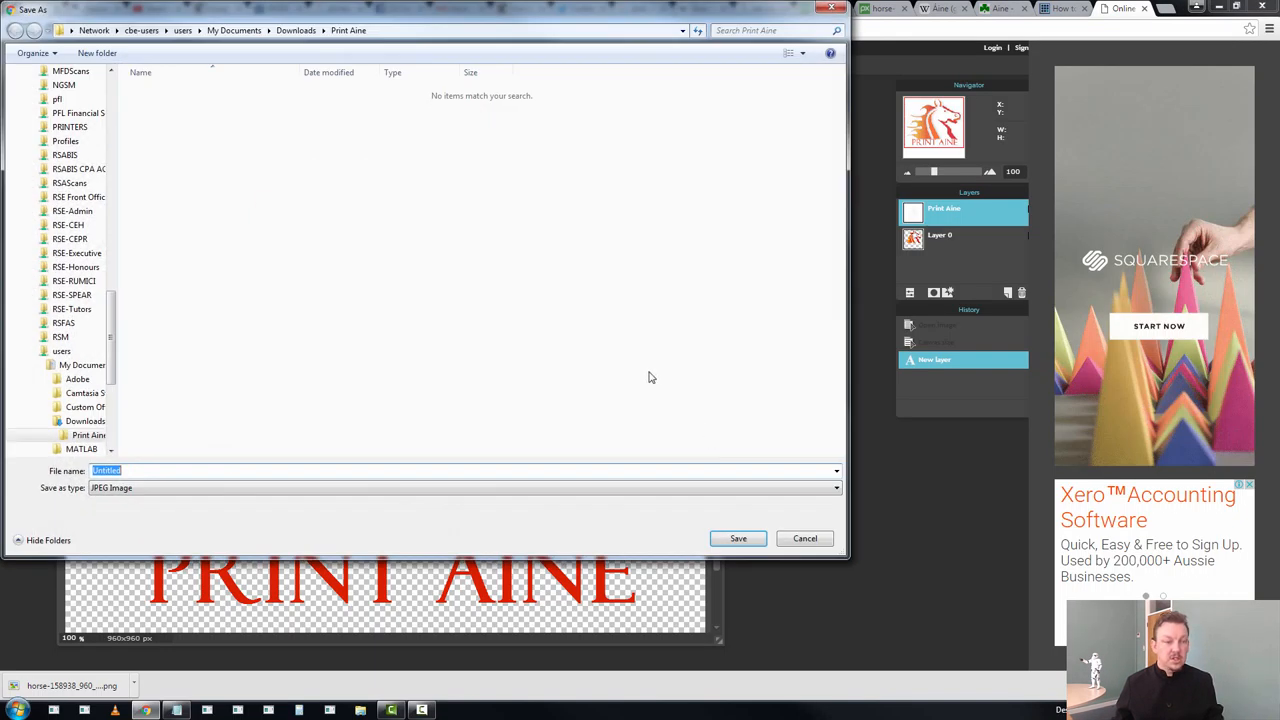
pyautogui.write('Print Aine Mas')
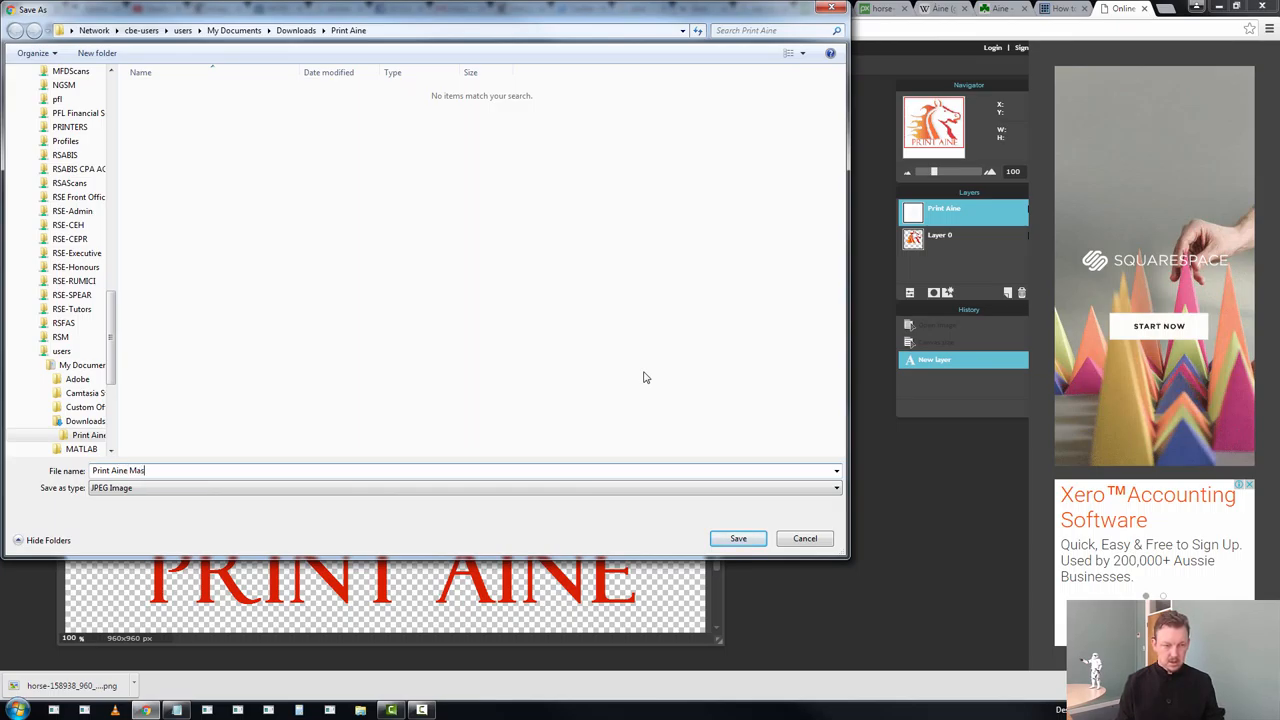
pyautogui.click(738, 538)
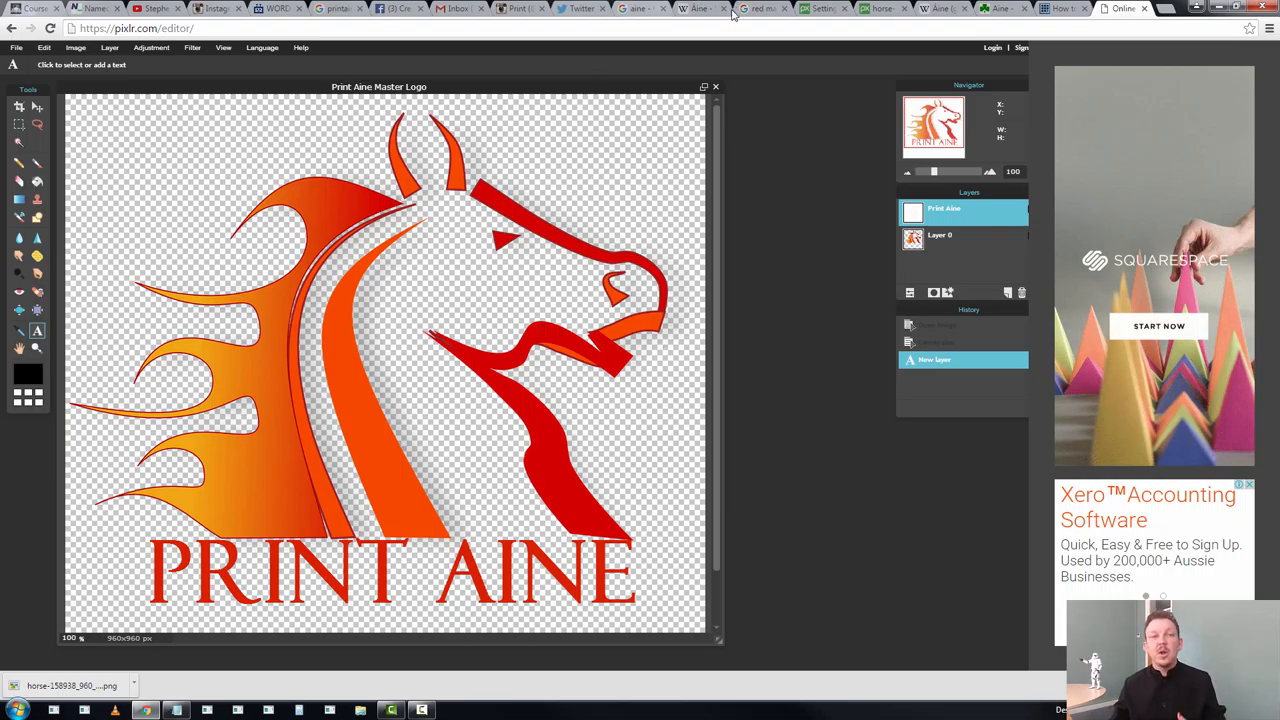
pyautogui.moveTo(516, 8)
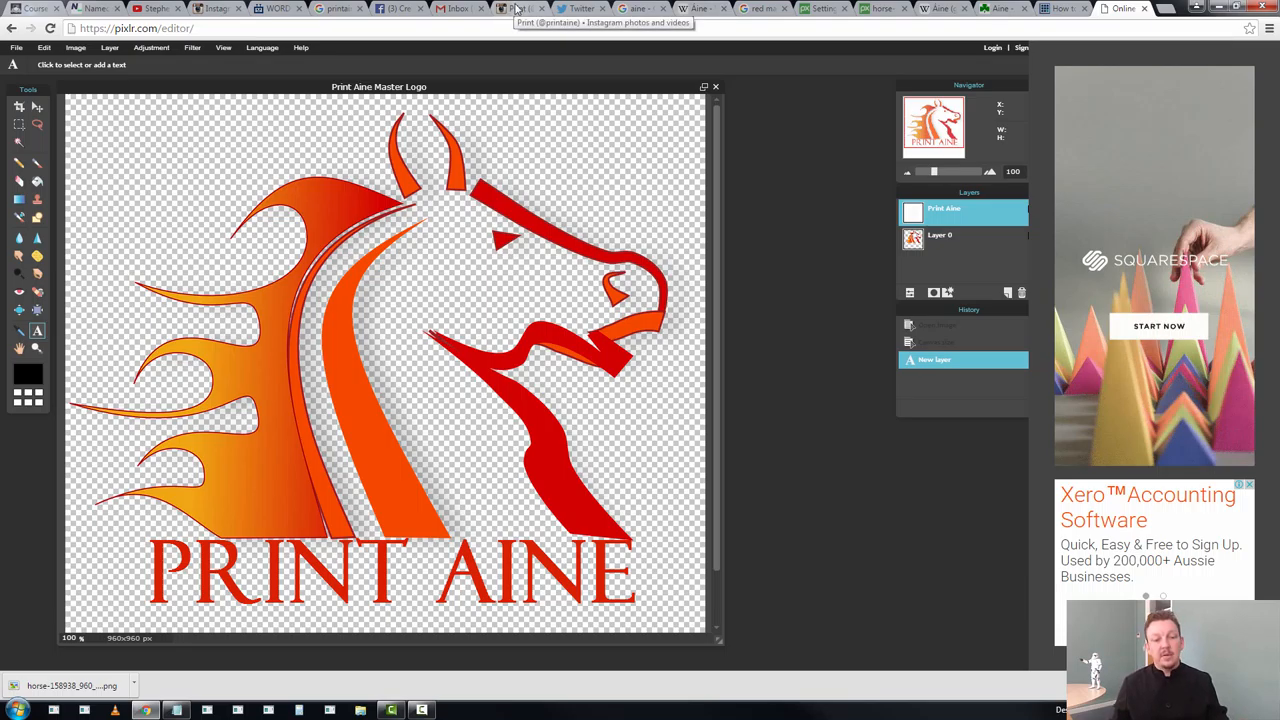
pyautogui.moveTo(516, 8)
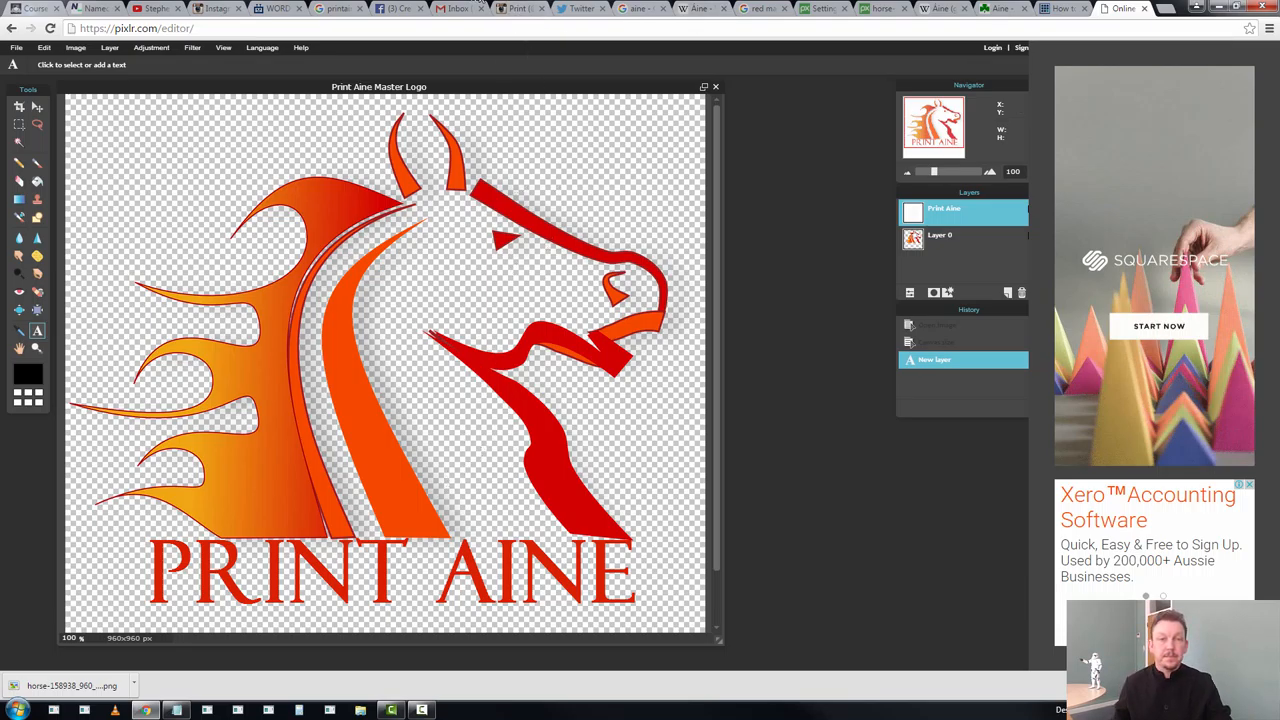
pyautogui.click(580, 8)
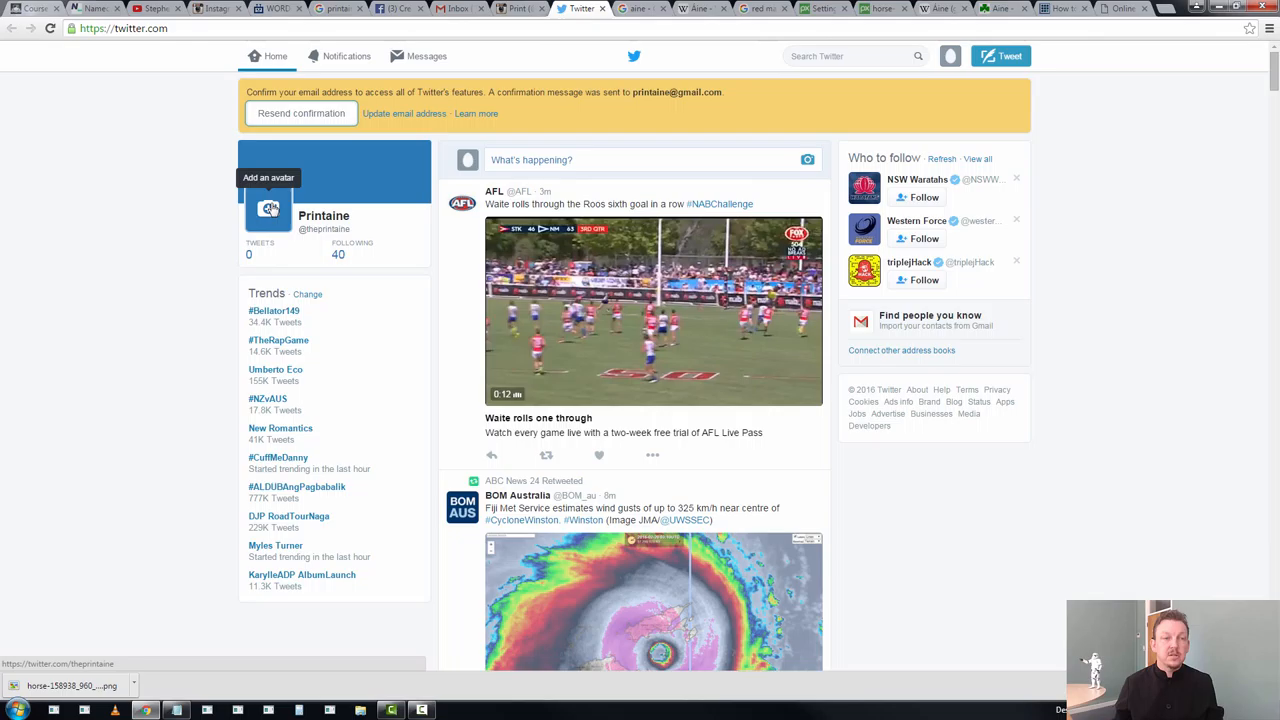
# Upload the Print Aine horse logo as the Twitter profile photo and view the Printaine profile
pyautogui.click(268, 208)
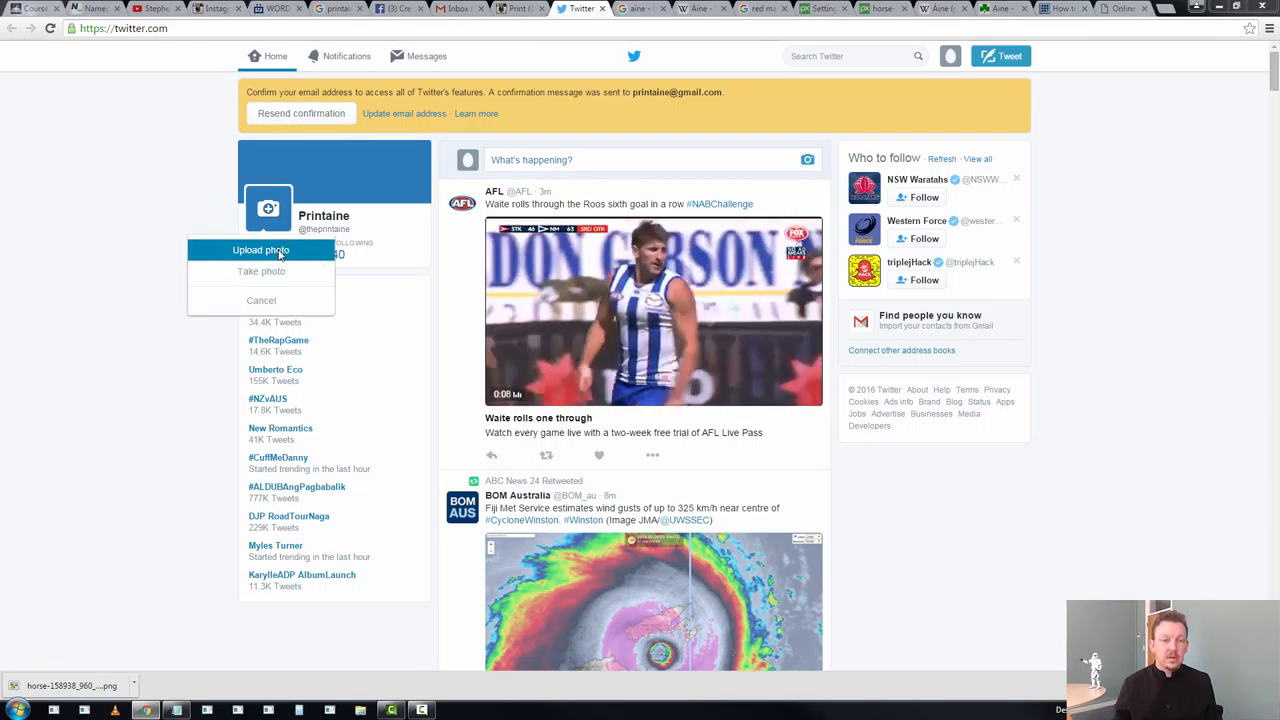
pyautogui.click(260, 250)
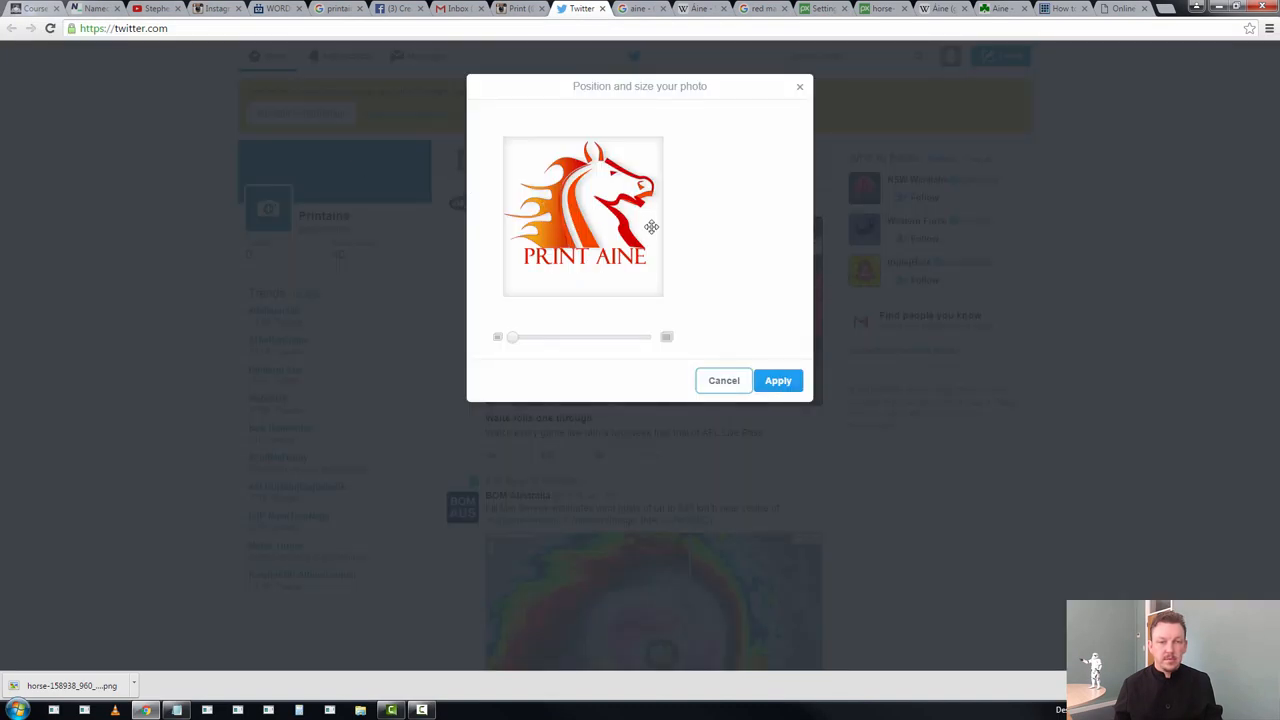
pyautogui.click(778, 380)
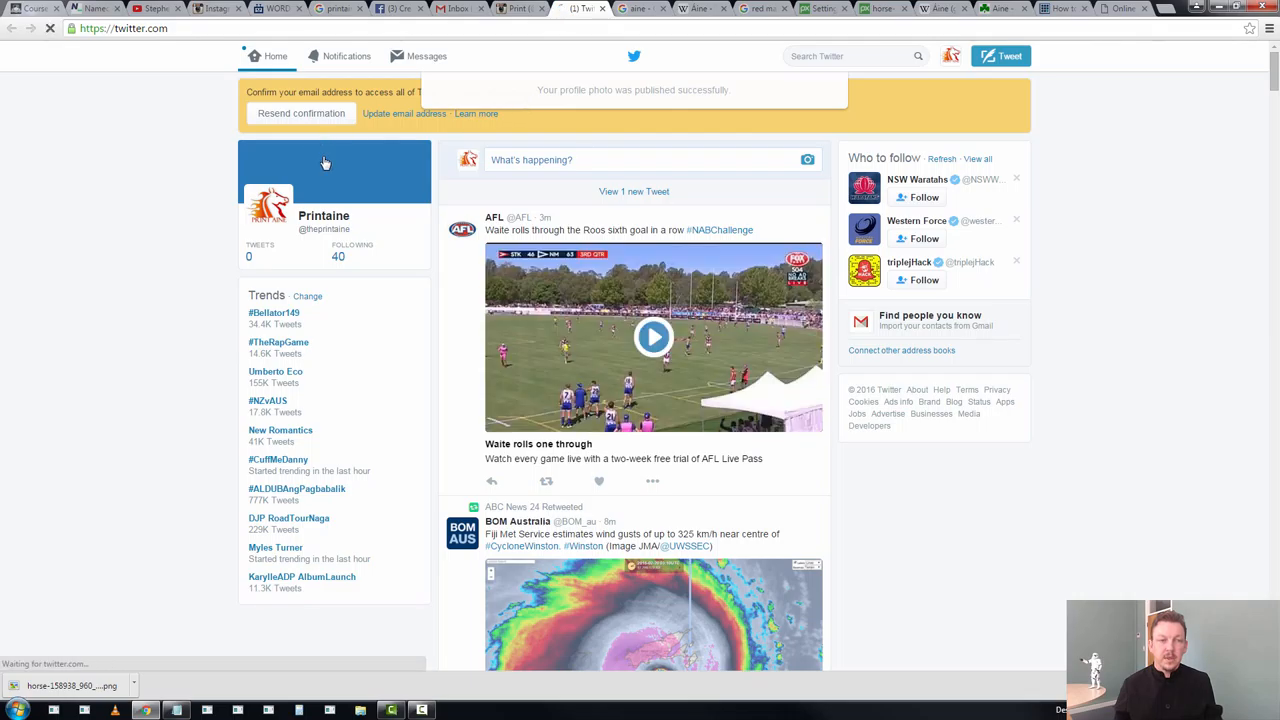
pyautogui.click(324, 160)
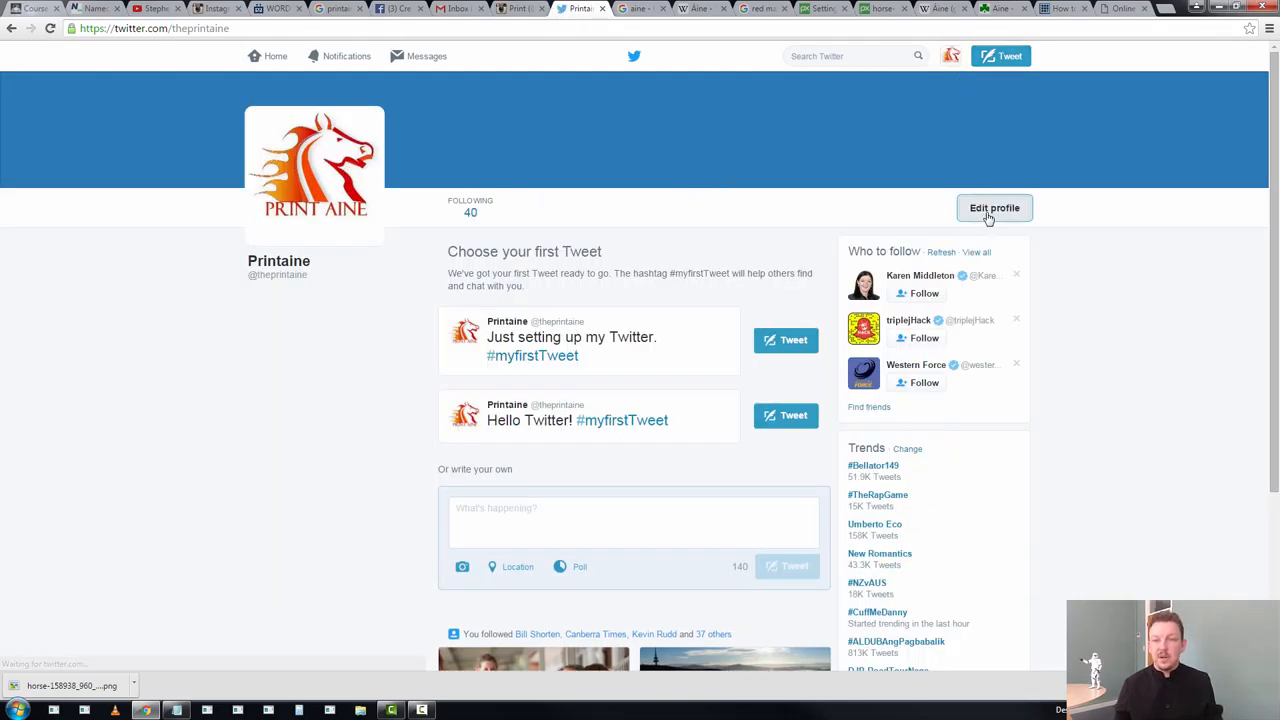
# Set the profile location to Australian Capital Territory and choose a dark red theme colour
pyautogui.click(994, 206)
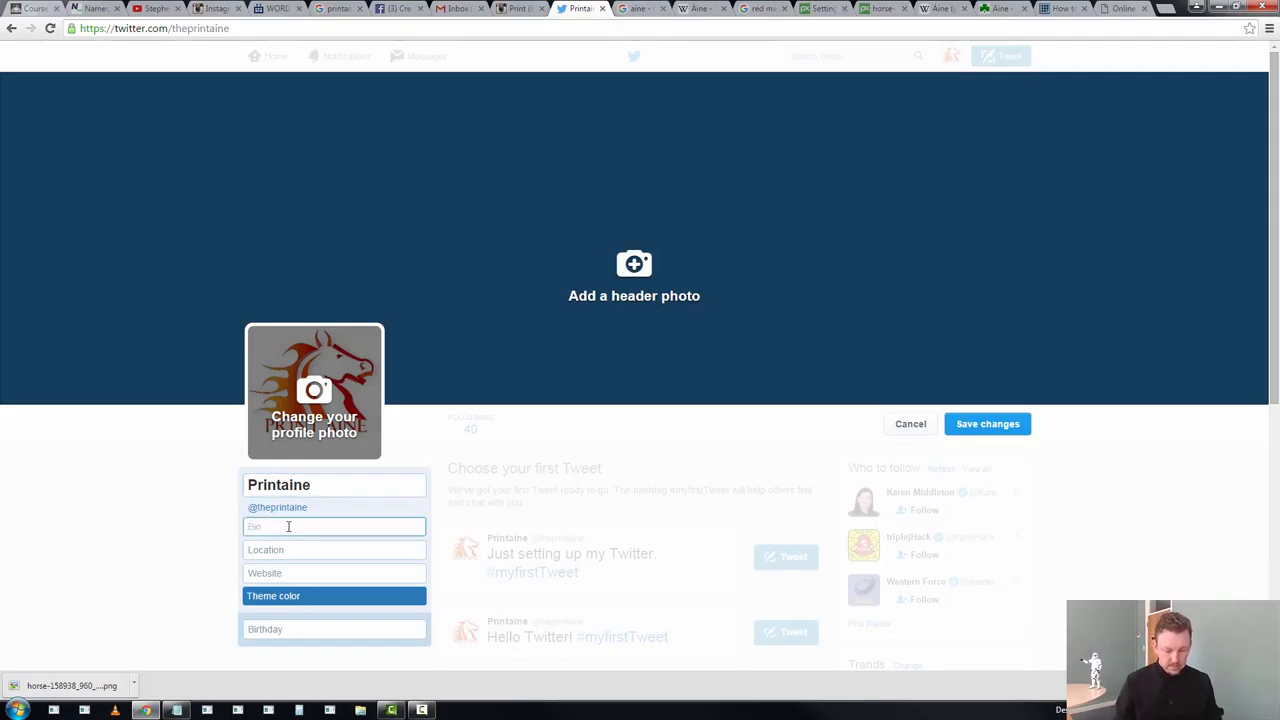
pyautogui.click(334, 548)
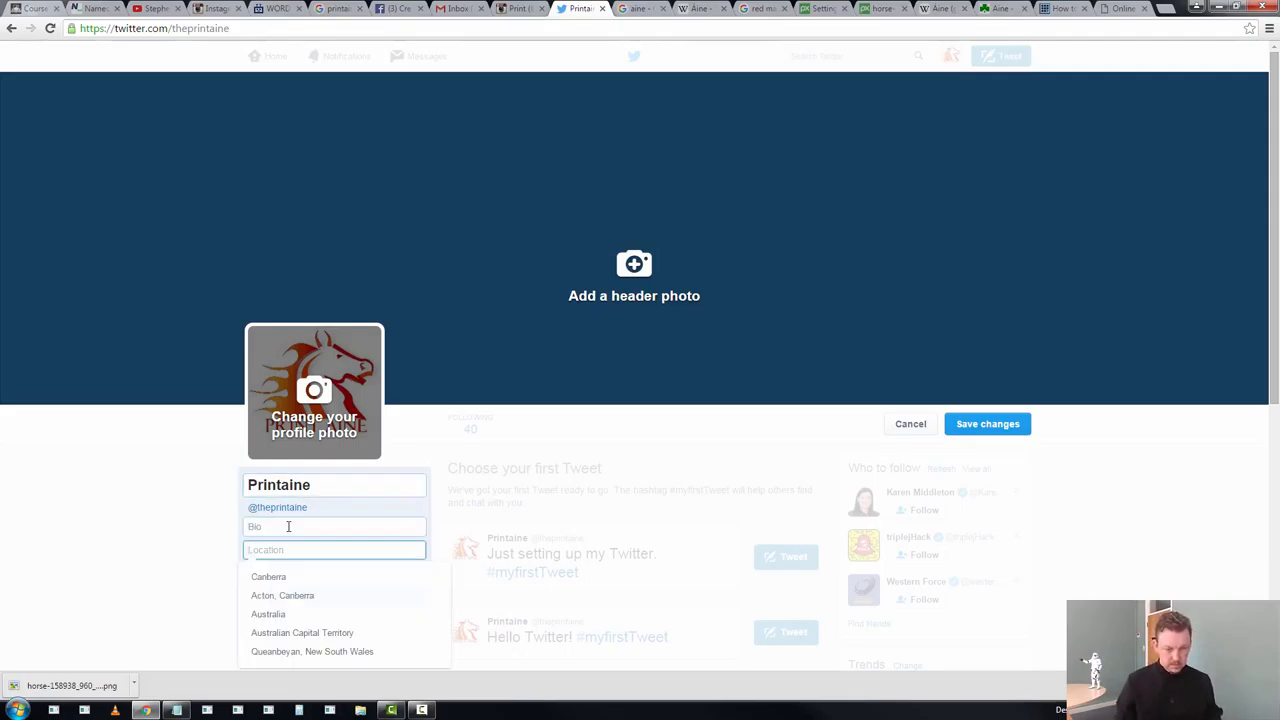
pyautogui.click(302, 632)
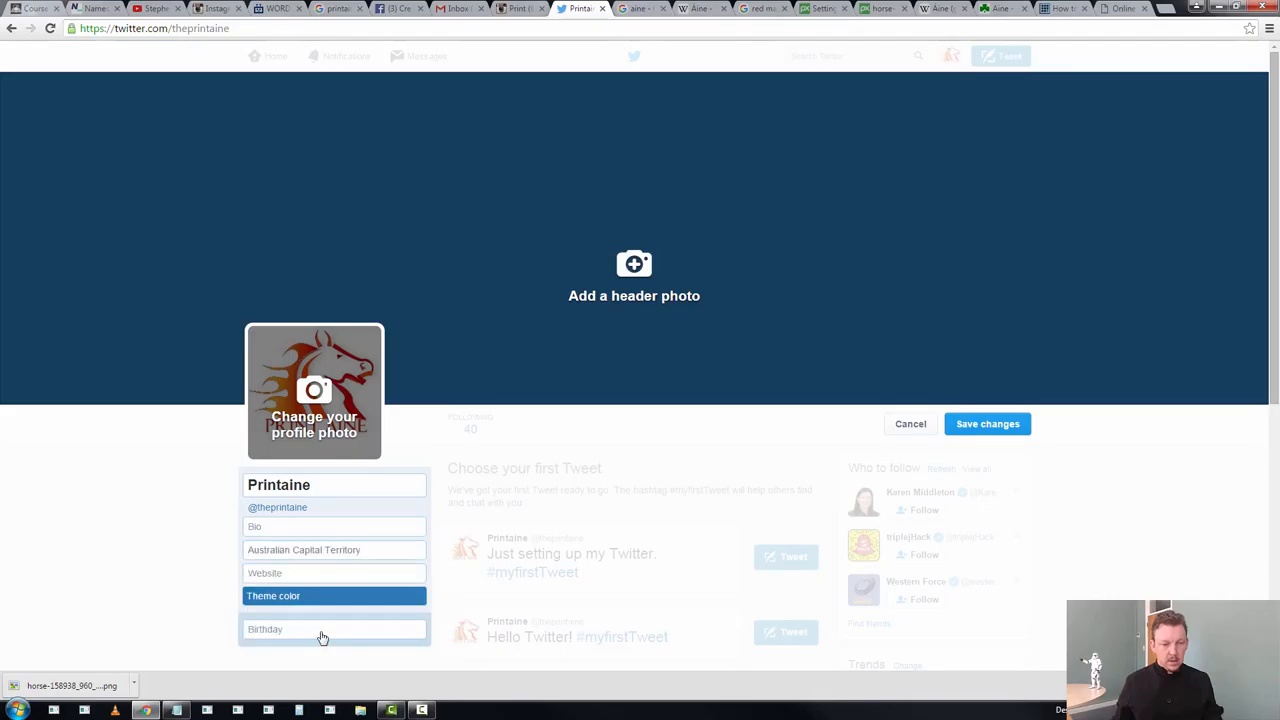
pyautogui.click(334, 572)
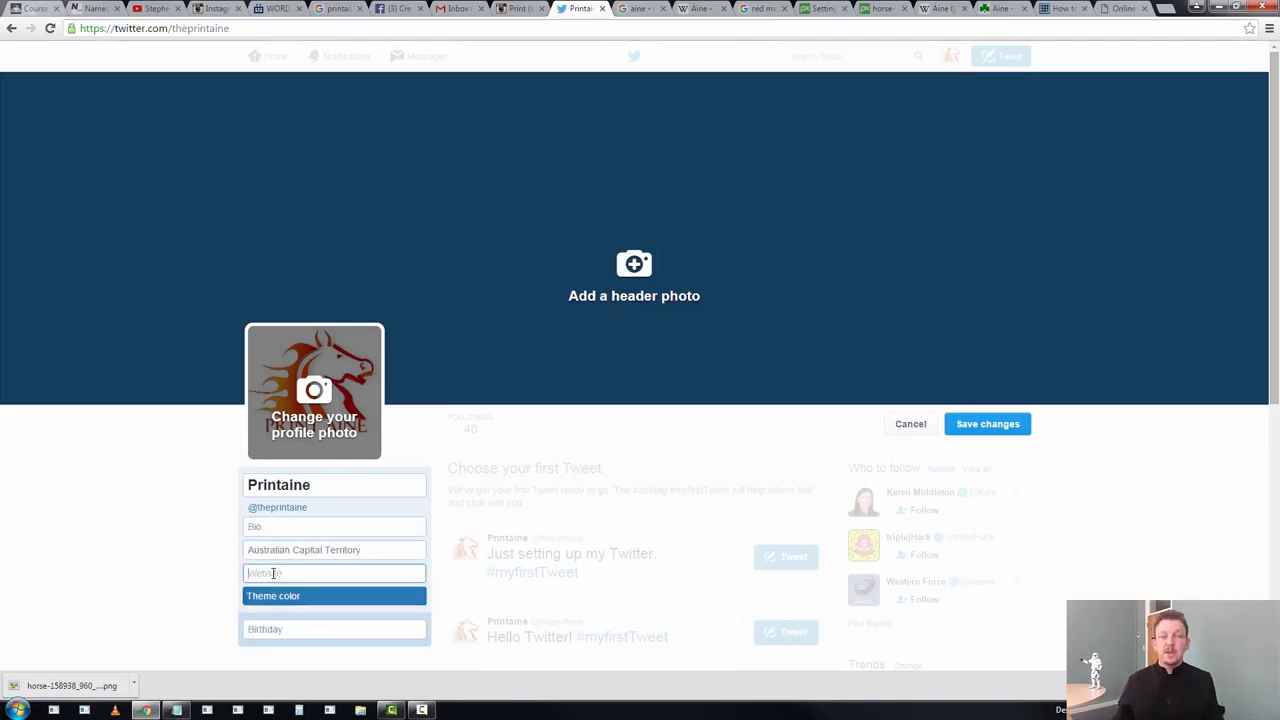
pyautogui.click(272, 596)
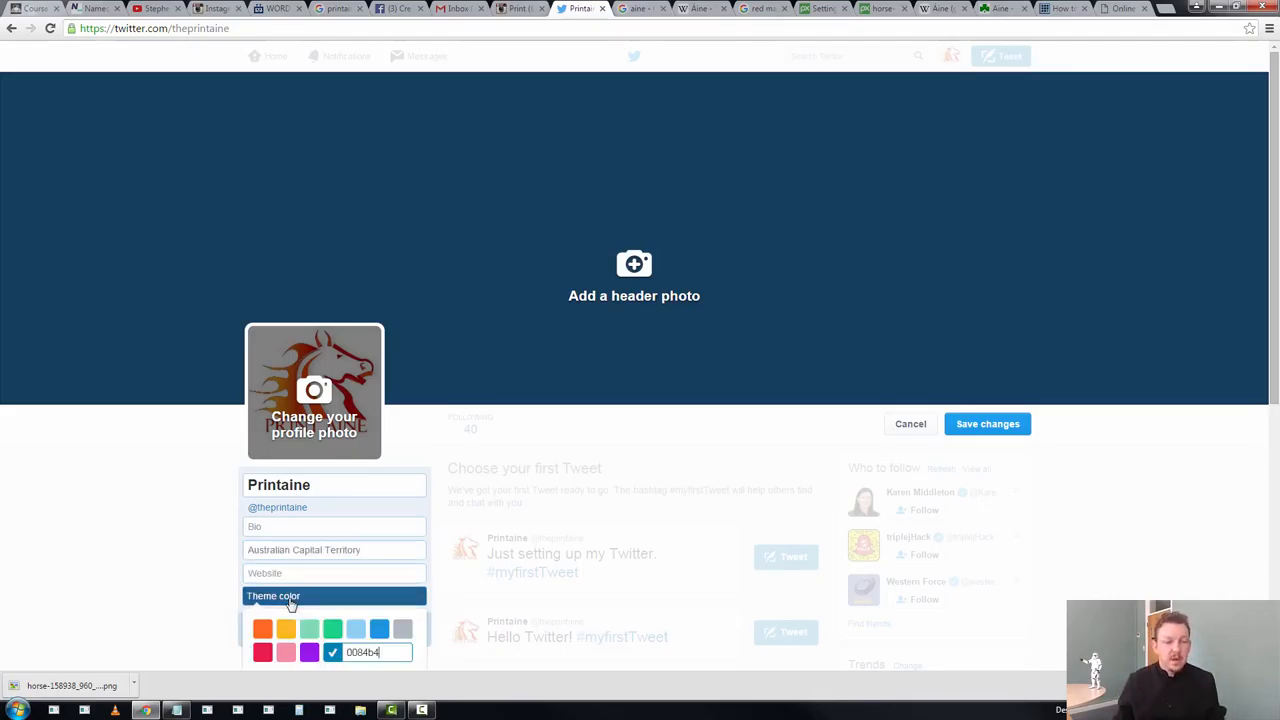
pyautogui.click(264, 652)
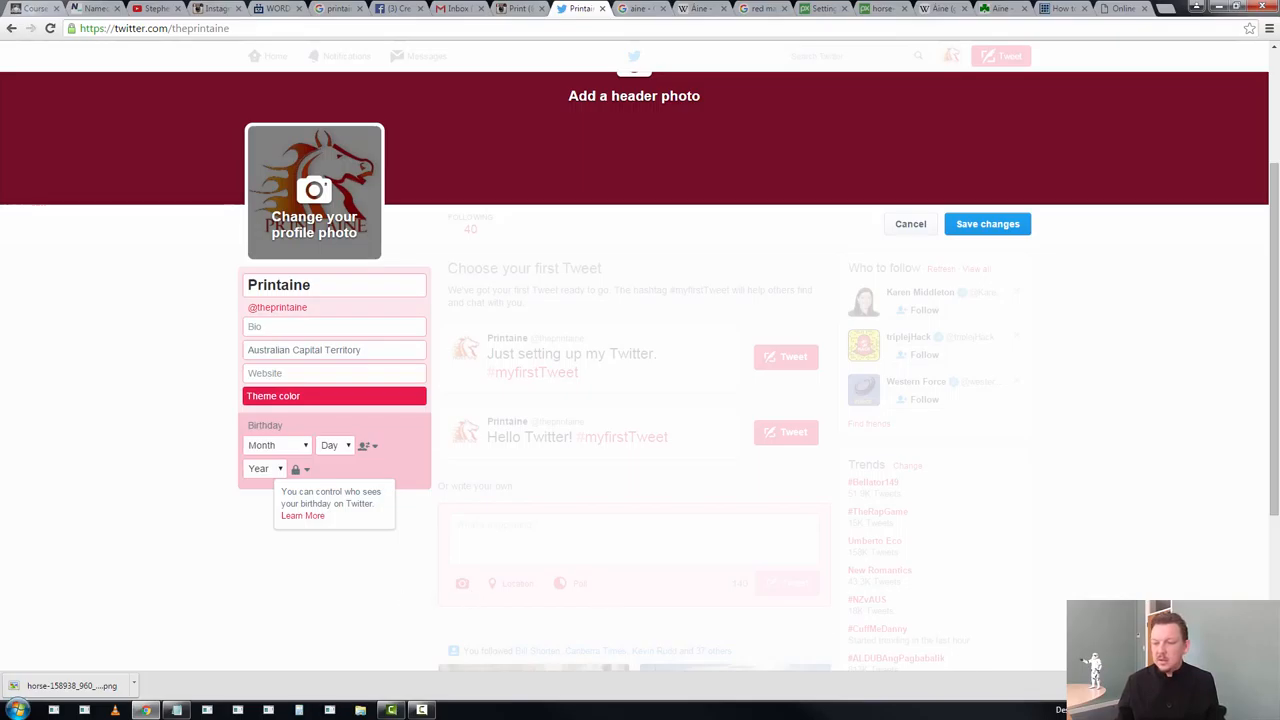
pyautogui.click(276, 444)
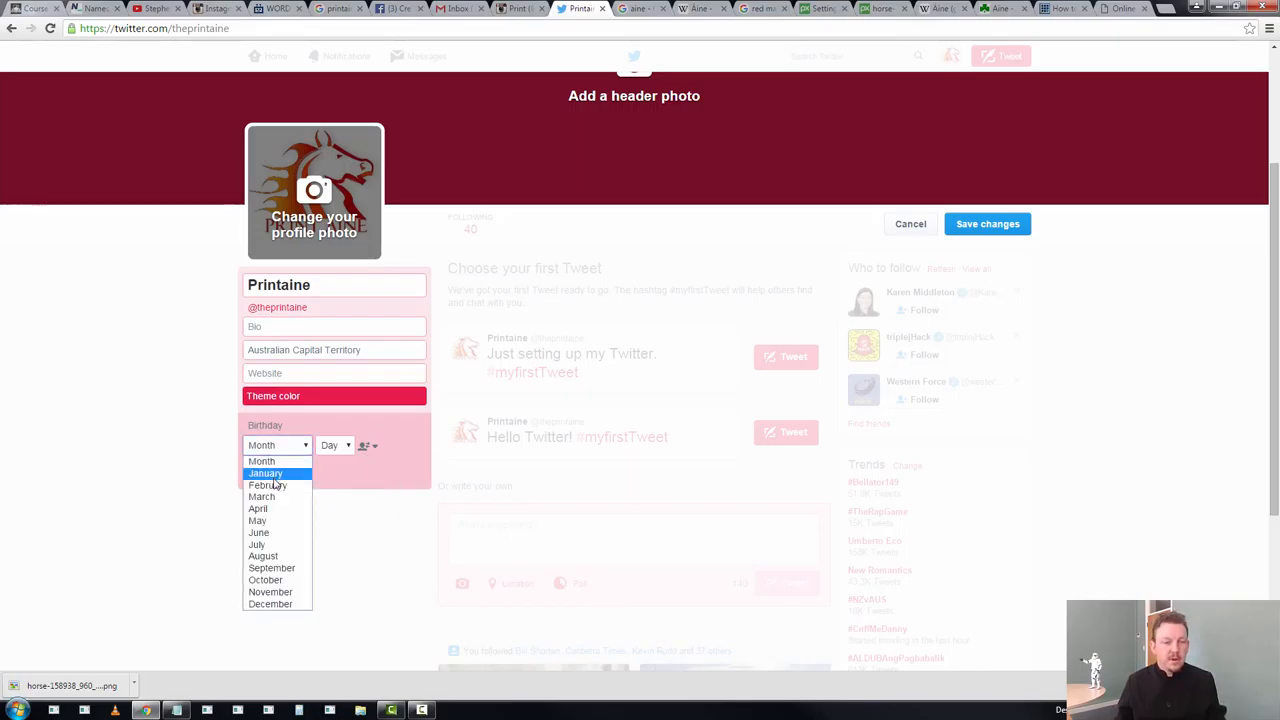
pyautogui.click(268, 486)
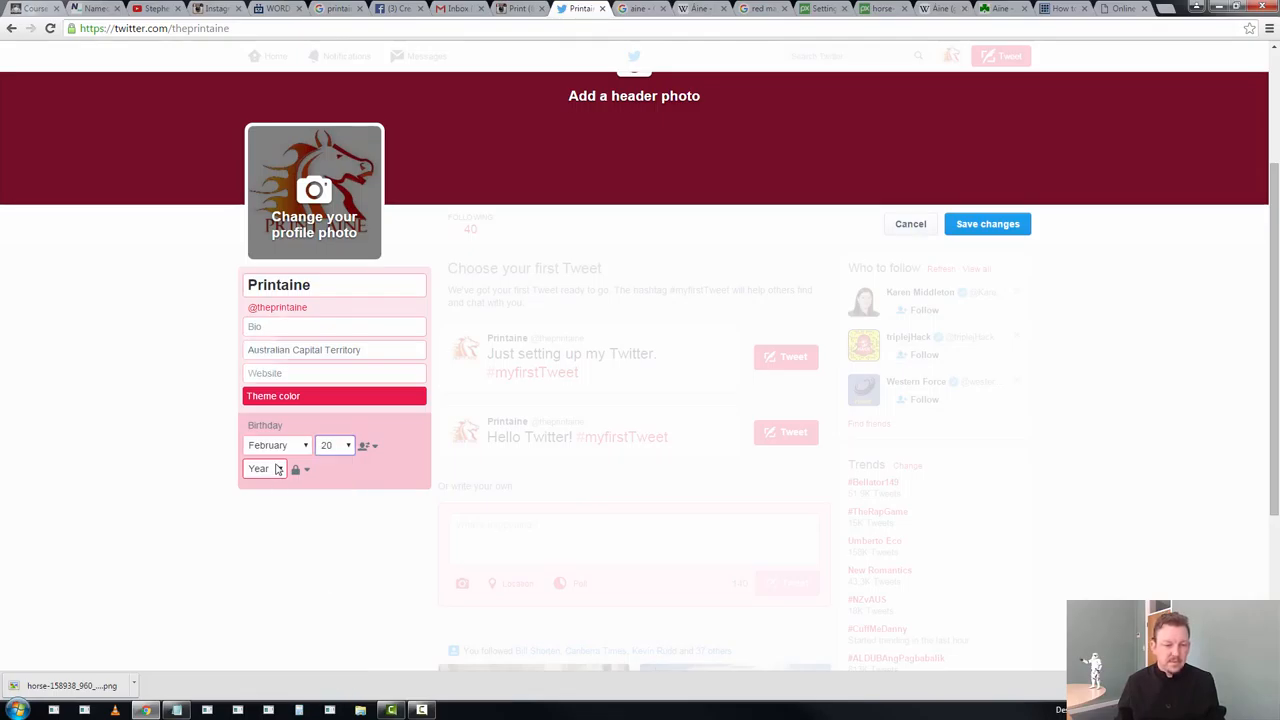
pyautogui.click(264, 468)
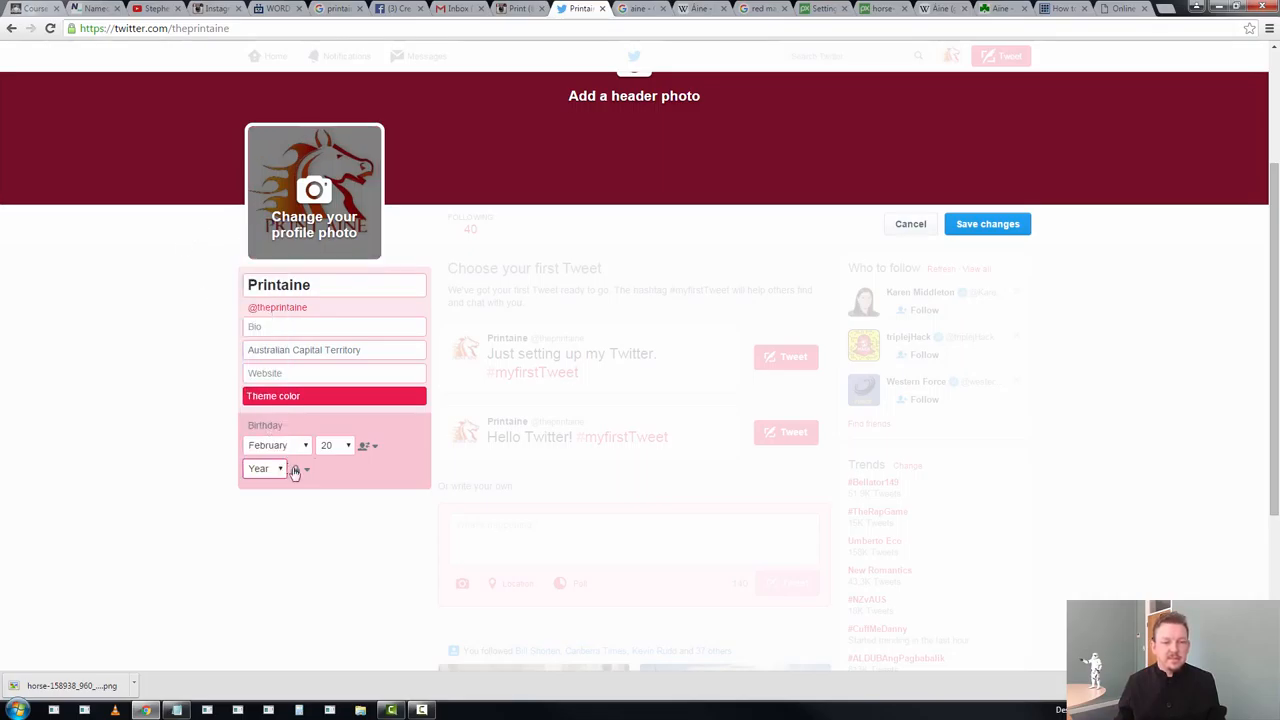
pyautogui.click(296, 468)
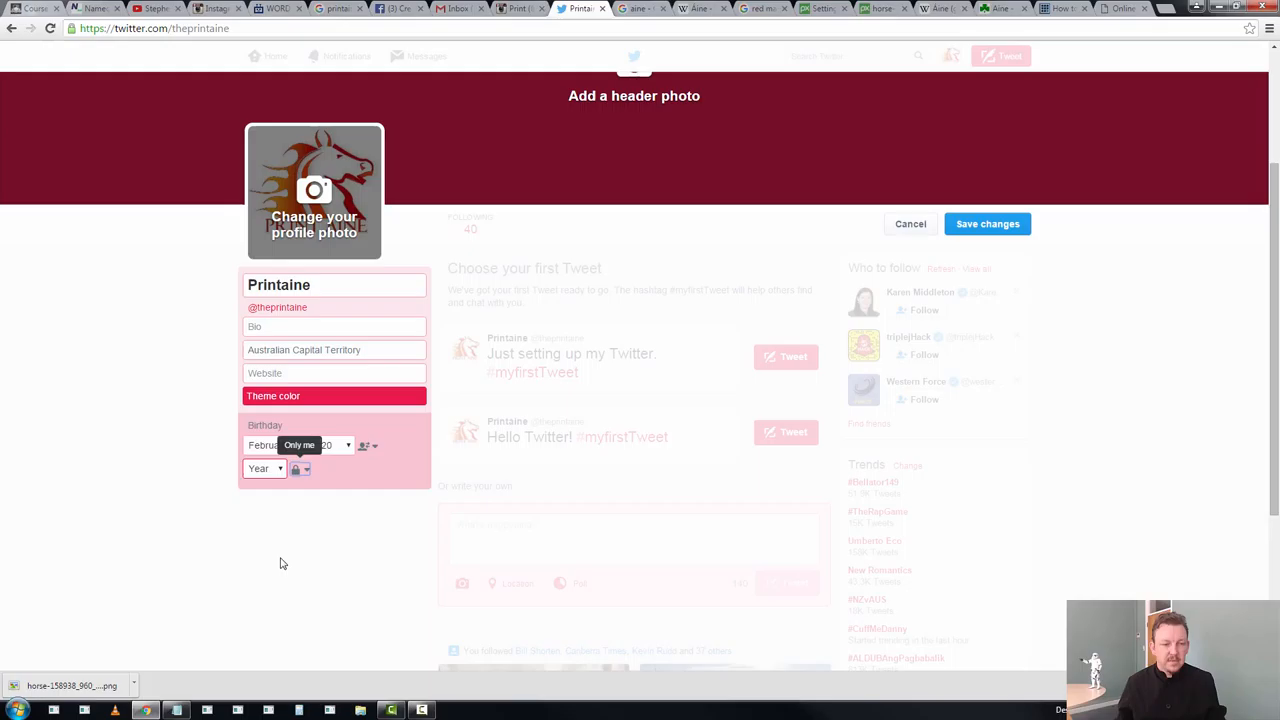
pyautogui.click(264, 468)
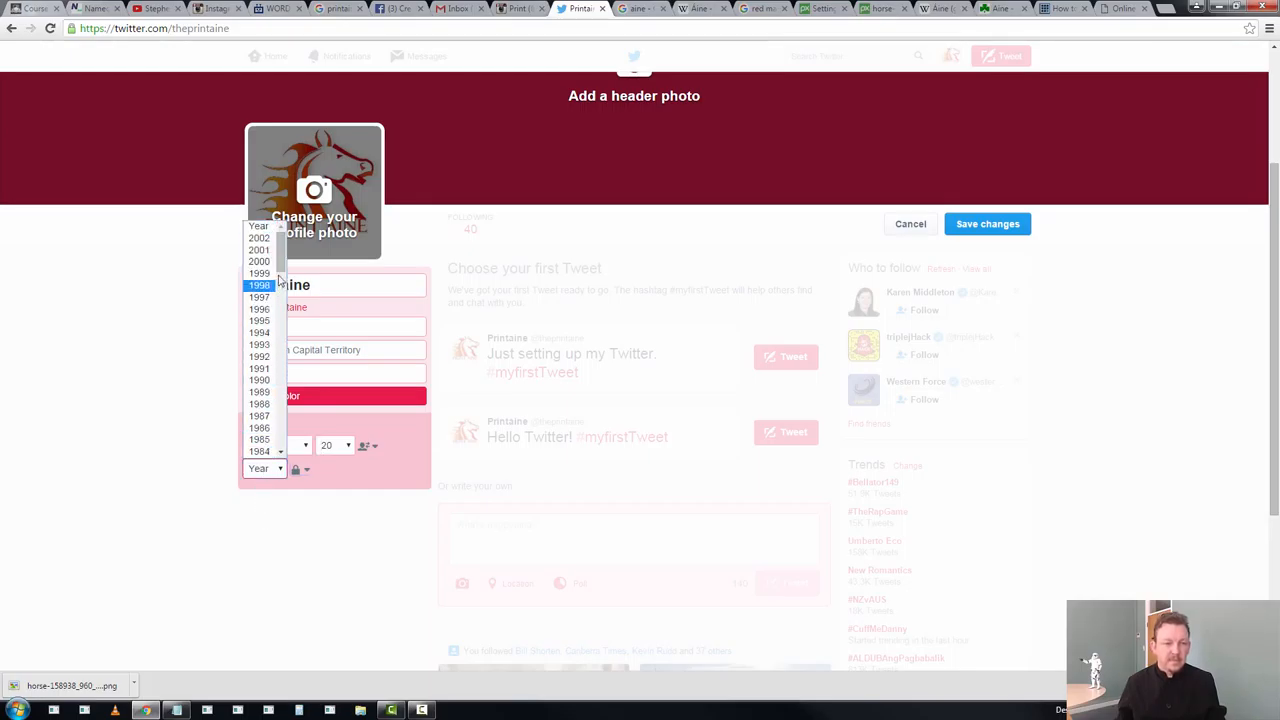
pyautogui.scroll(-3)
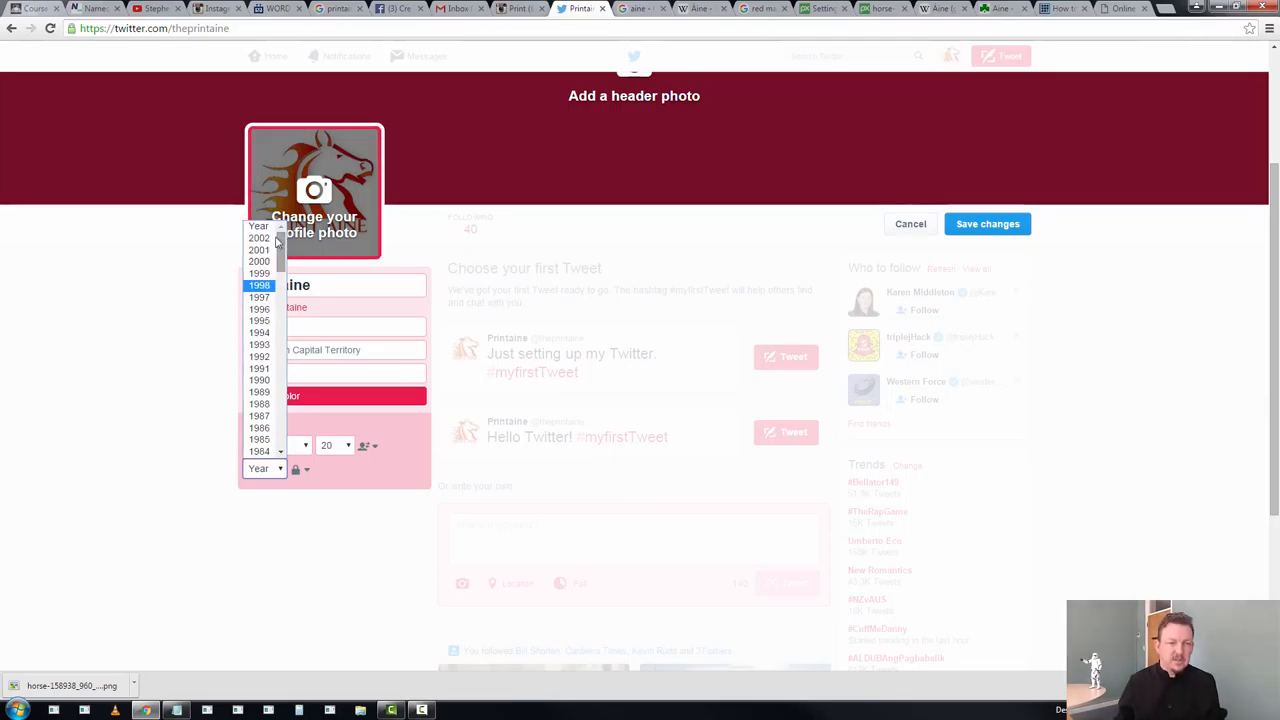
pyautogui.click(260, 238)
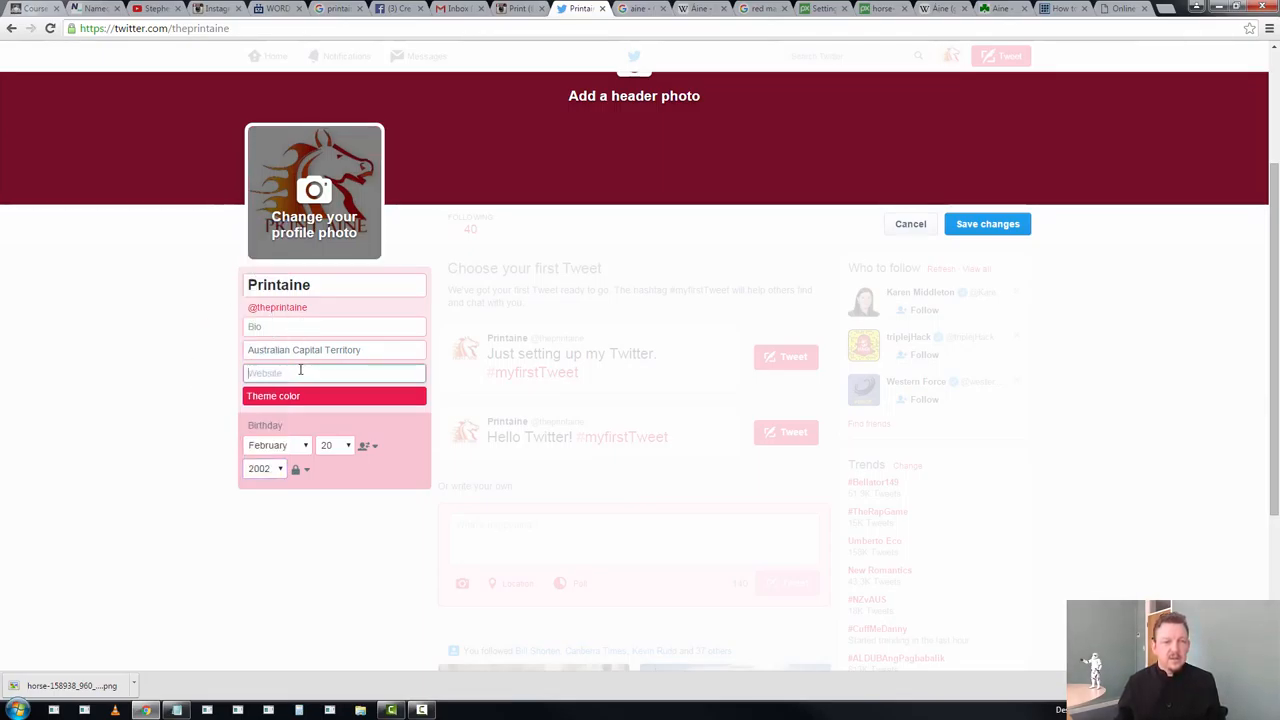
pyautogui.click(334, 326)
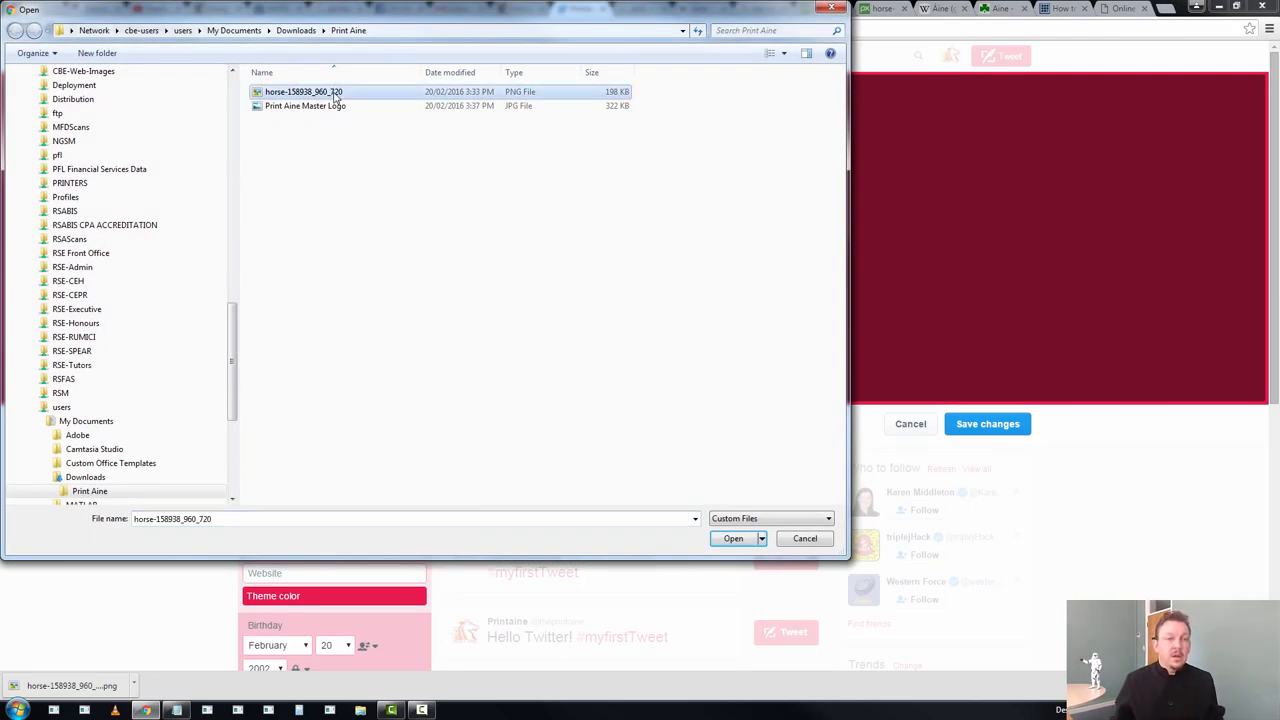
# Apply the repositioned horse artwork as the header photo and save the profile changes
pyautogui.click(732, 538)
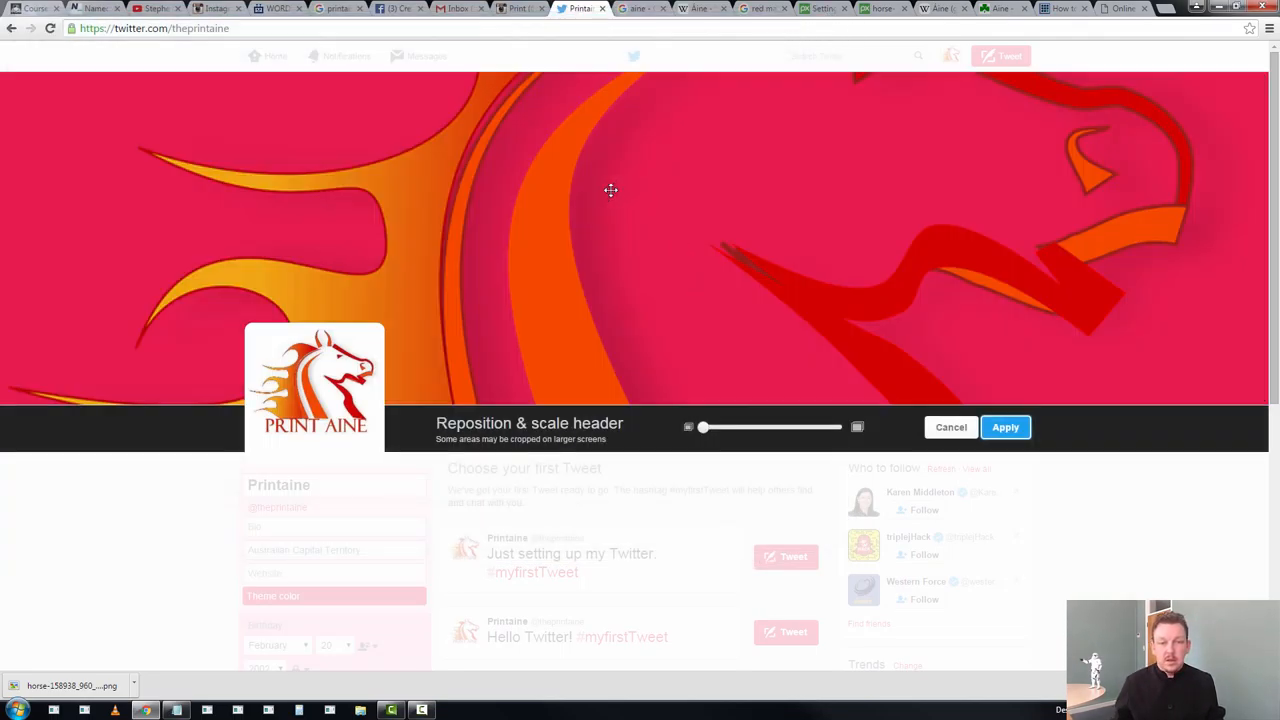
pyautogui.moveTo(612, 190); pyautogui.dragTo(574, 292)
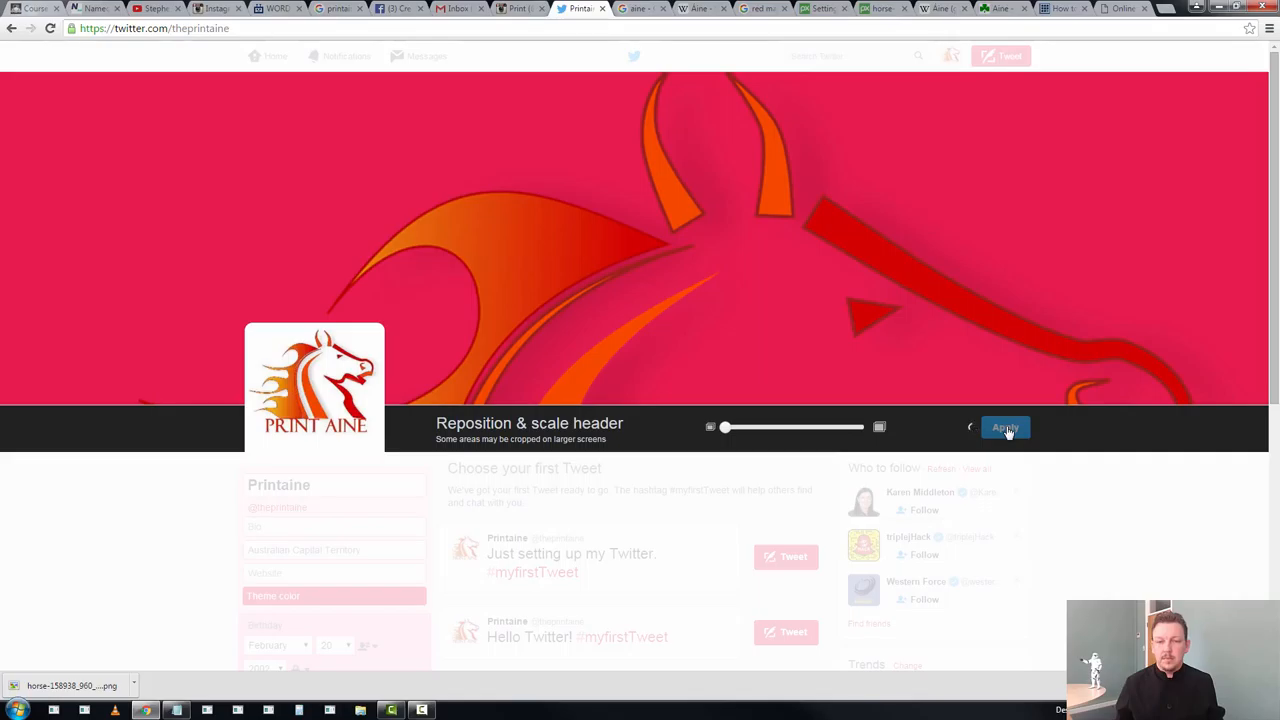
pyautogui.click(1004, 428)
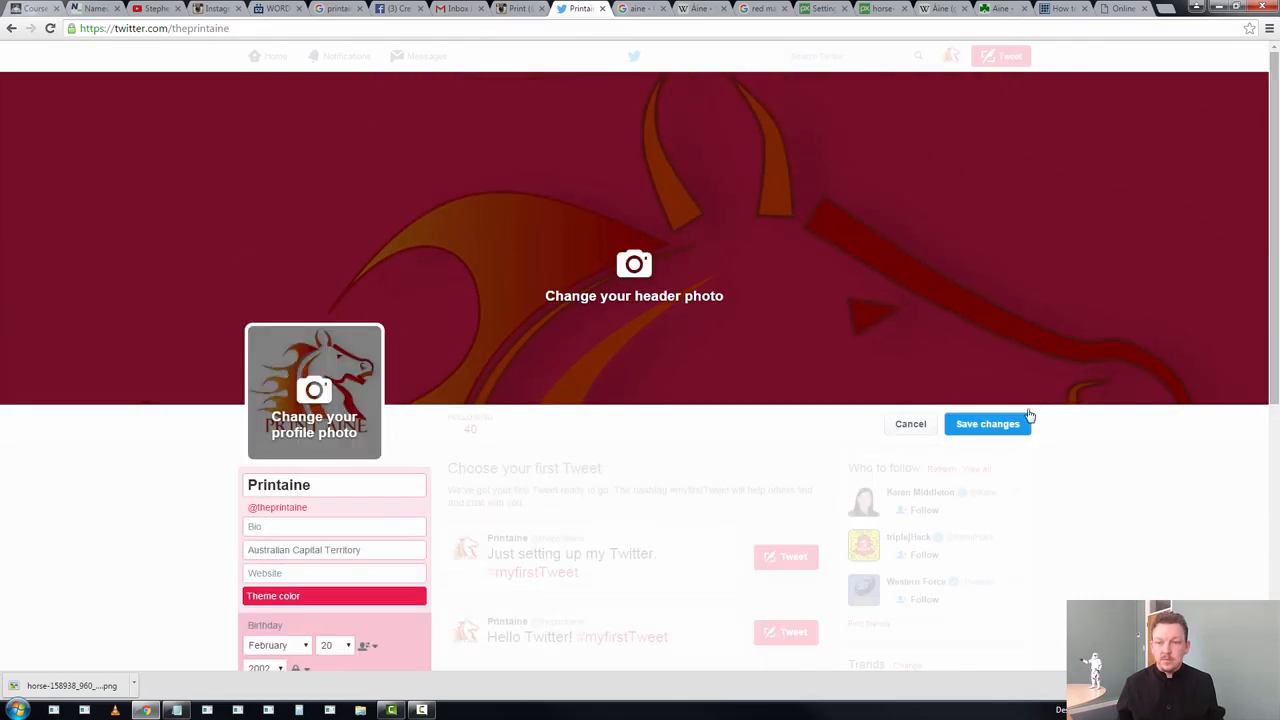
pyautogui.click(988, 424)
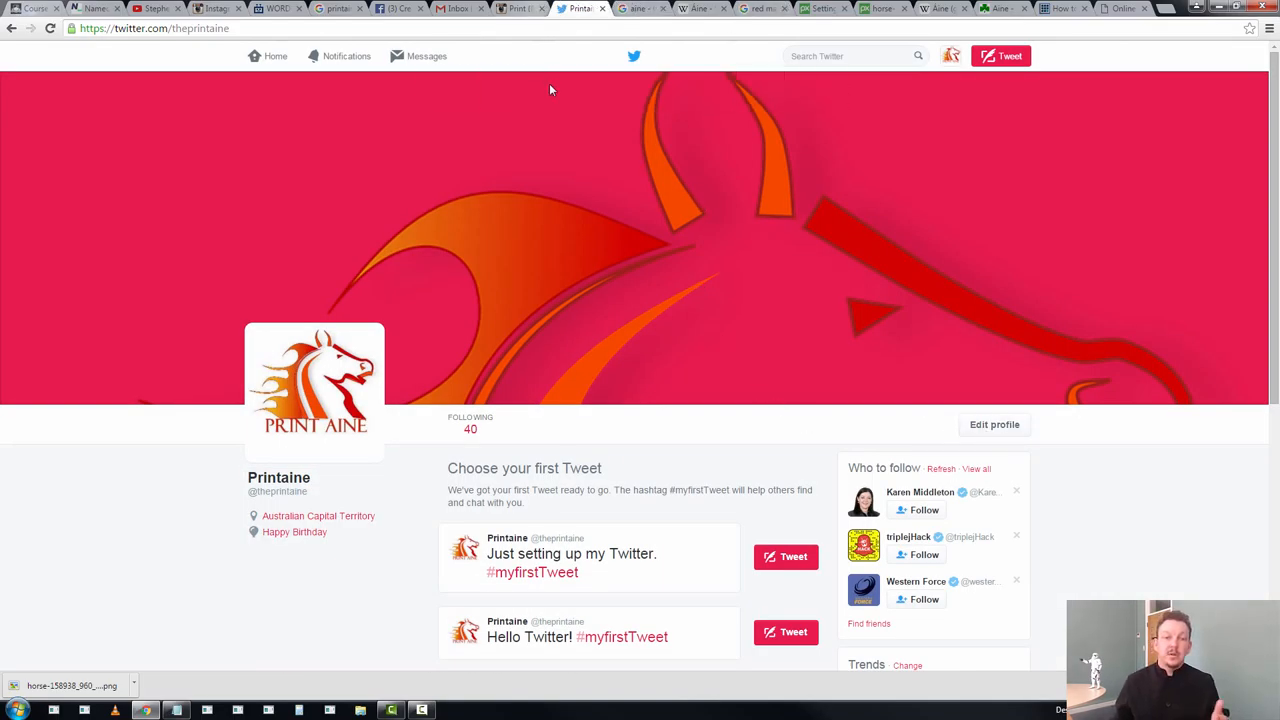
pyautogui.scroll(-3)
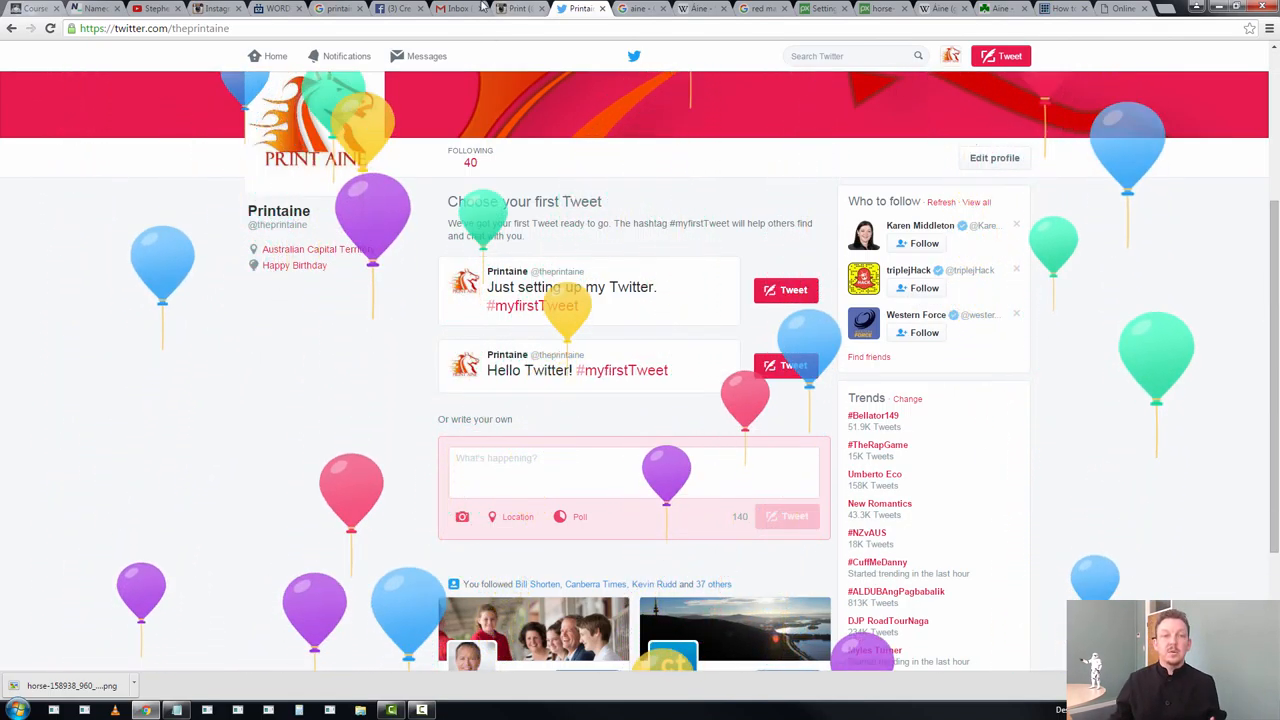
# Upload the horse logo as the printaine Instagram profile picture and move to Gmail
pyautogui.click(516, 8)
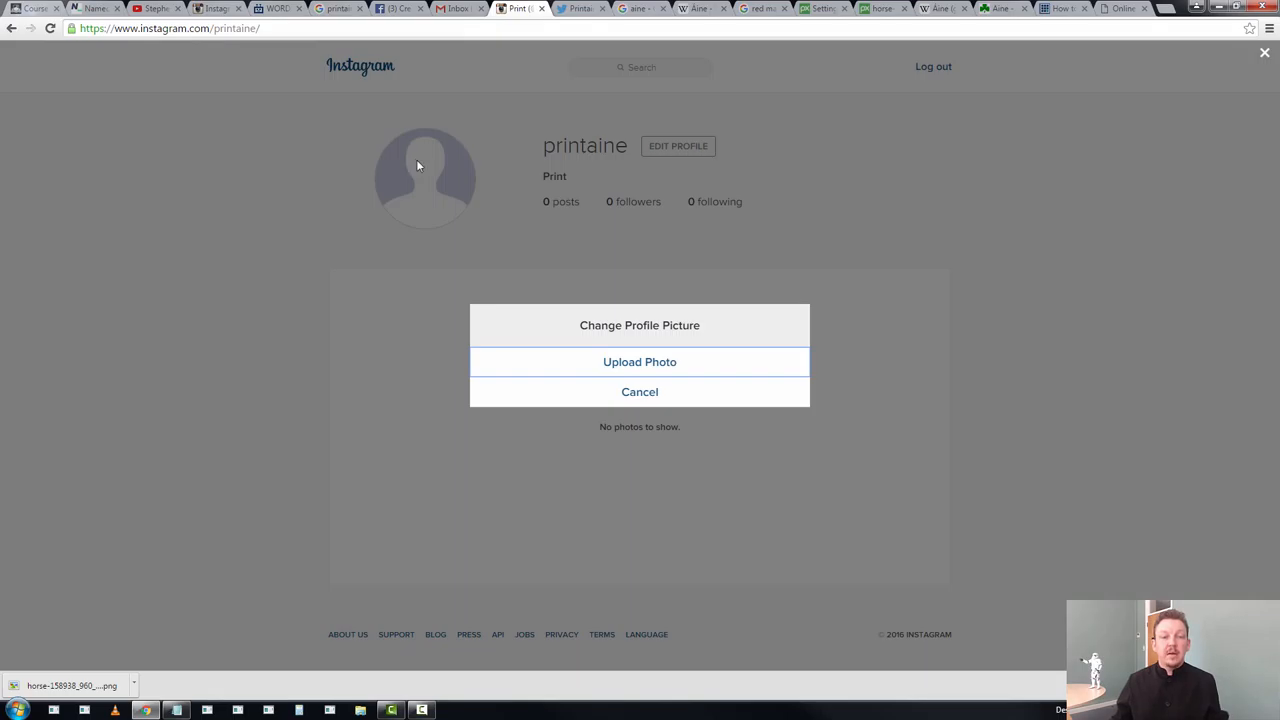
pyautogui.click(640, 362)
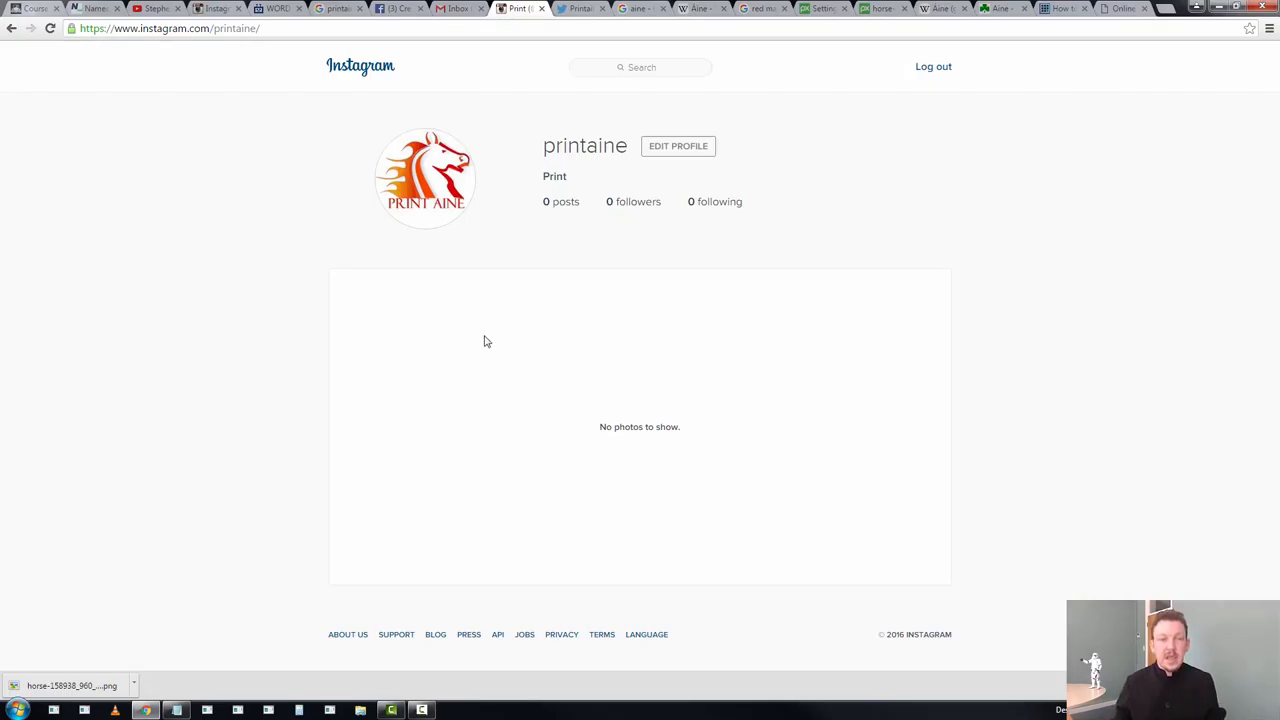
pyautogui.moveTo(448, 8)
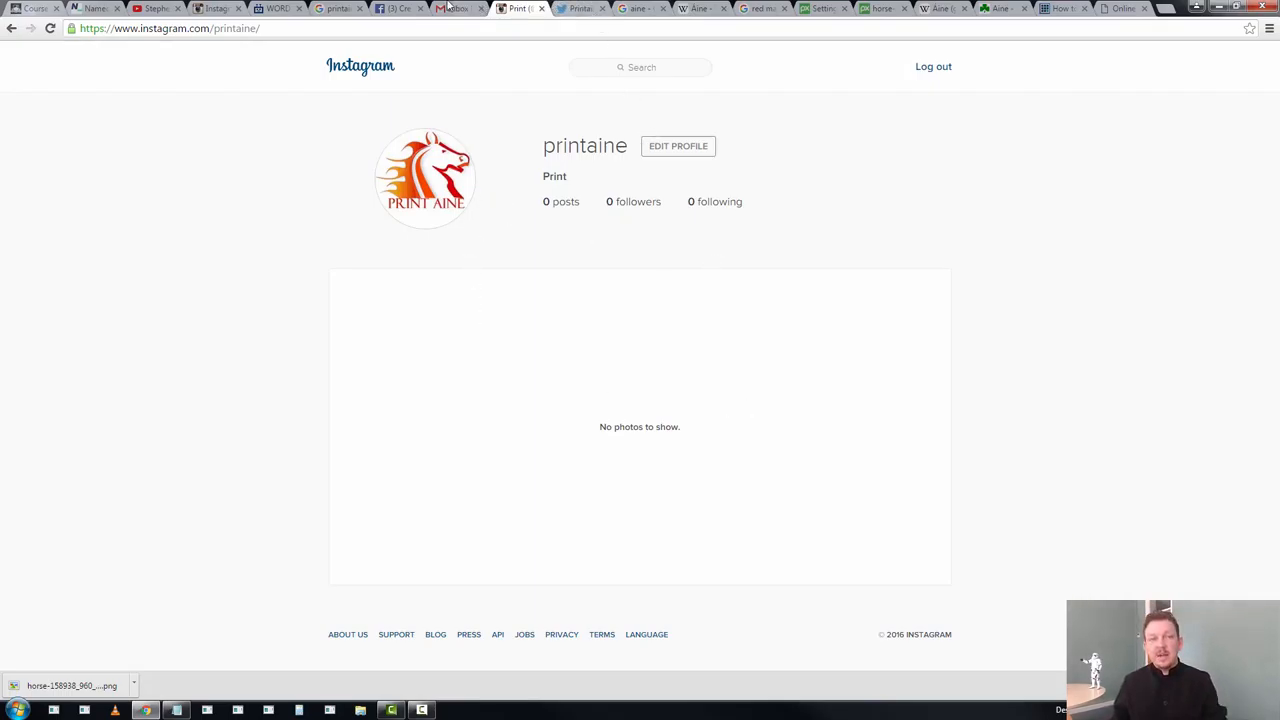
pyautogui.click(456, 8)
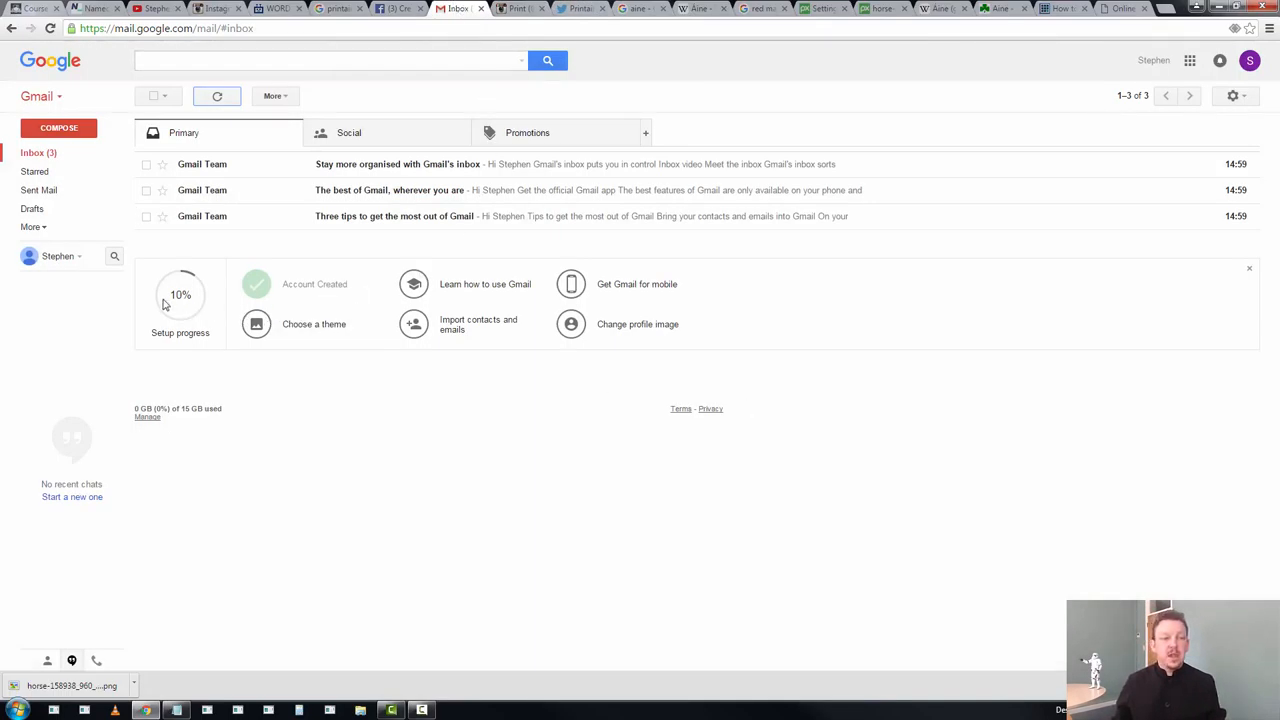
pyautogui.moveTo(264, 352)
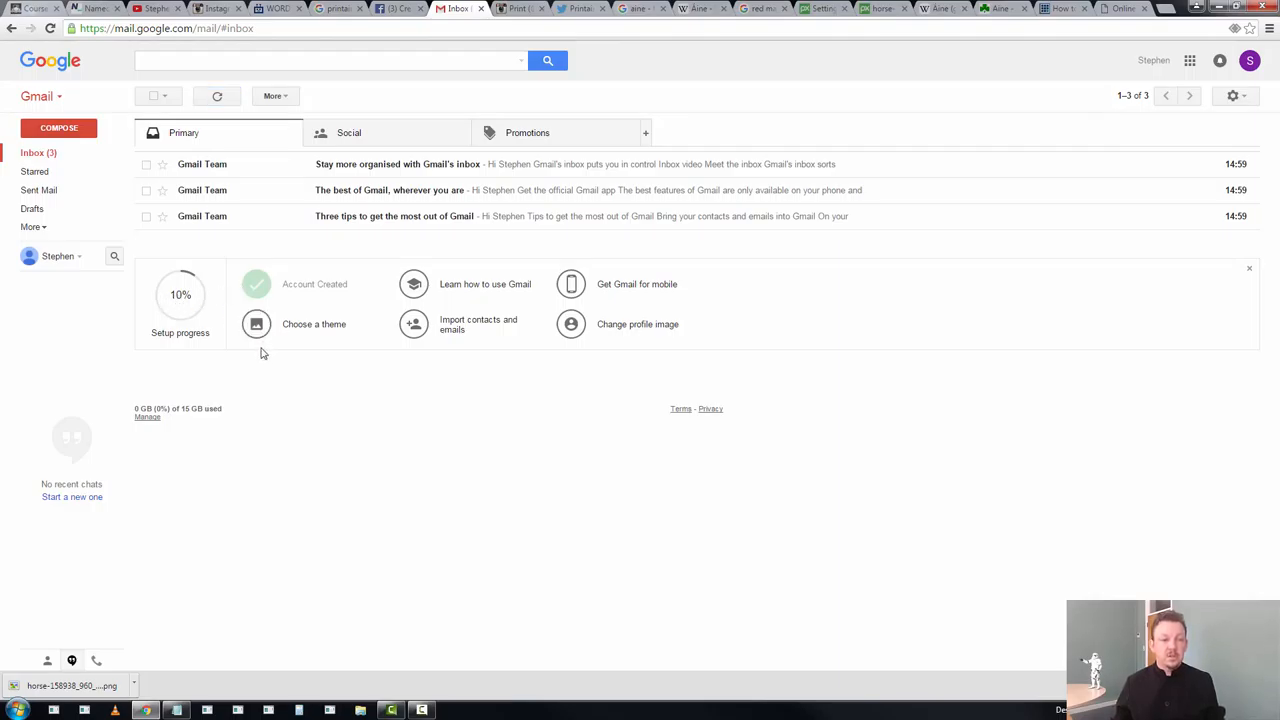
# Mark the remaining Gmail setup tasks done and start changing the profile image
pyautogui.click(256, 324)
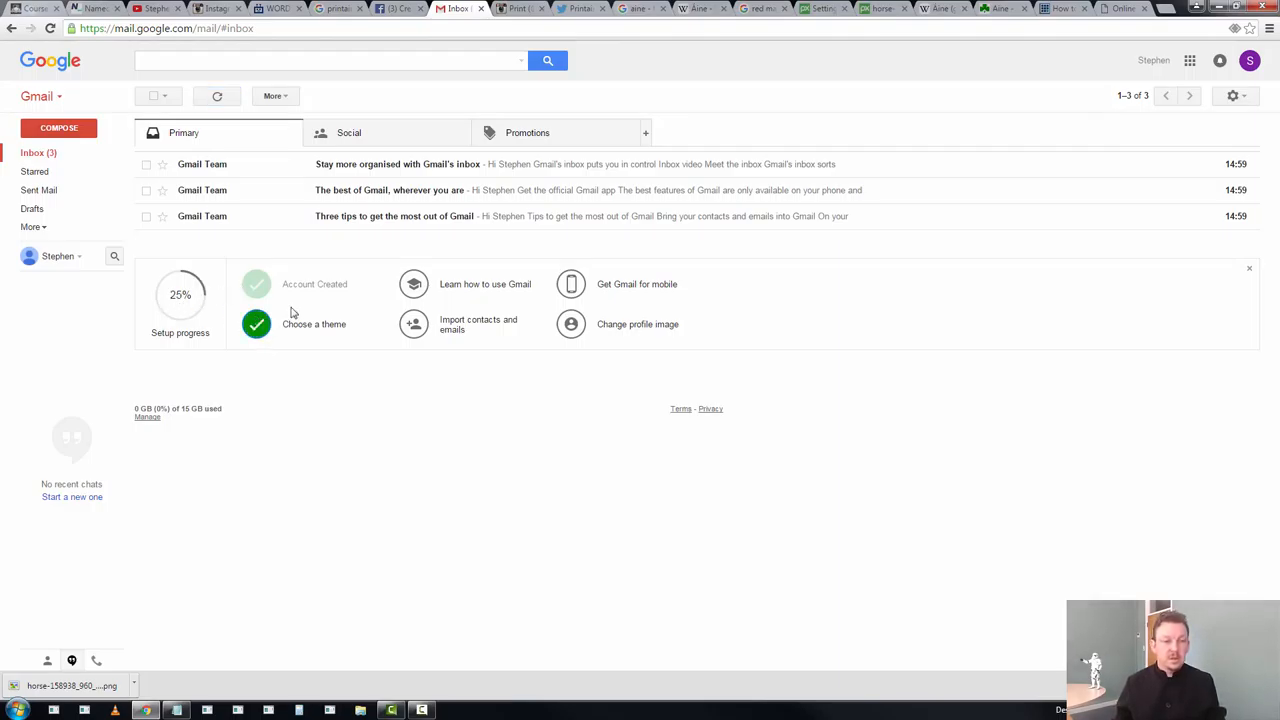
pyautogui.moveTo(480, 340)
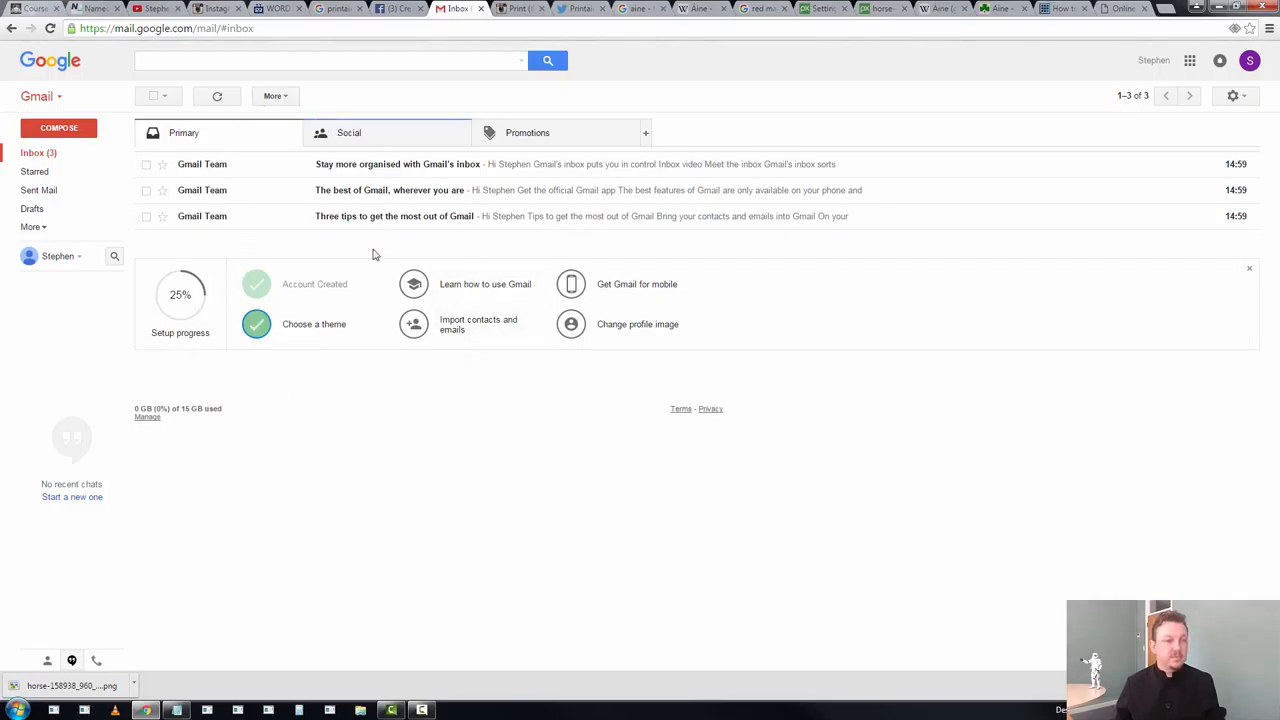
pyautogui.click(412, 284)
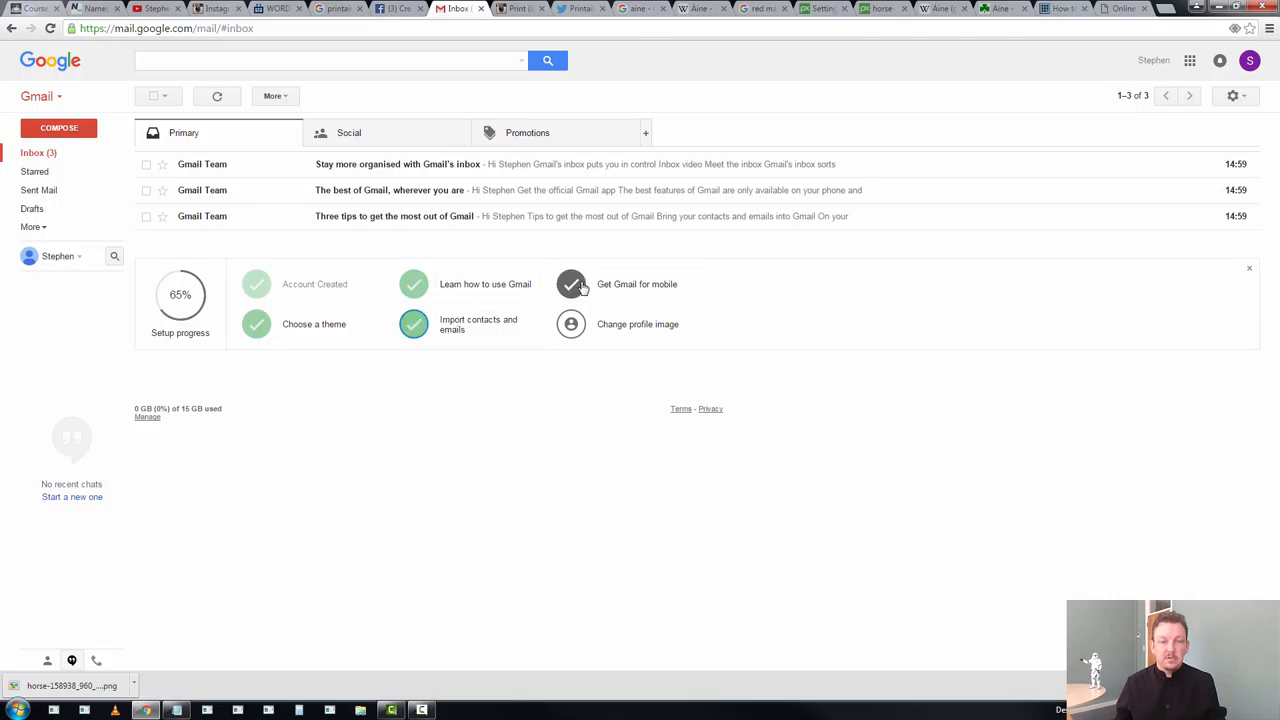
pyautogui.click(572, 284)
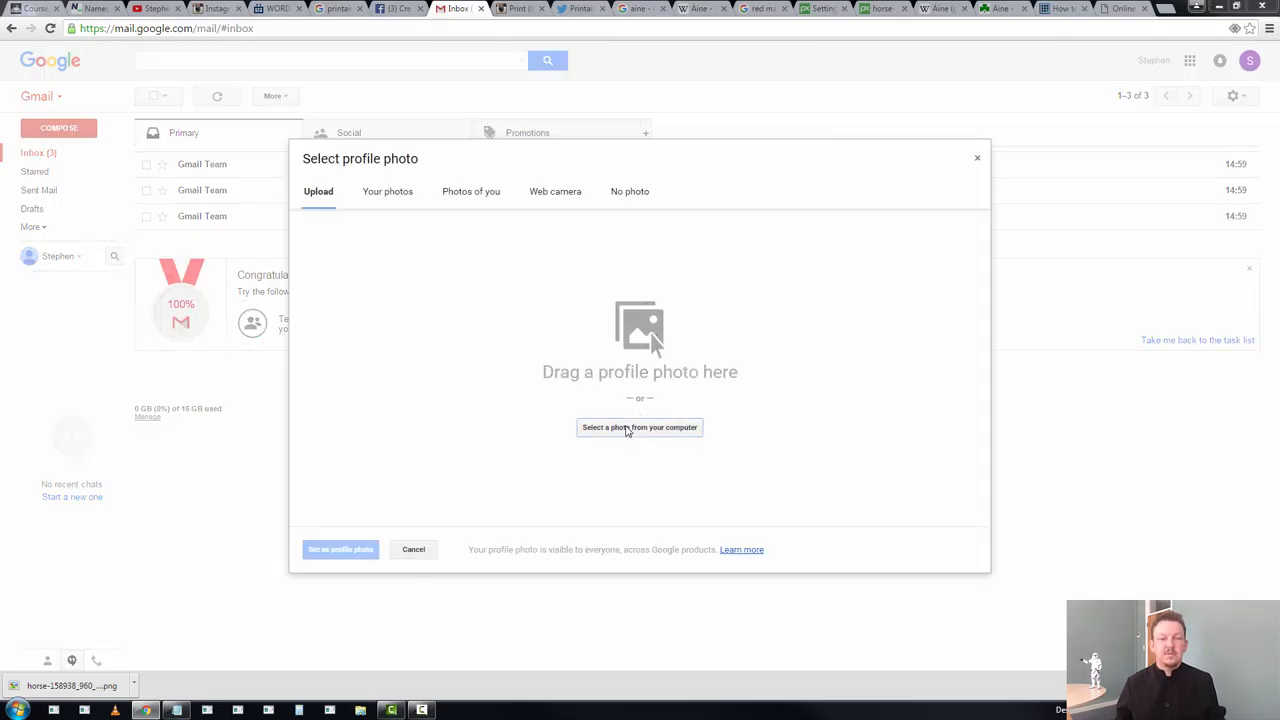
# Upload the Print Aine horse logo as the Gmail profile photo and check it in the account menu
pyautogui.click(640, 428)
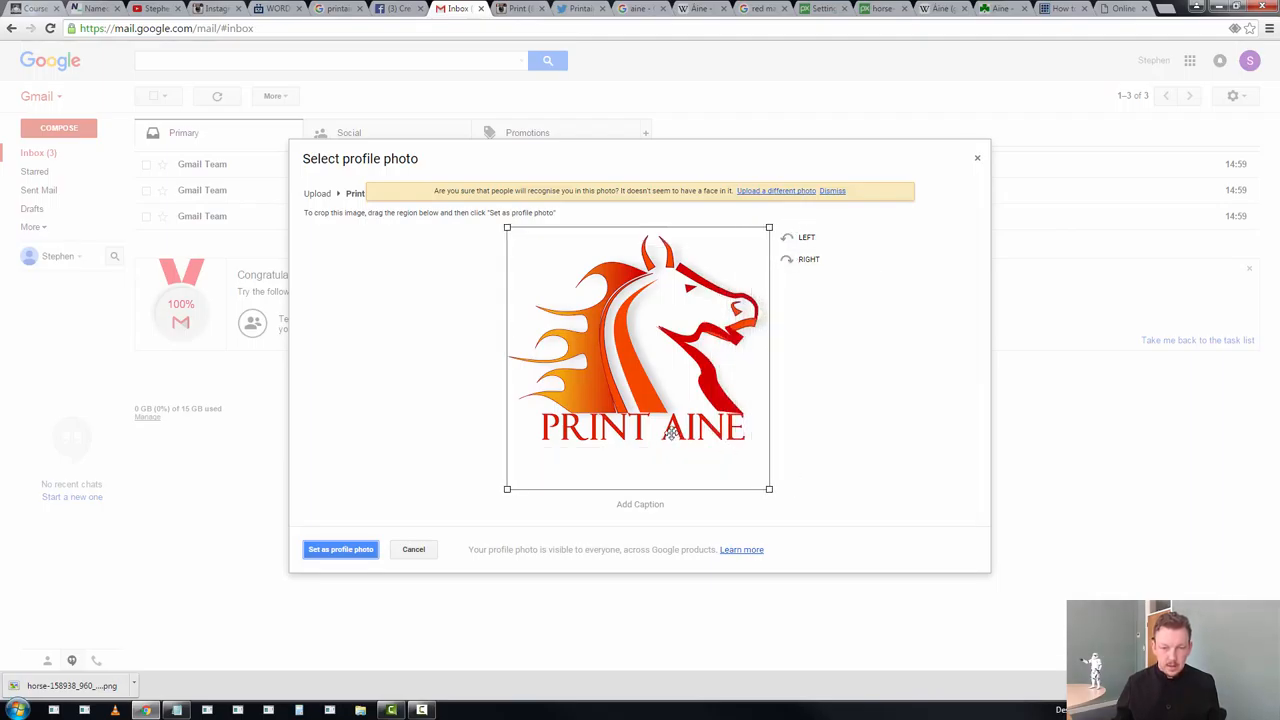
pyautogui.moveTo(600, 520)
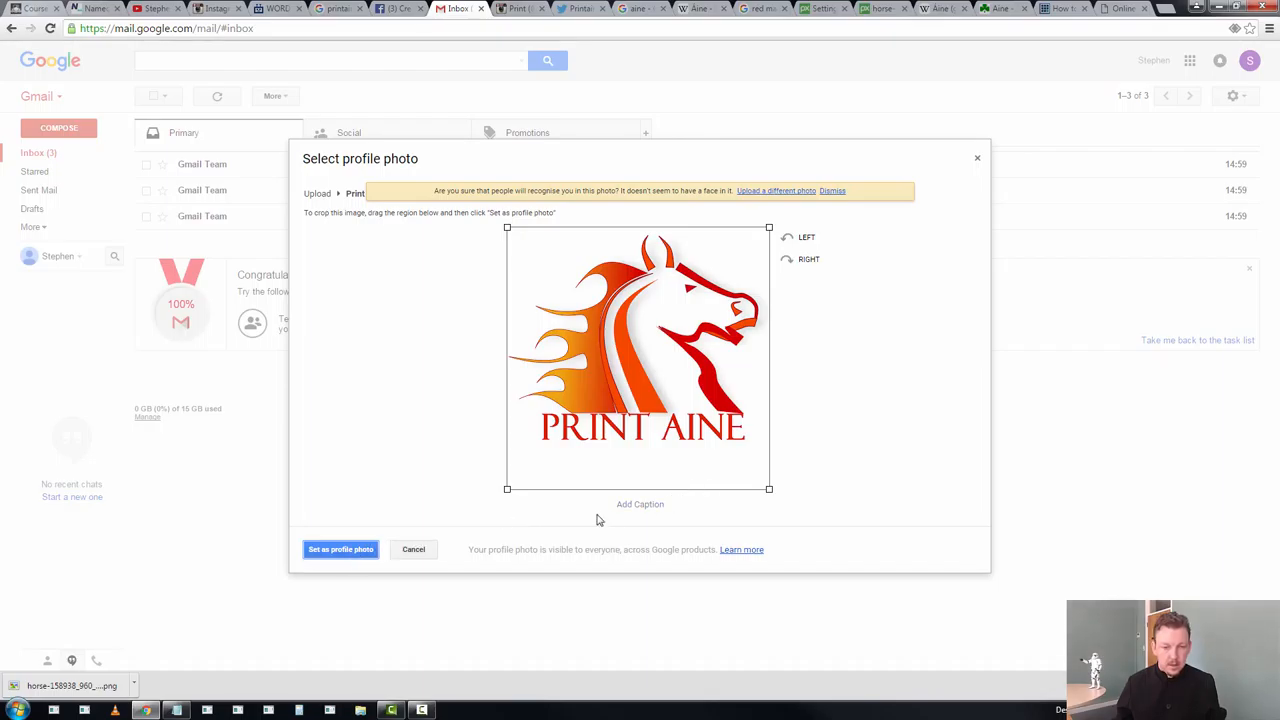
pyautogui.click(340, 548)
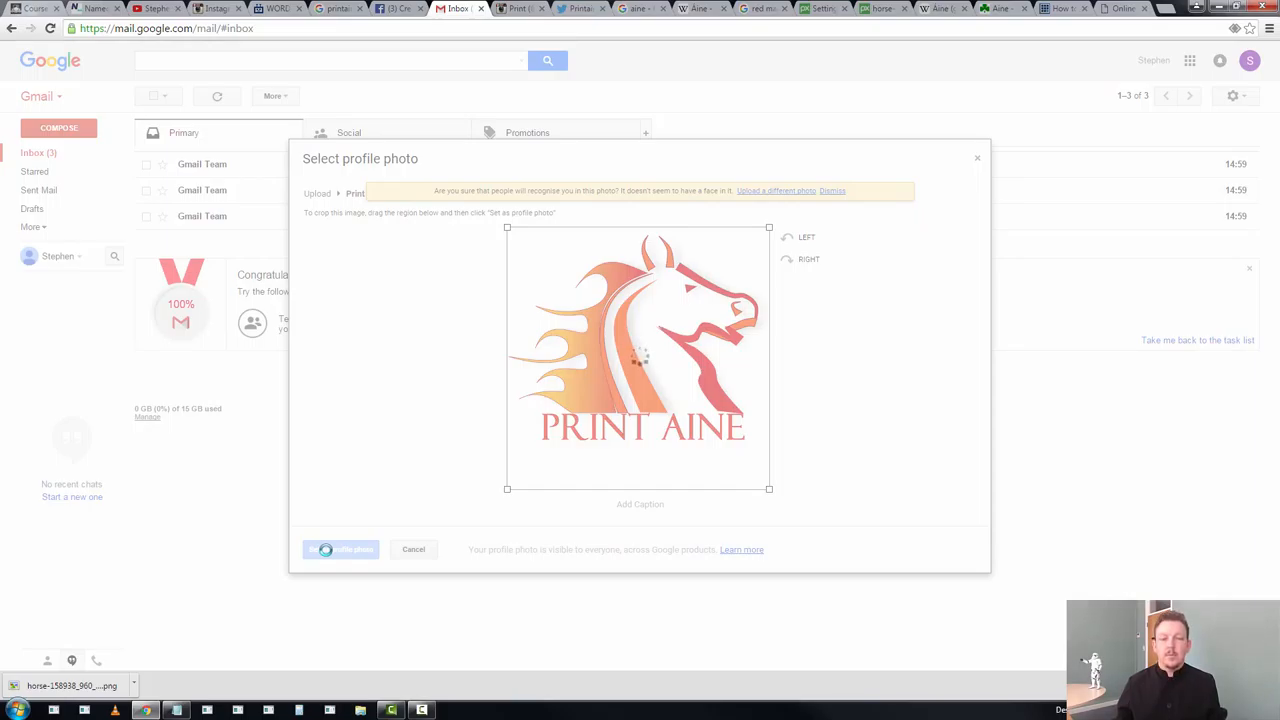
pyautogui.click(340, 548)
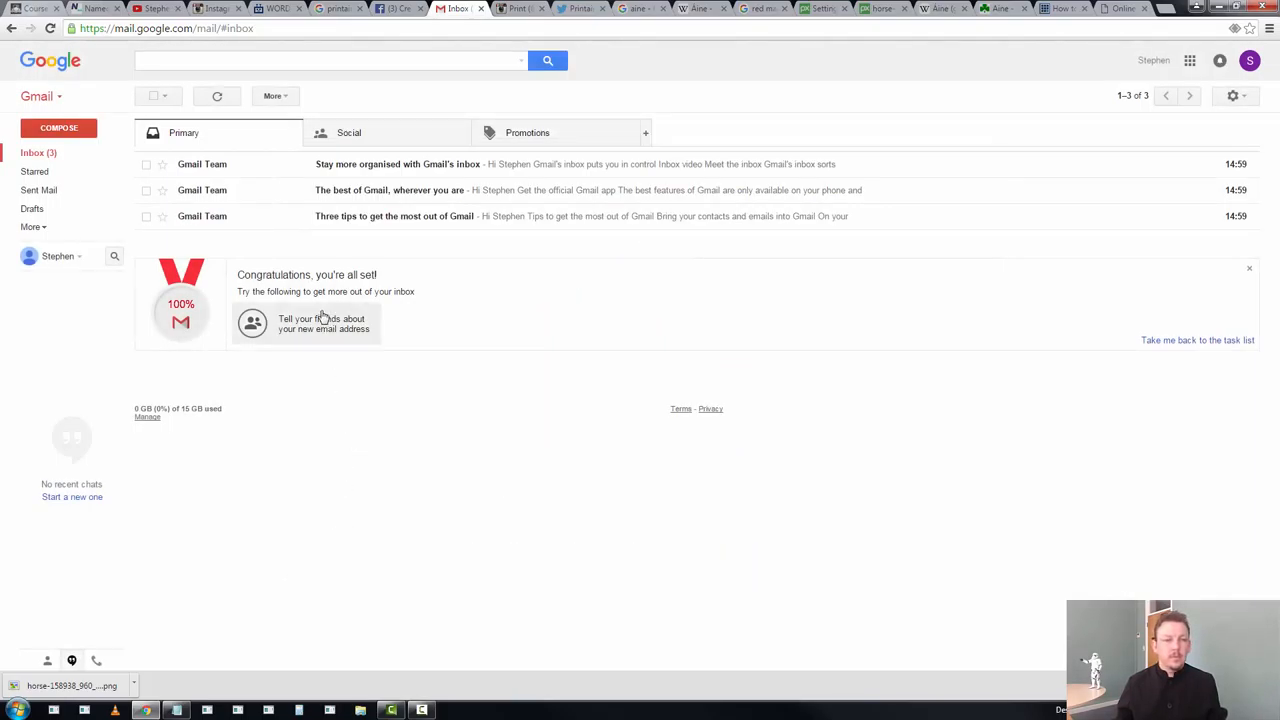
pyautogui.moveTo(168, 384)
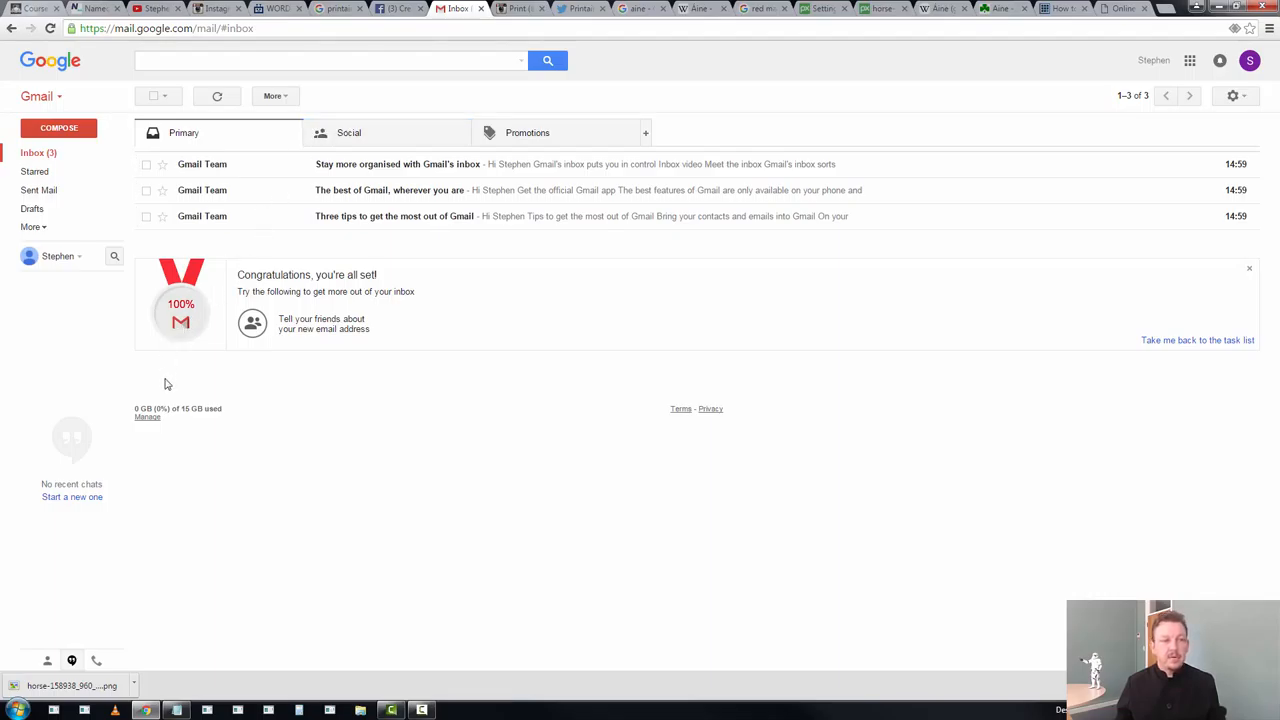
pyautogui.click(1248, 60)
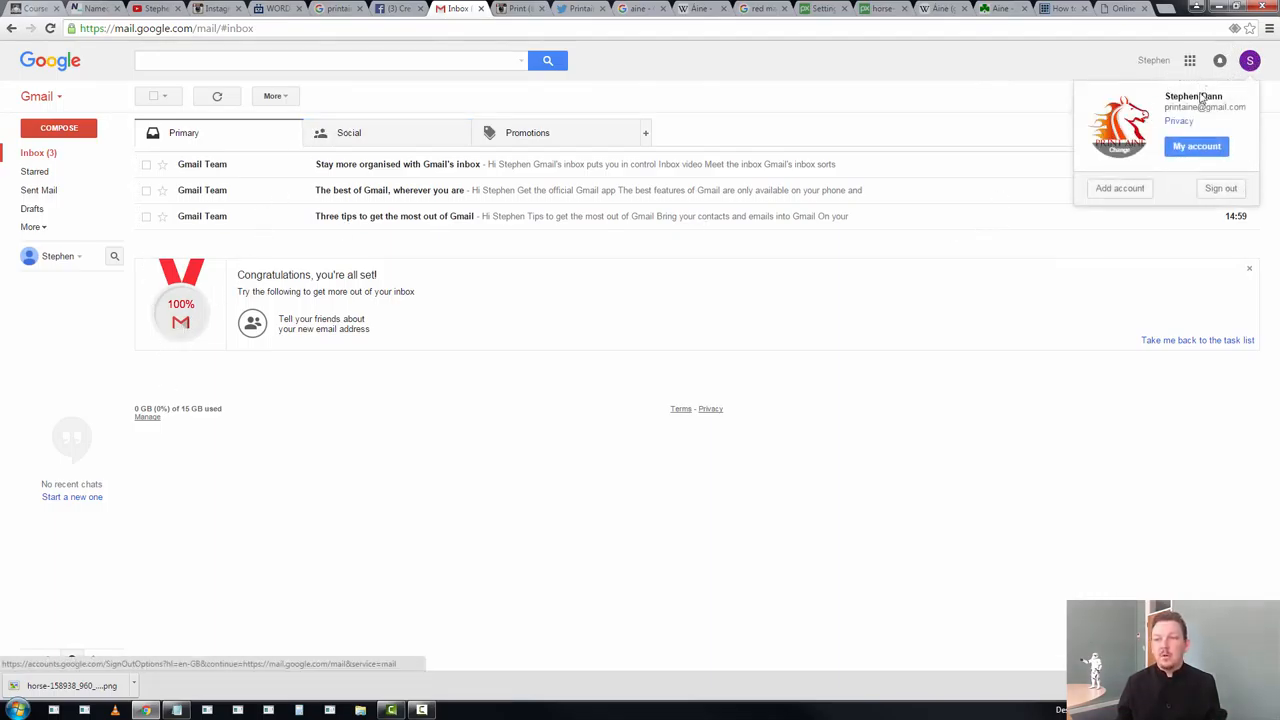
# Reach the Name setting in Google My Account's personal info
pyautogui.click(1196, 146)
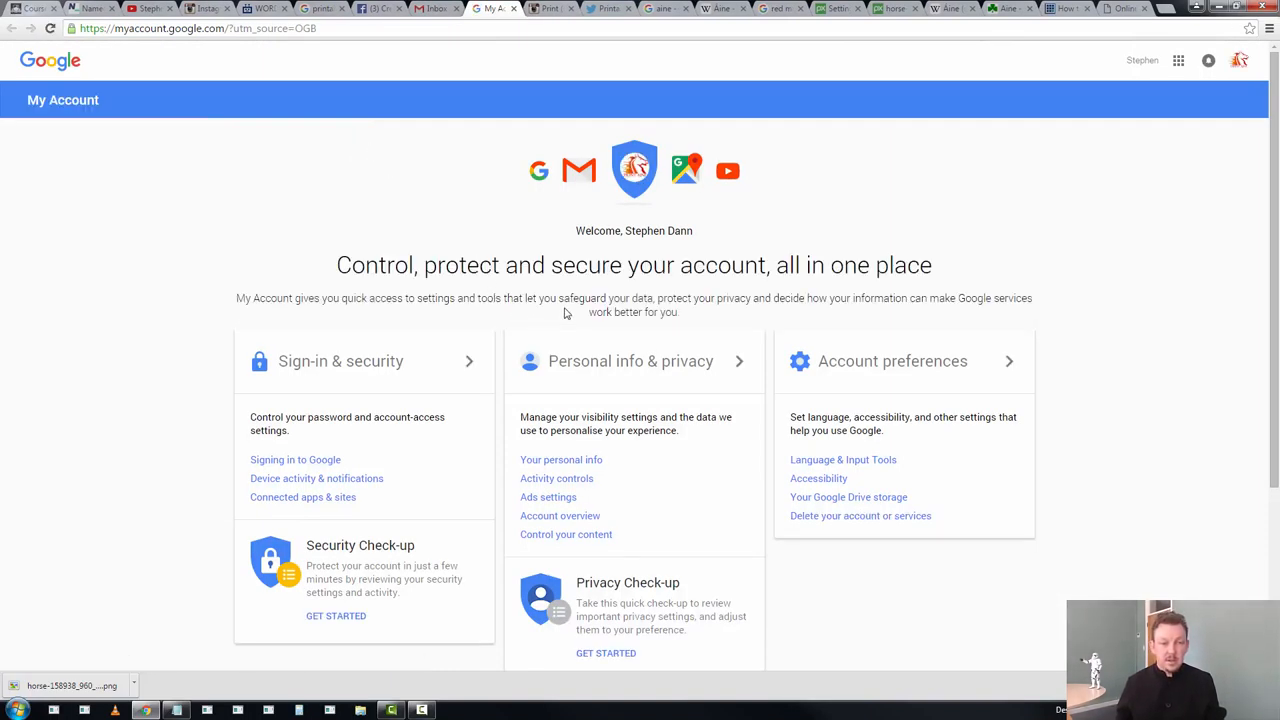
pyautogui.click(560, 460)
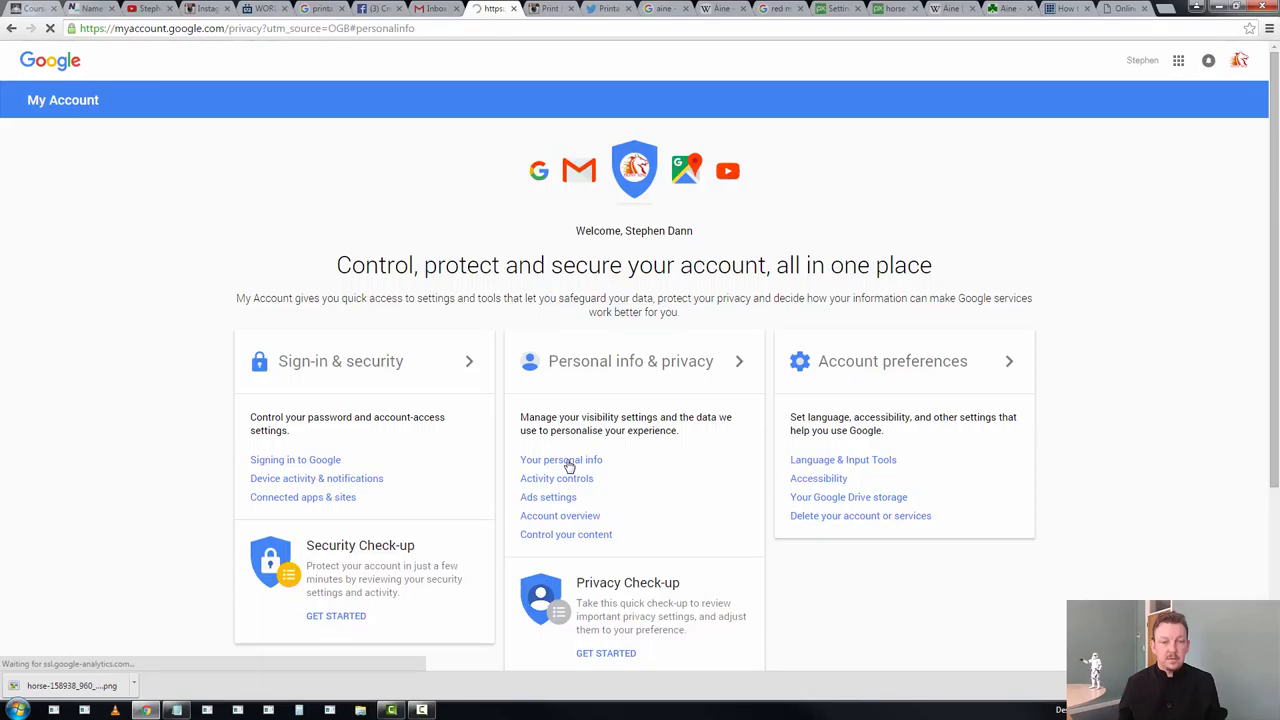
pyautogui.click(560, 458)
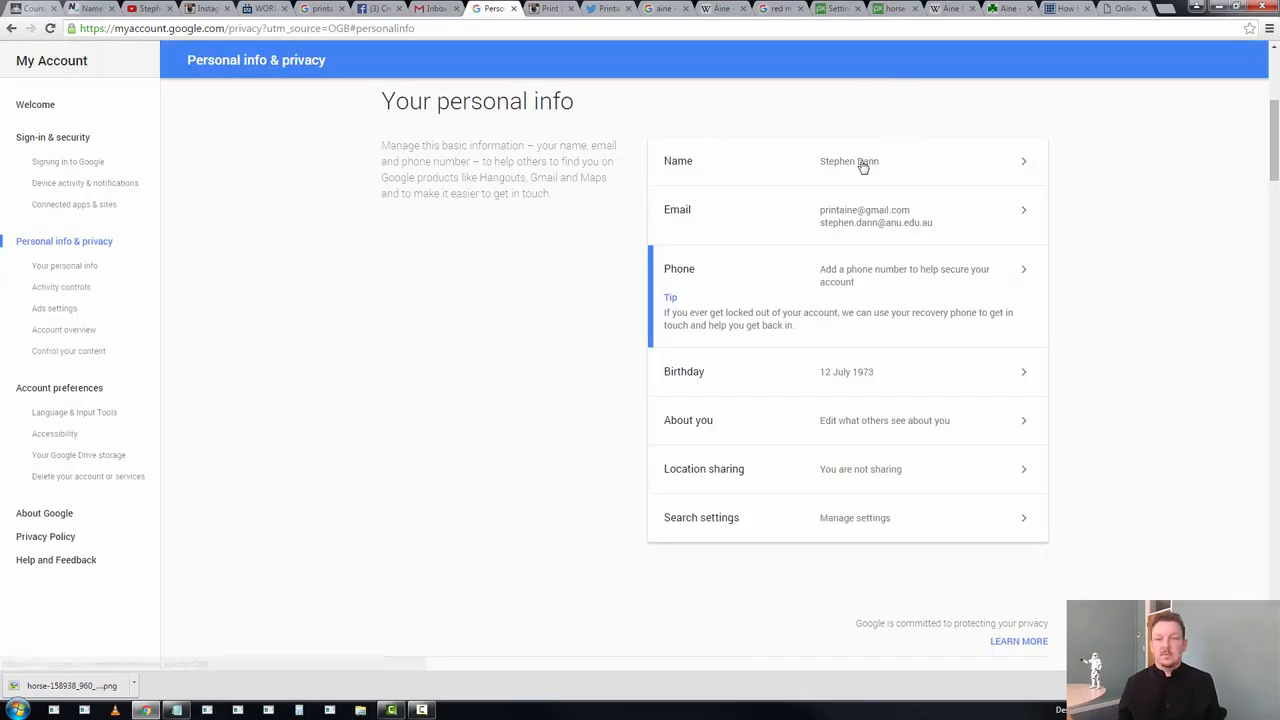
pyautogui.click(848, 160)
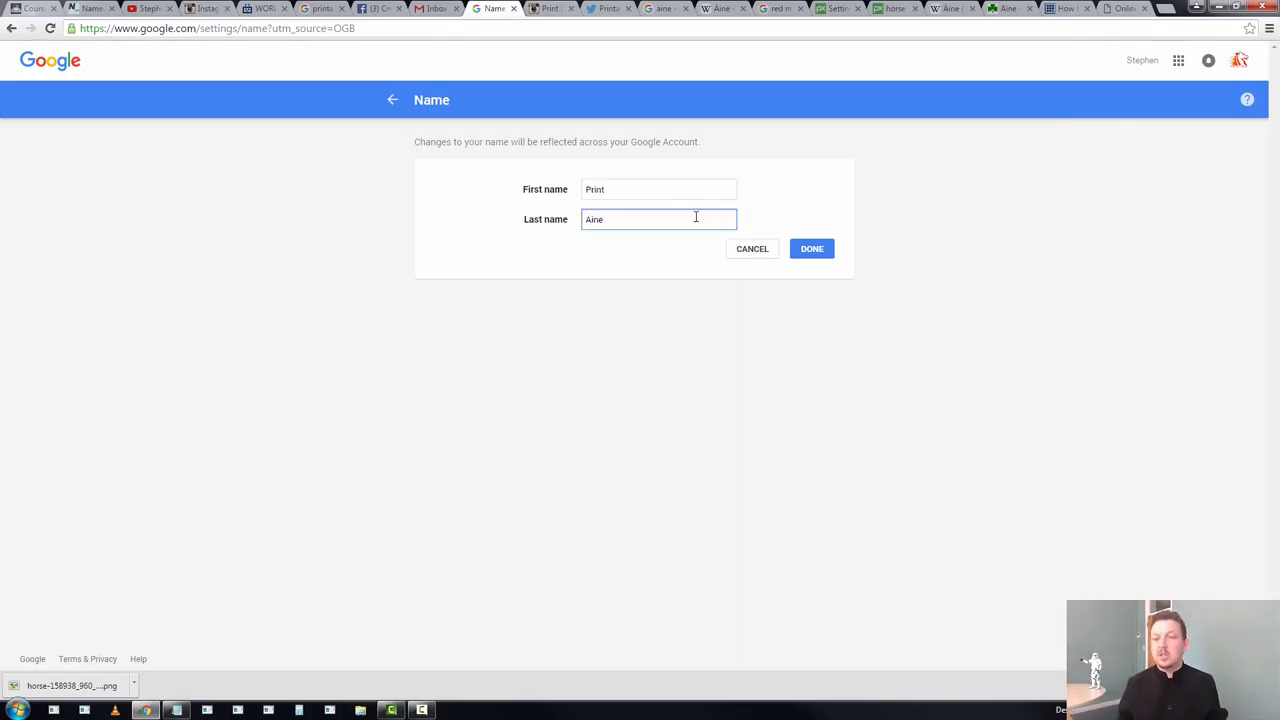
# Save the account name as Print Aine and return to the Twitter profile
pyautogui.click(812, 248)
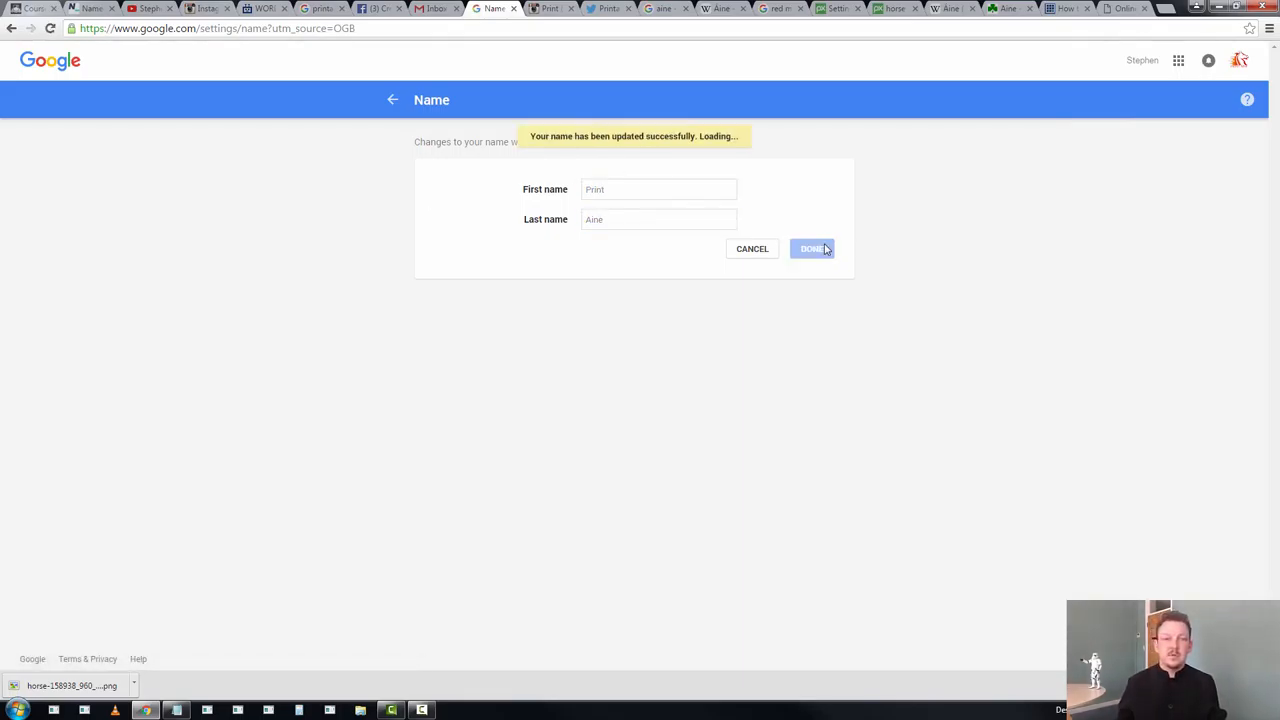
pyautogui.moveTo(910, 194)
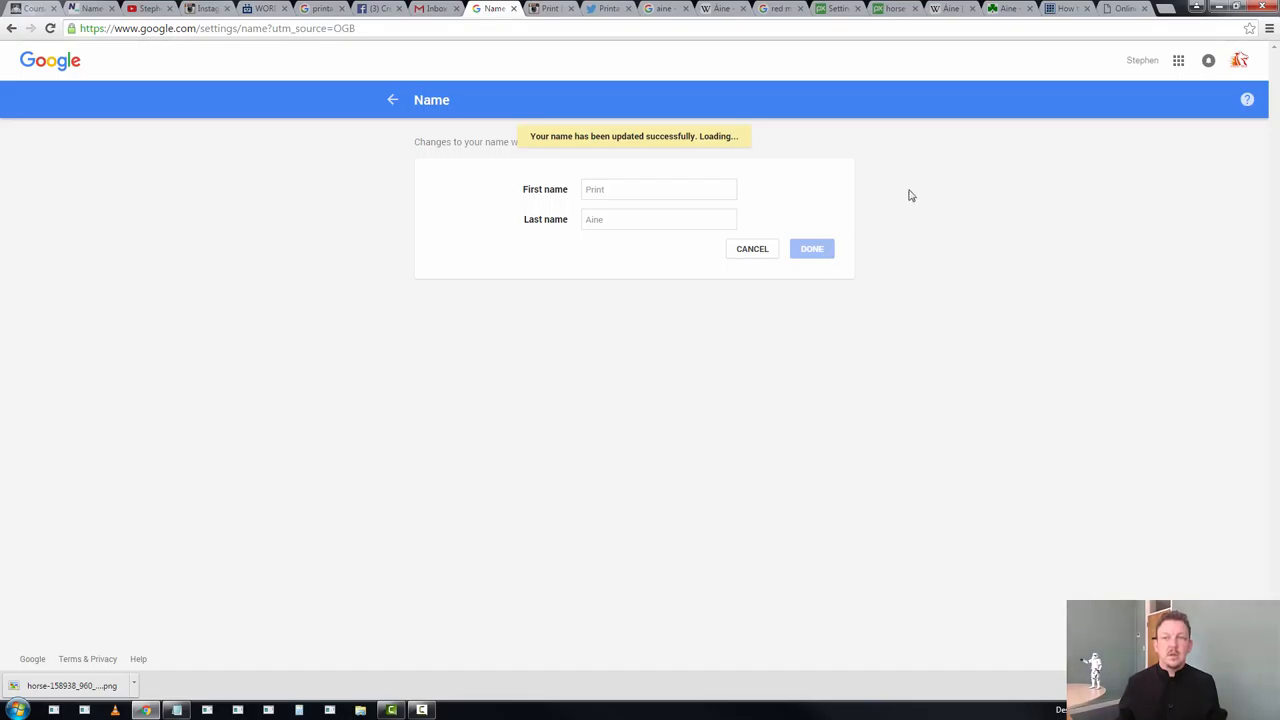
pyautogui.click(812, 248)
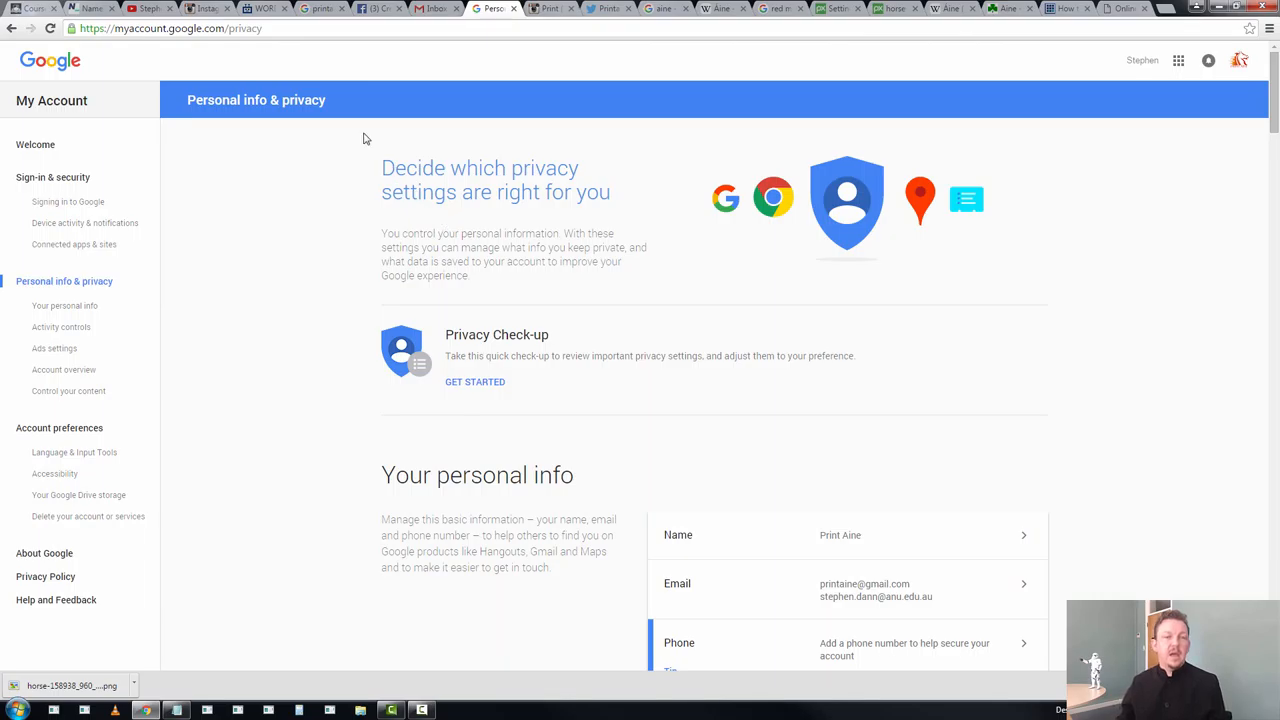
pyautogui.click(548, 8)
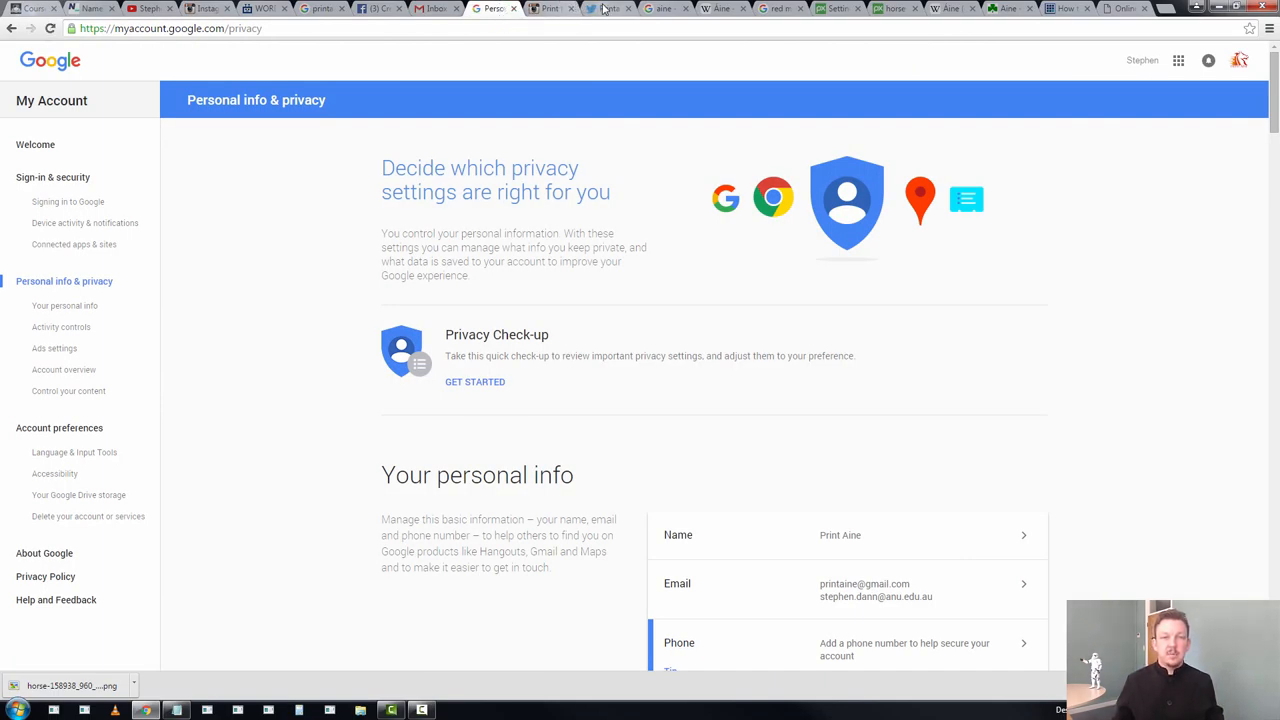
pyautogui.click(608, 8)
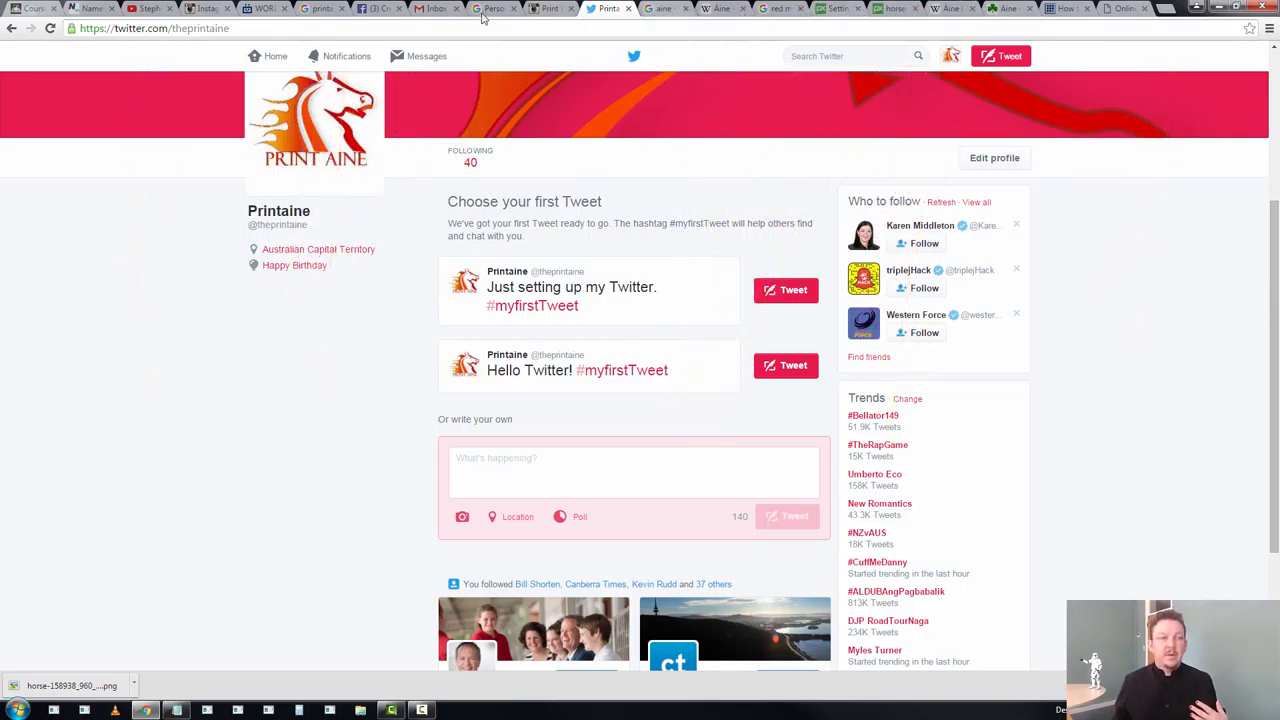
pyautogui.moveTo(390, 6)
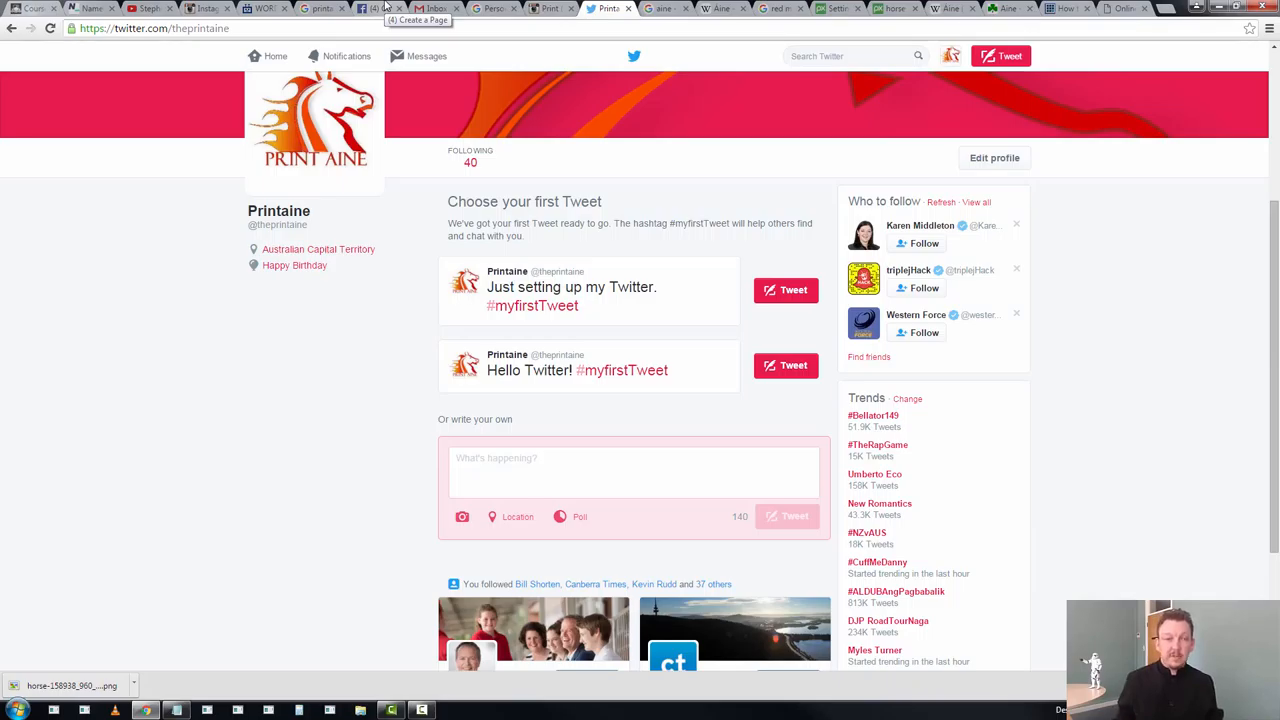
# Bring up Facebook's Create a Page screen showing its six page categories
pyautogui.click(360, 8)
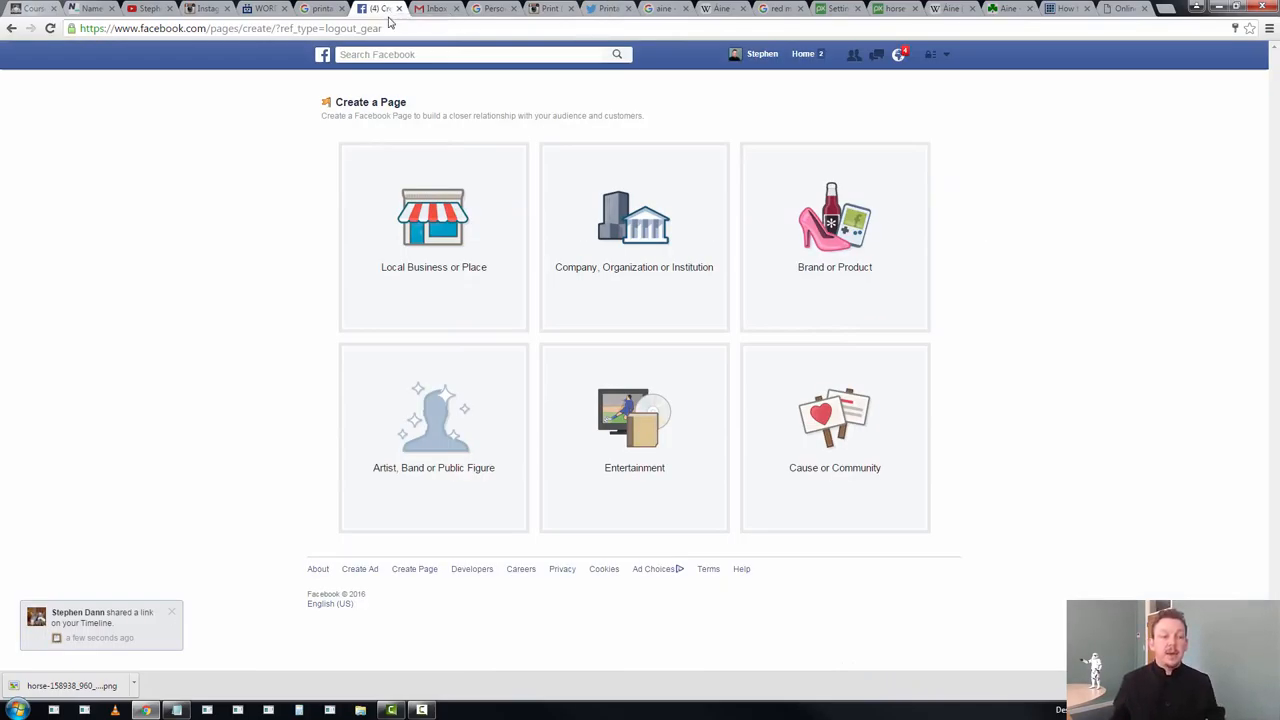
pyautogui.moveTo(416, 294)
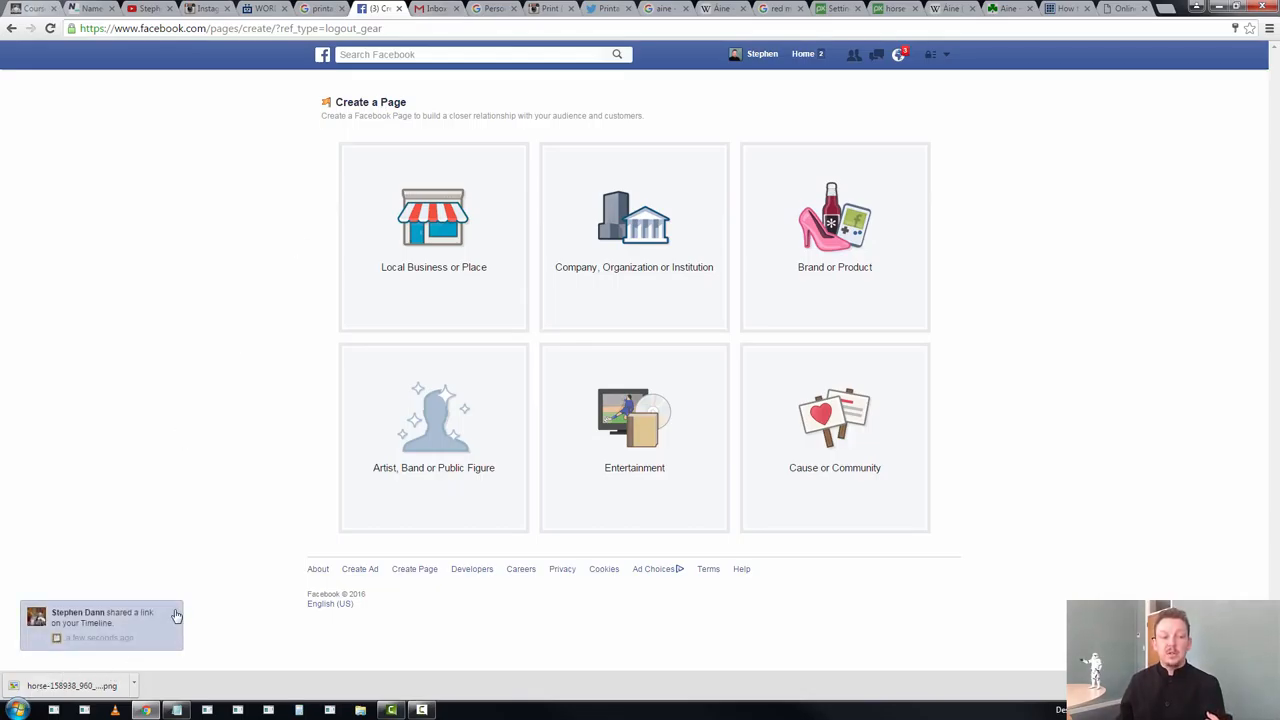
pyautogui.moveTo(378, 500)
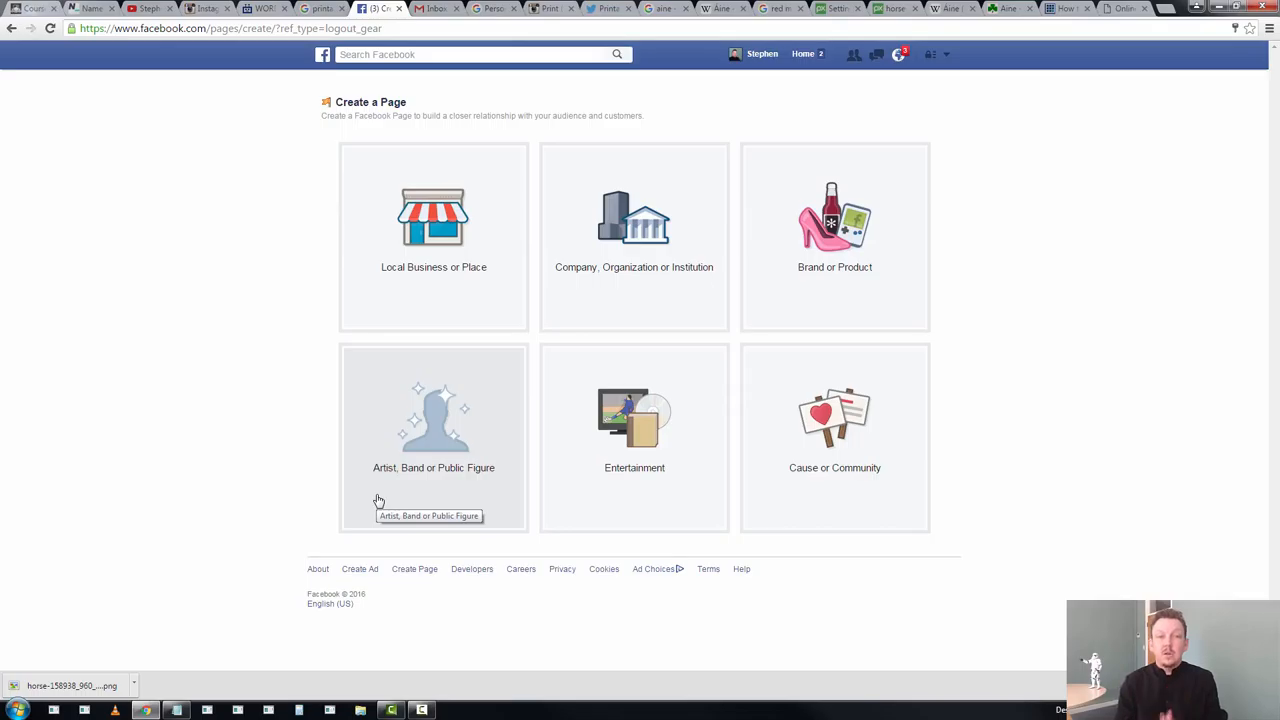
pyautogui.moveTo(394, 480)
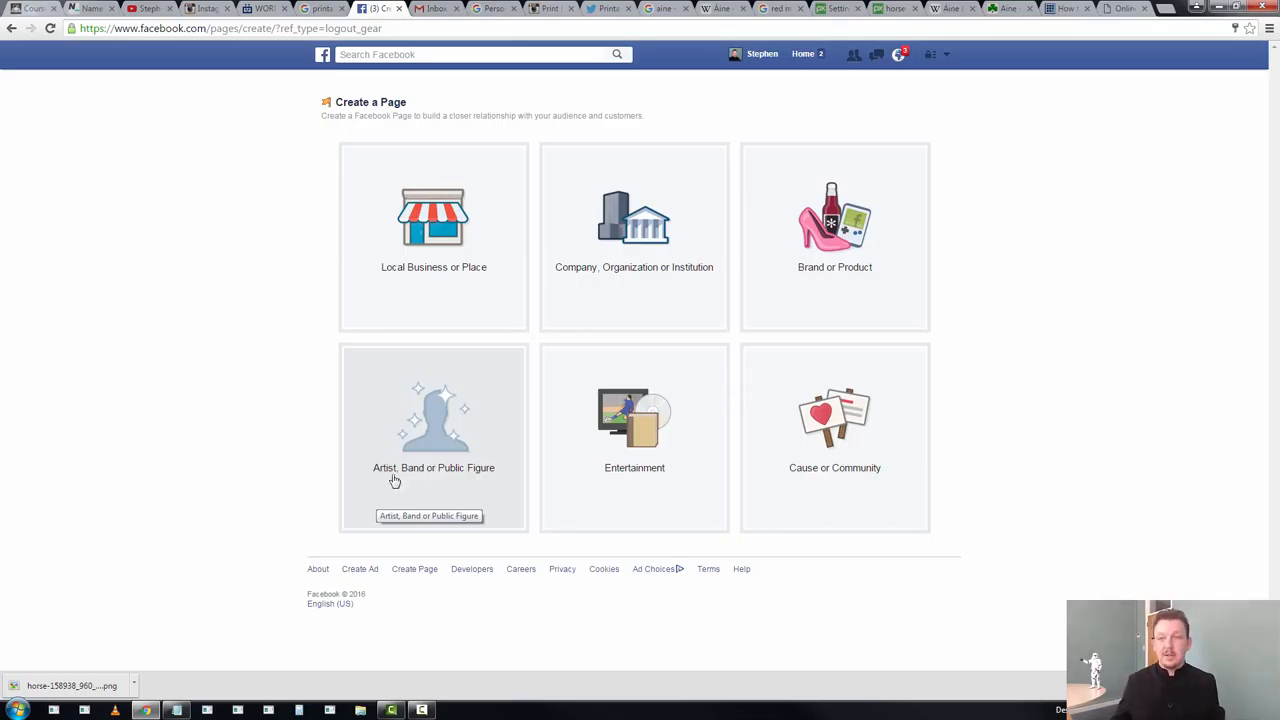